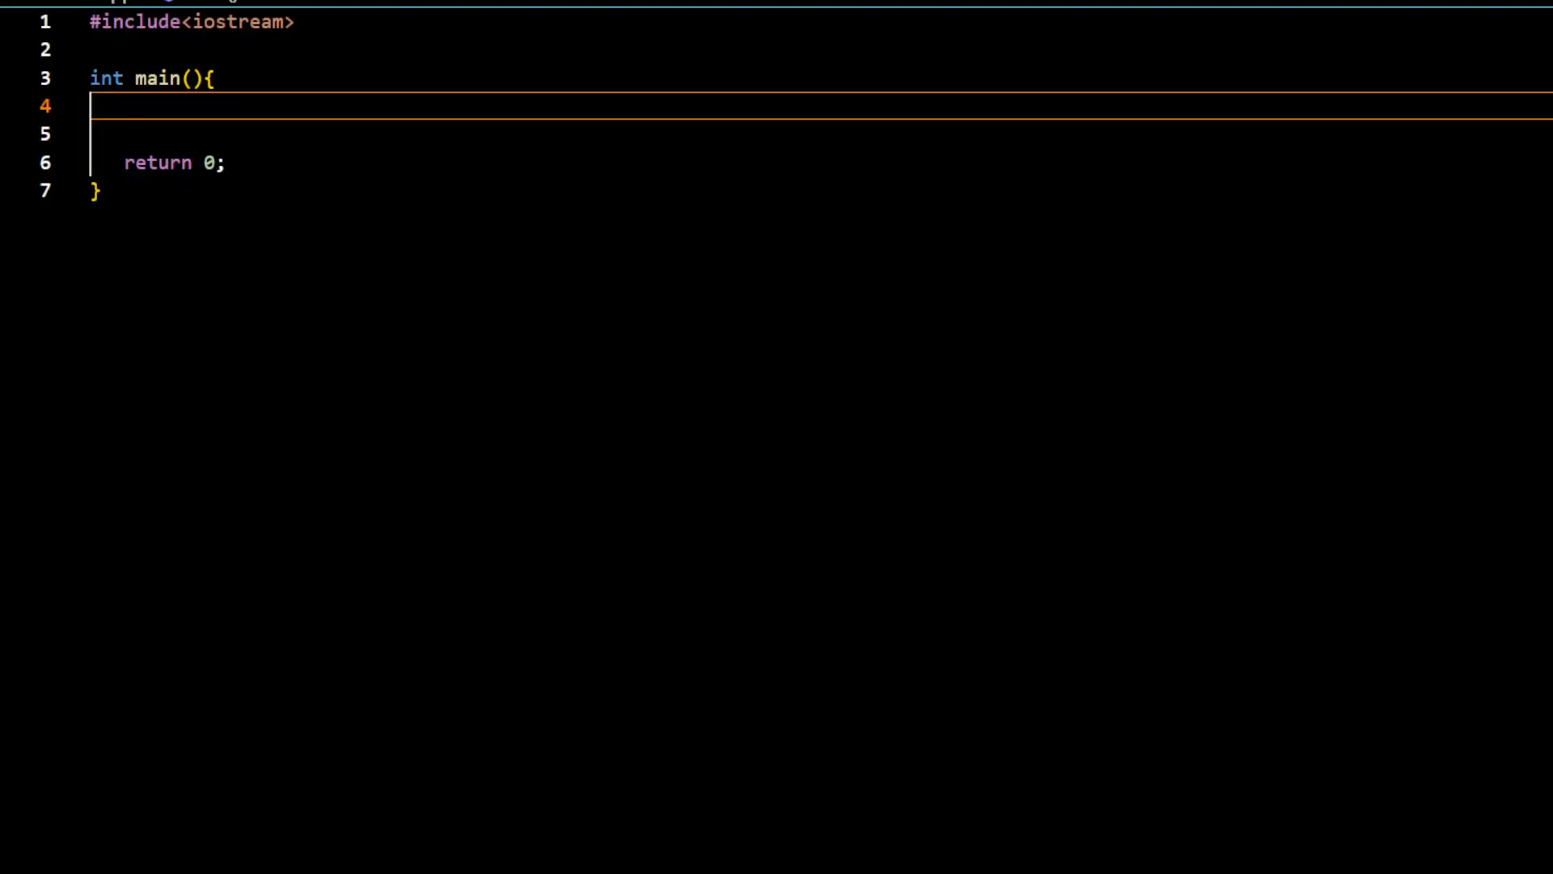
Add #include<queue> on a new line below the iostream include
left_click(336, 22)
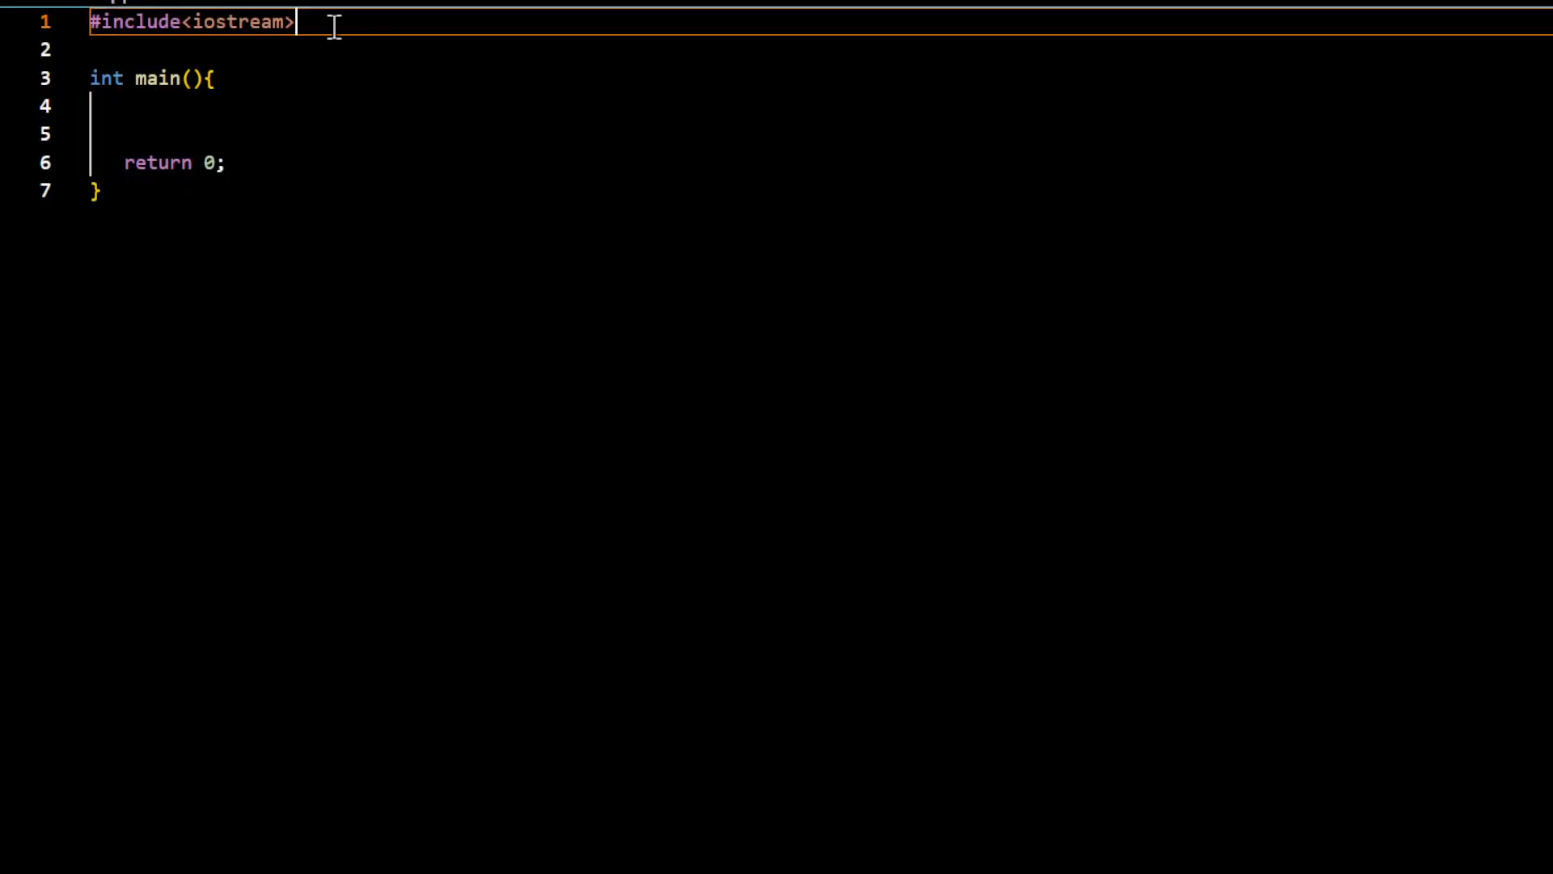
key("enter")
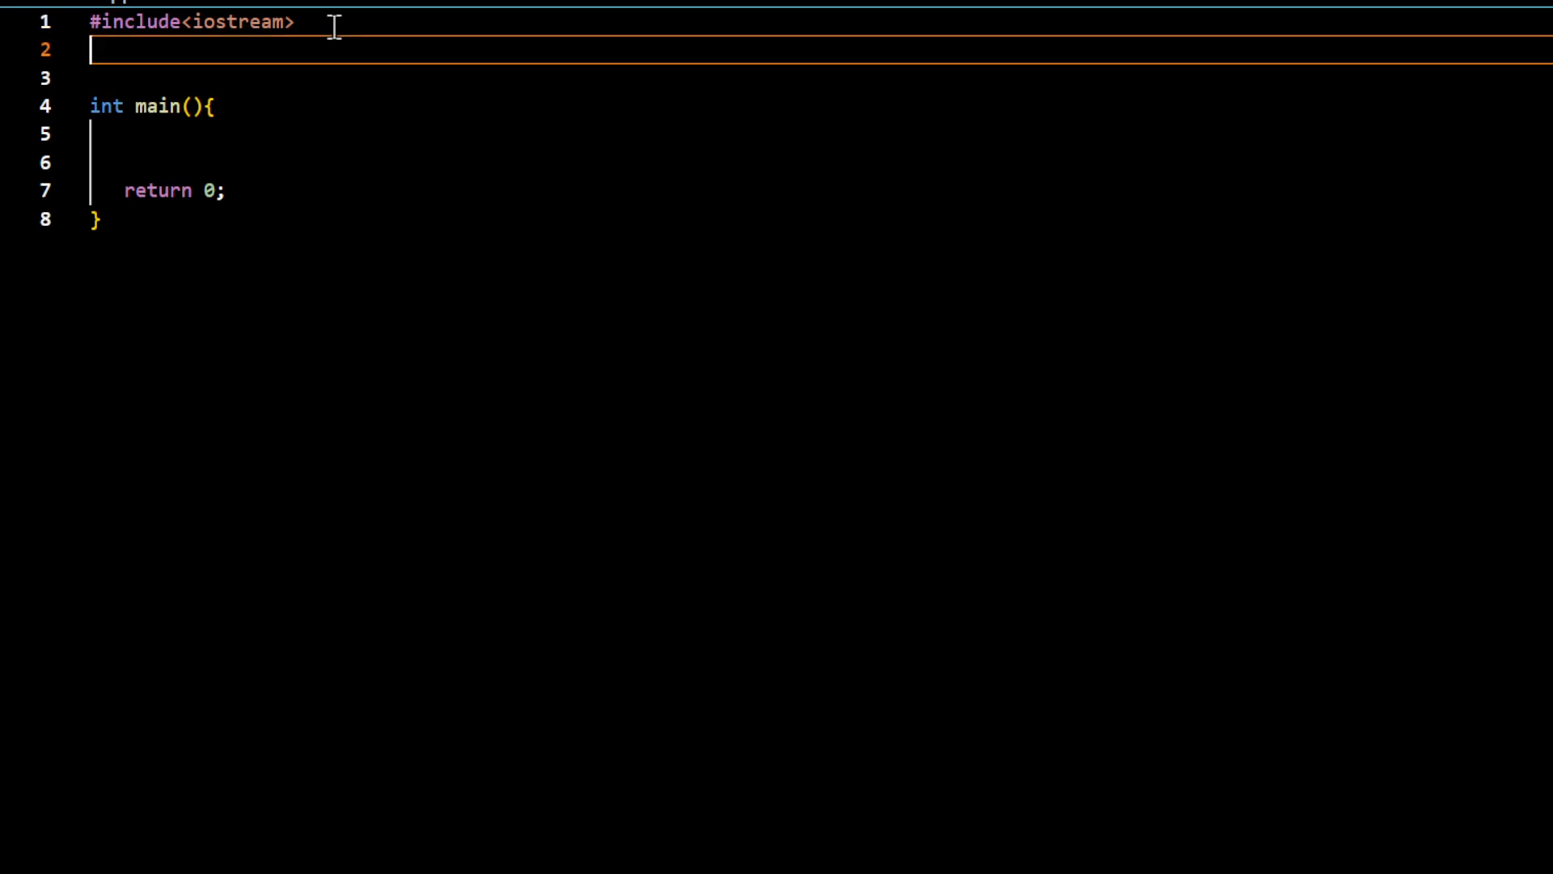
type("#includ")
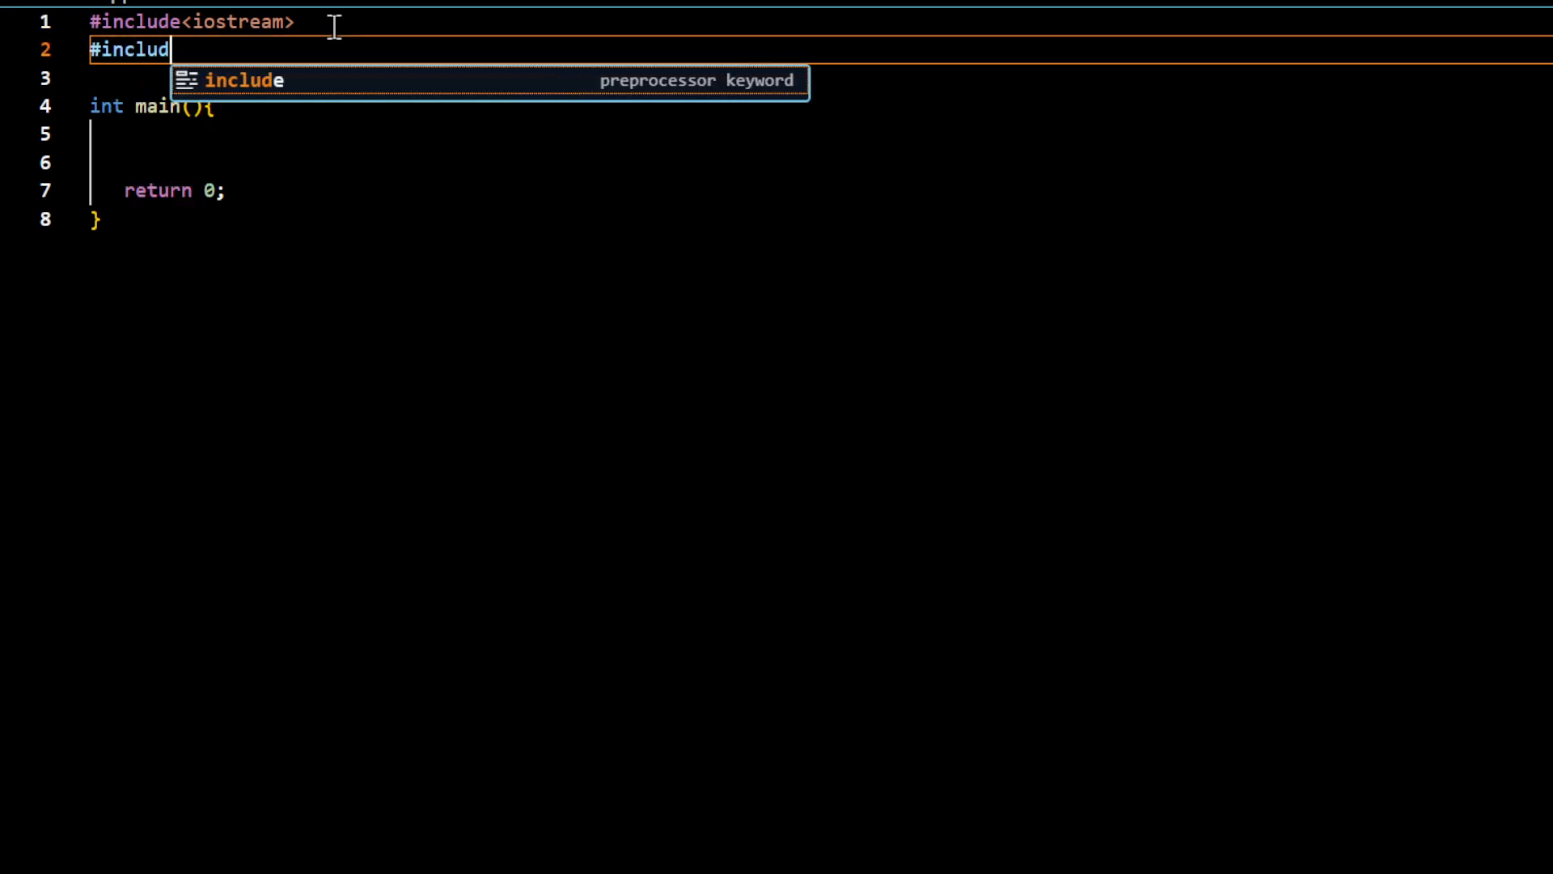
type("e<queue>")
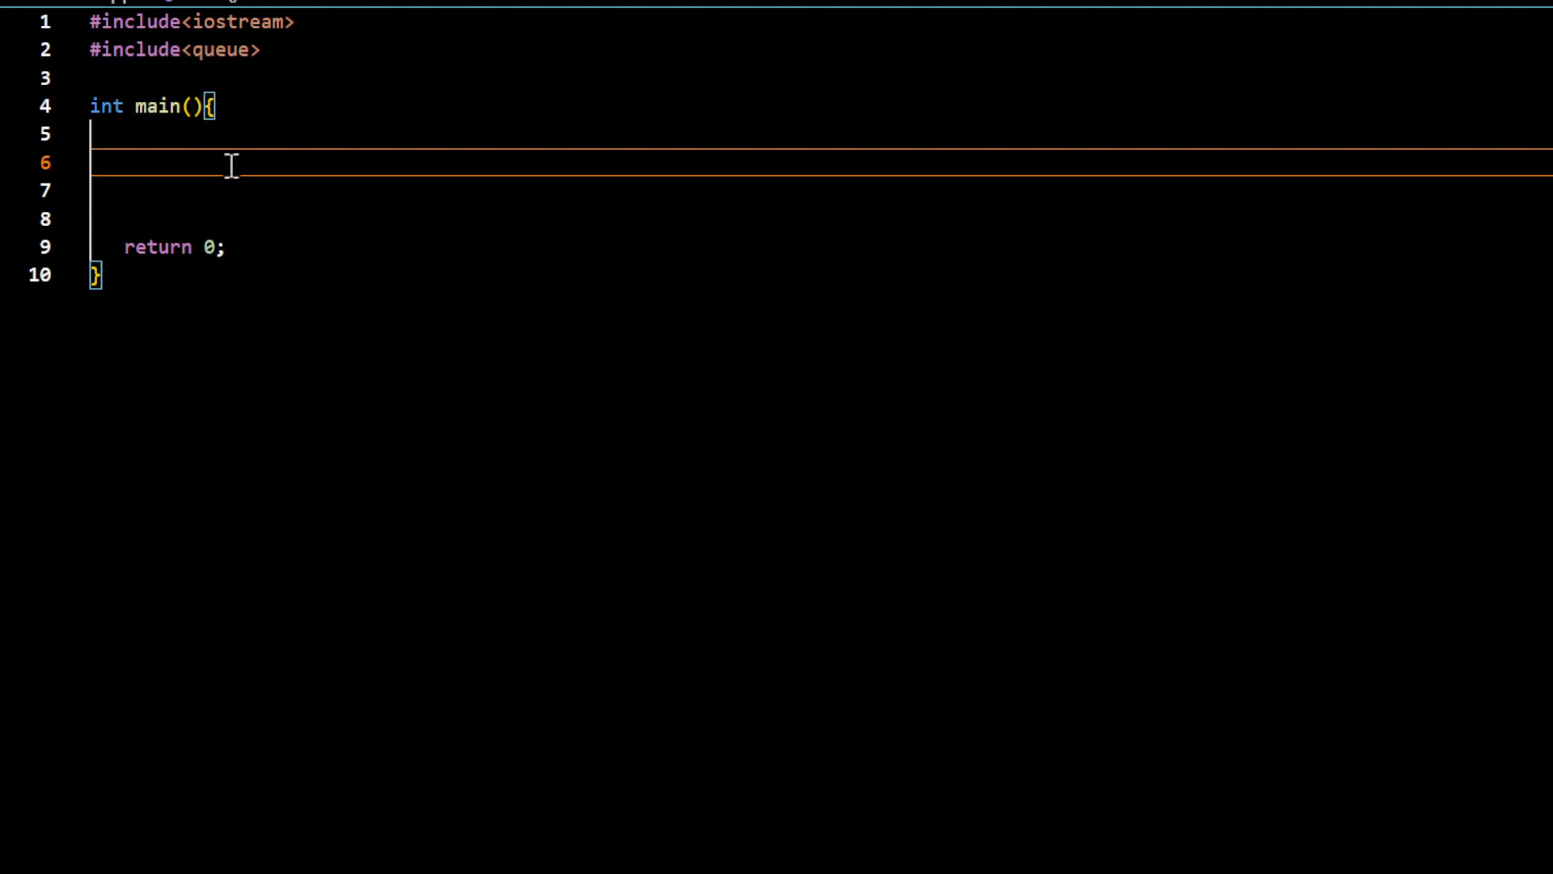
Declare std::queue<int> ique; inside main
type("std")
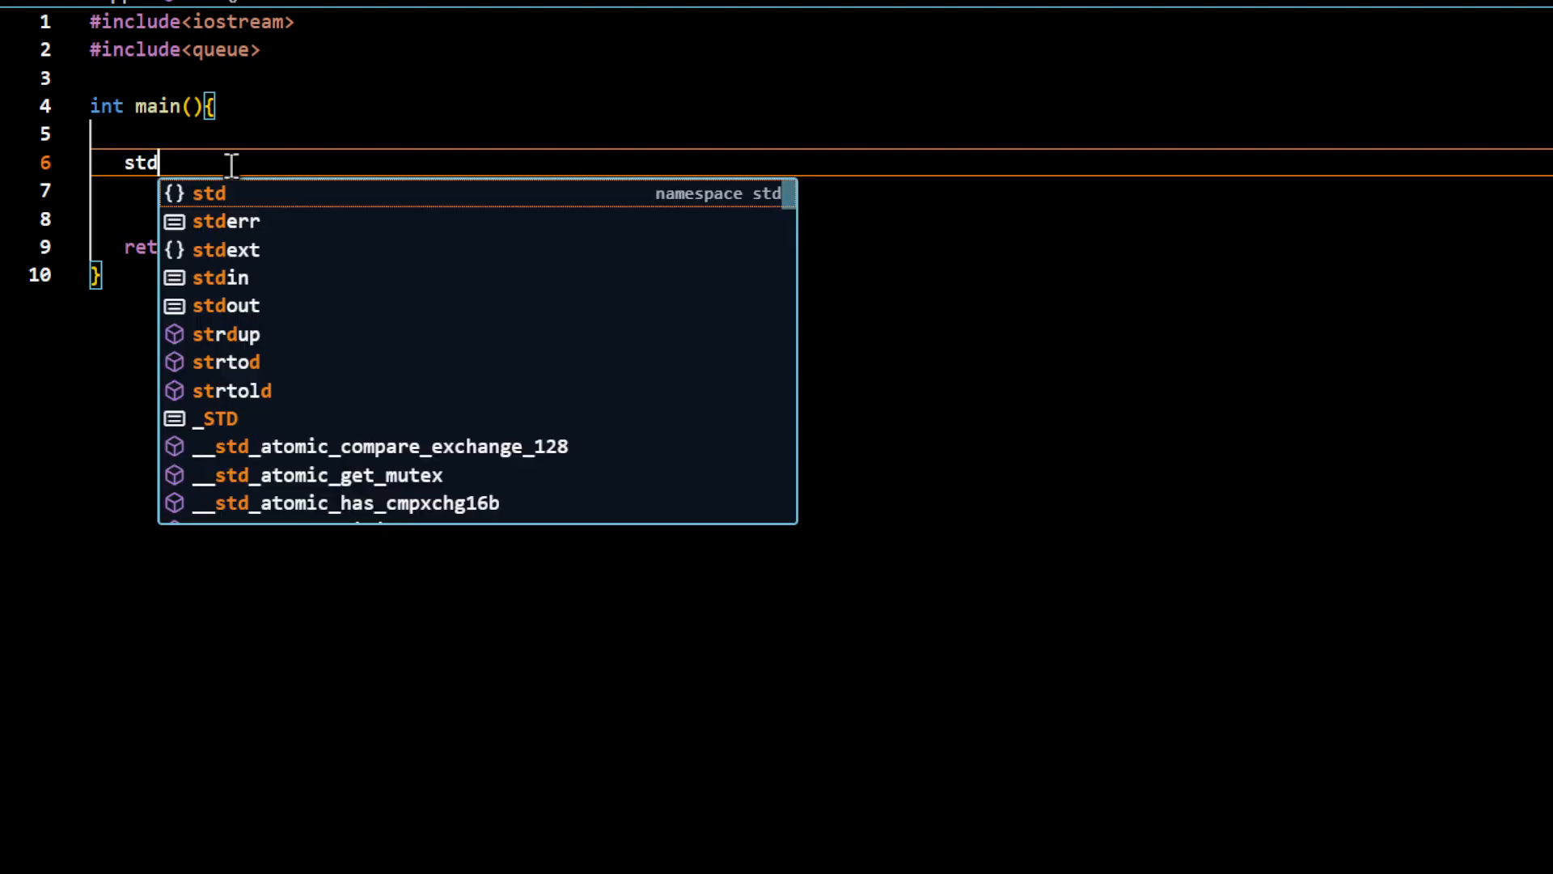
type("::queue<int>")
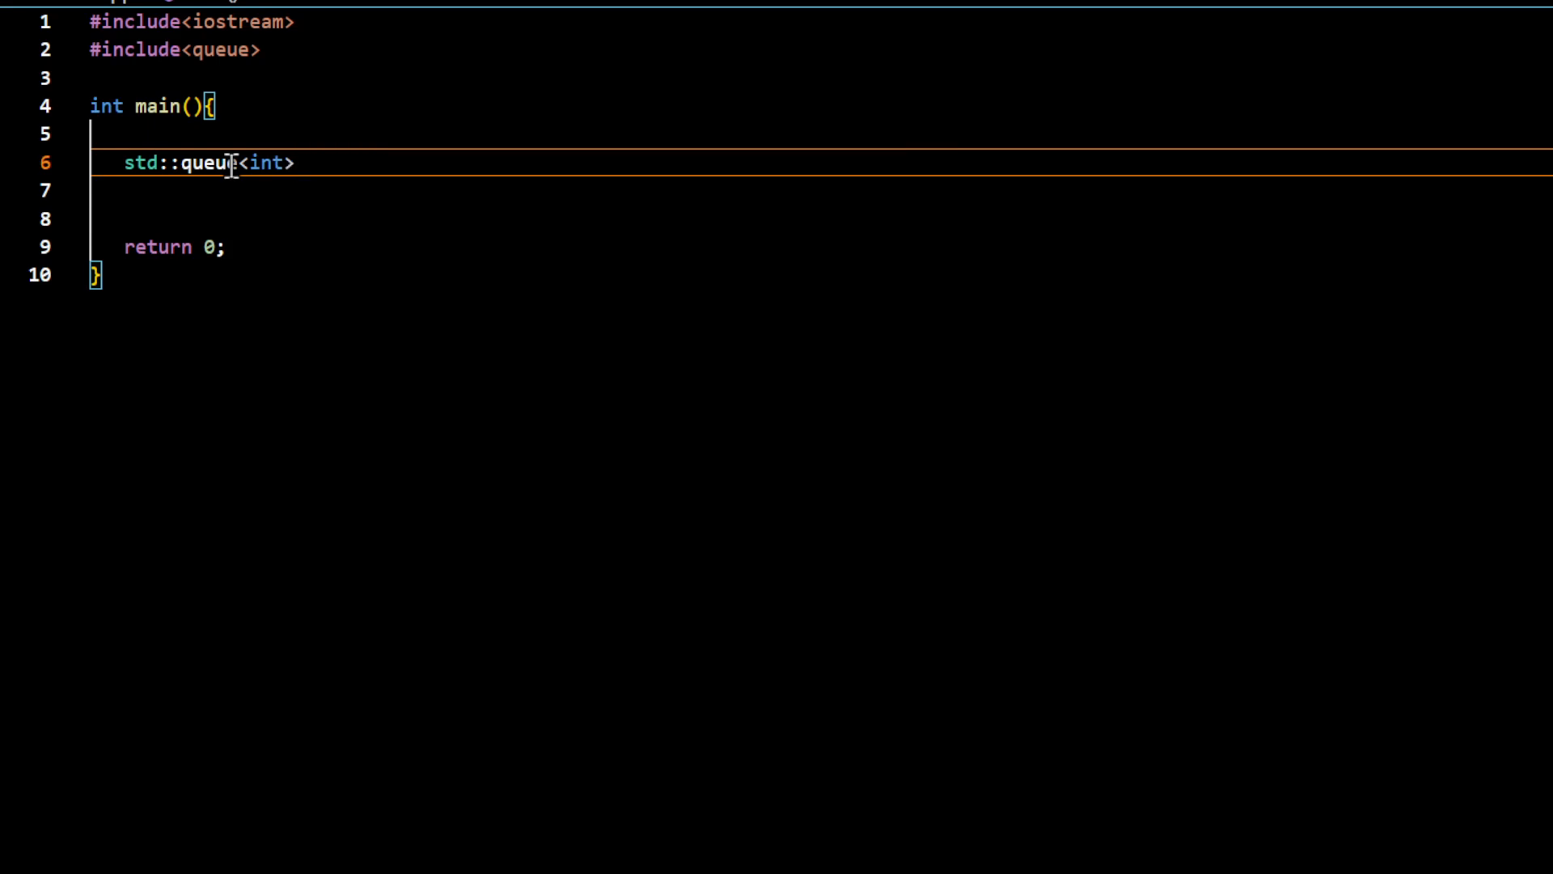
type("iq")
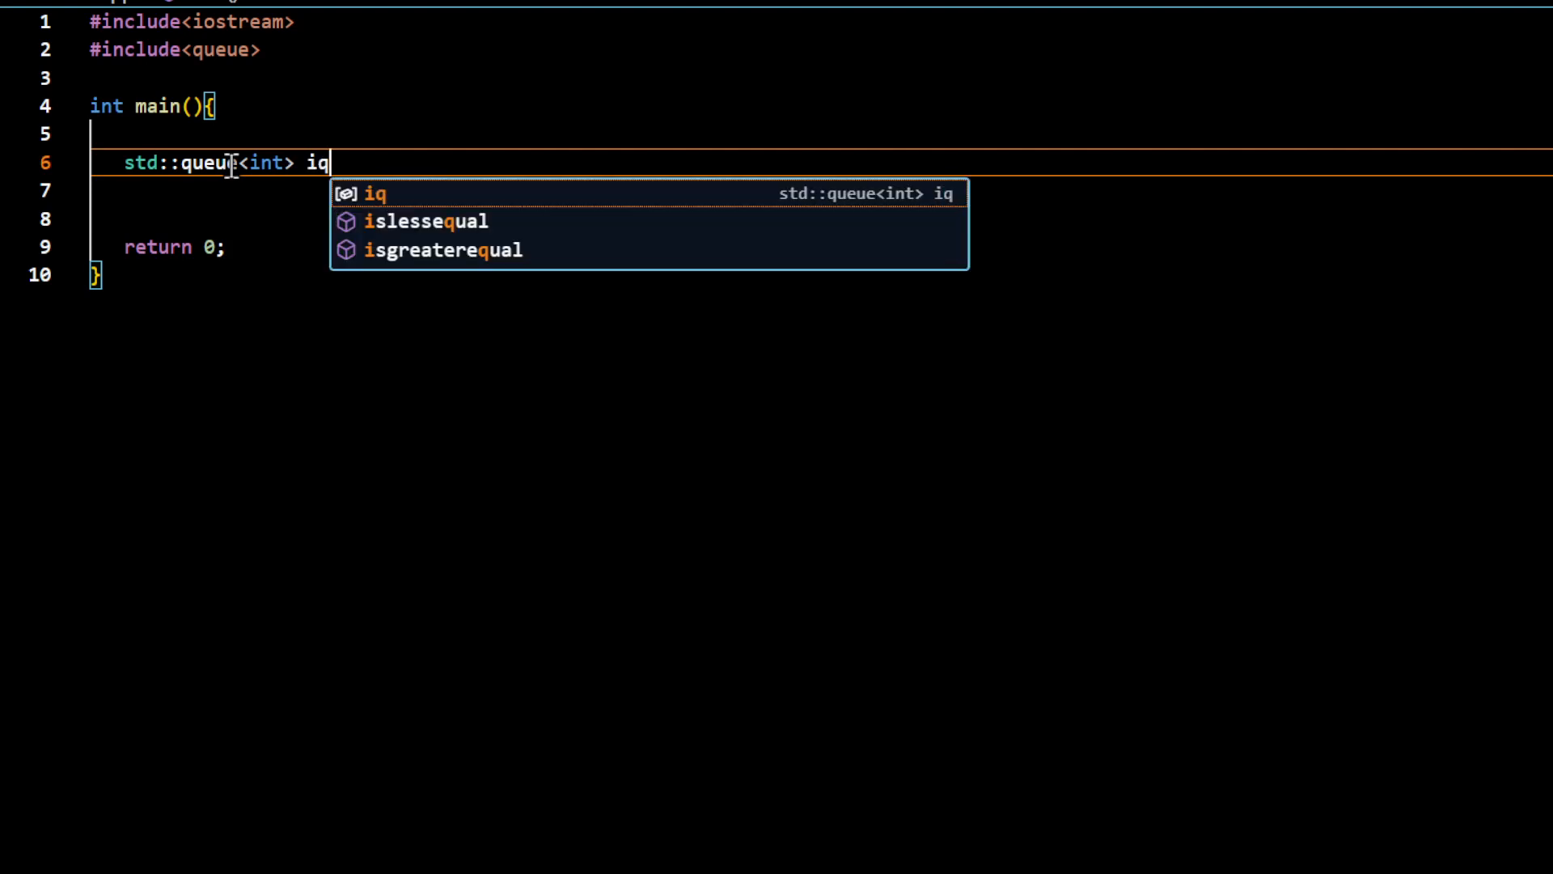
type("ue;")
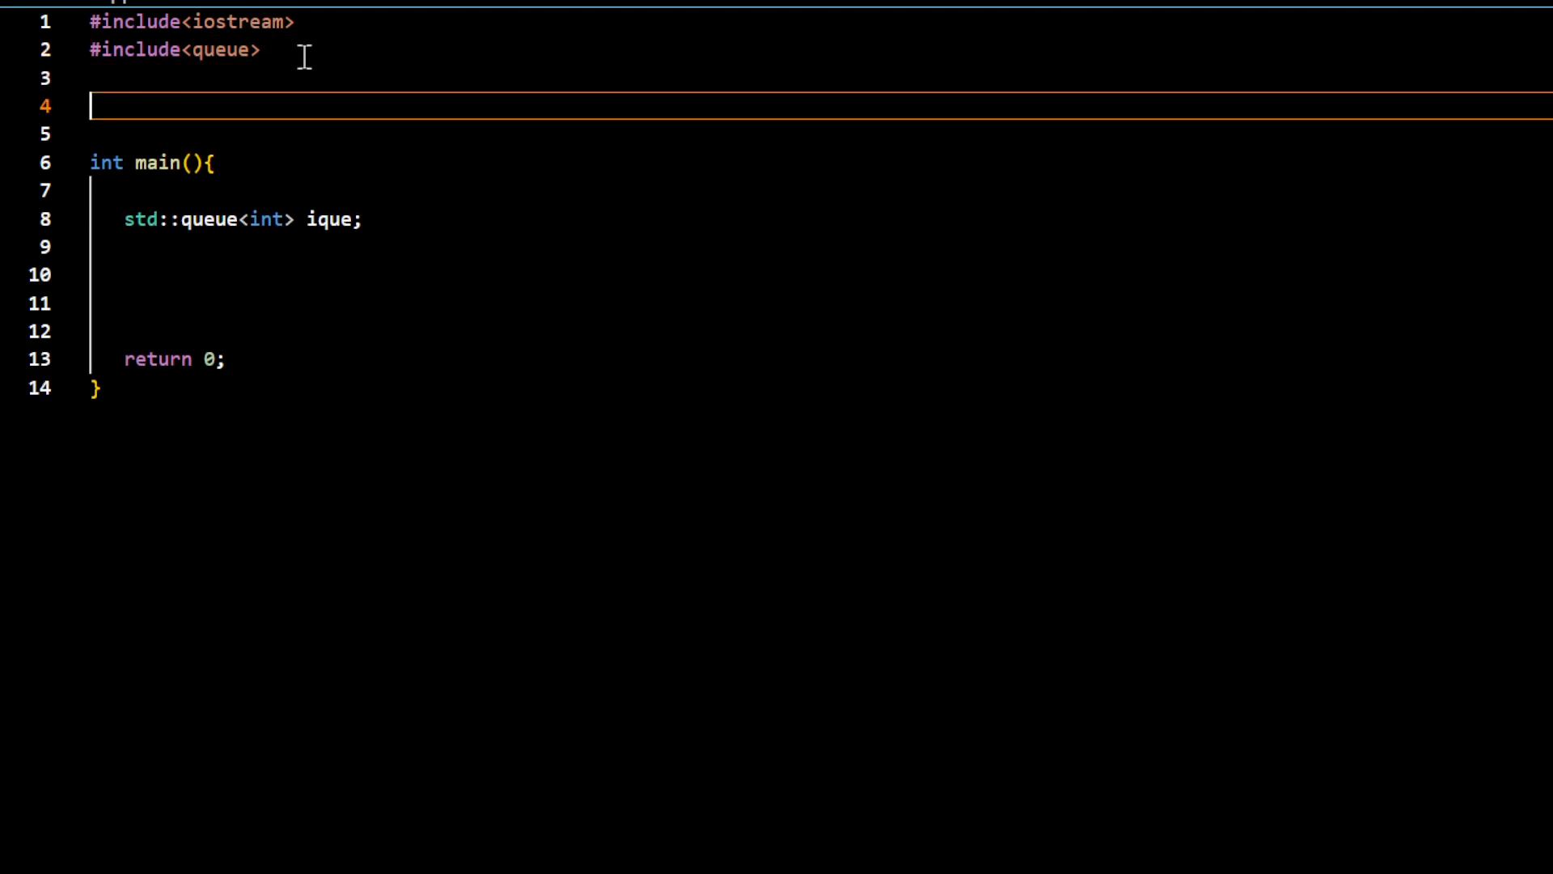
Define template<typename T> void print(T obj) above main and open its body
type("template")
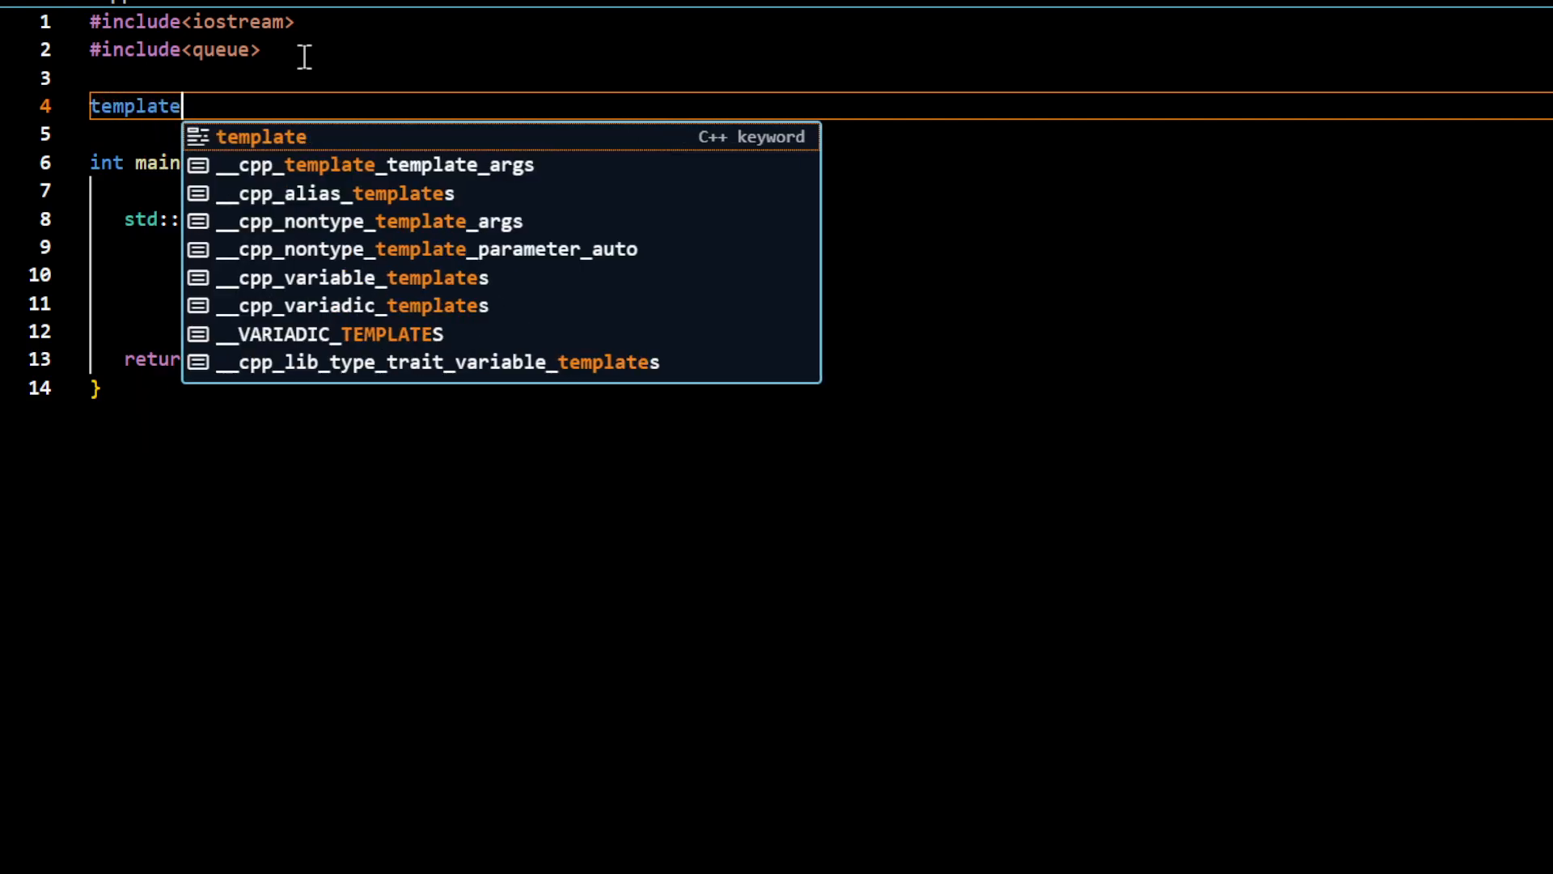
type("<typename T>")
left_click(819, 133)
type("void")
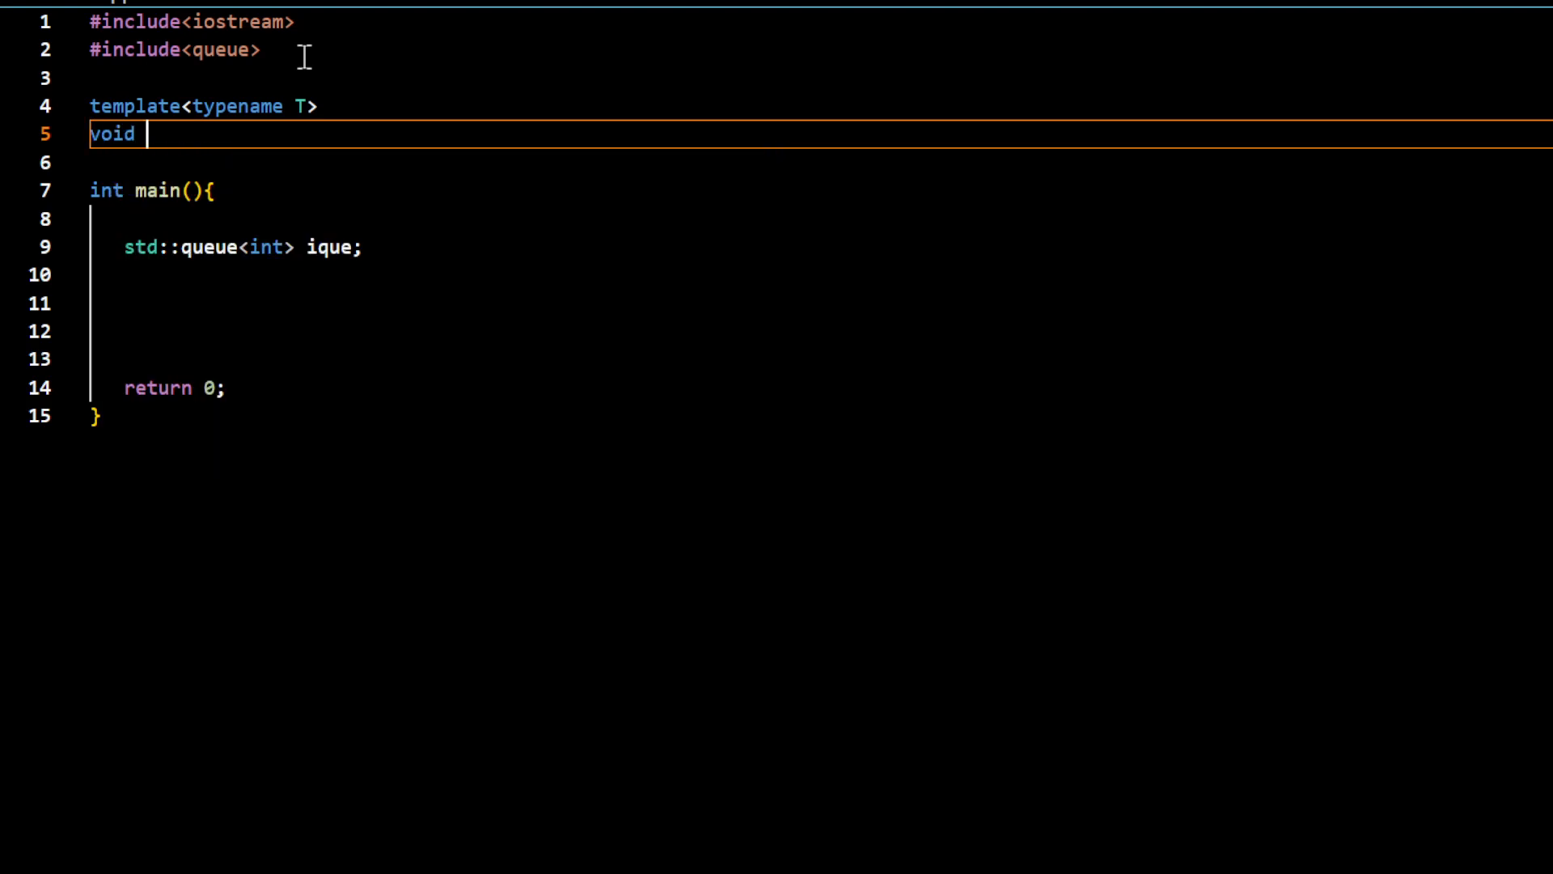
type("print()")
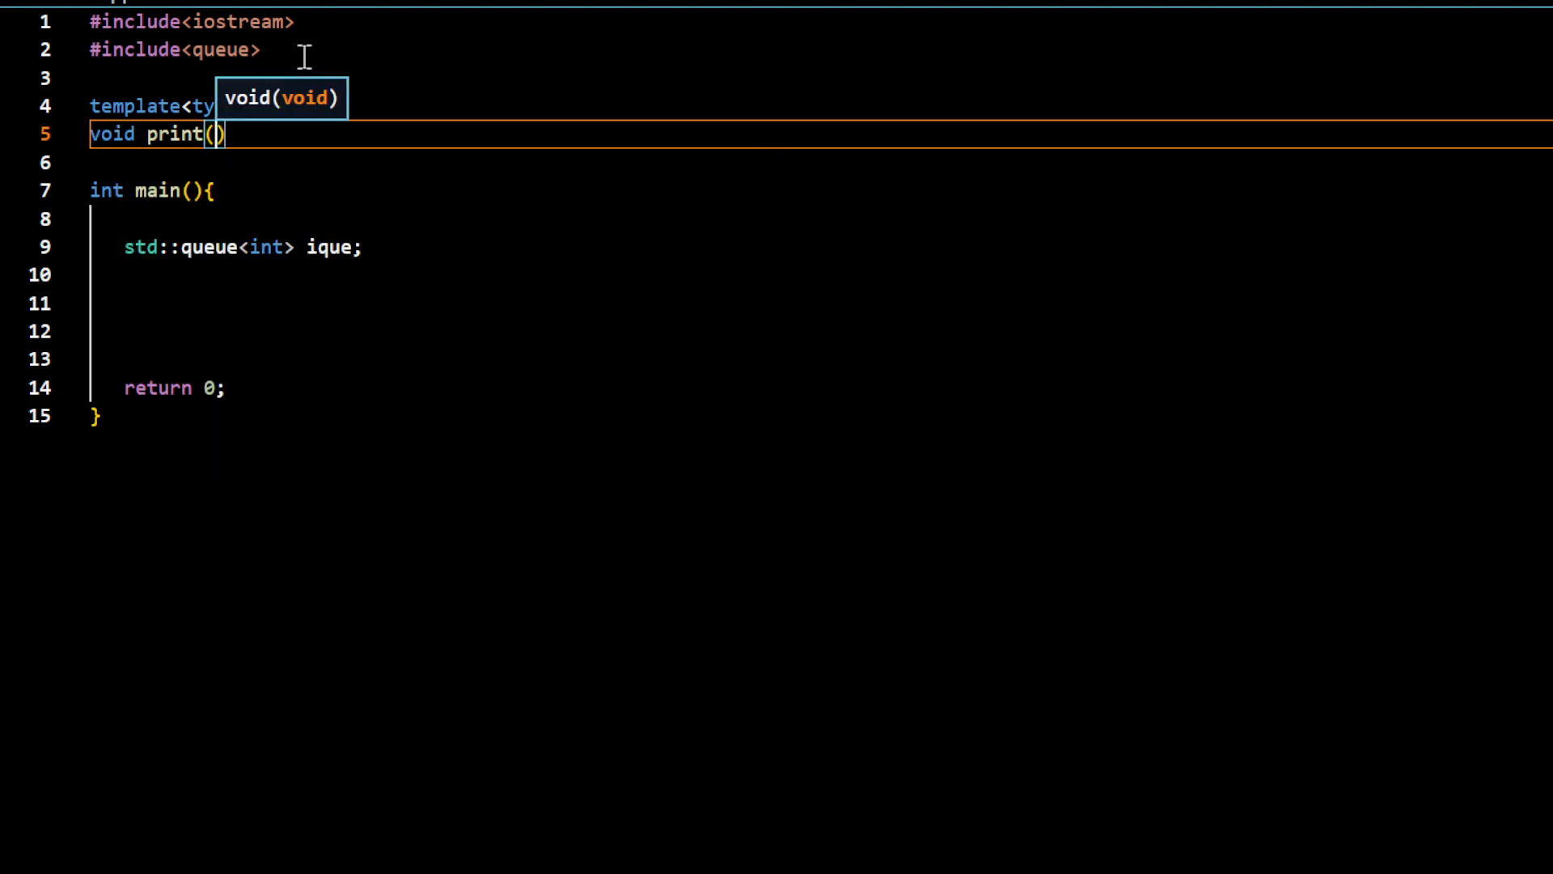
type("const T")
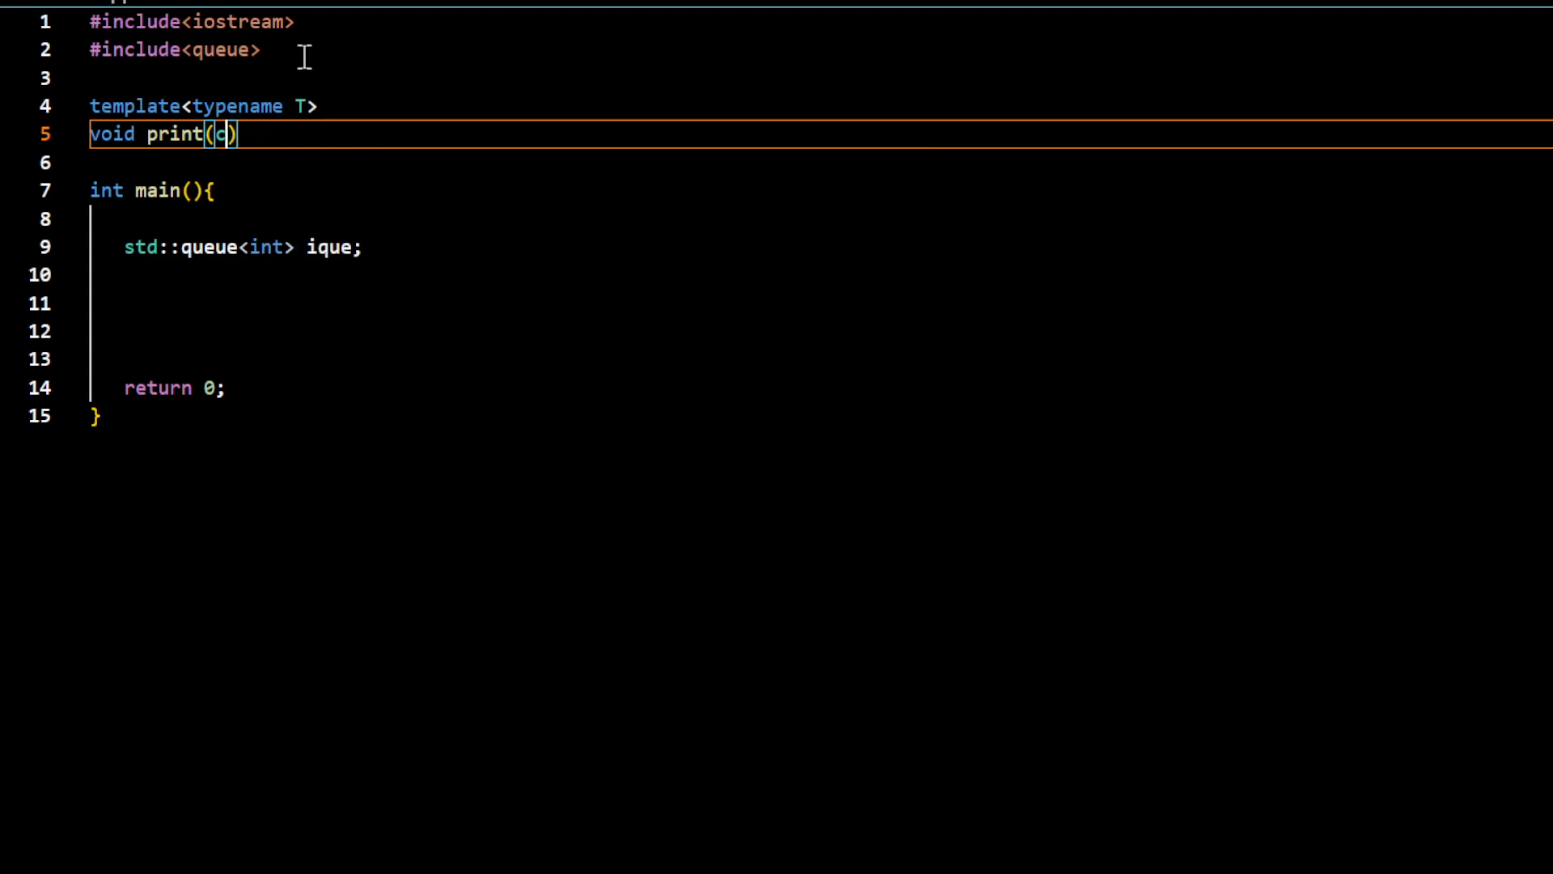
type("T")
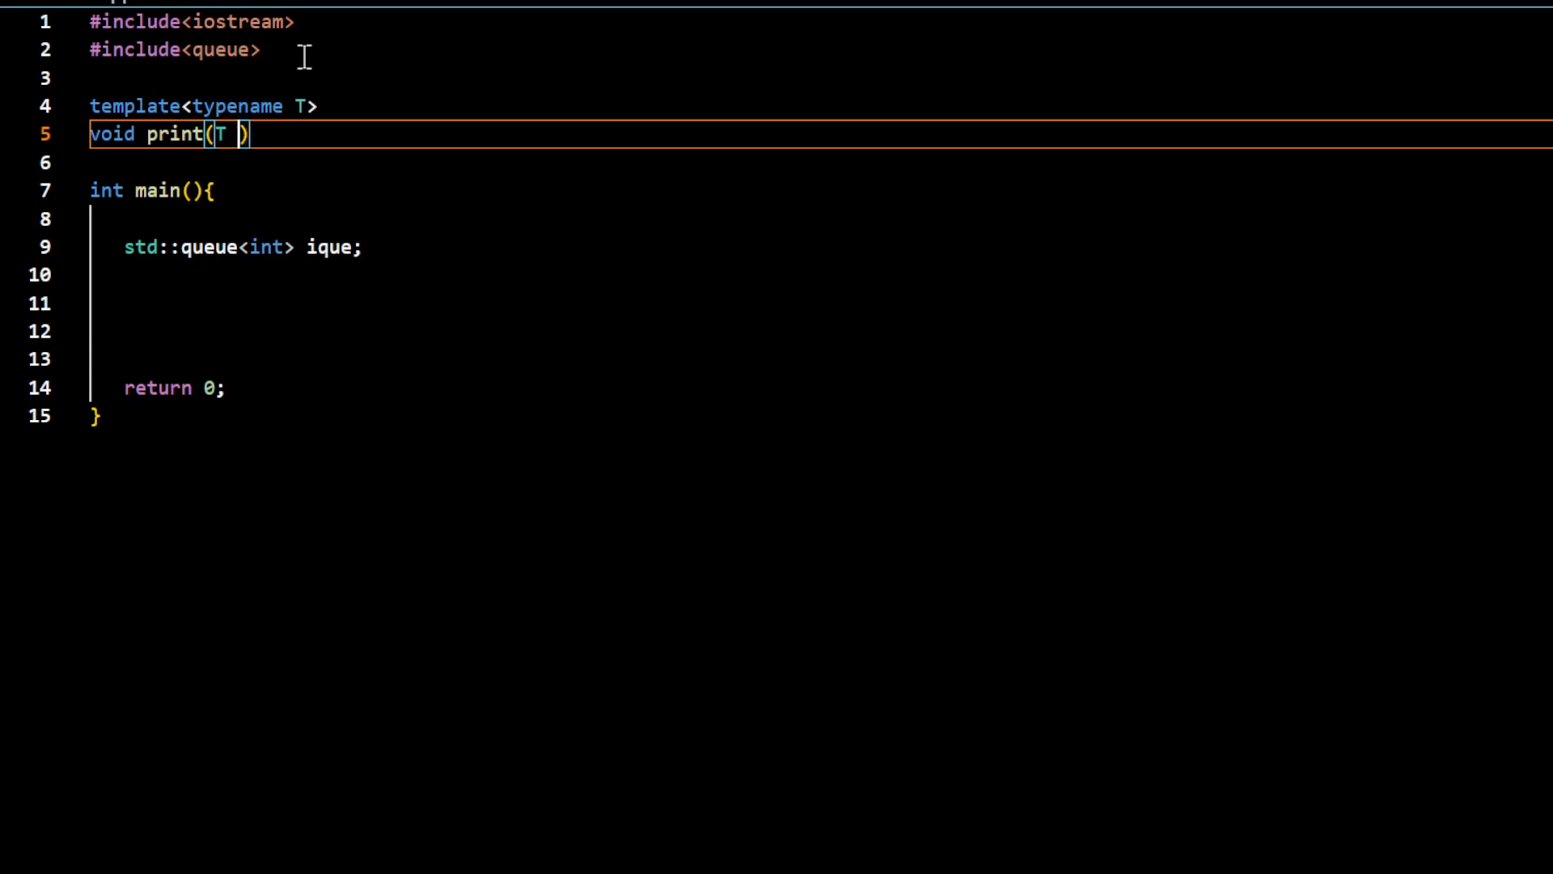
type("obje")
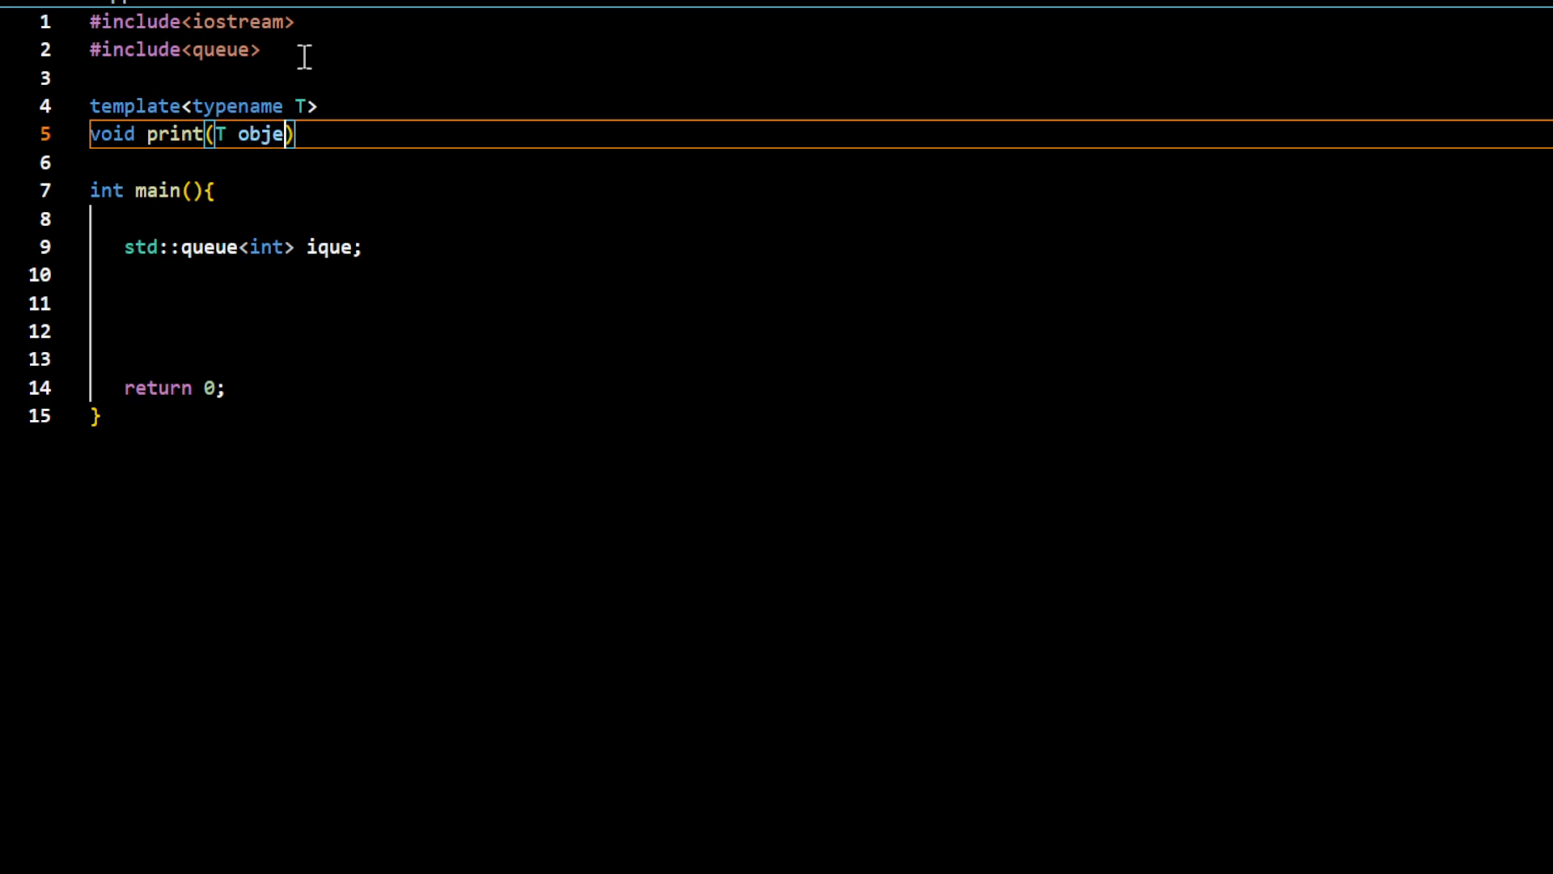
type("{")
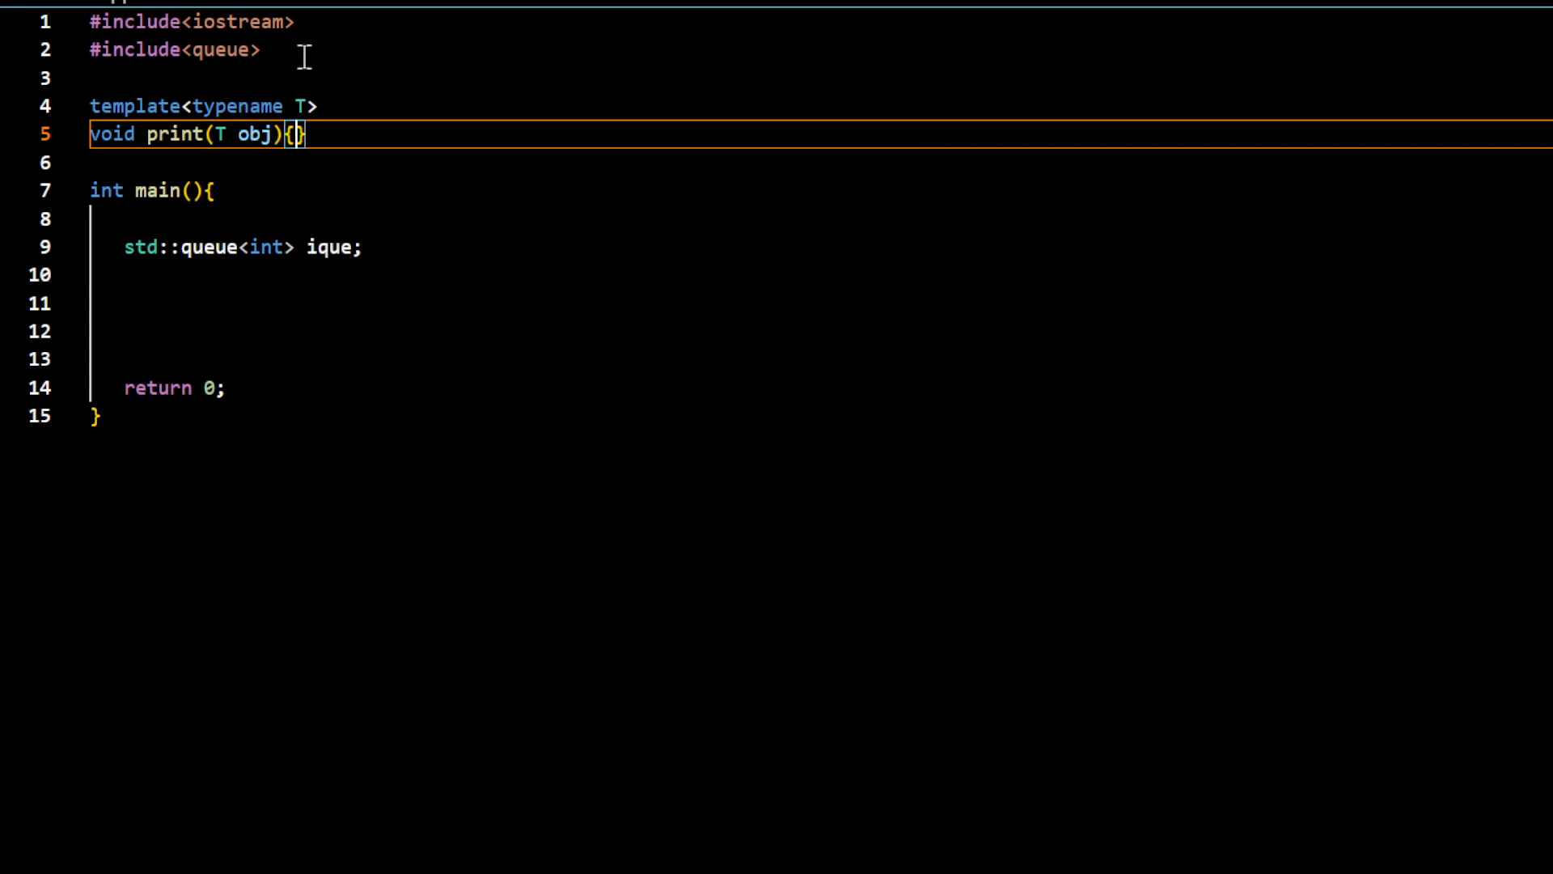
Add an if on !obj.emtpy() that prints "empty queue" with std::endl and returns
type("if(")
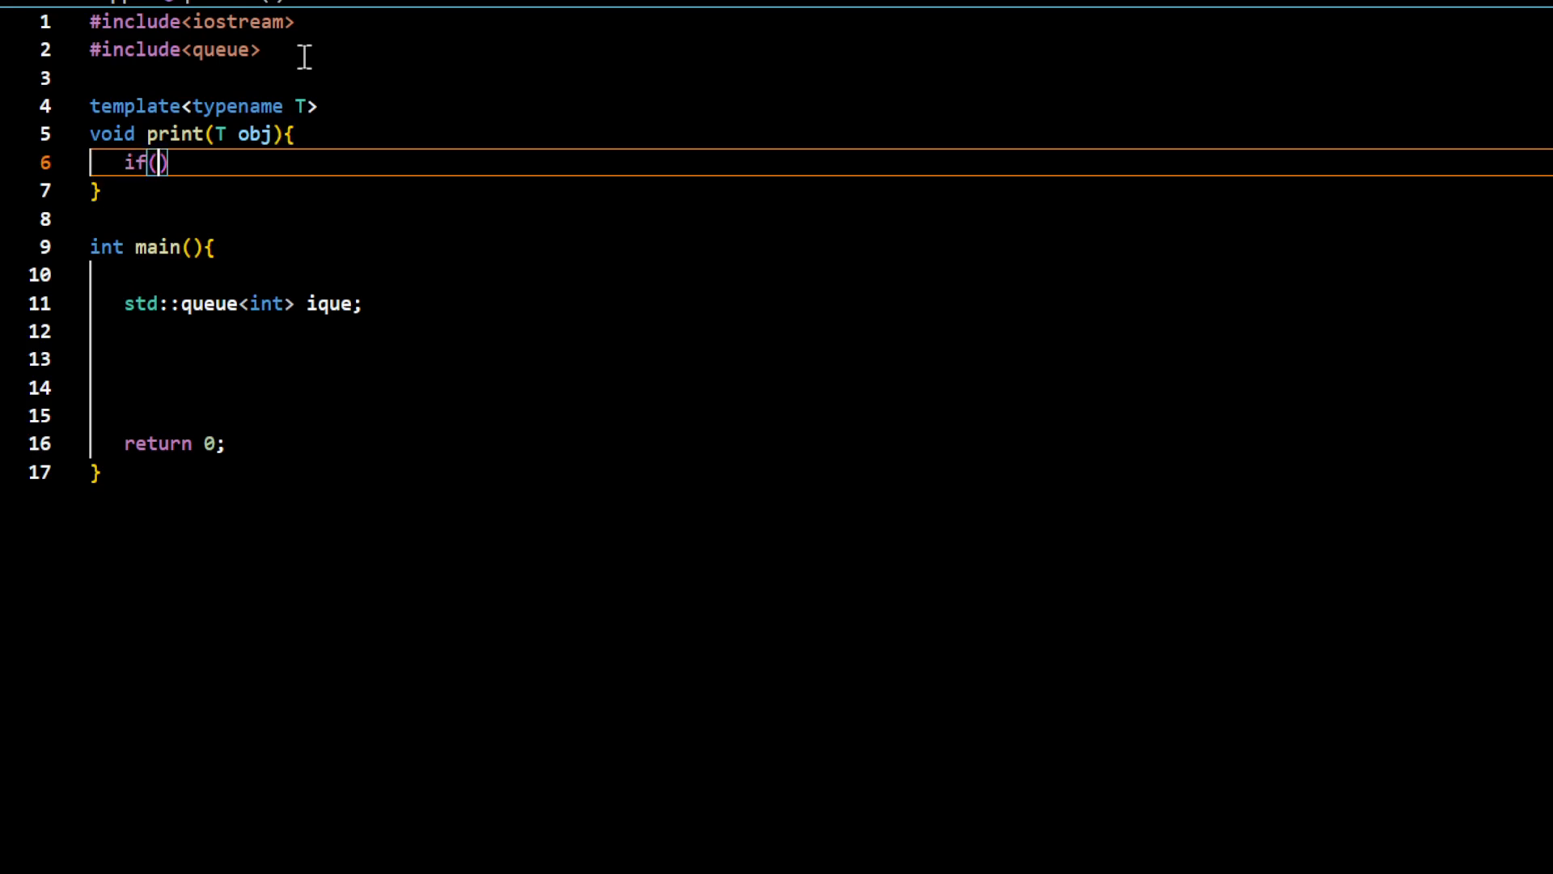
type("!obj.emtpy")
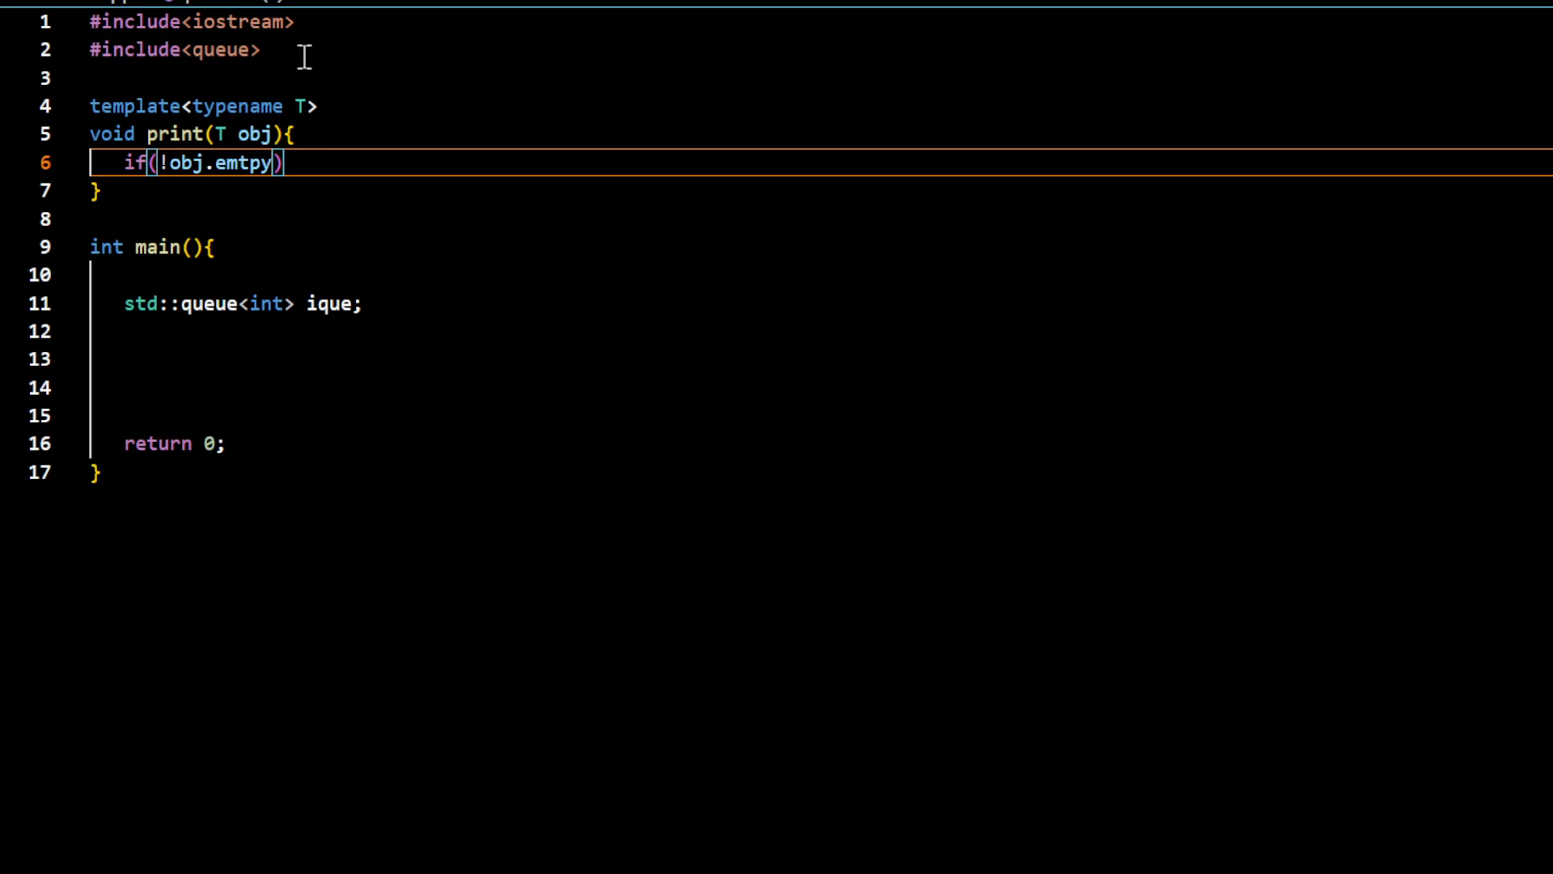
type("()")
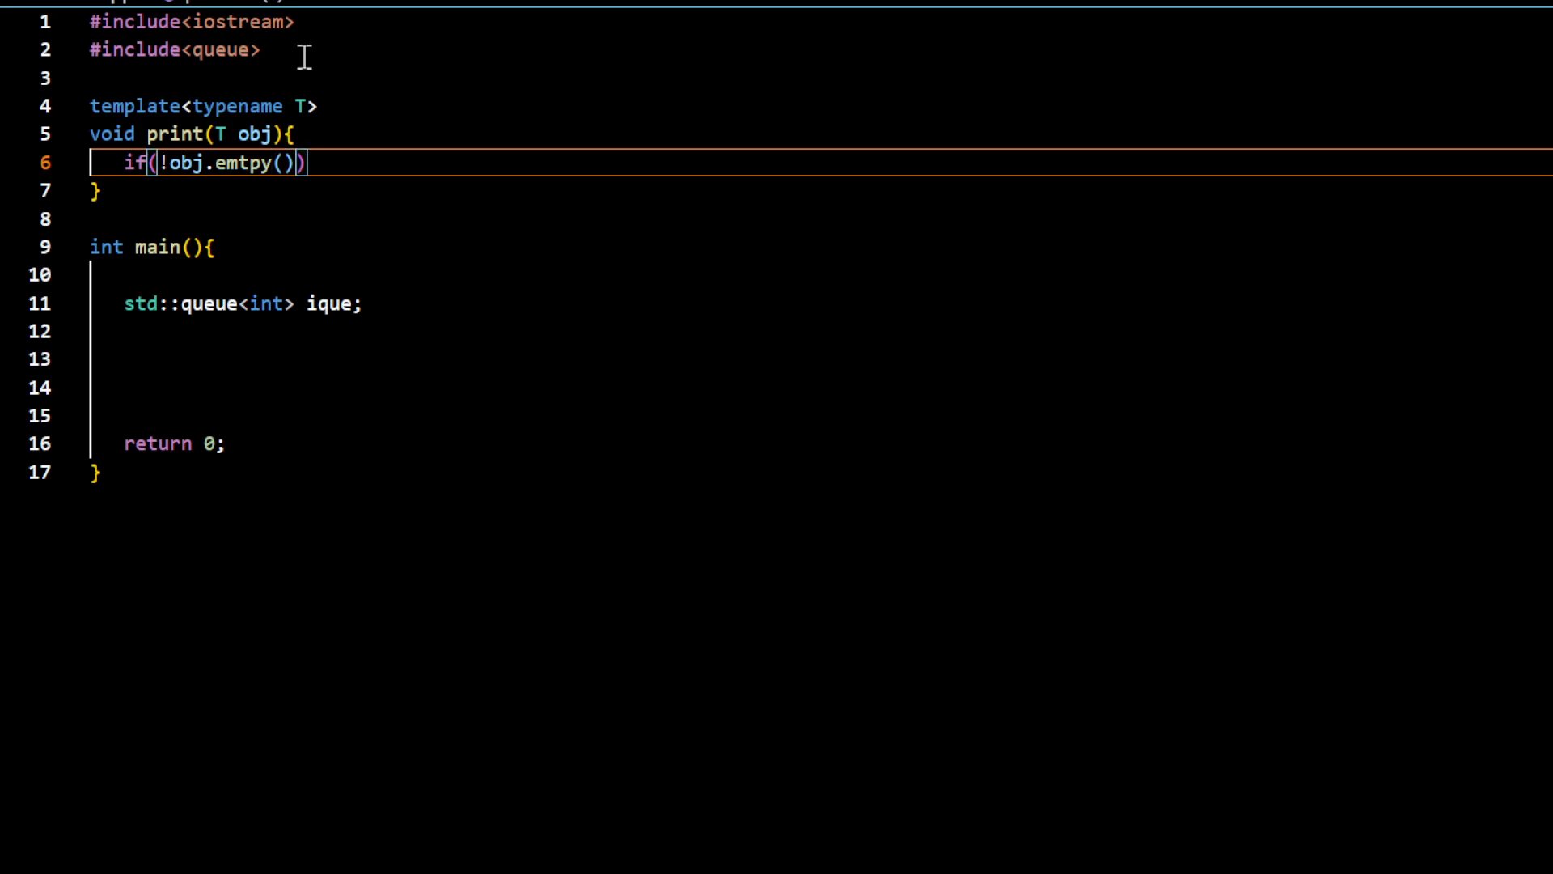
type("{")
type("std::cout <<")
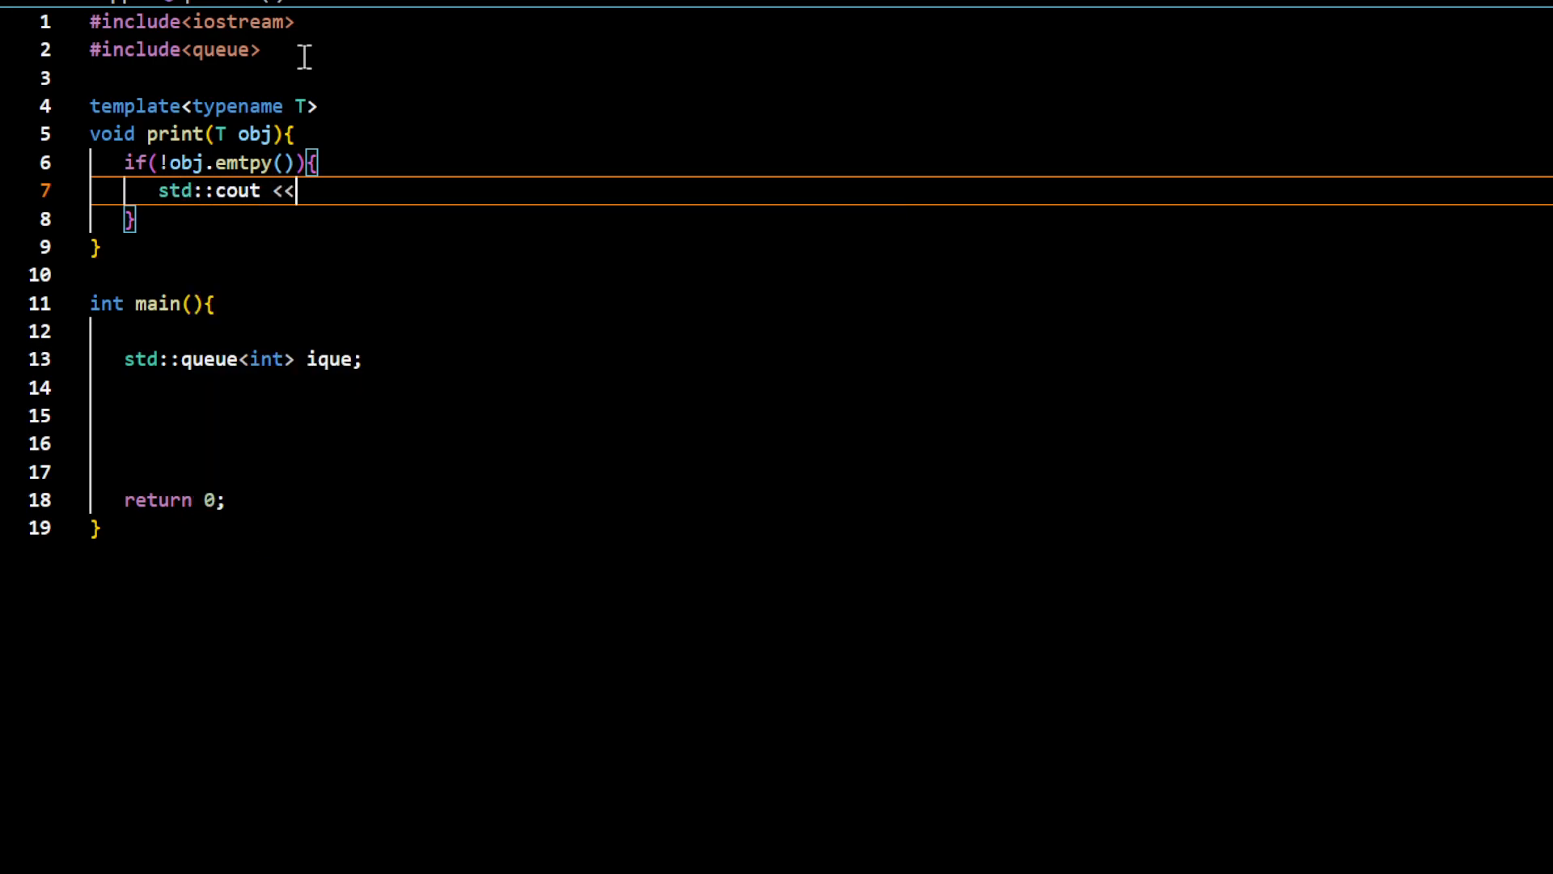
type("\"\"")
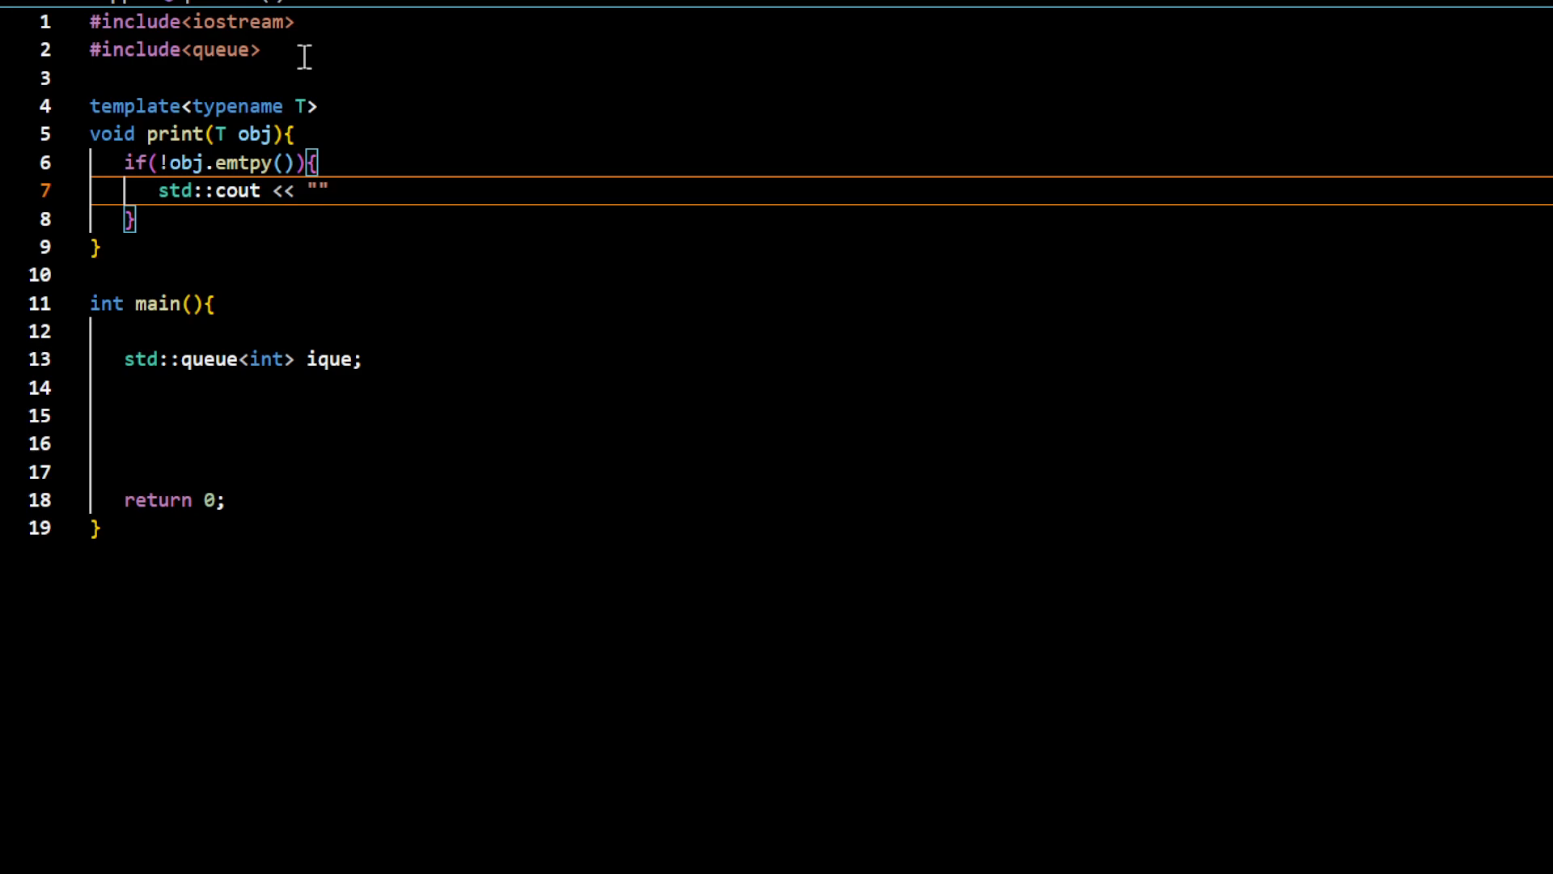
type("empty")
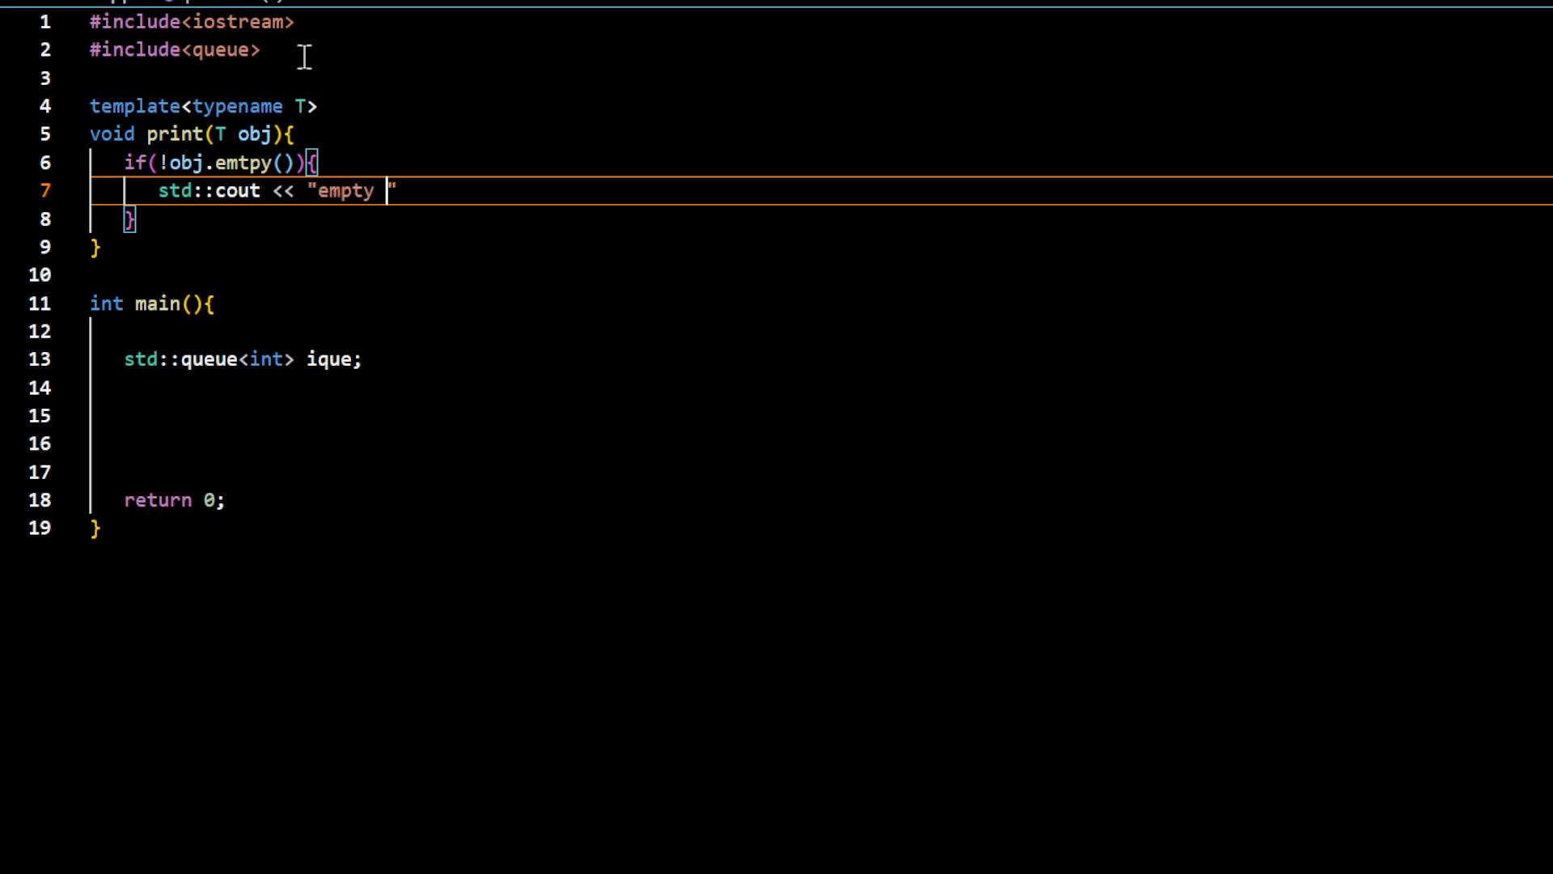
type("queue\" <<")
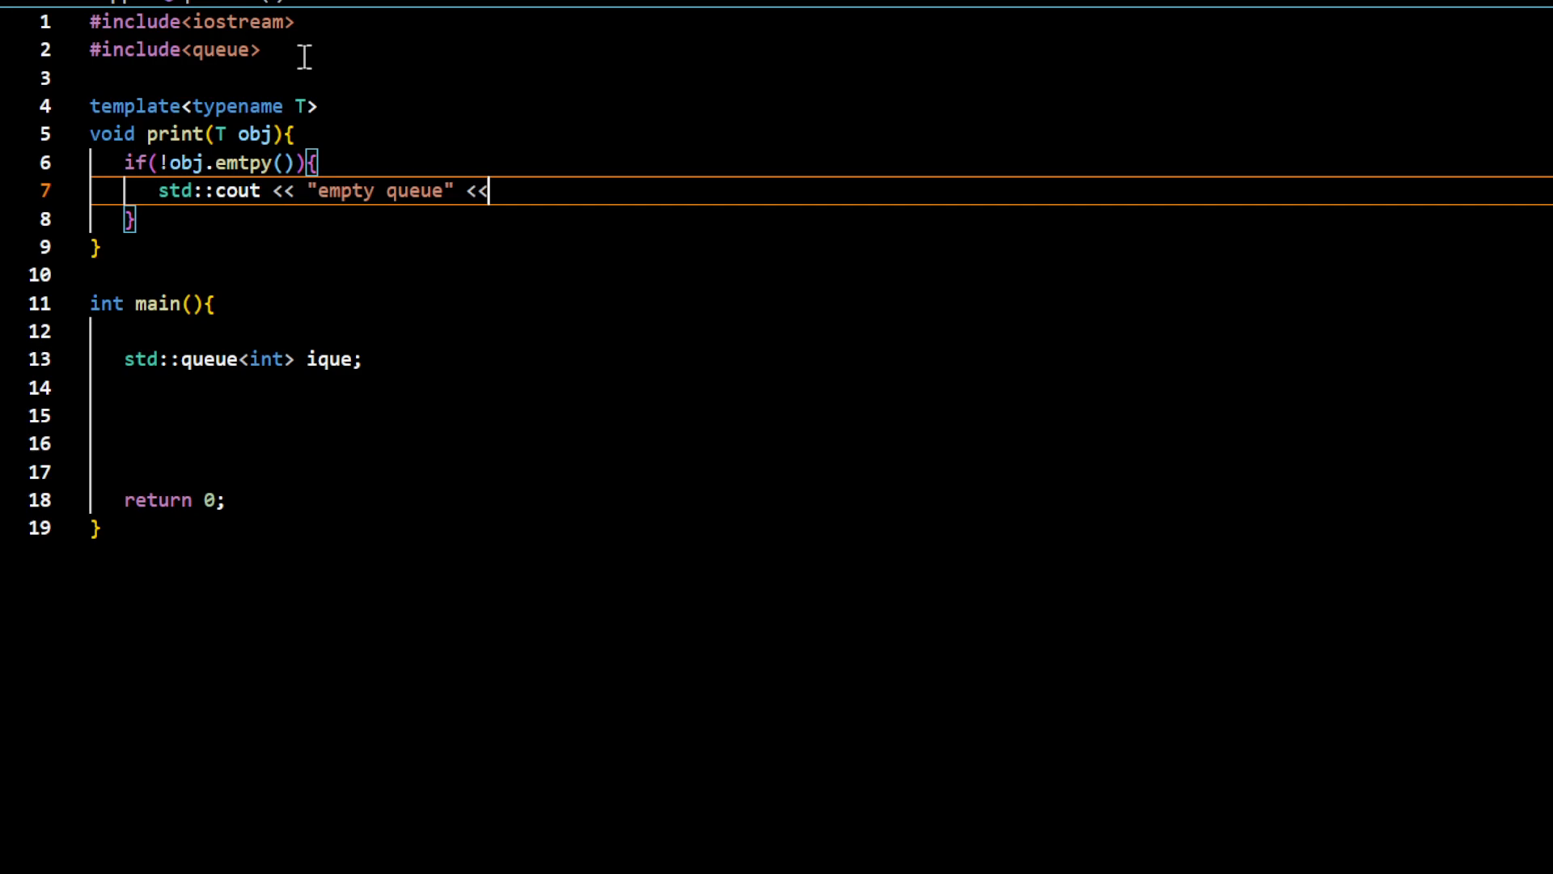
type("std::endl;")
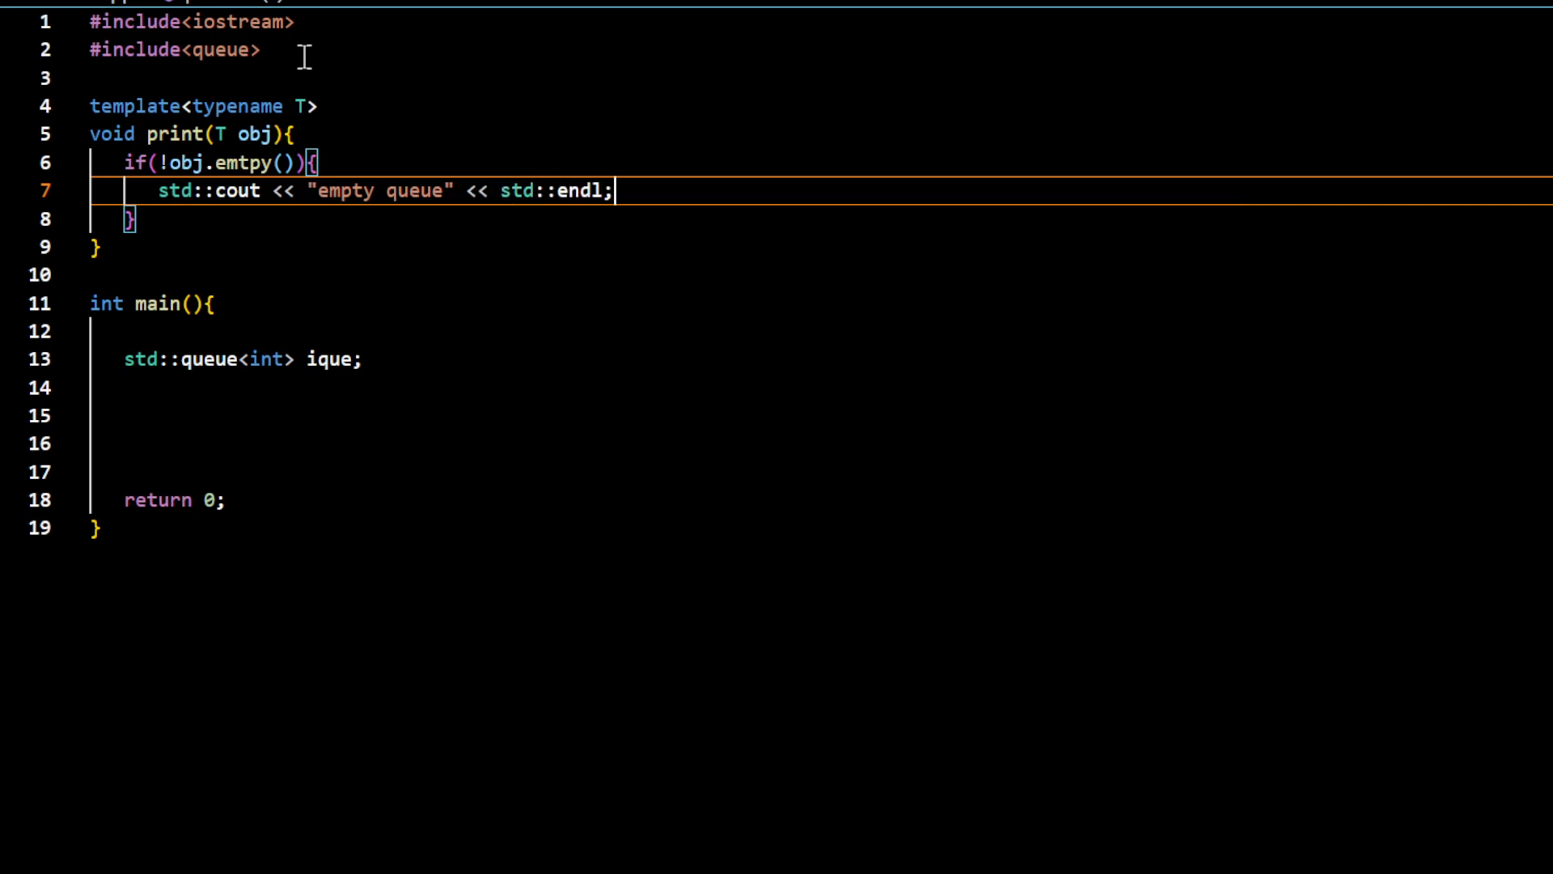
type("re")
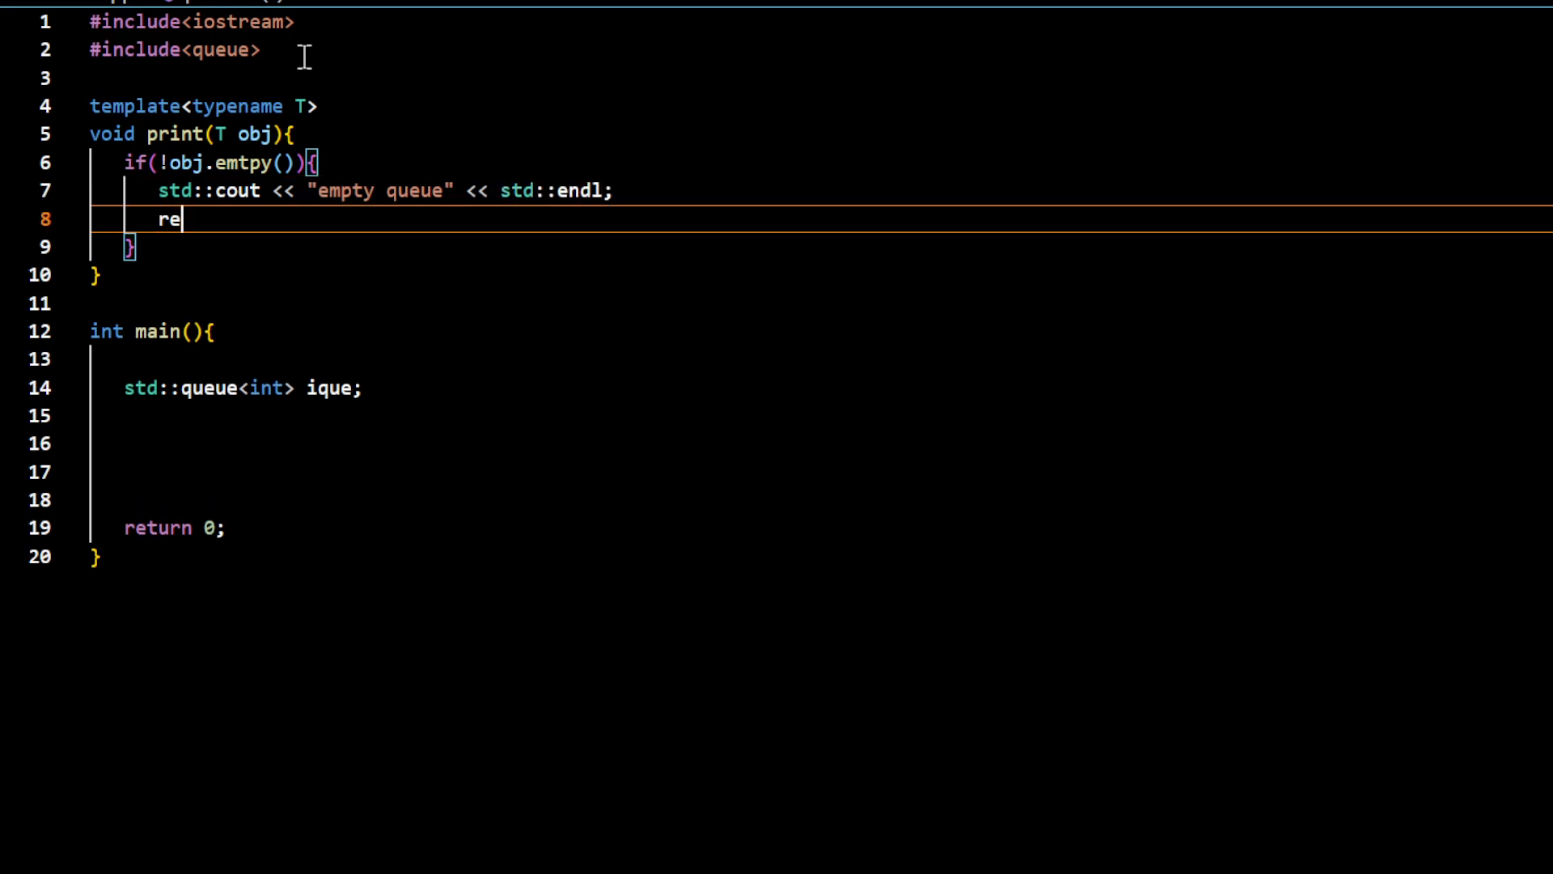
type("turn;")
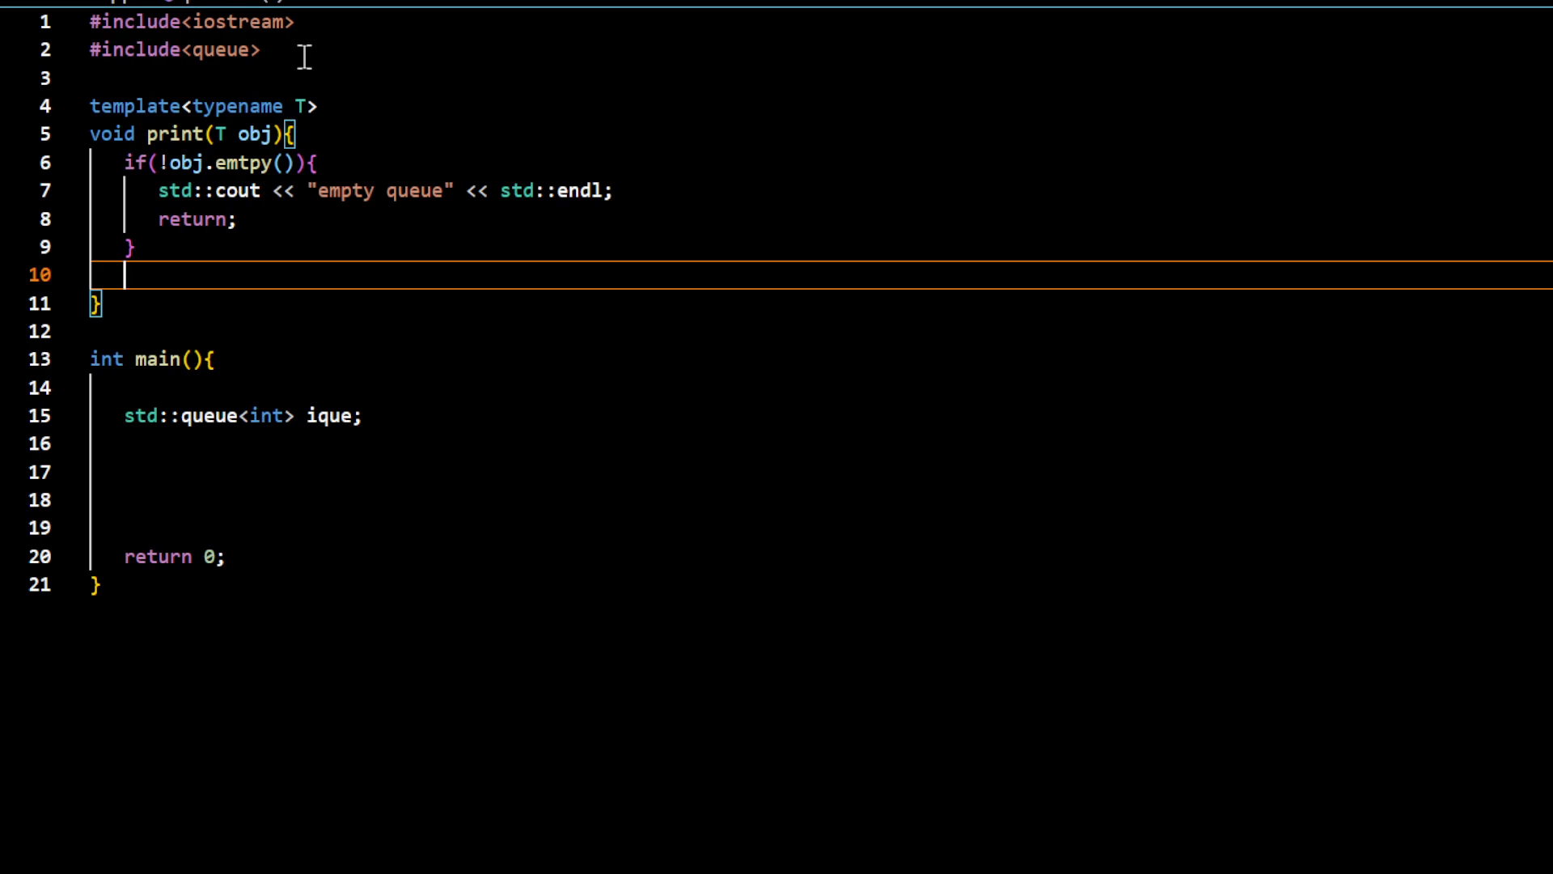
Add a while(!obj.empty()) loop with an empty body to print
type("while(")
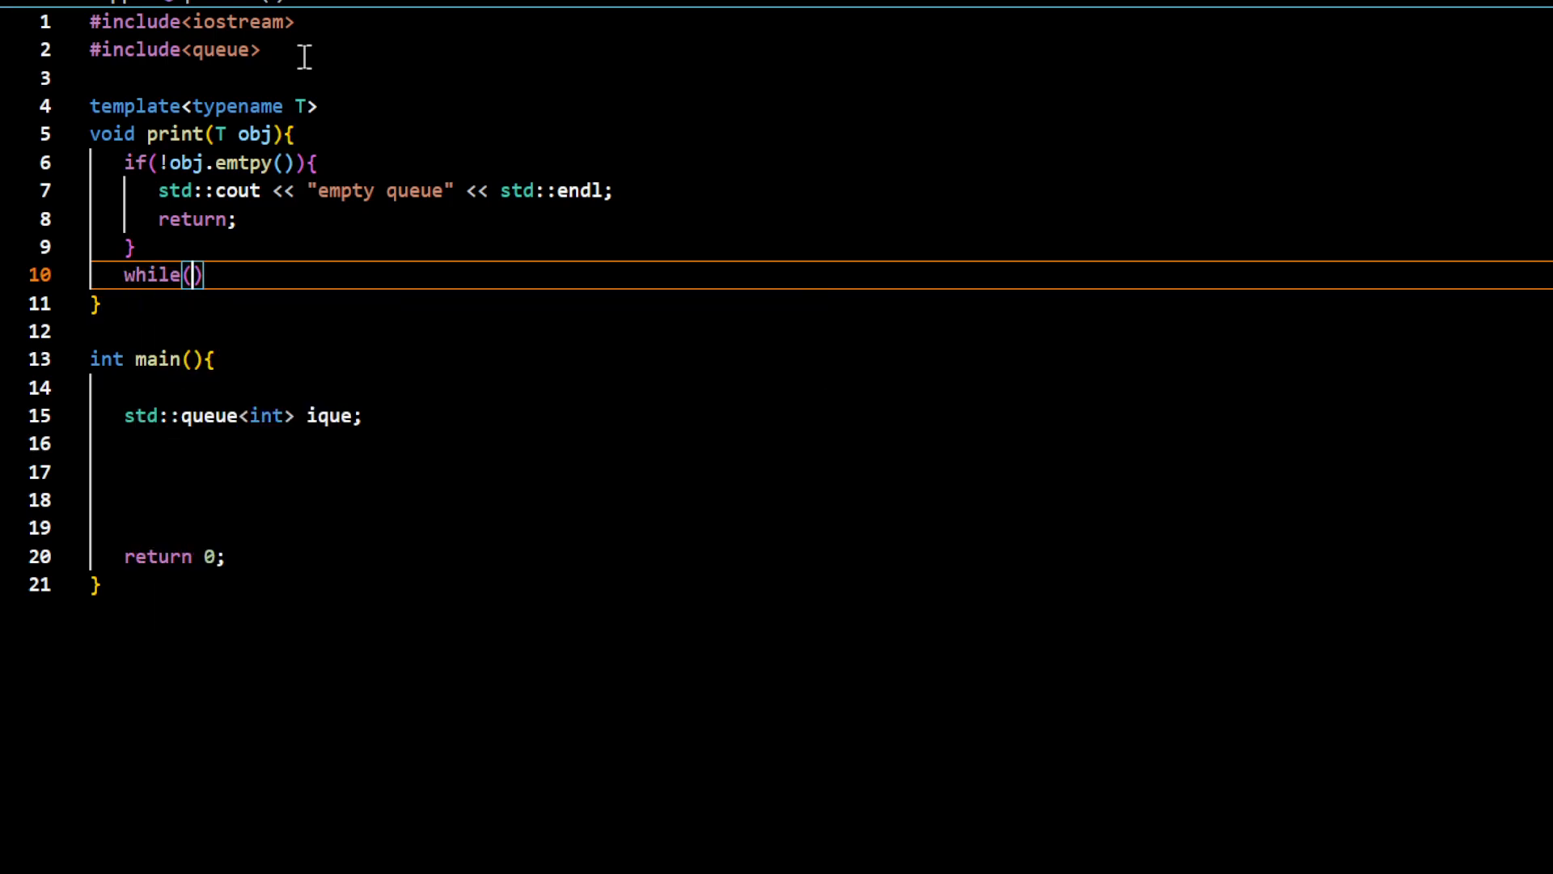
type("!obj.")
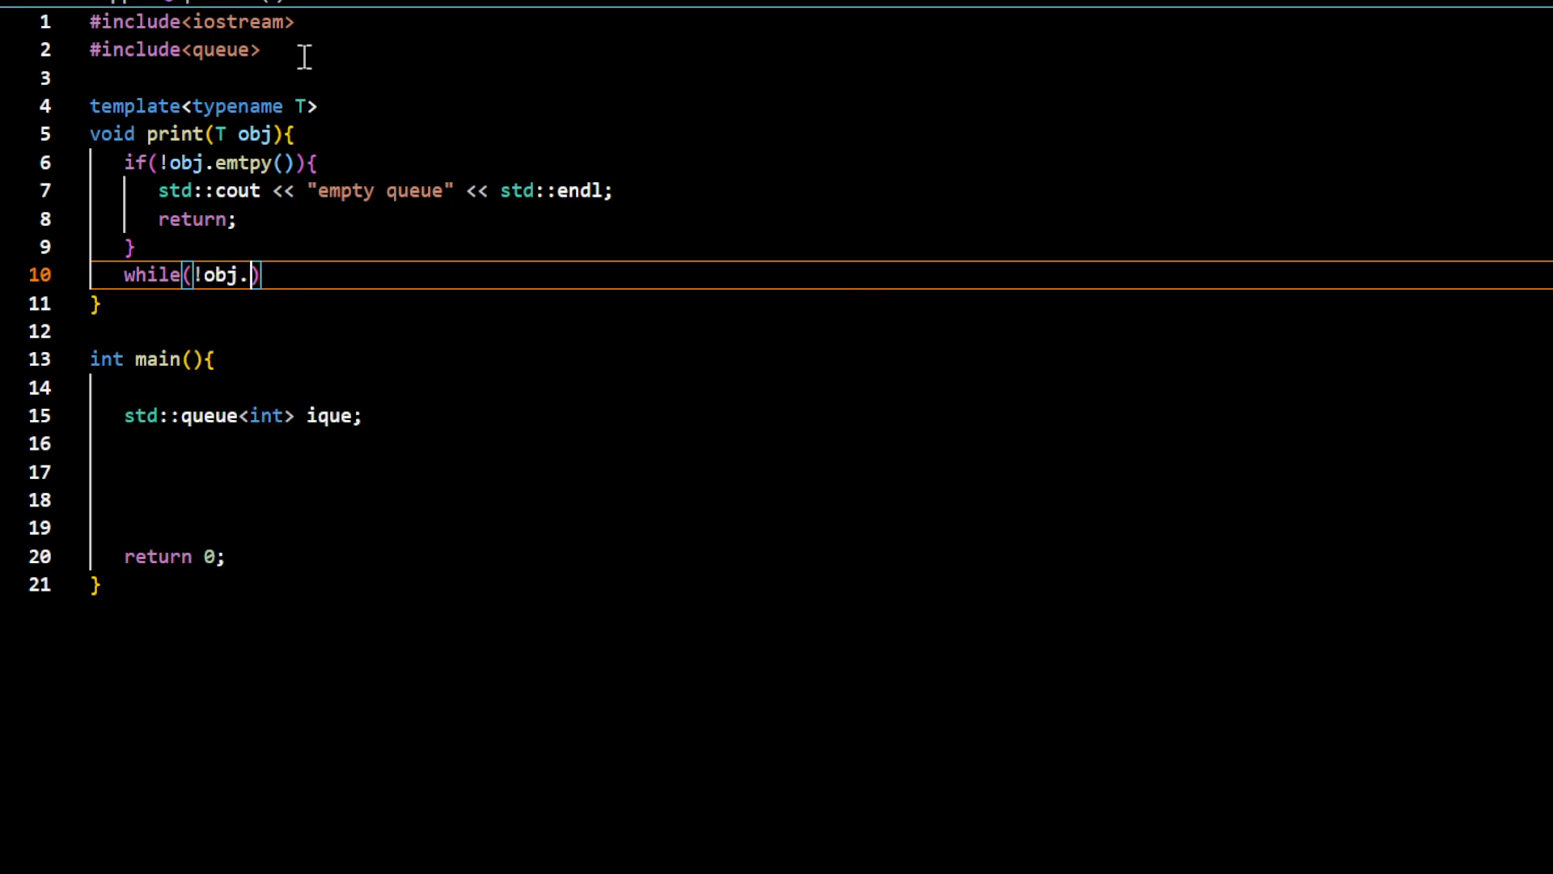
type("empty()")
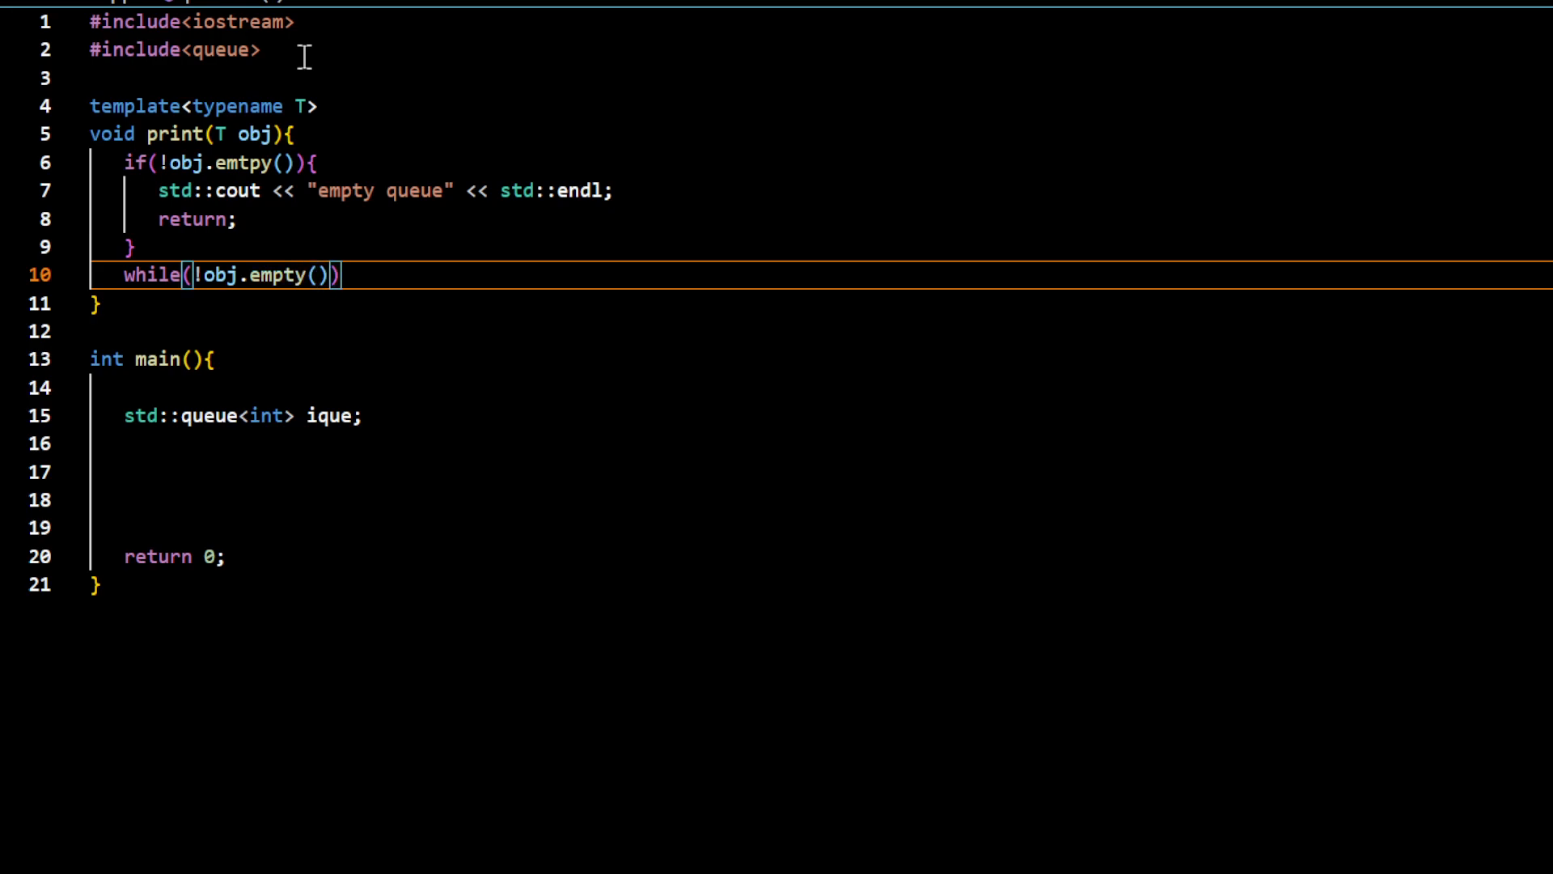
type("{}")
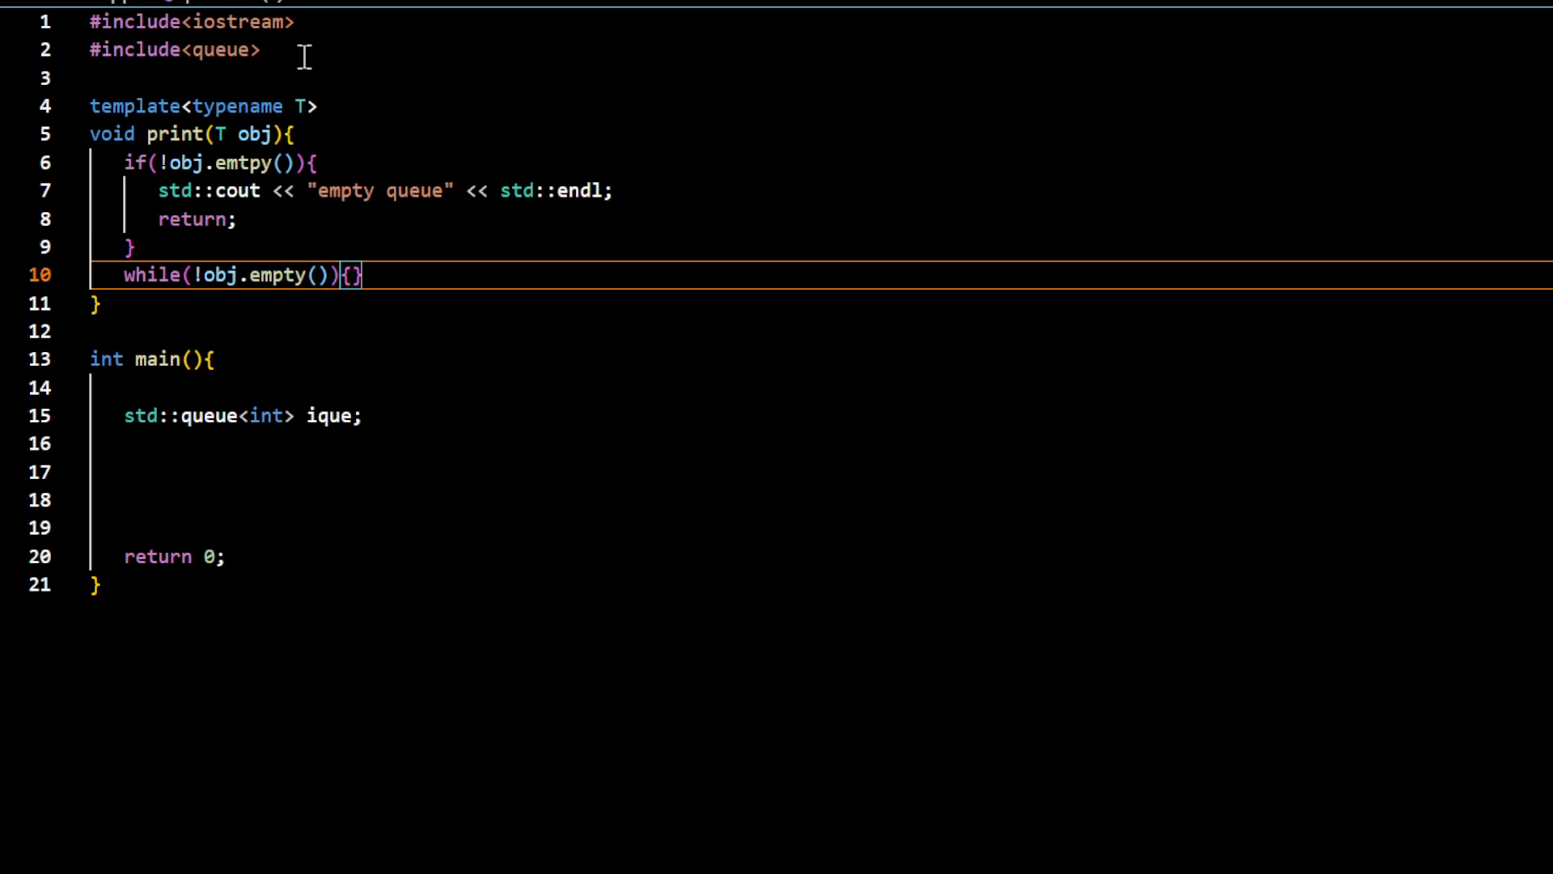
Inside the loop output obj.front() followed by a space, then call obj.pop()
type("std:")
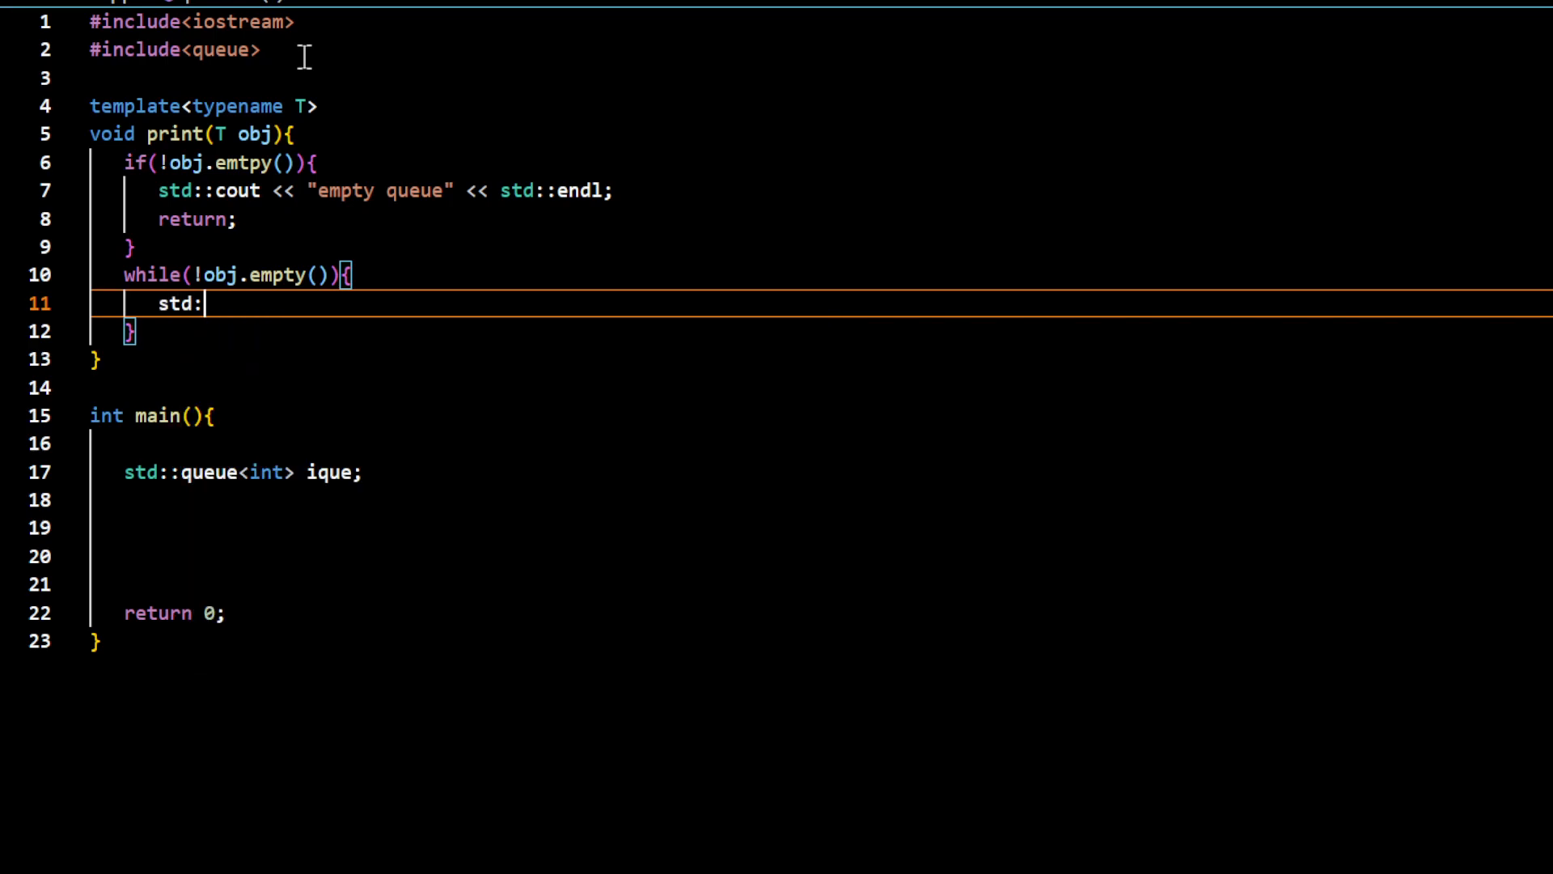
type(":cout <<")
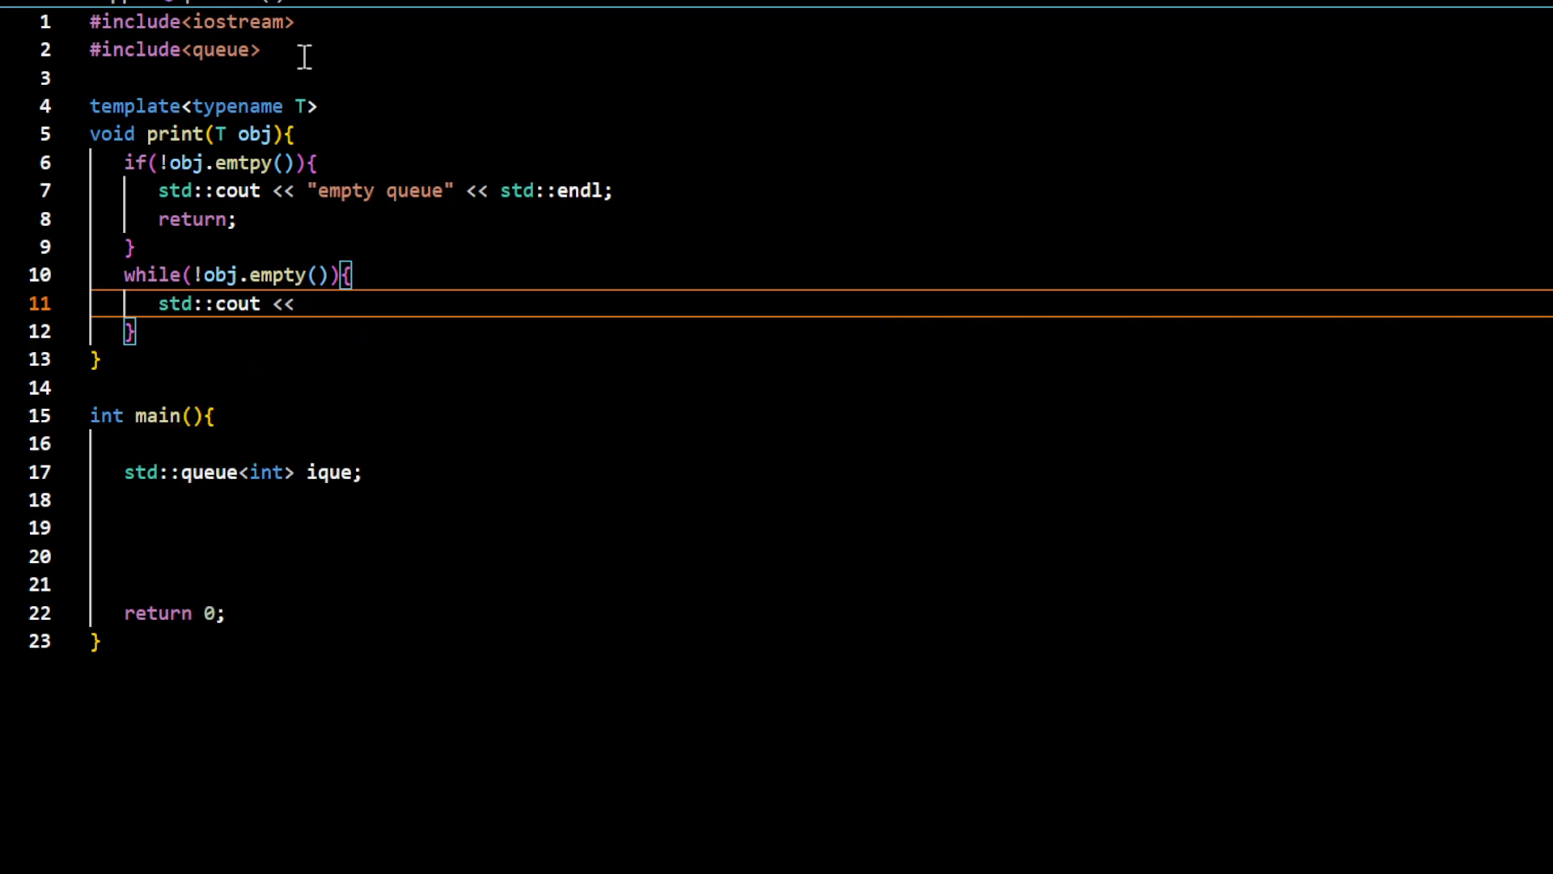
type("obj.")
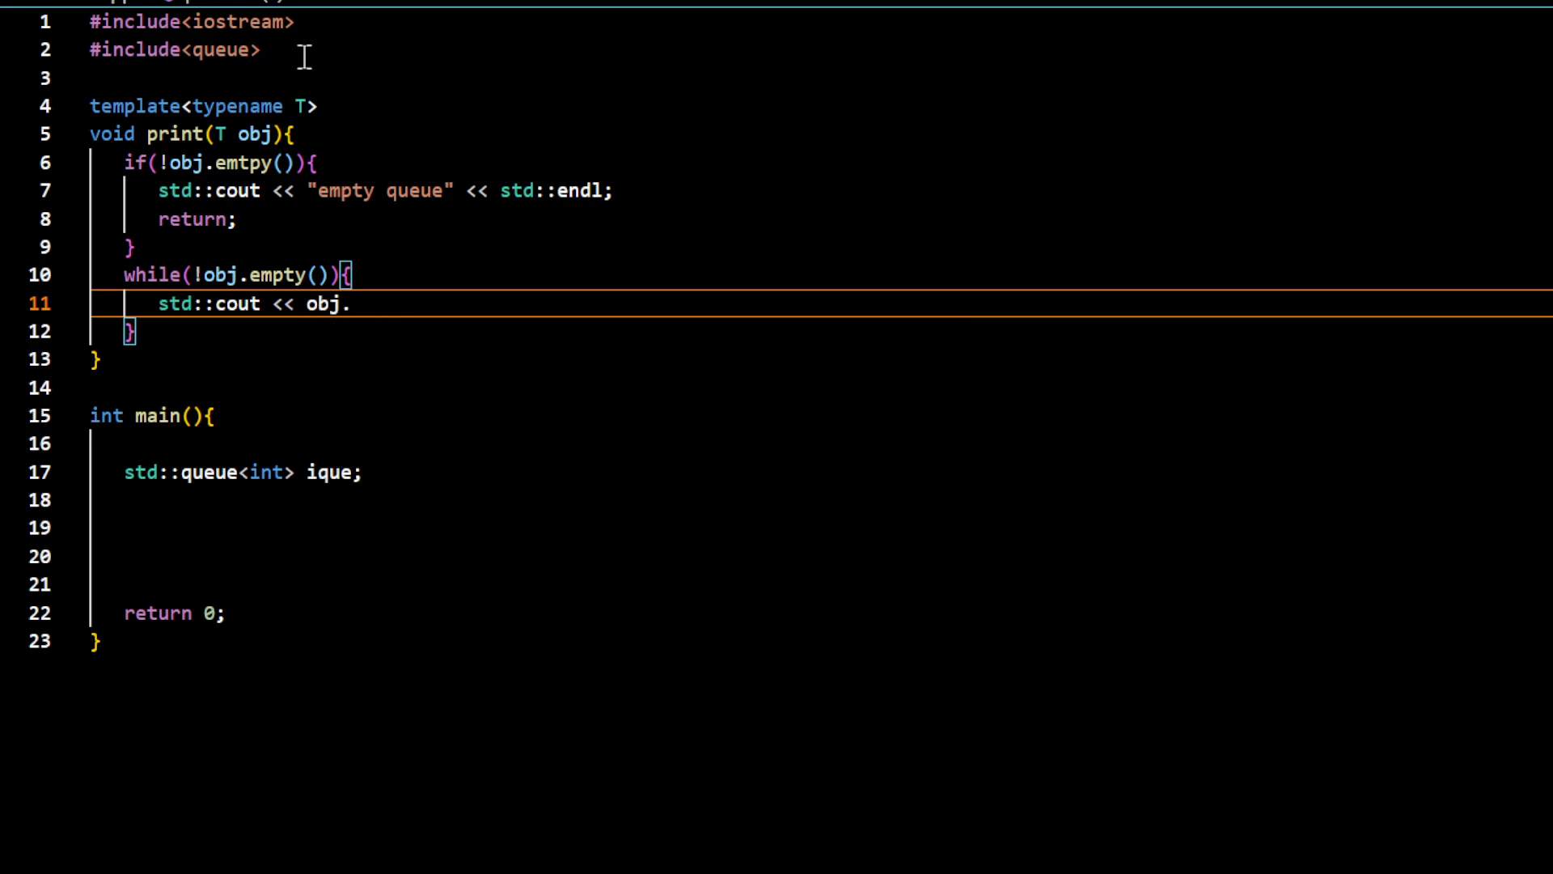
type("front() <")
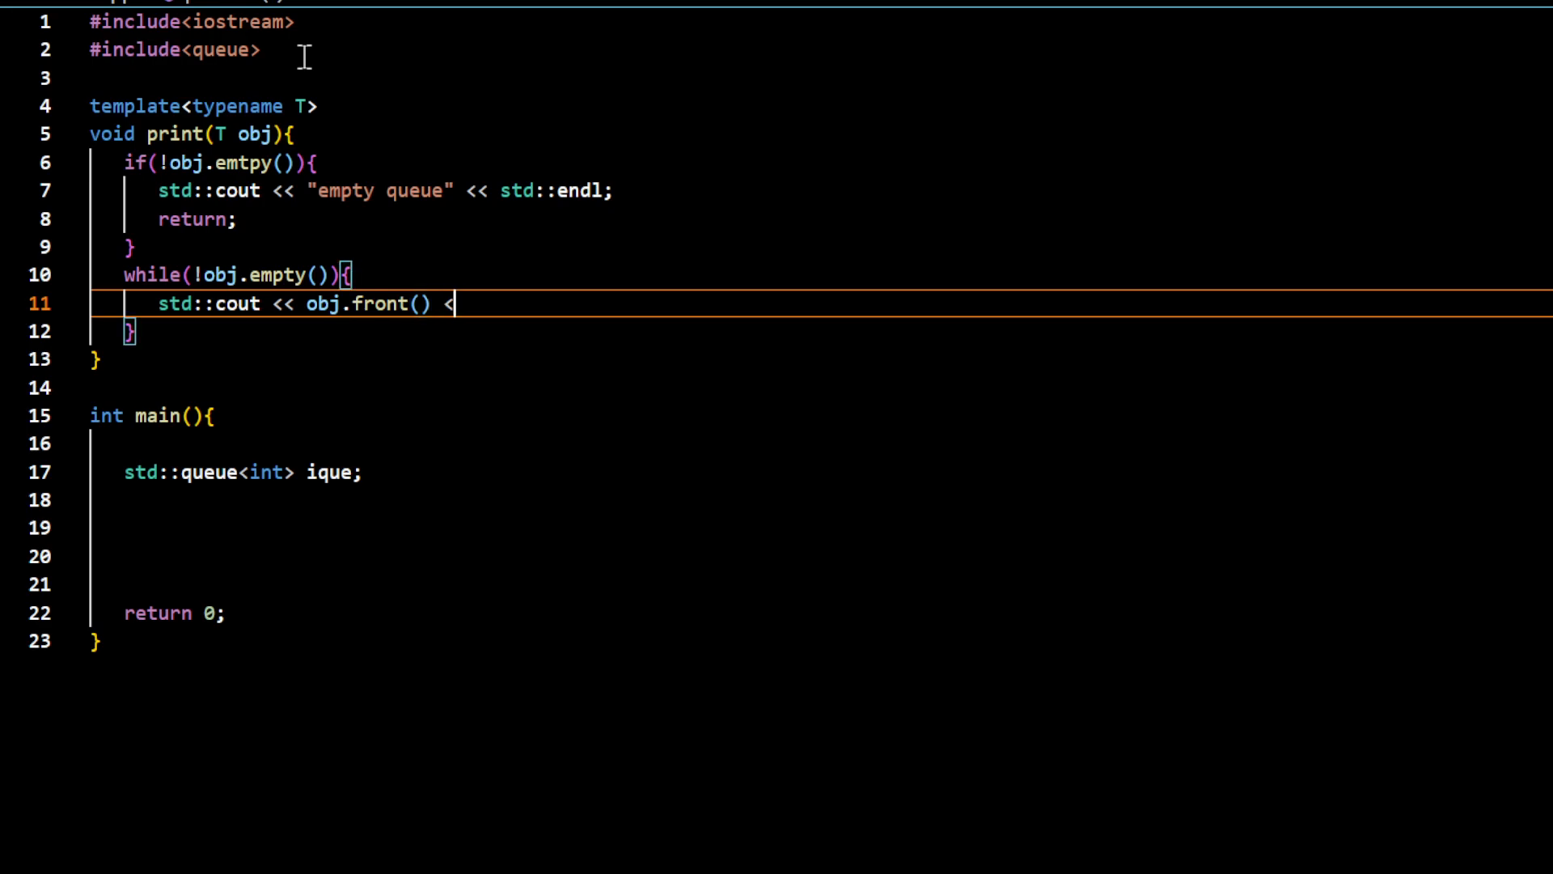
type("' ';")
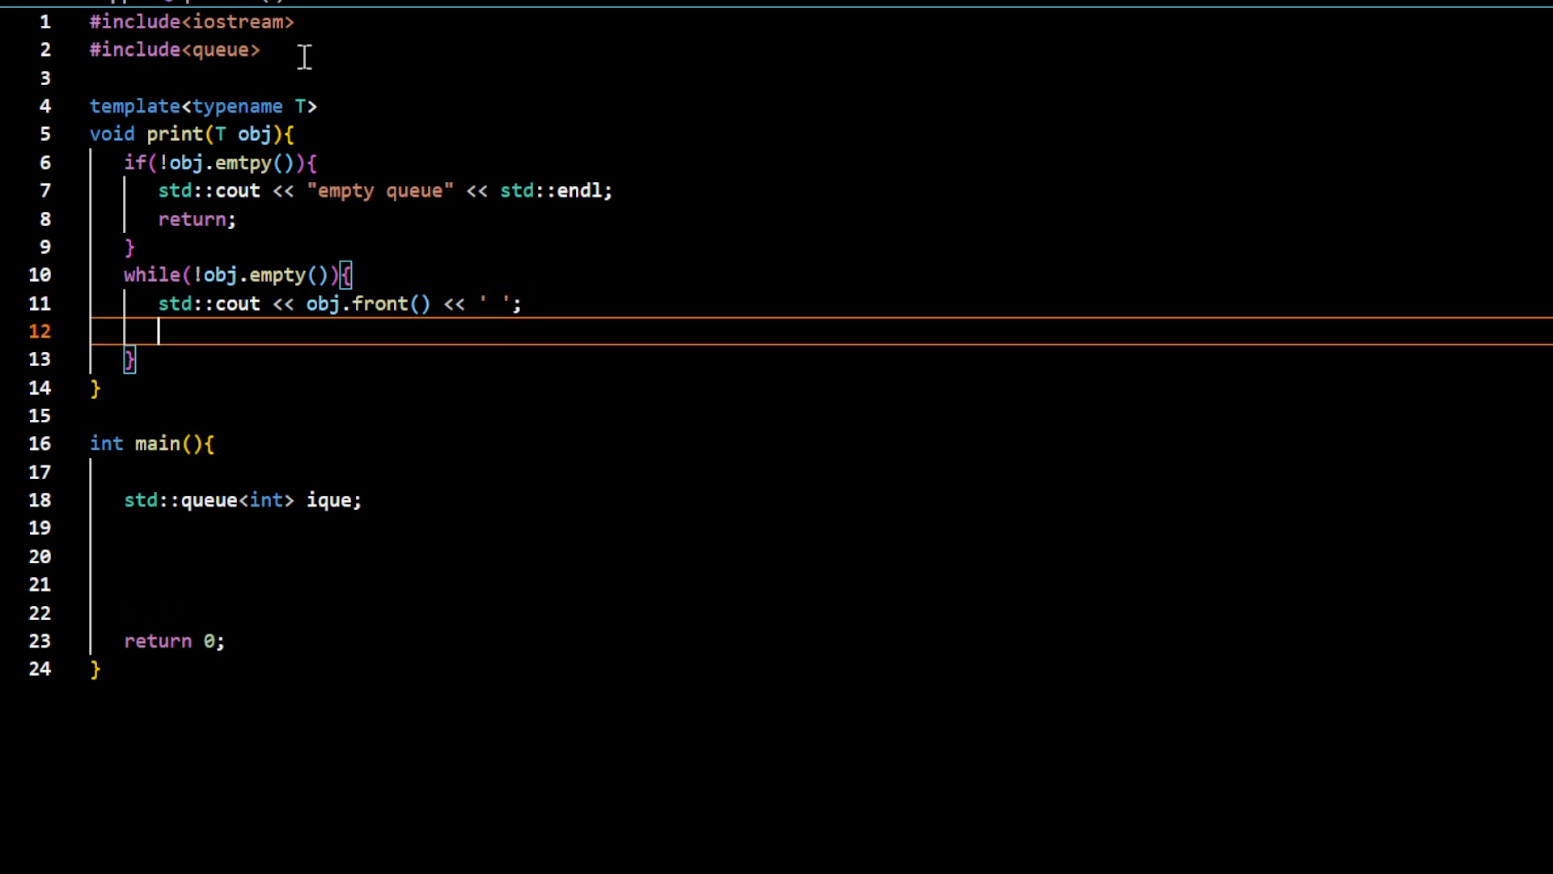
type("obj.po")
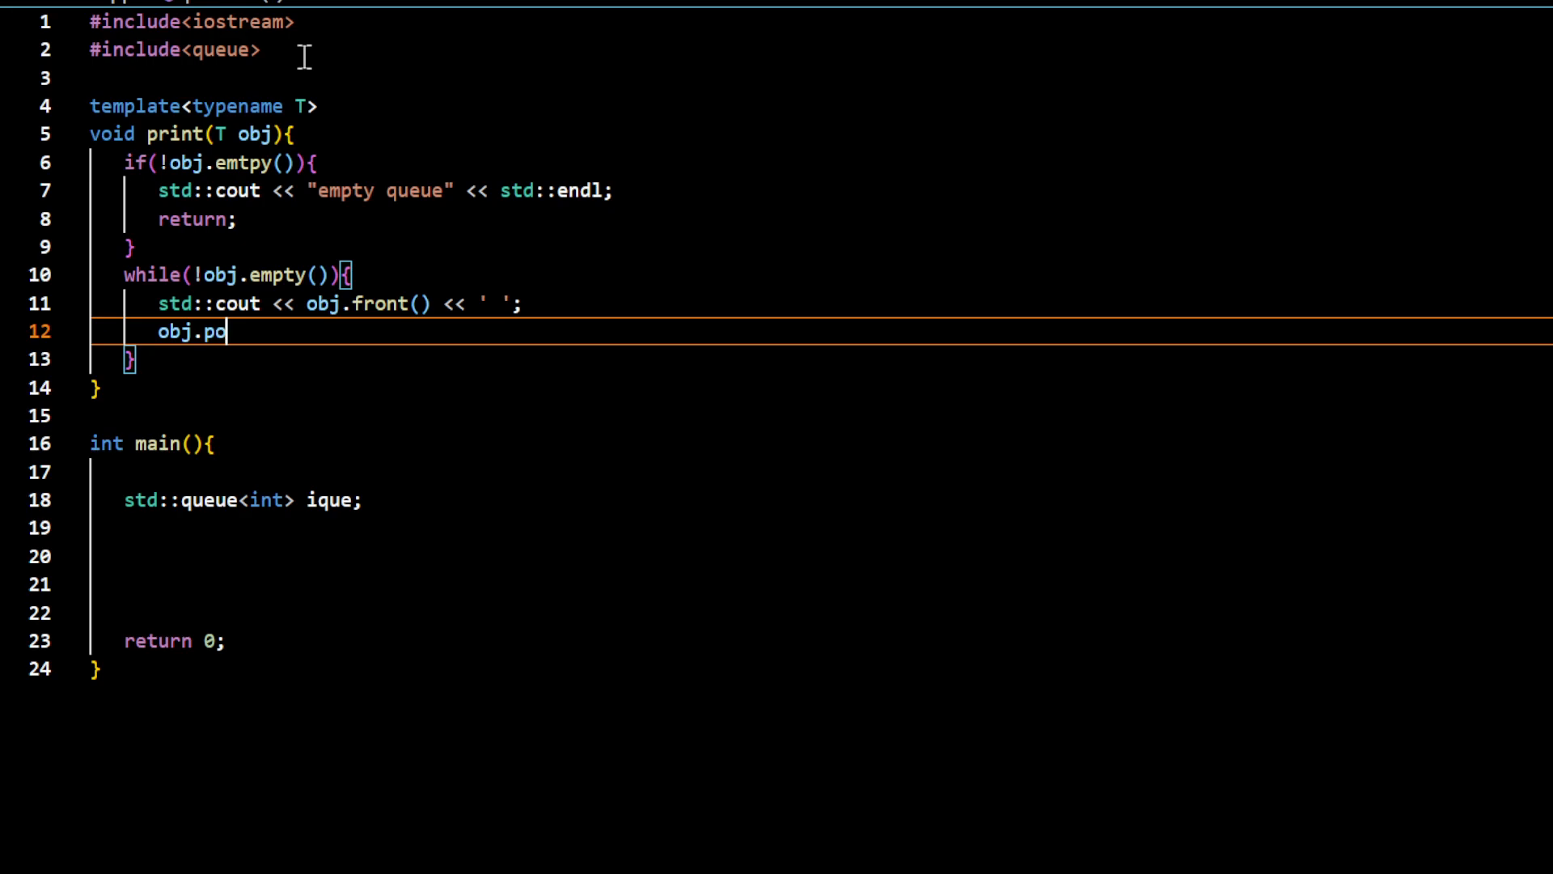
type("p();")
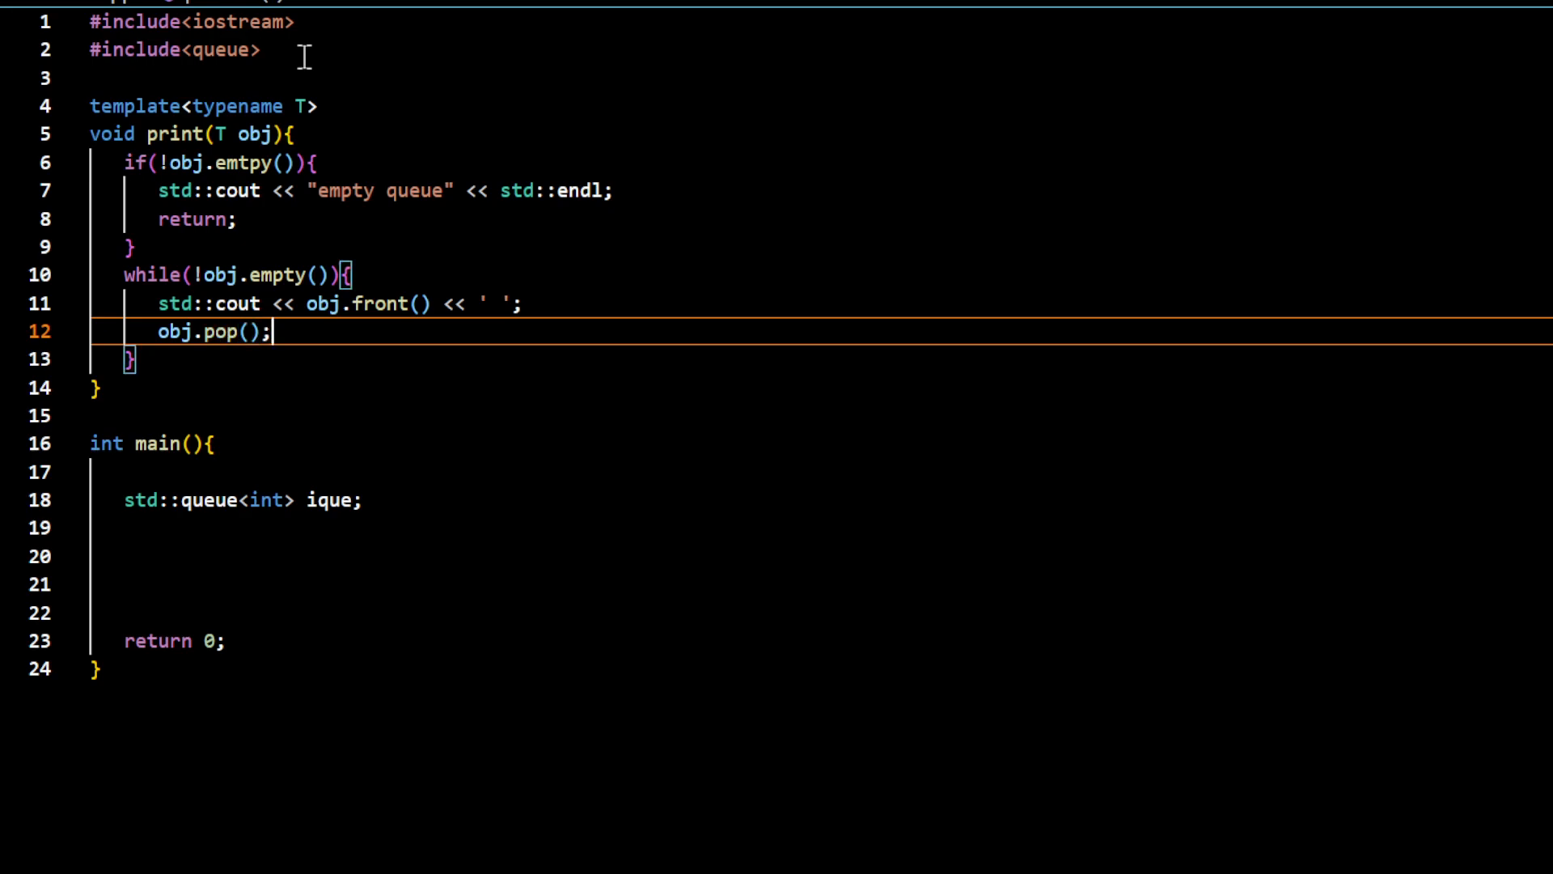
key("Enter")
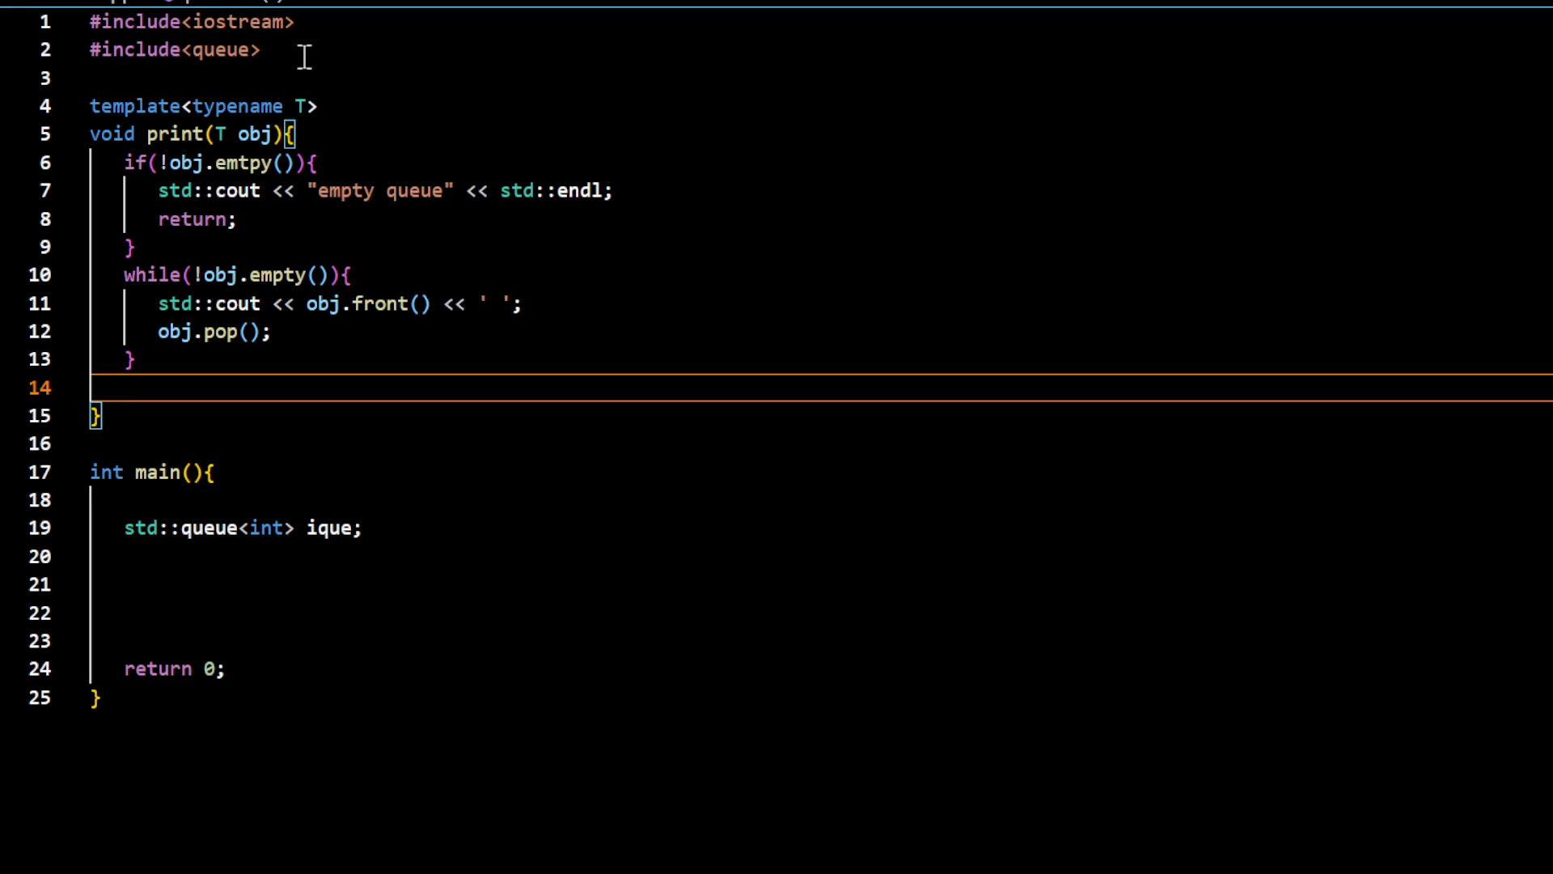
End print with return; and call print(ique); in main below the declaration
type("return;")
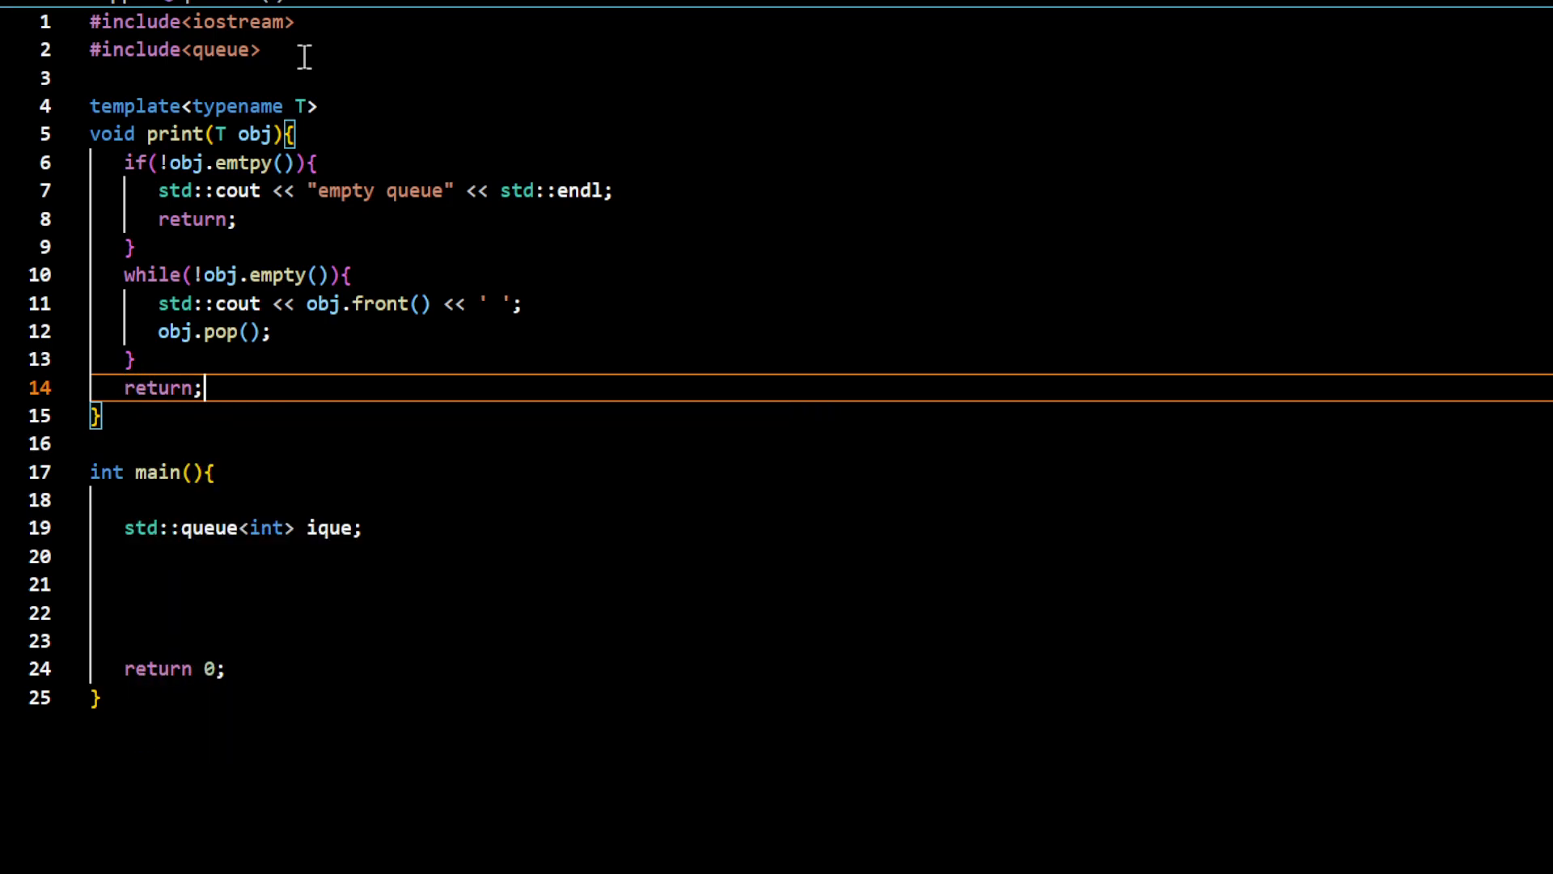
left_click(119, 556)
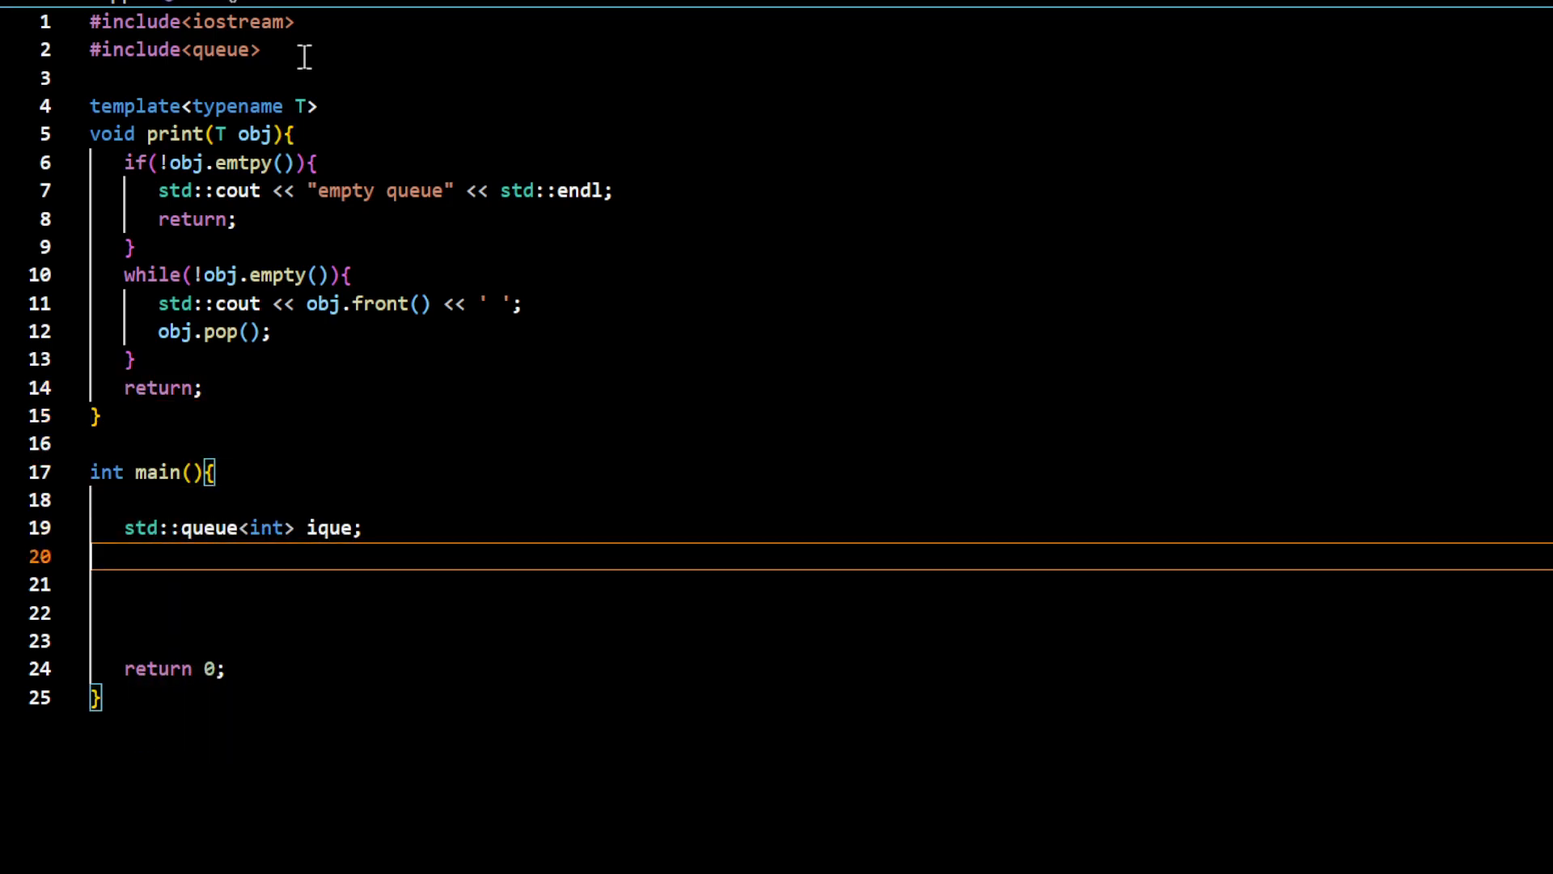
key("enter")
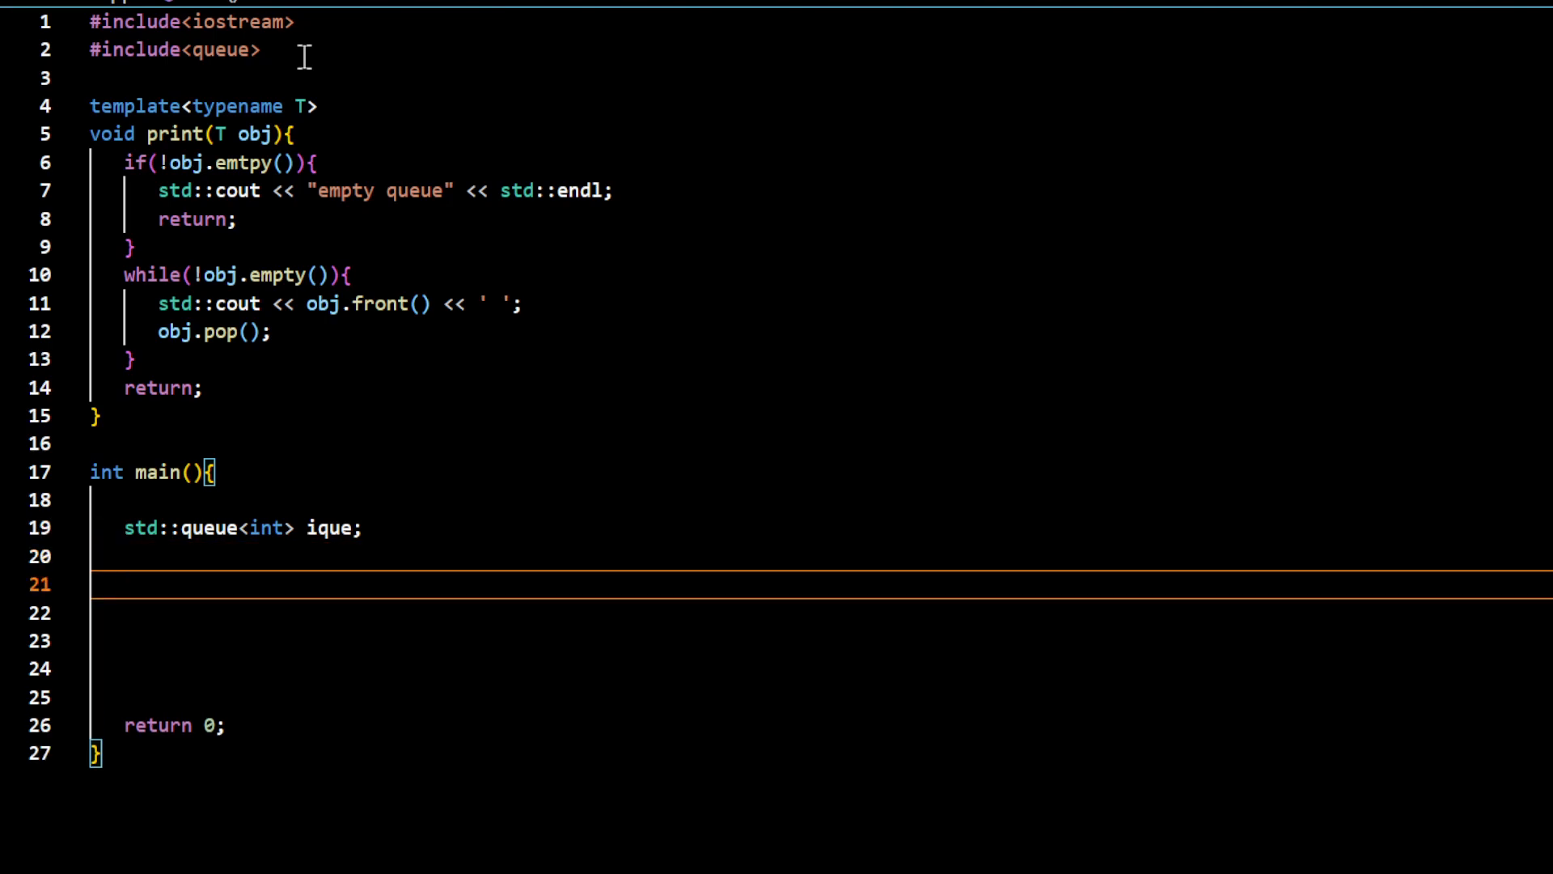
type("print(")
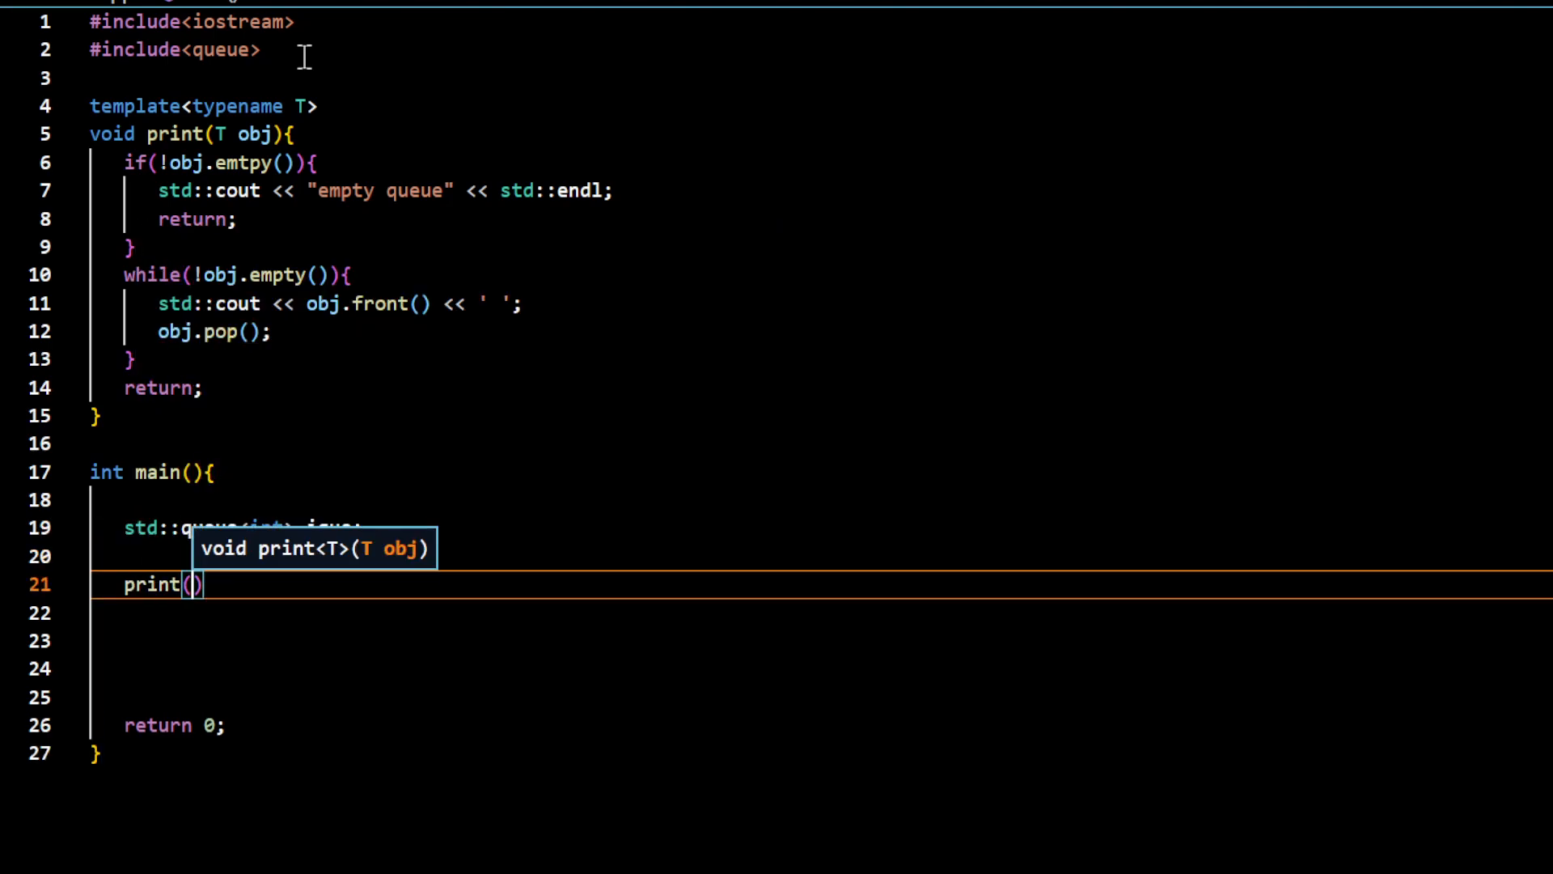
type("ique")
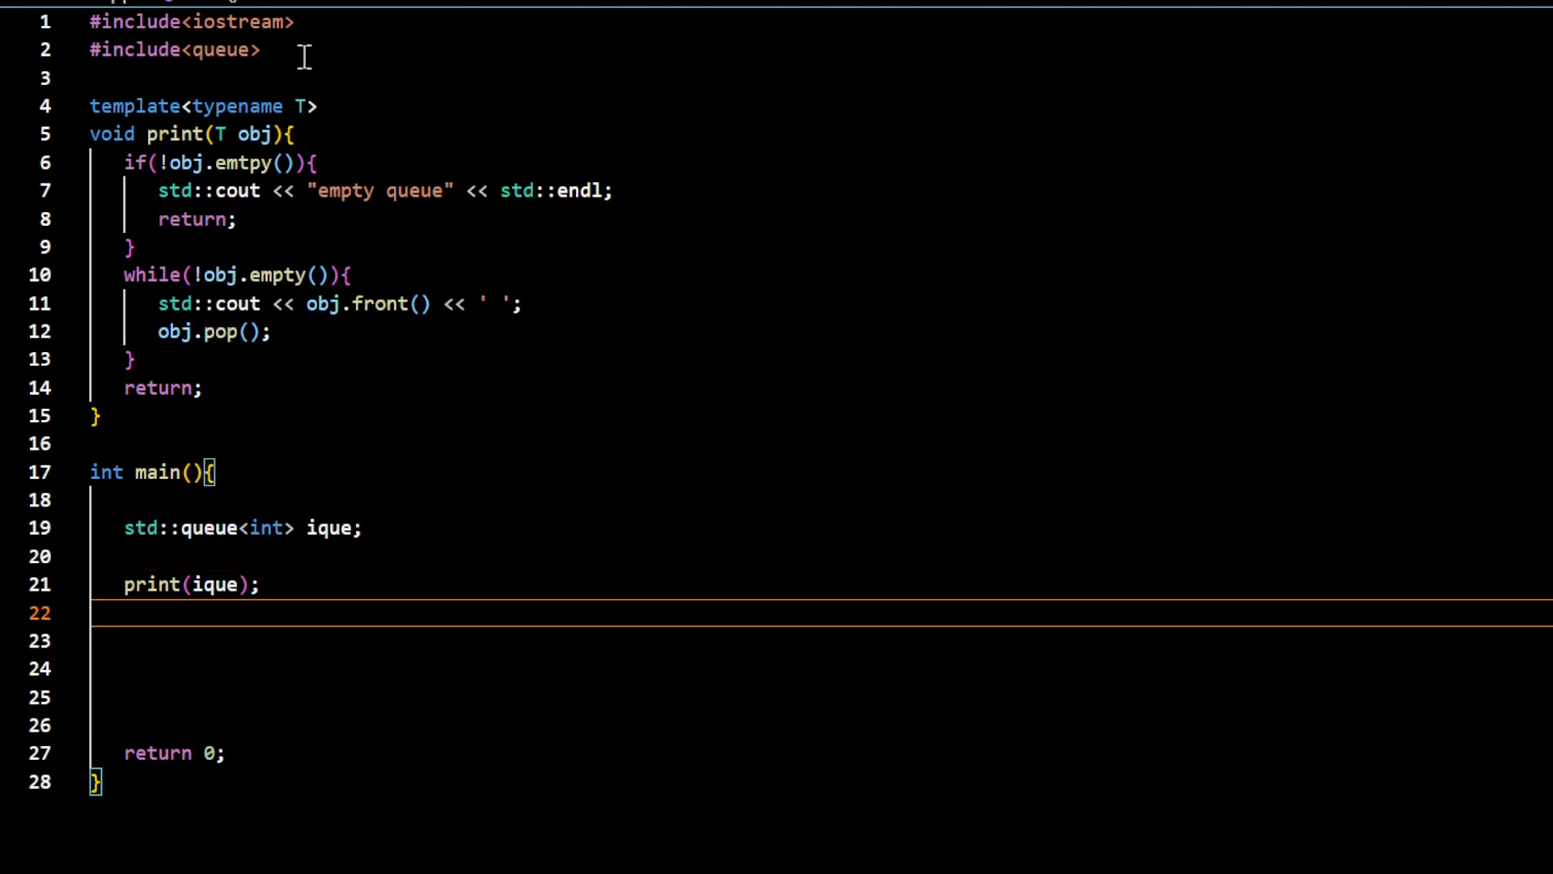
mouse_move(416, 191)
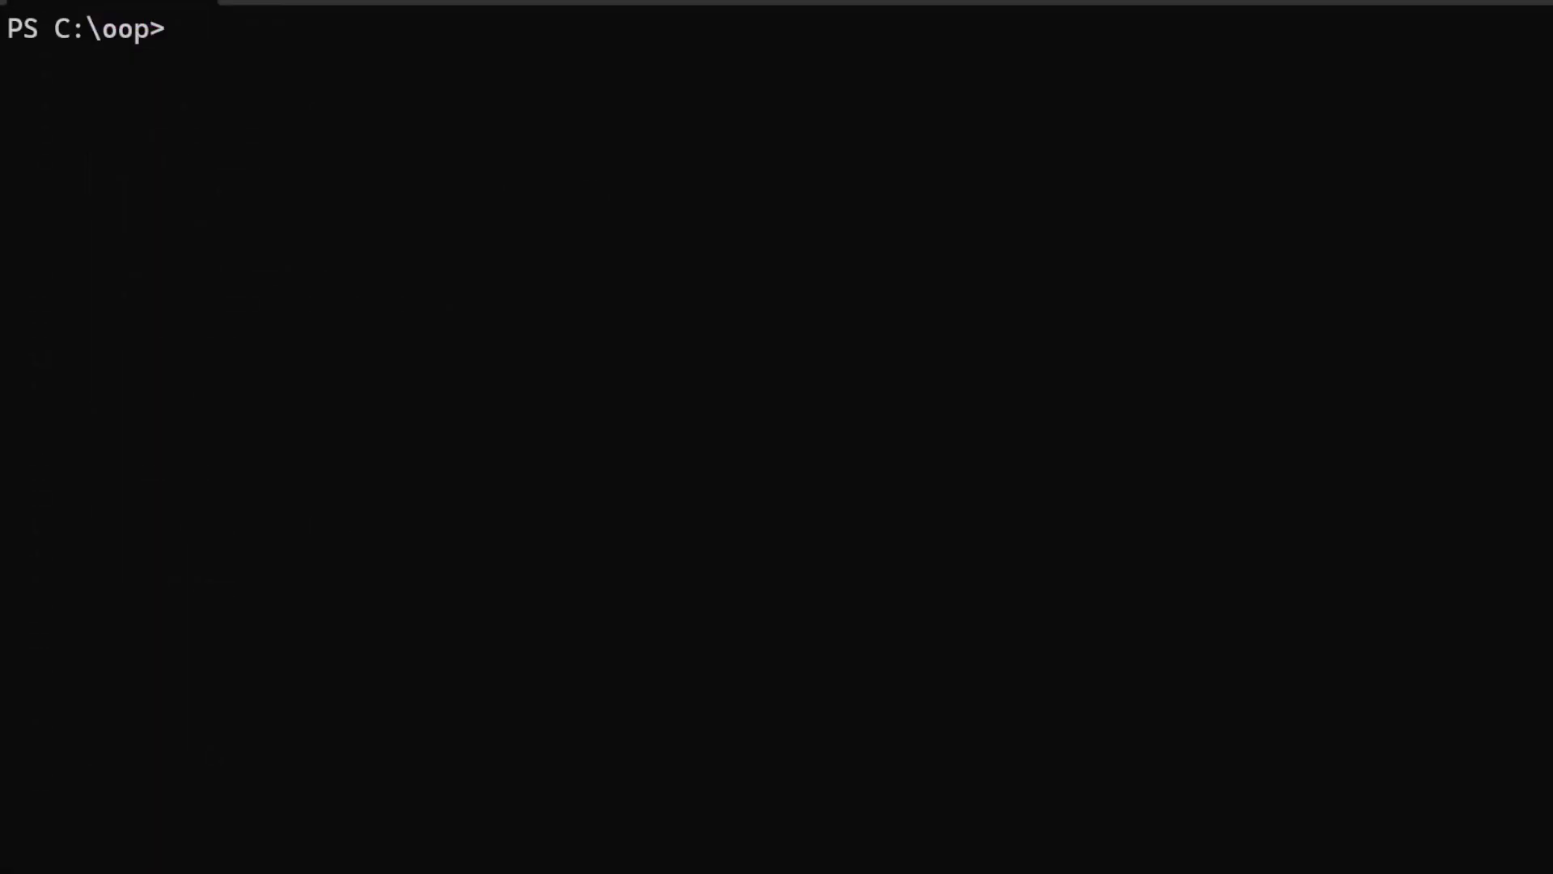
Compile main1.cpp with g++ -Wall -std=c++23 and run main1.exe, hitting the emtpy typo error
type("g++ -Wall -std=c++23 -o main1.exe main1.cpp")
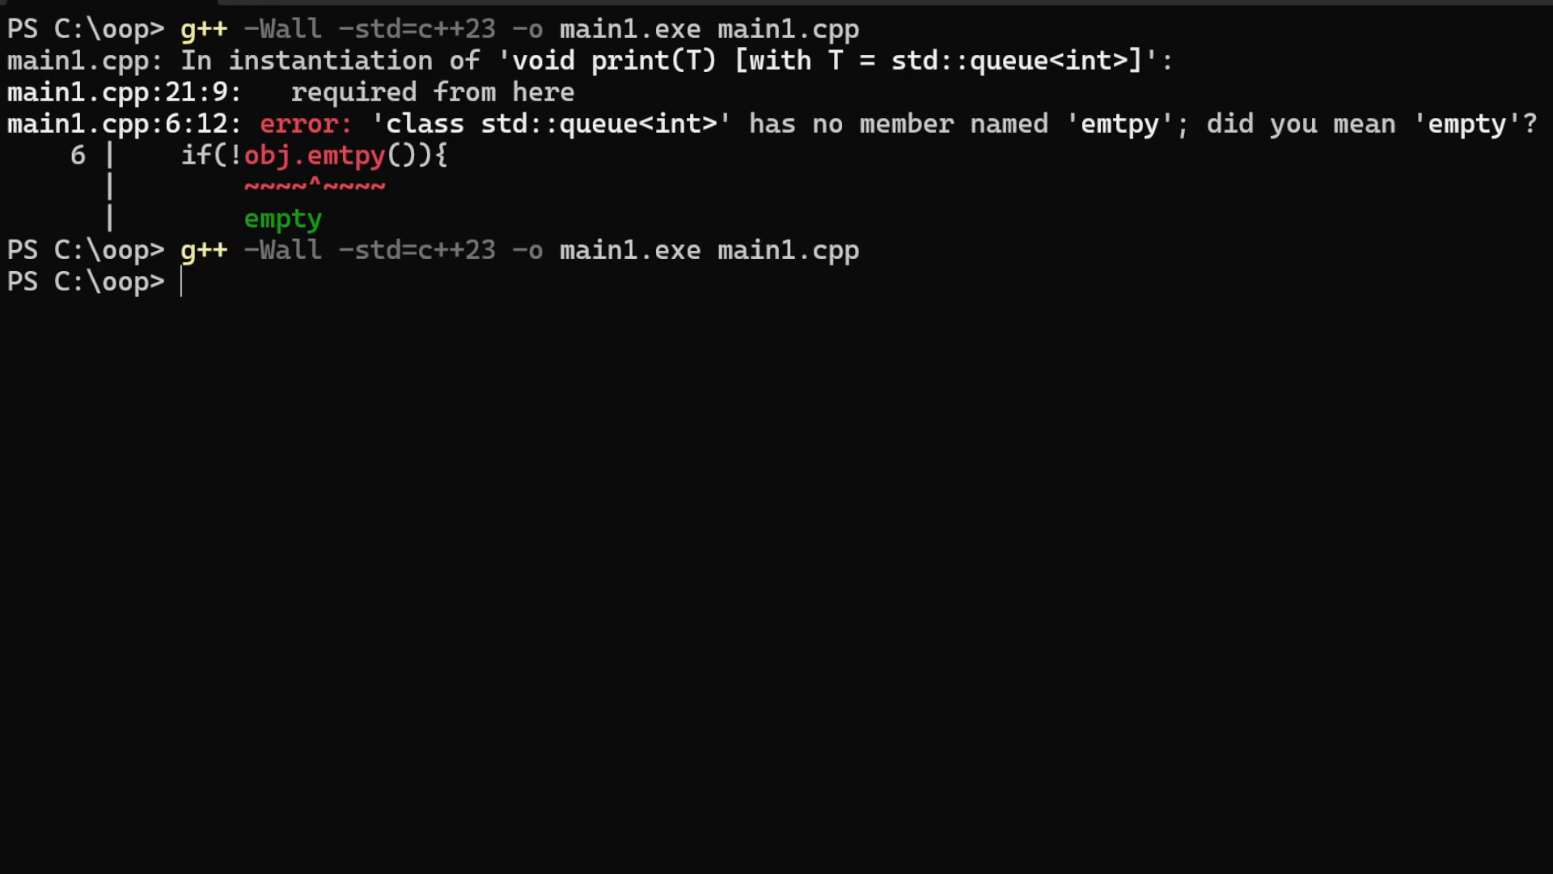
type(".\\main1.exe")
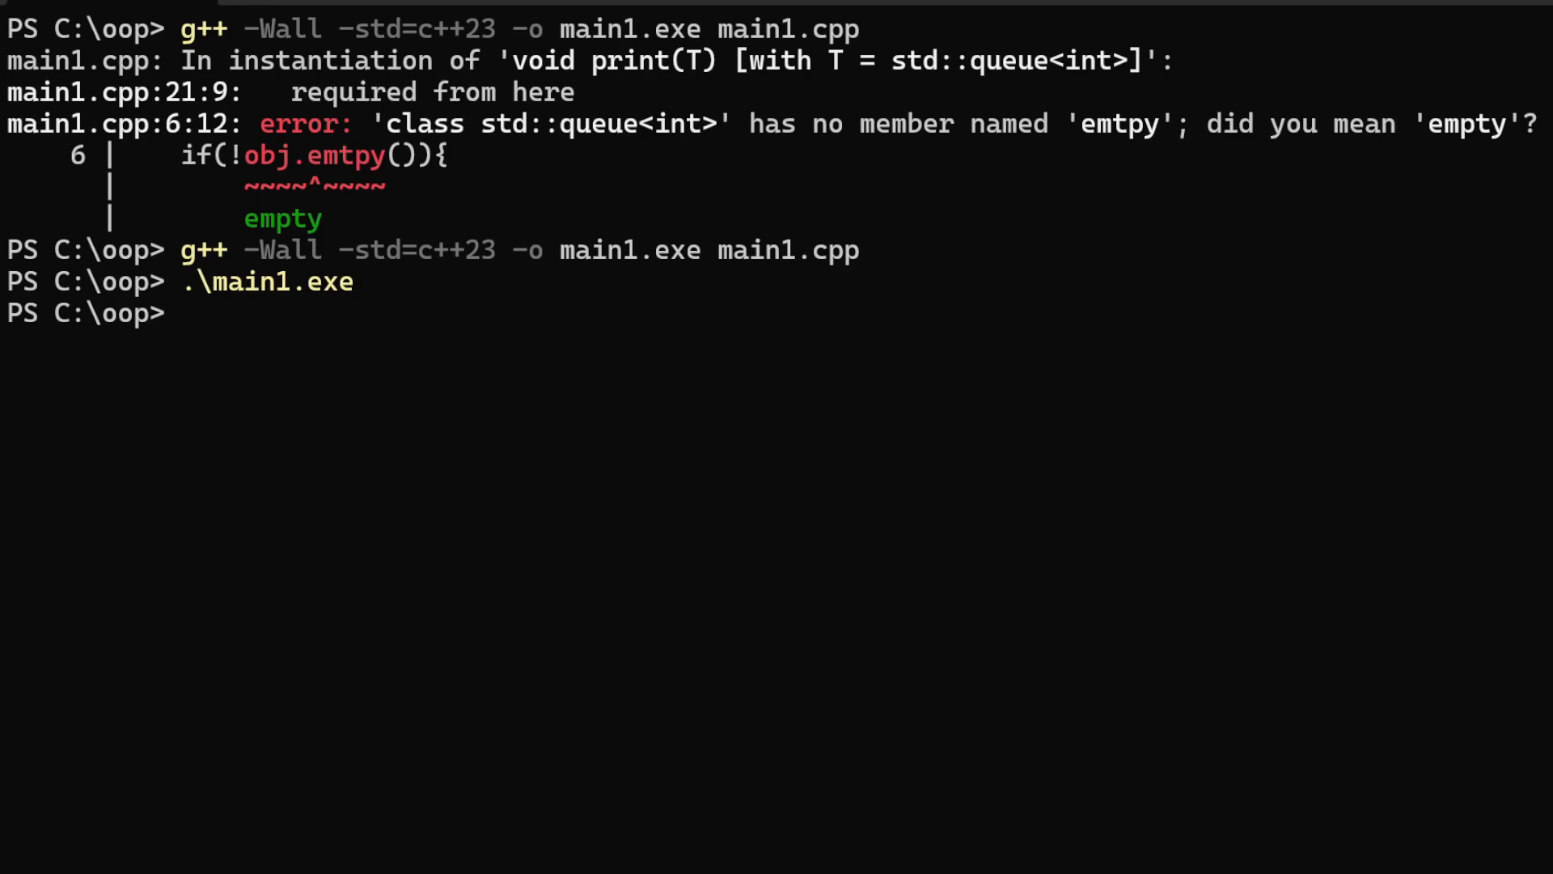
mouse_move(1241, 755)
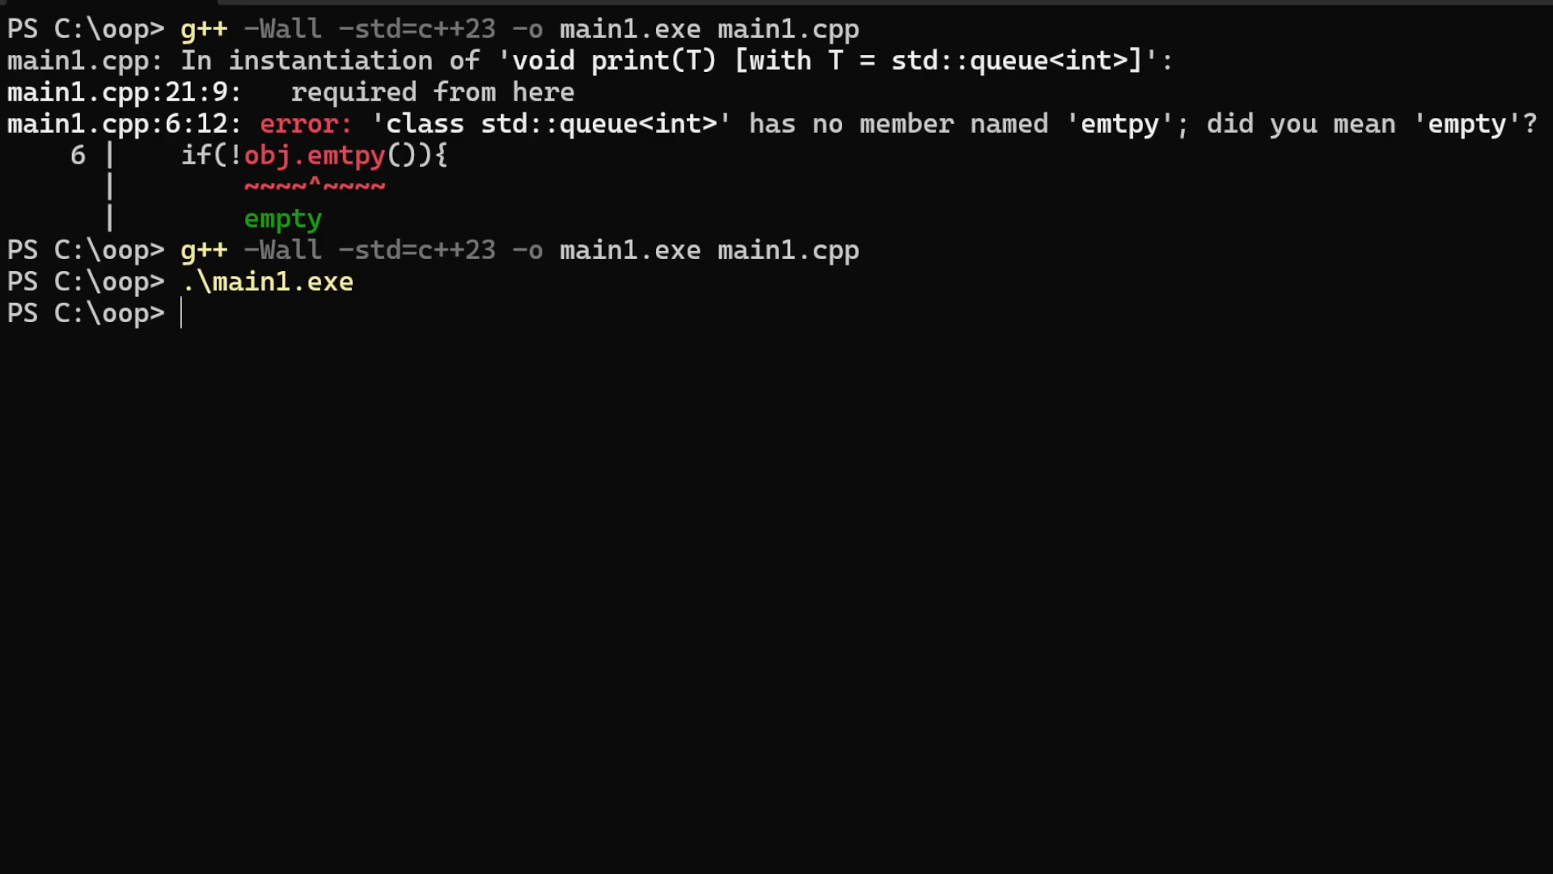
Rebuild main1.exe after the fix and run it, producing no output
type("g++ -Wall -std=c++23 -o main1.exe main1.cpp")
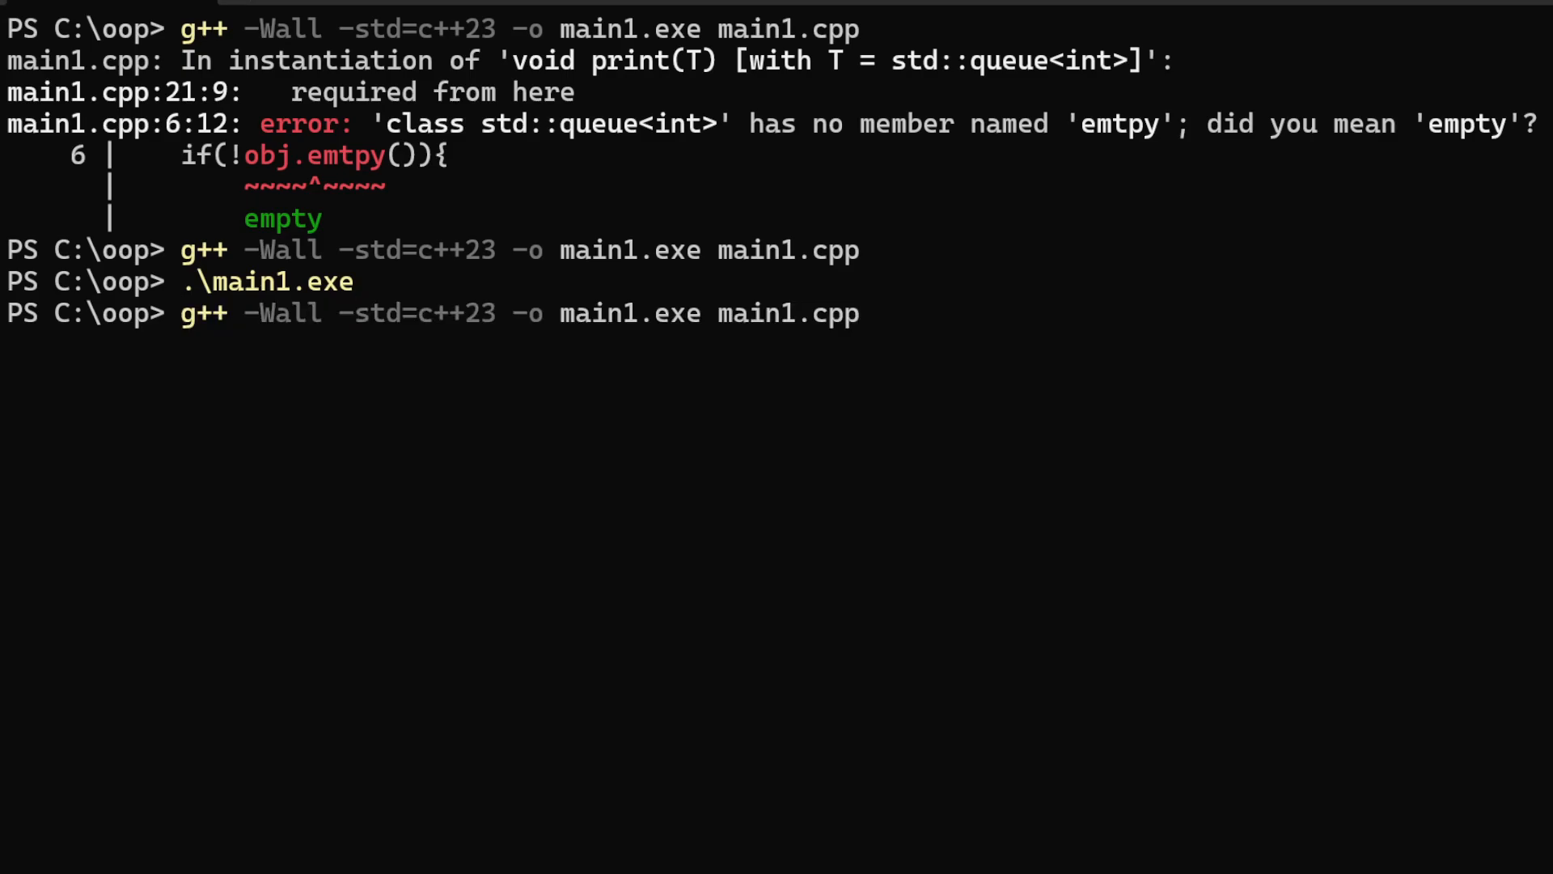
type(".\\main1.exe")
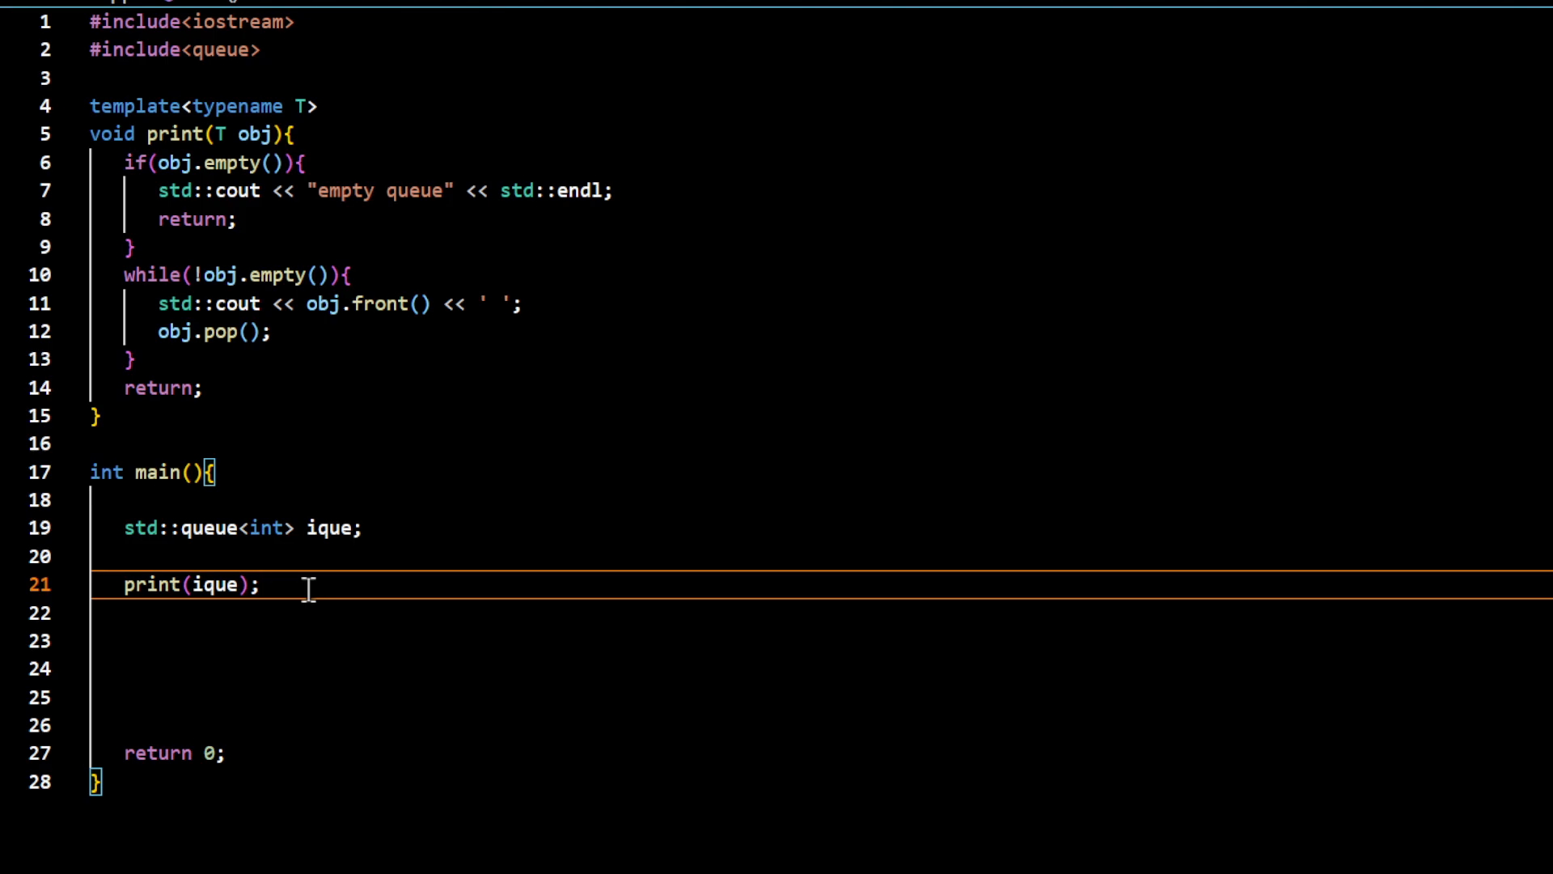
Start a new ique. statement on the line after the first print call
key("Enter")
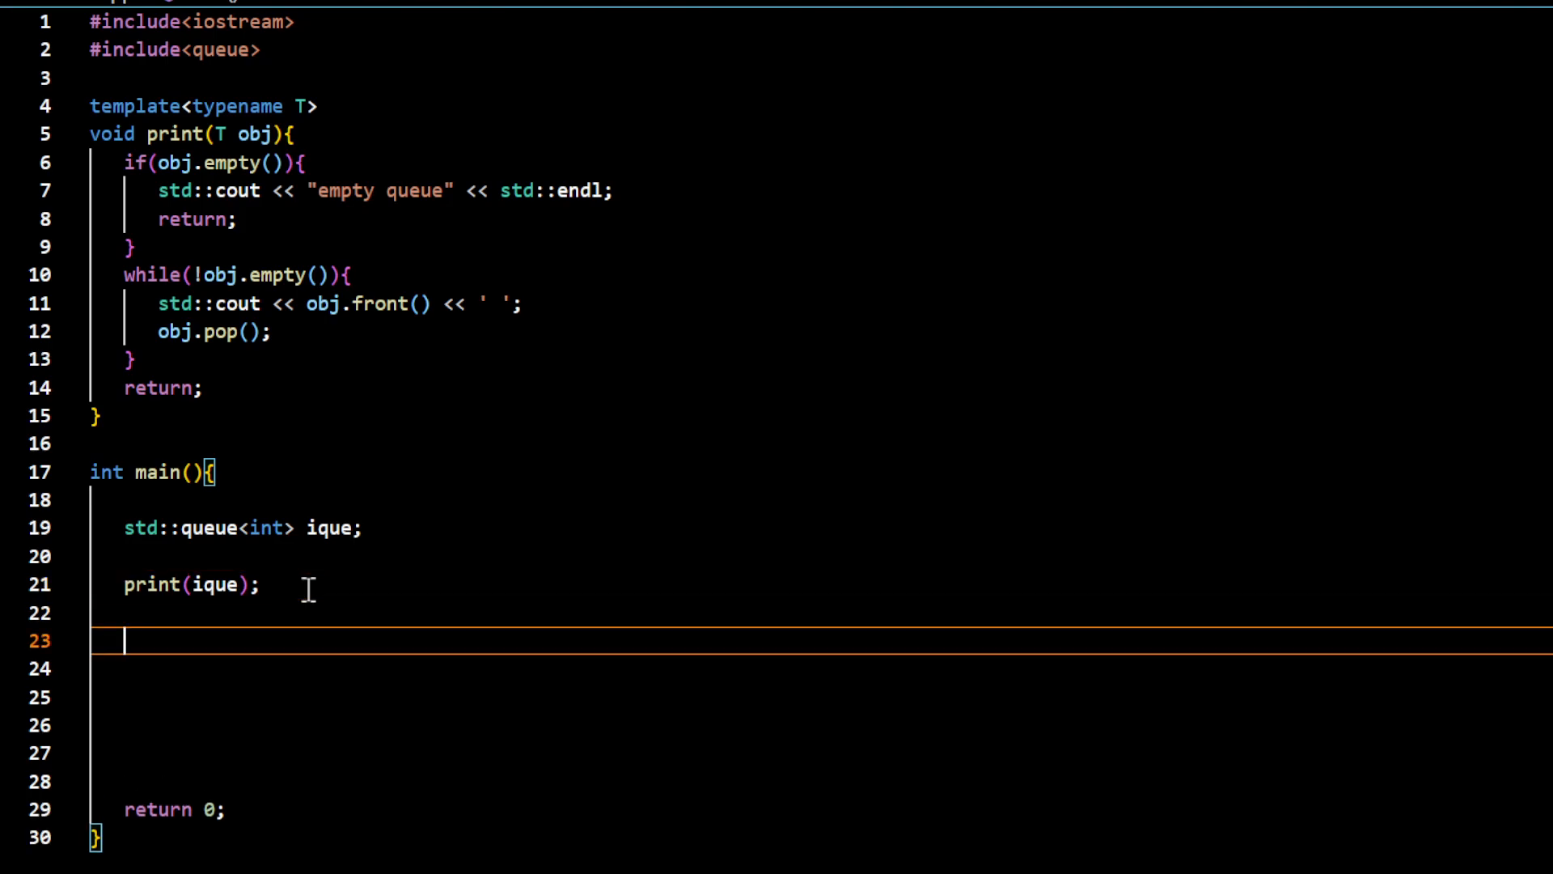
type("ique.")
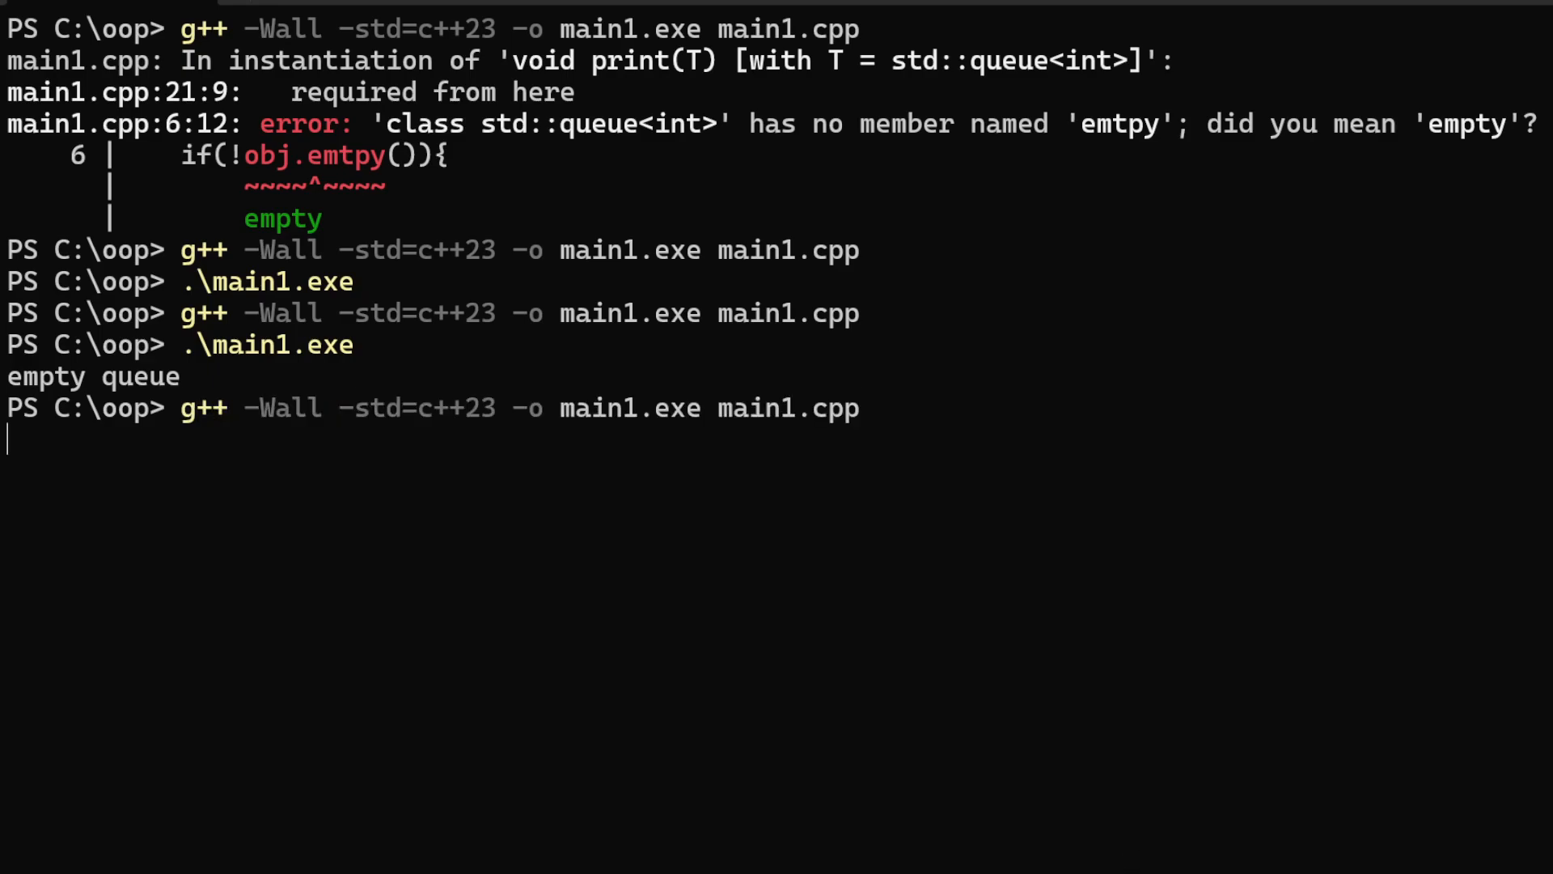
Run main1.exe, which prints empty queue then 25, and select the 25
type(".\\main1.exe")
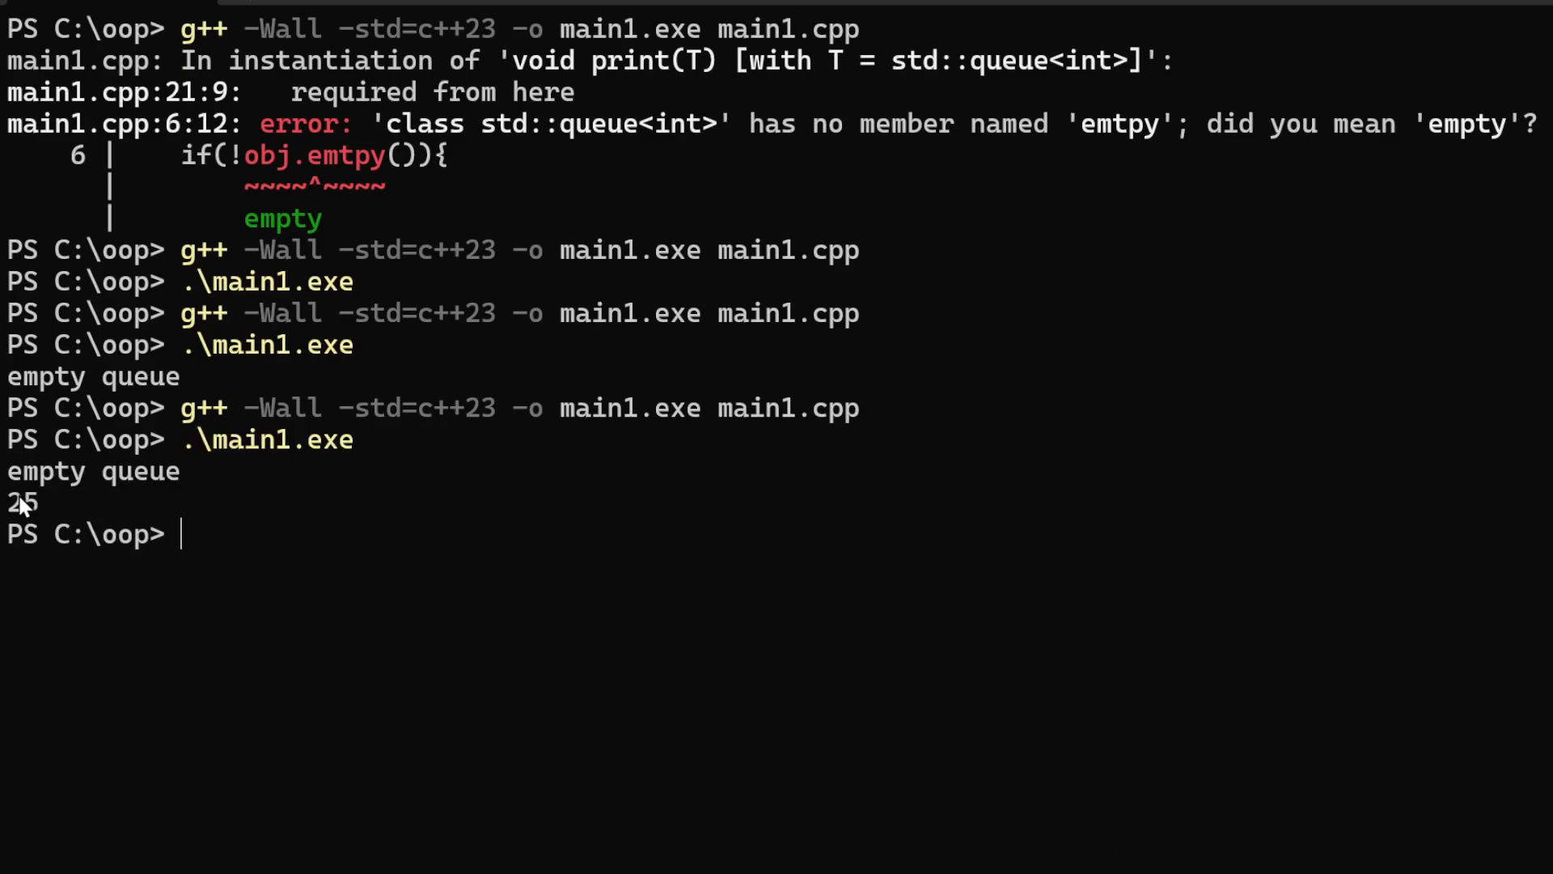
double_click(22, 503)
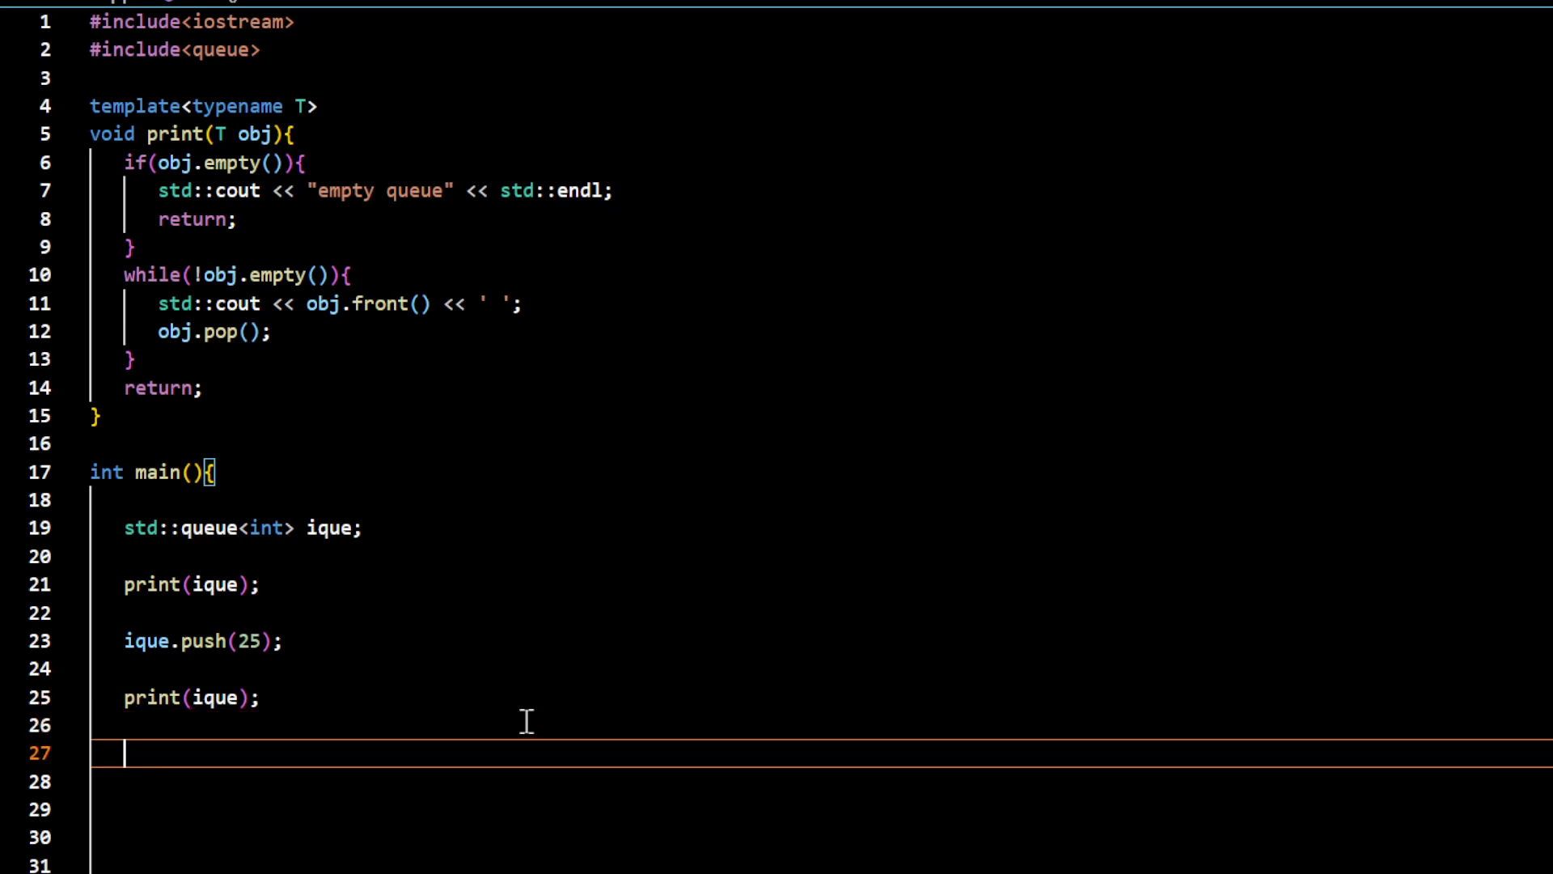
Add ique.push(30), ique.push(36) and ique.push(40) in main
type("iqu")
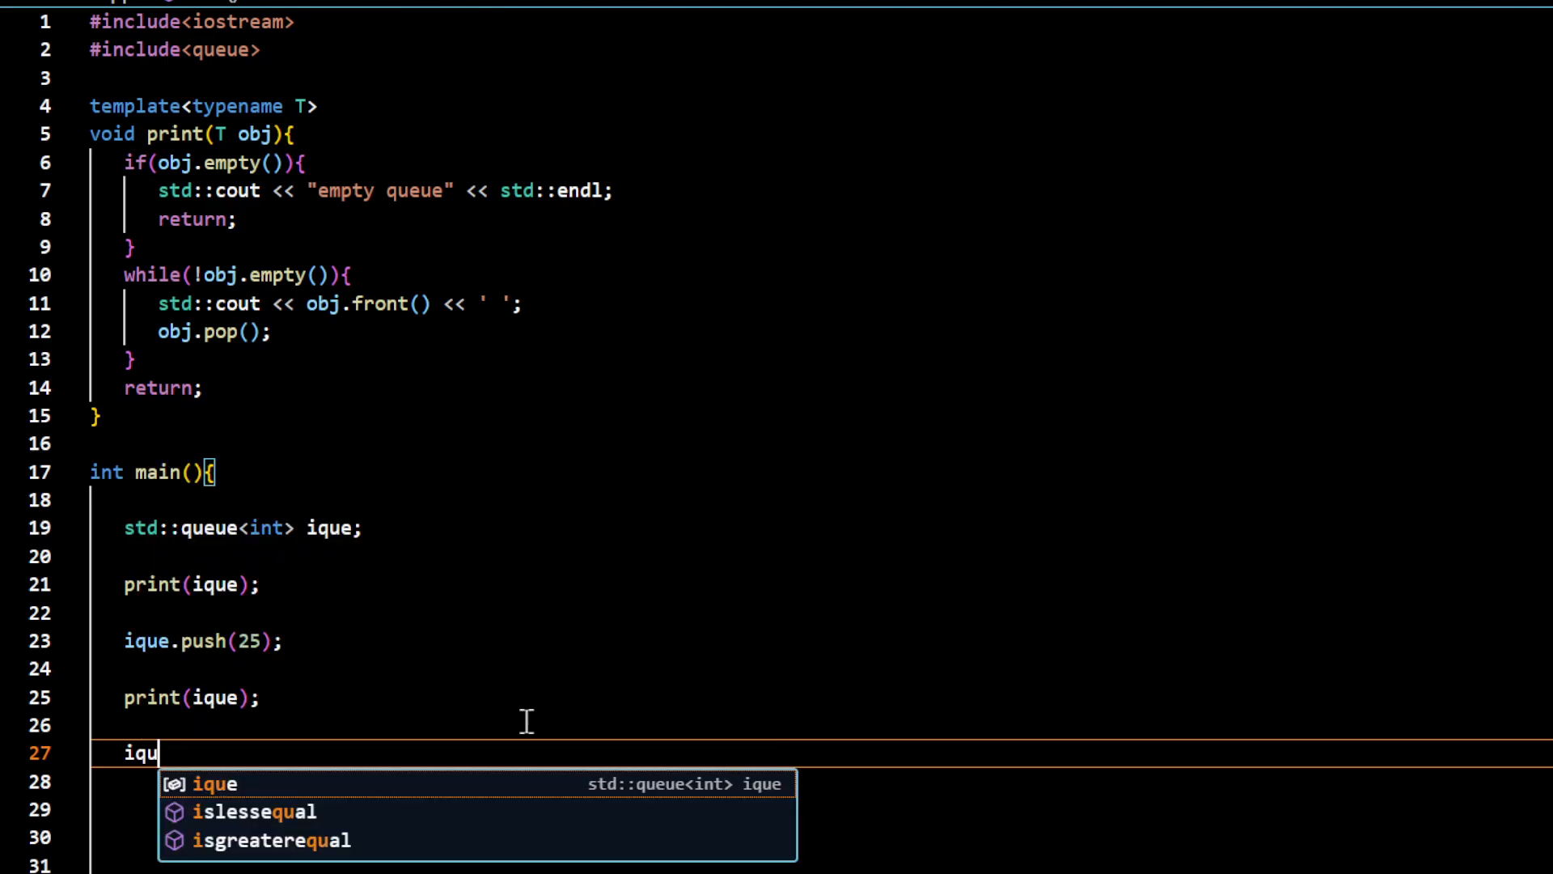
type(".push(")
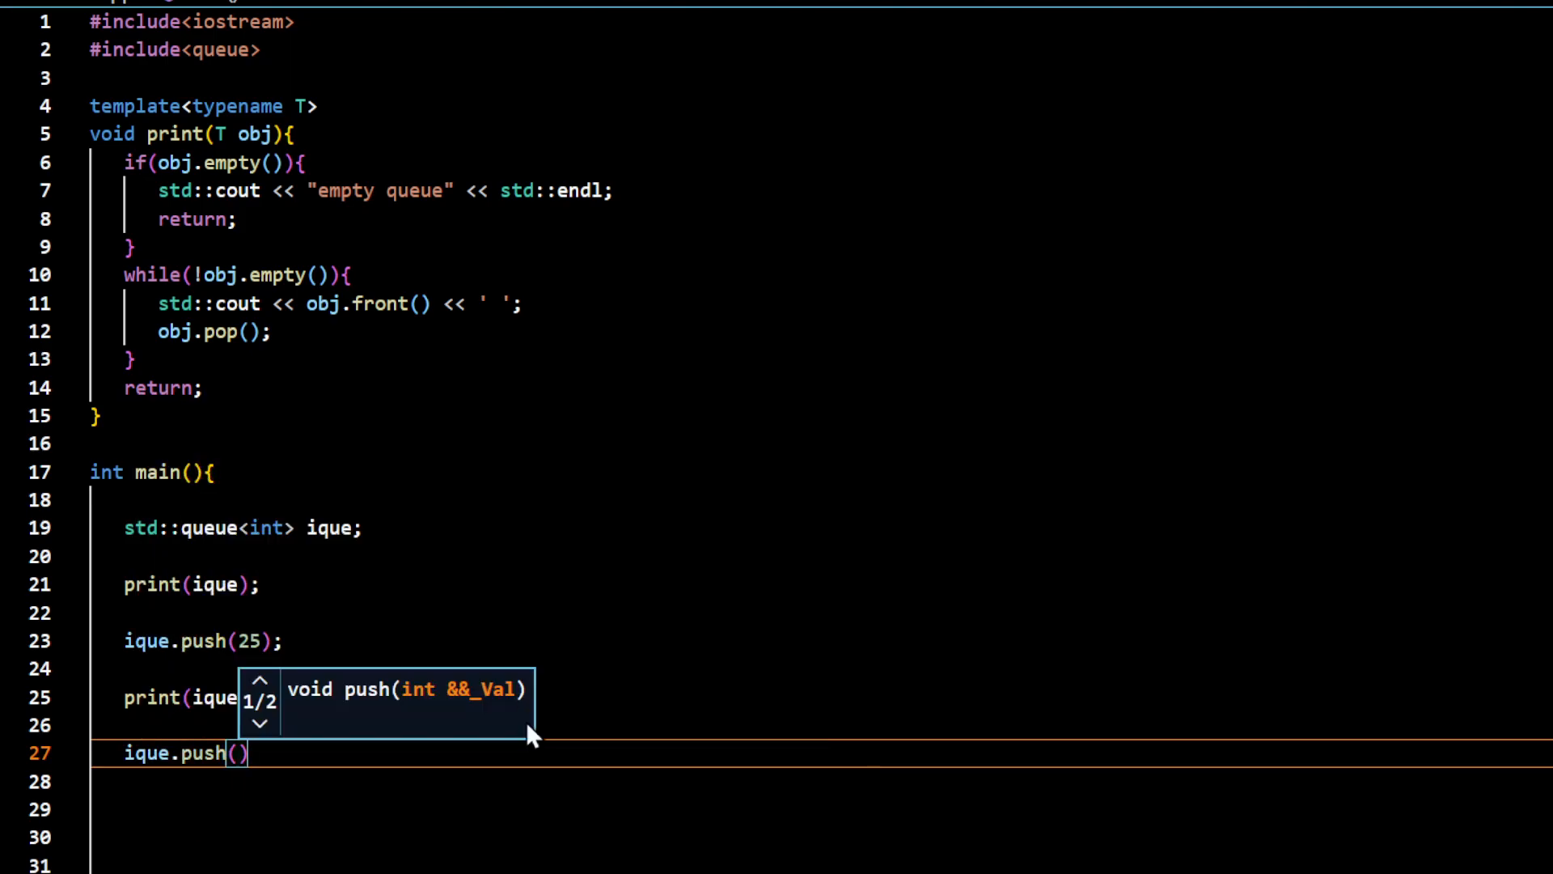
type("30);")
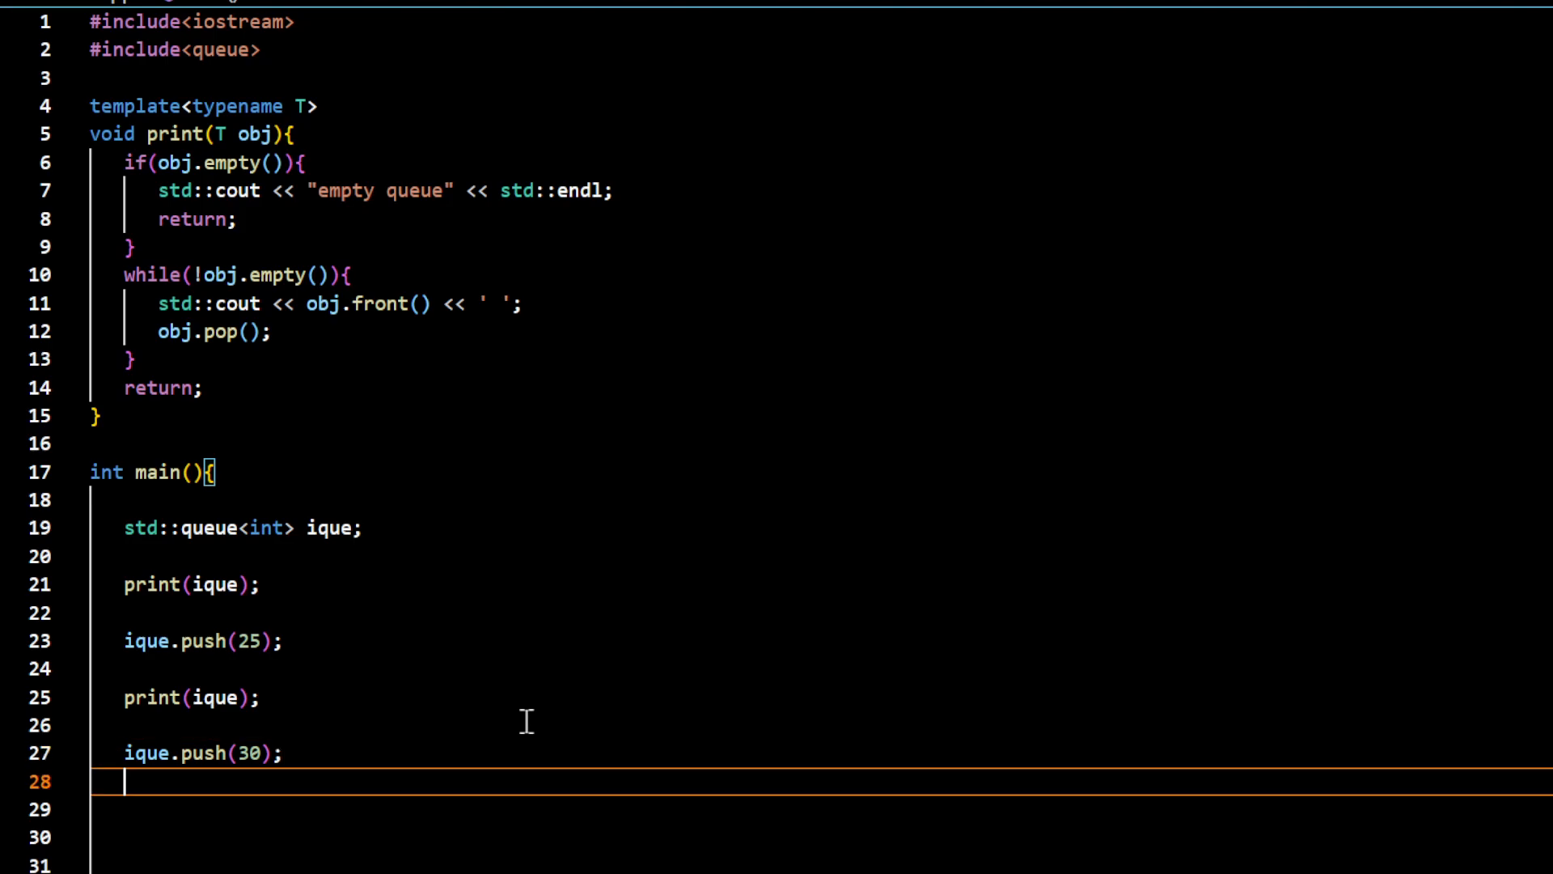
type("ique.p")
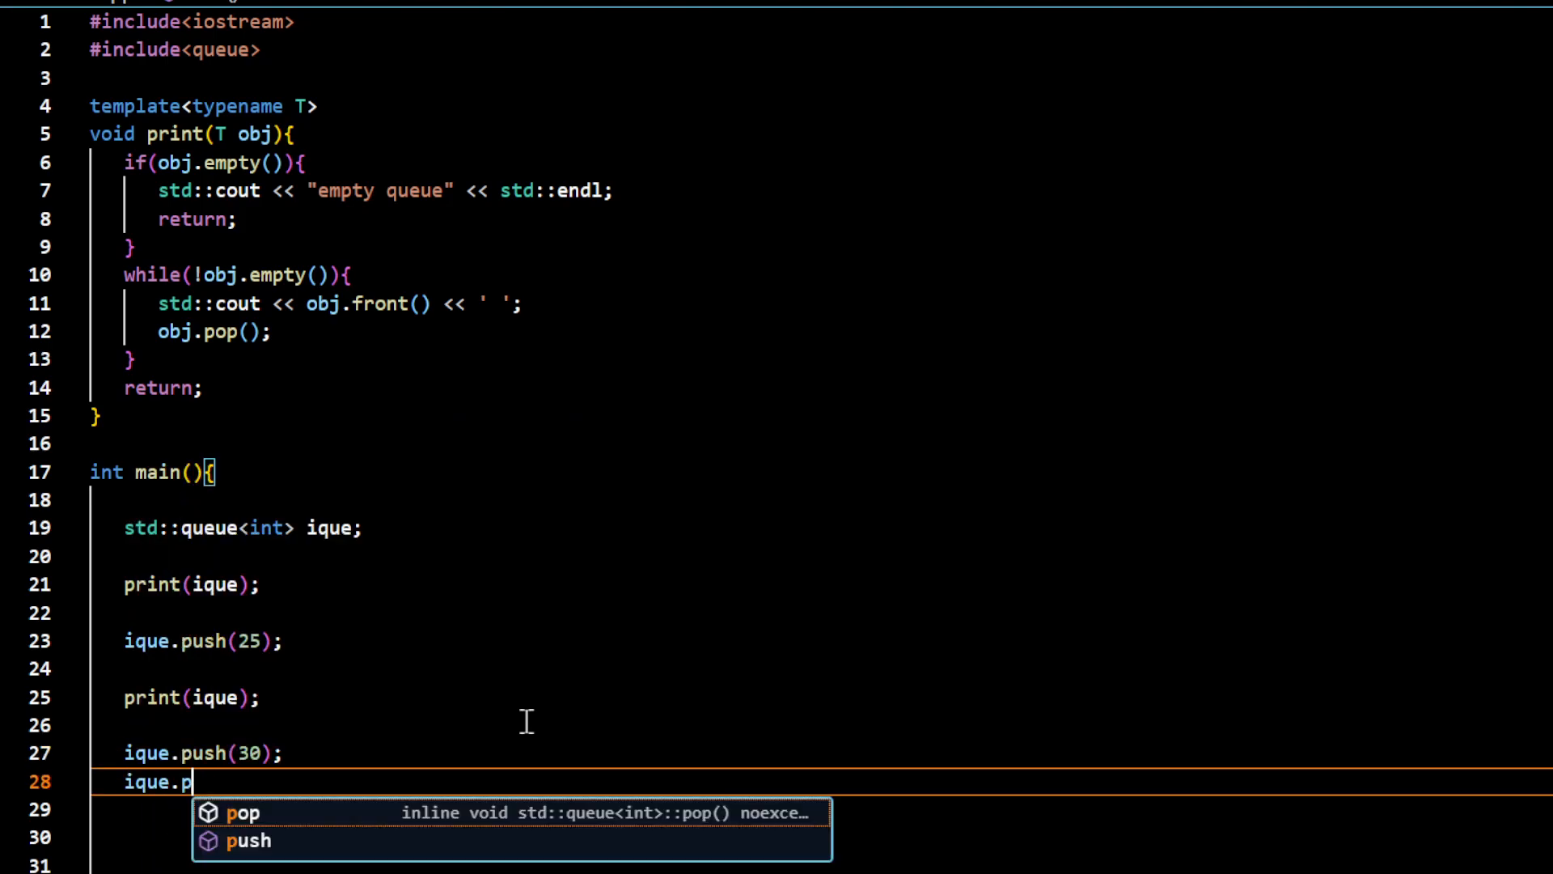
type("ush(36);")
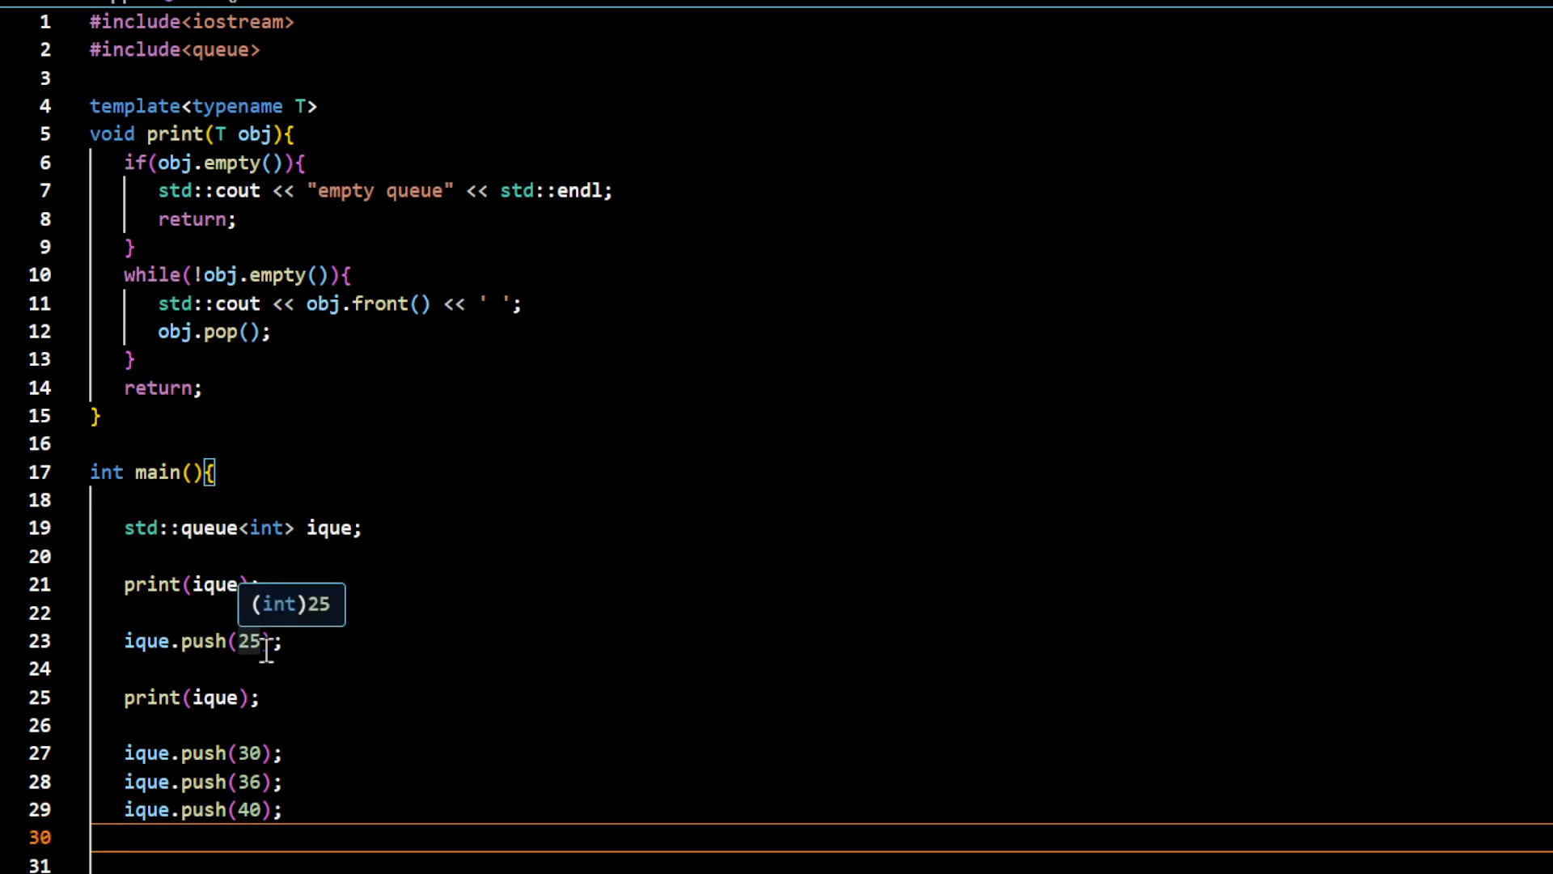
scroll("down", 3)
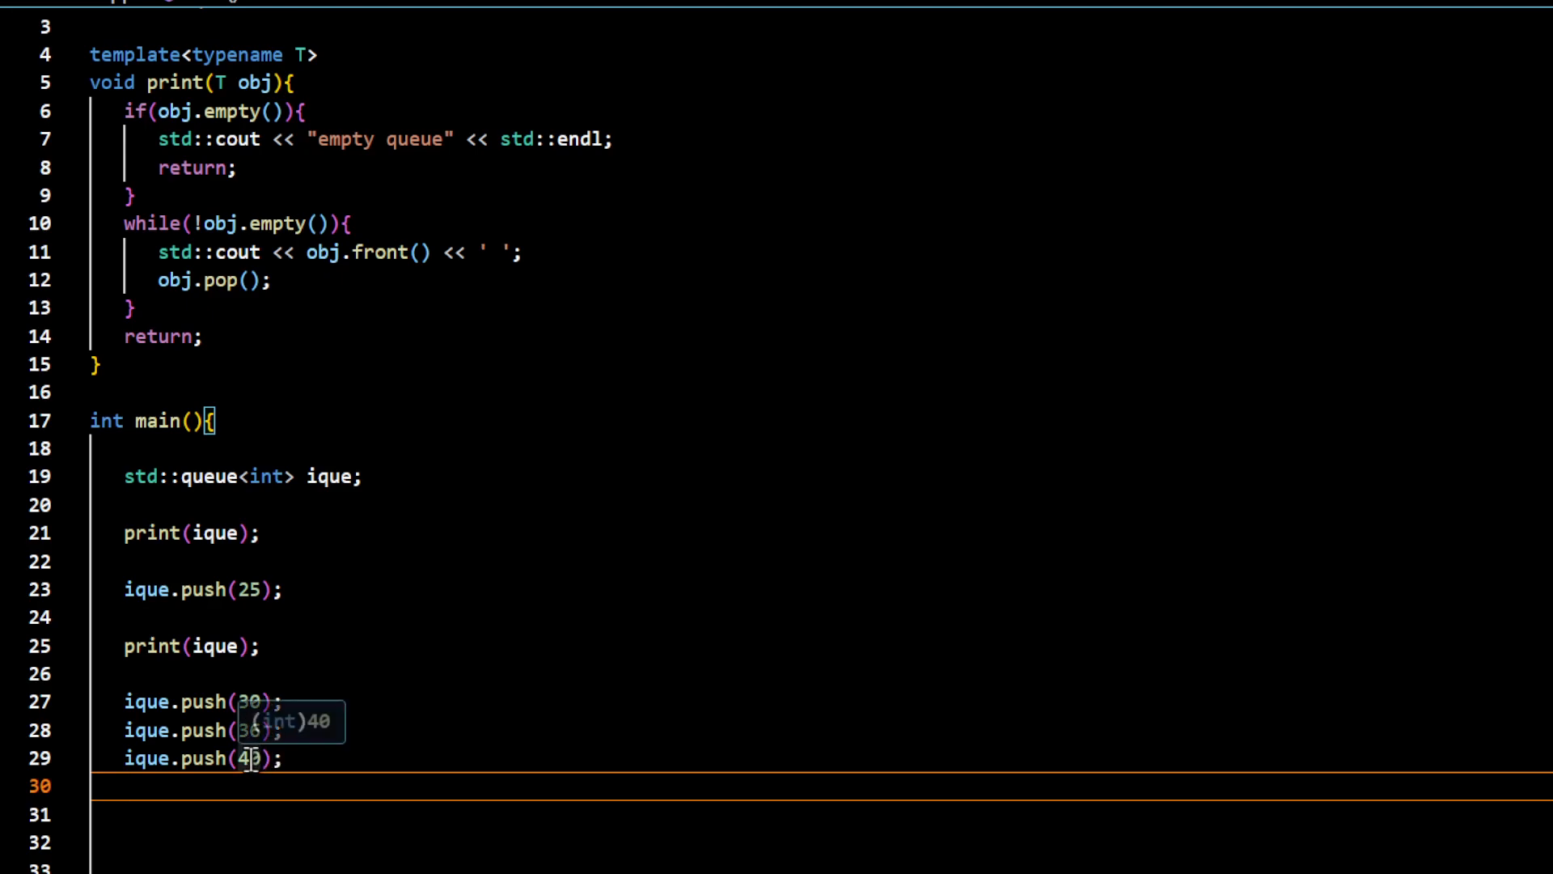
mouse_move(361, 658)
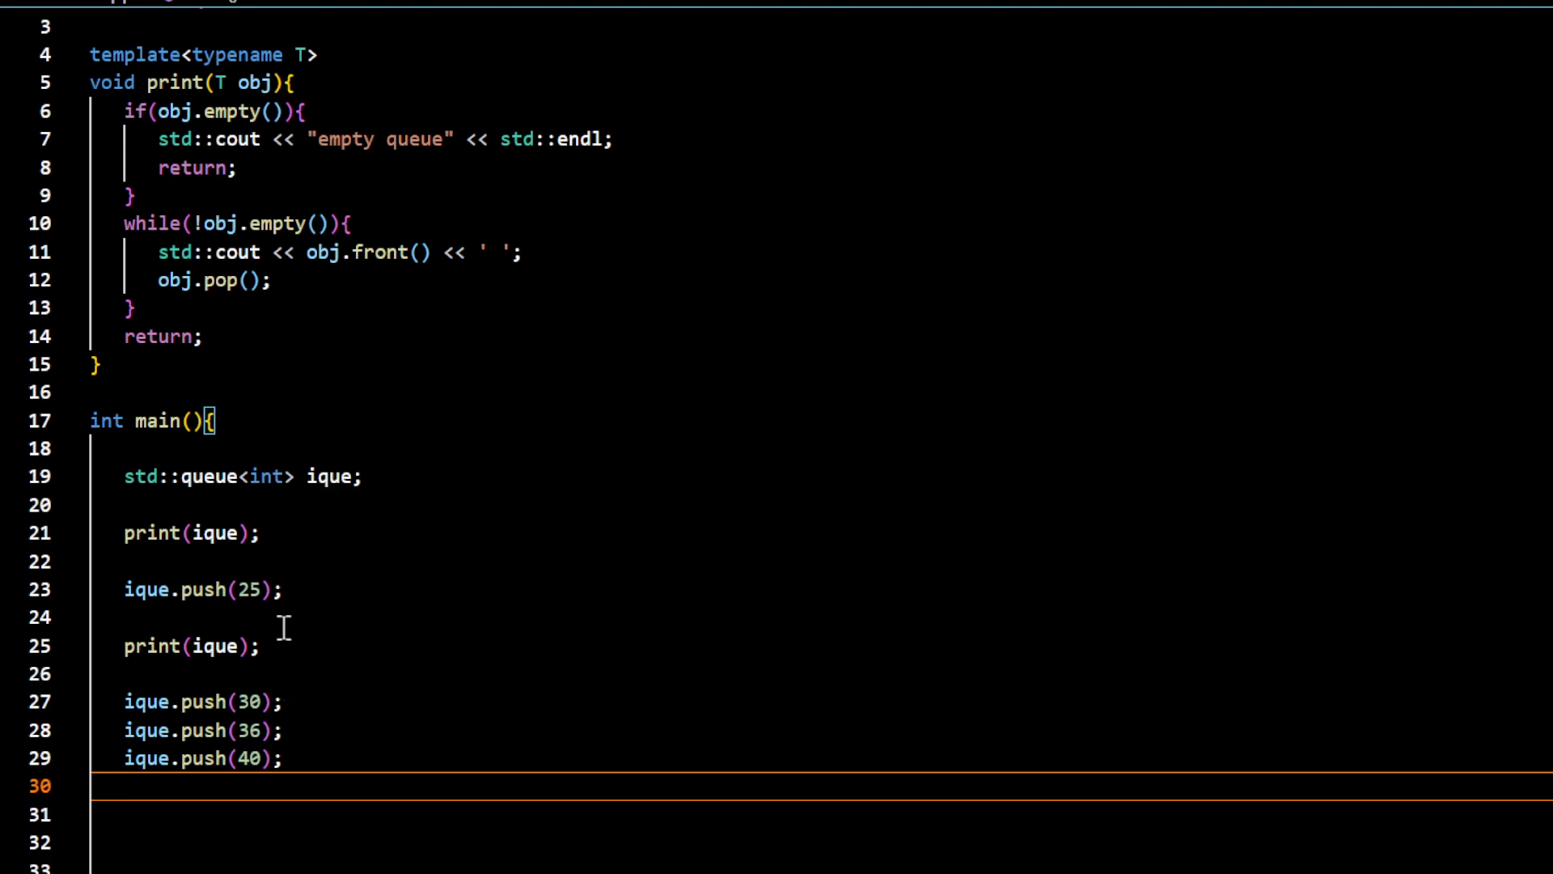
mouse_move(193, 83)
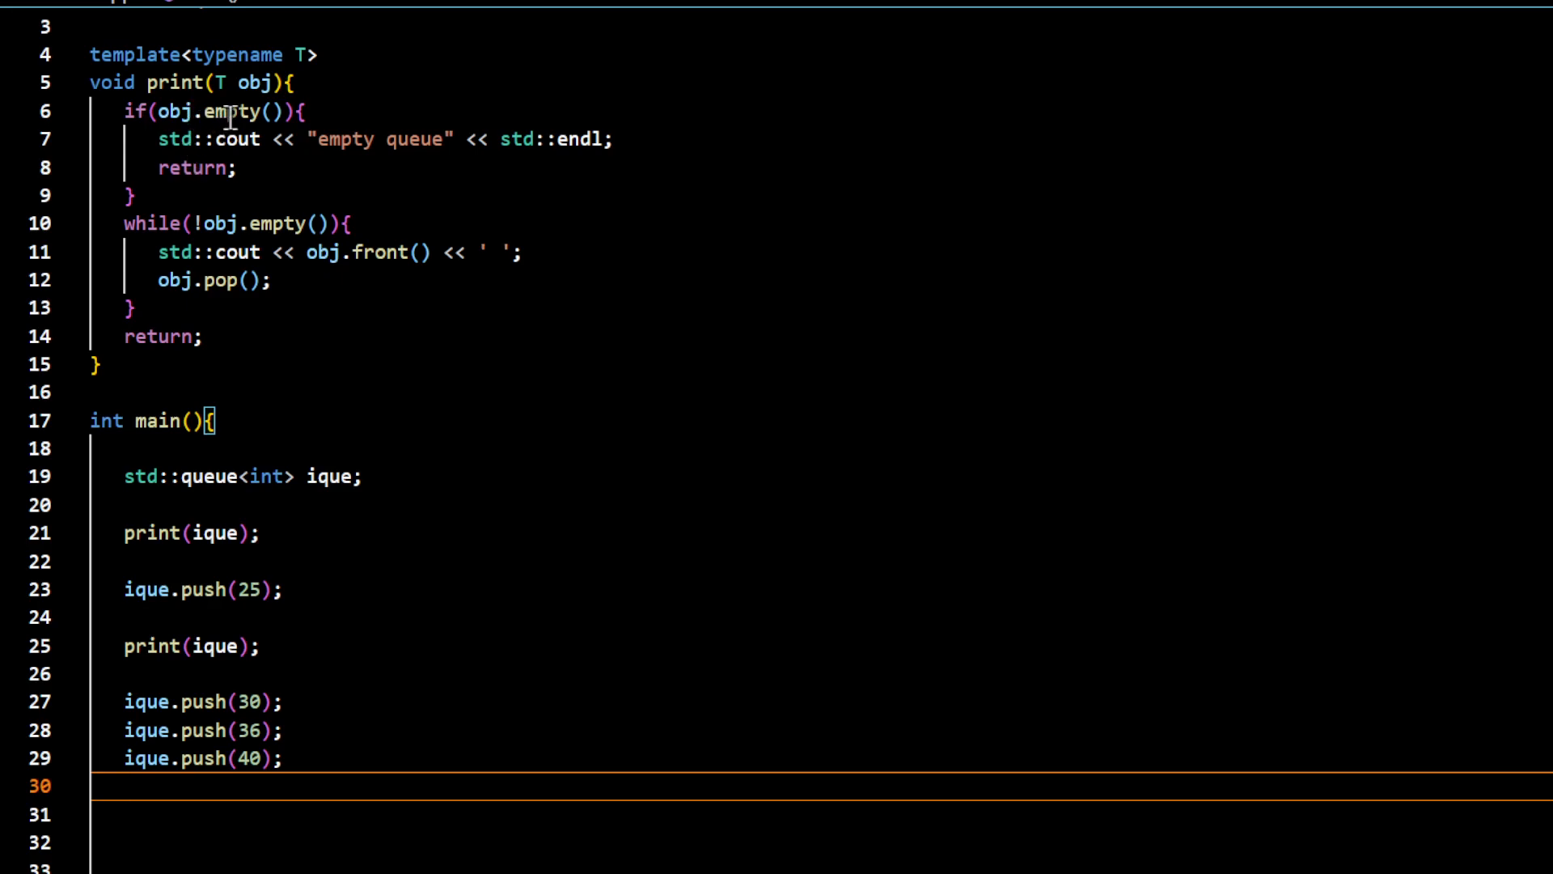
mouse_move(262, 761)
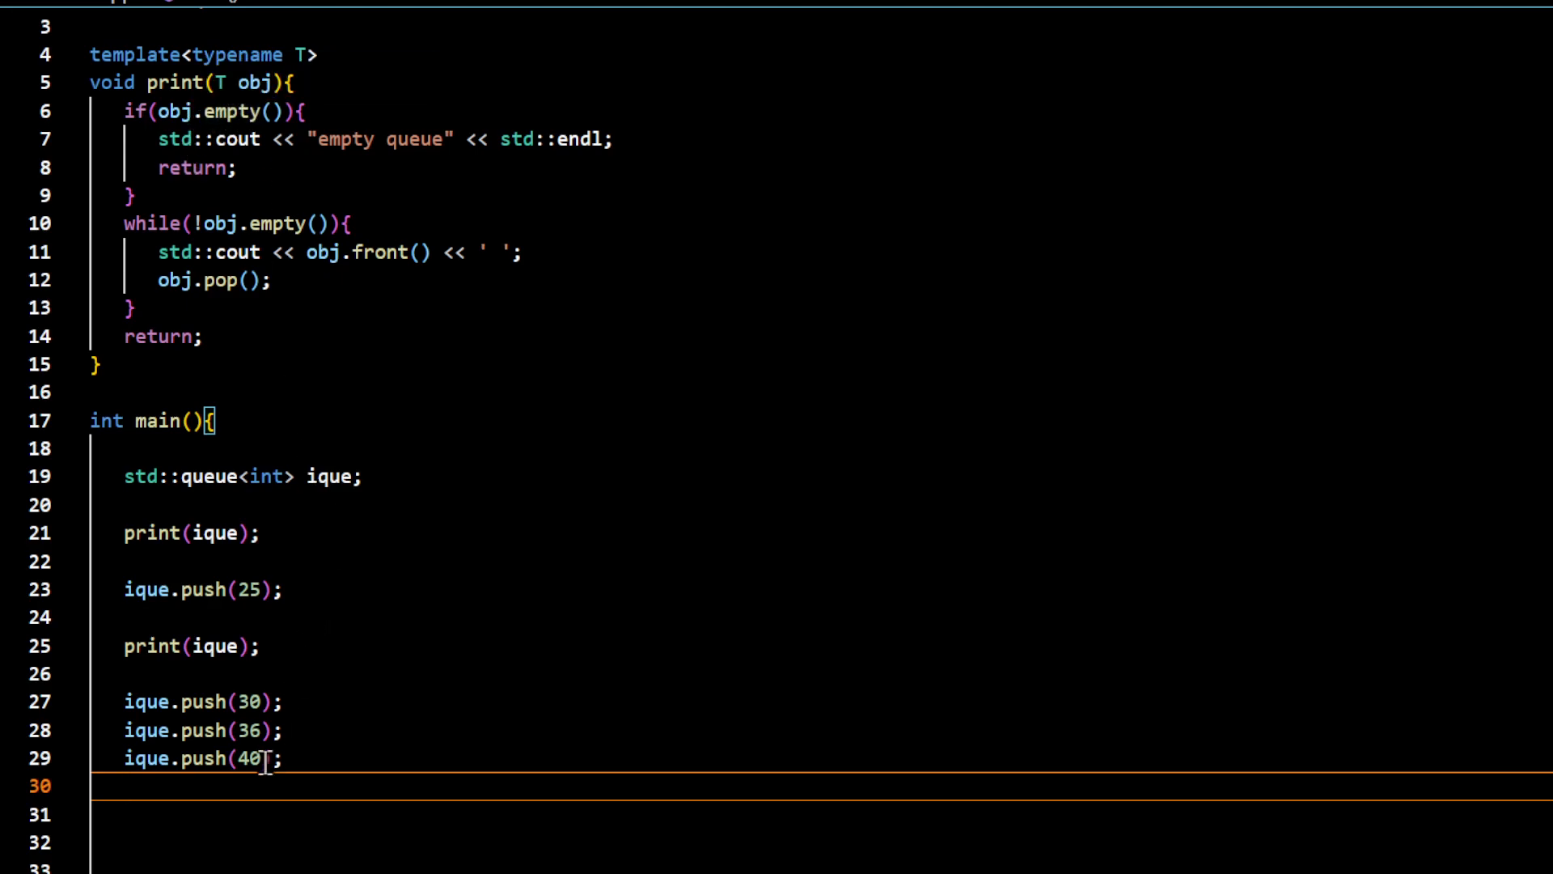
mouse_move(237, 730)
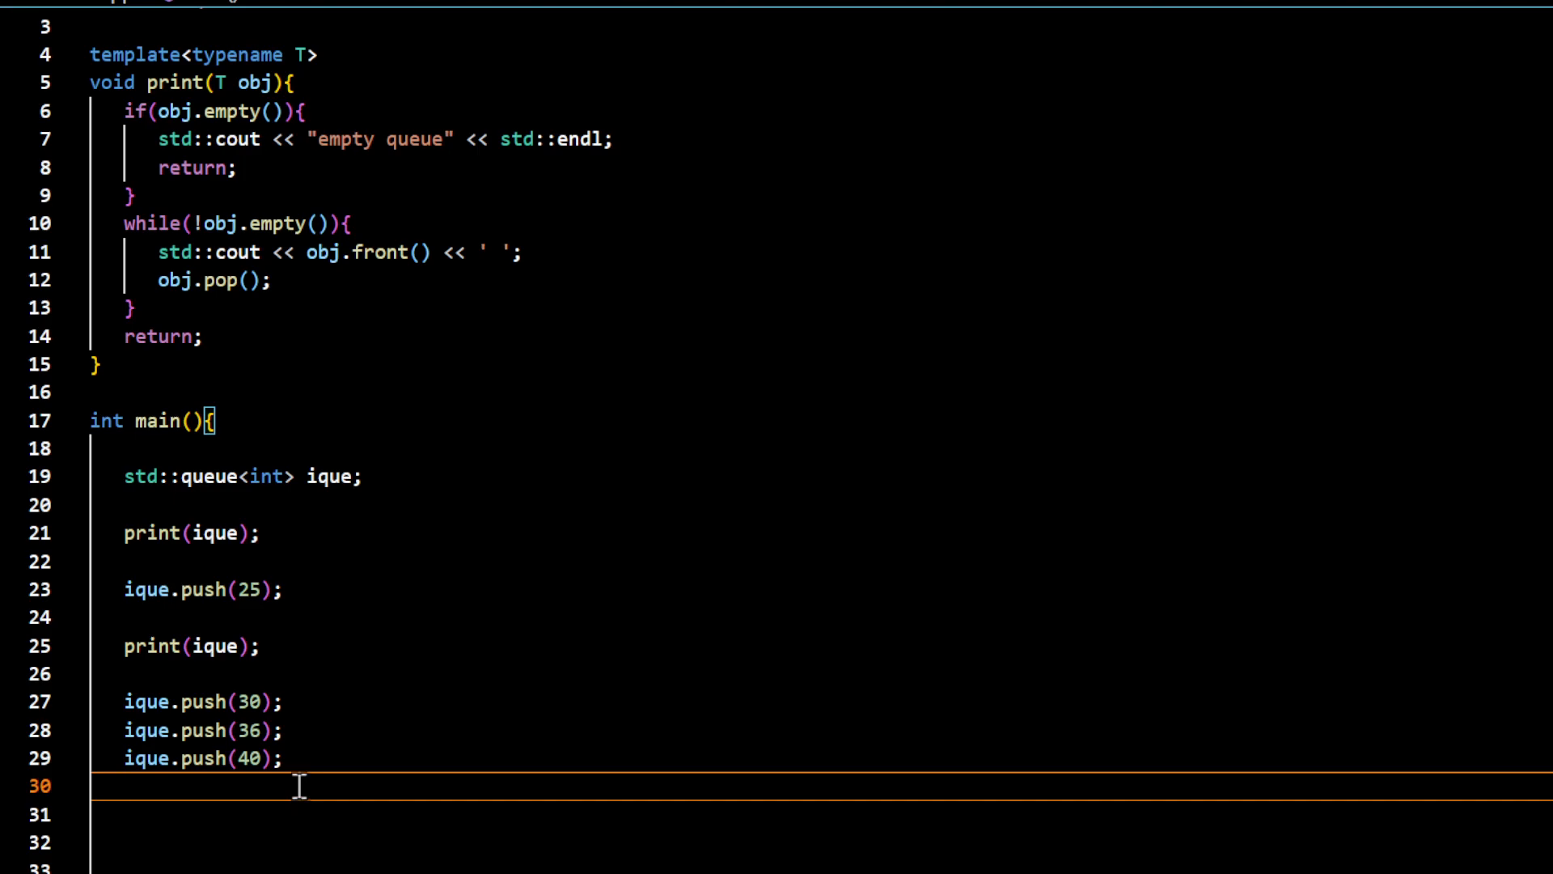
Add a third print(ique); call after the pushes
type("pr")
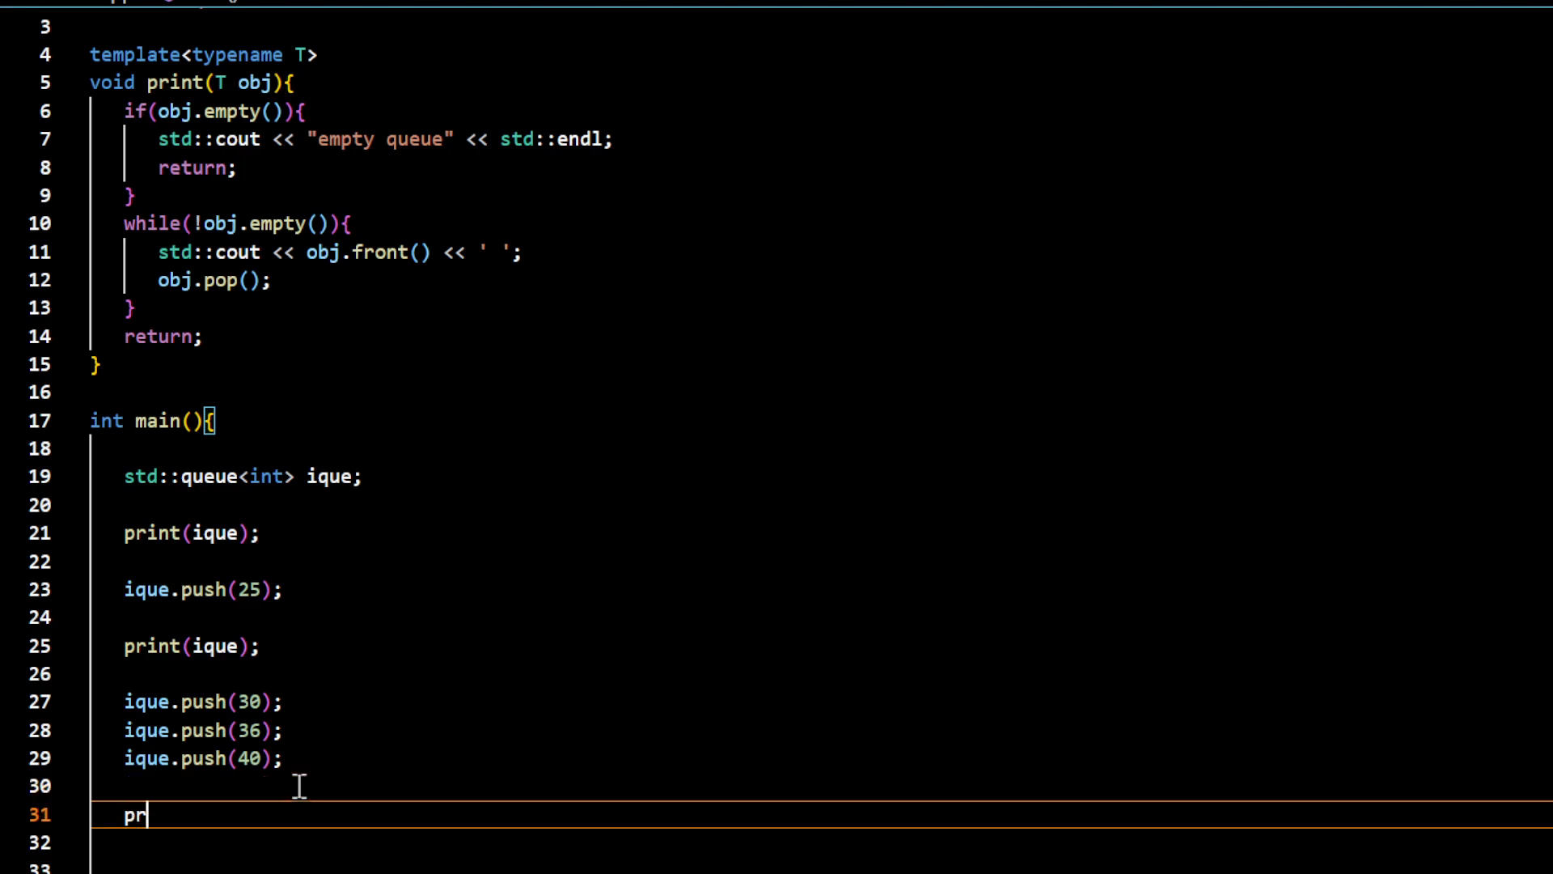
type("int(ique);")
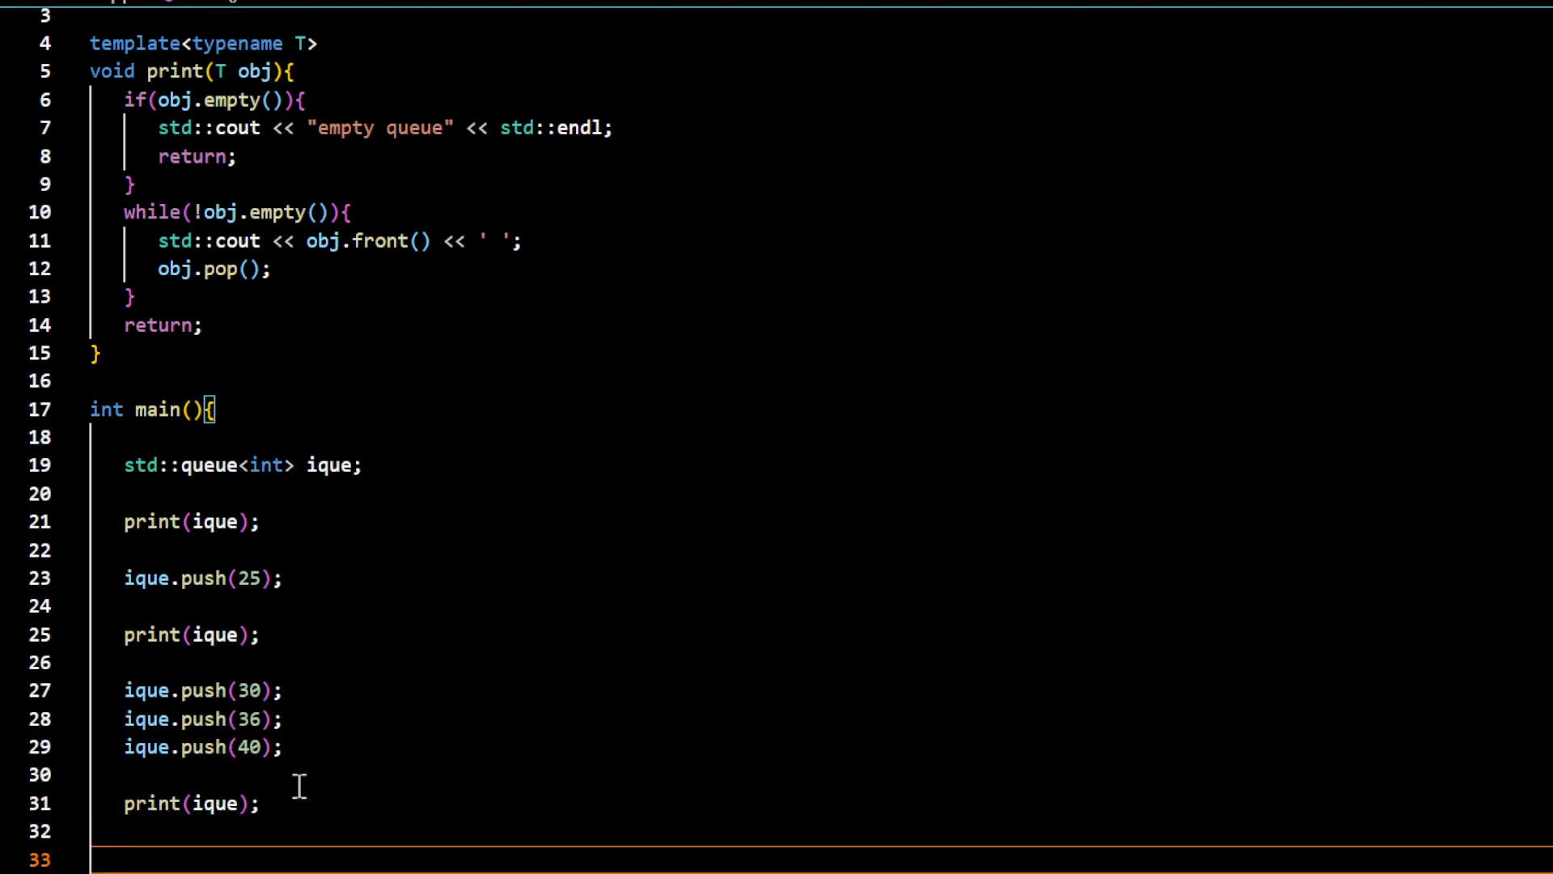
mouse_move(524, 854)
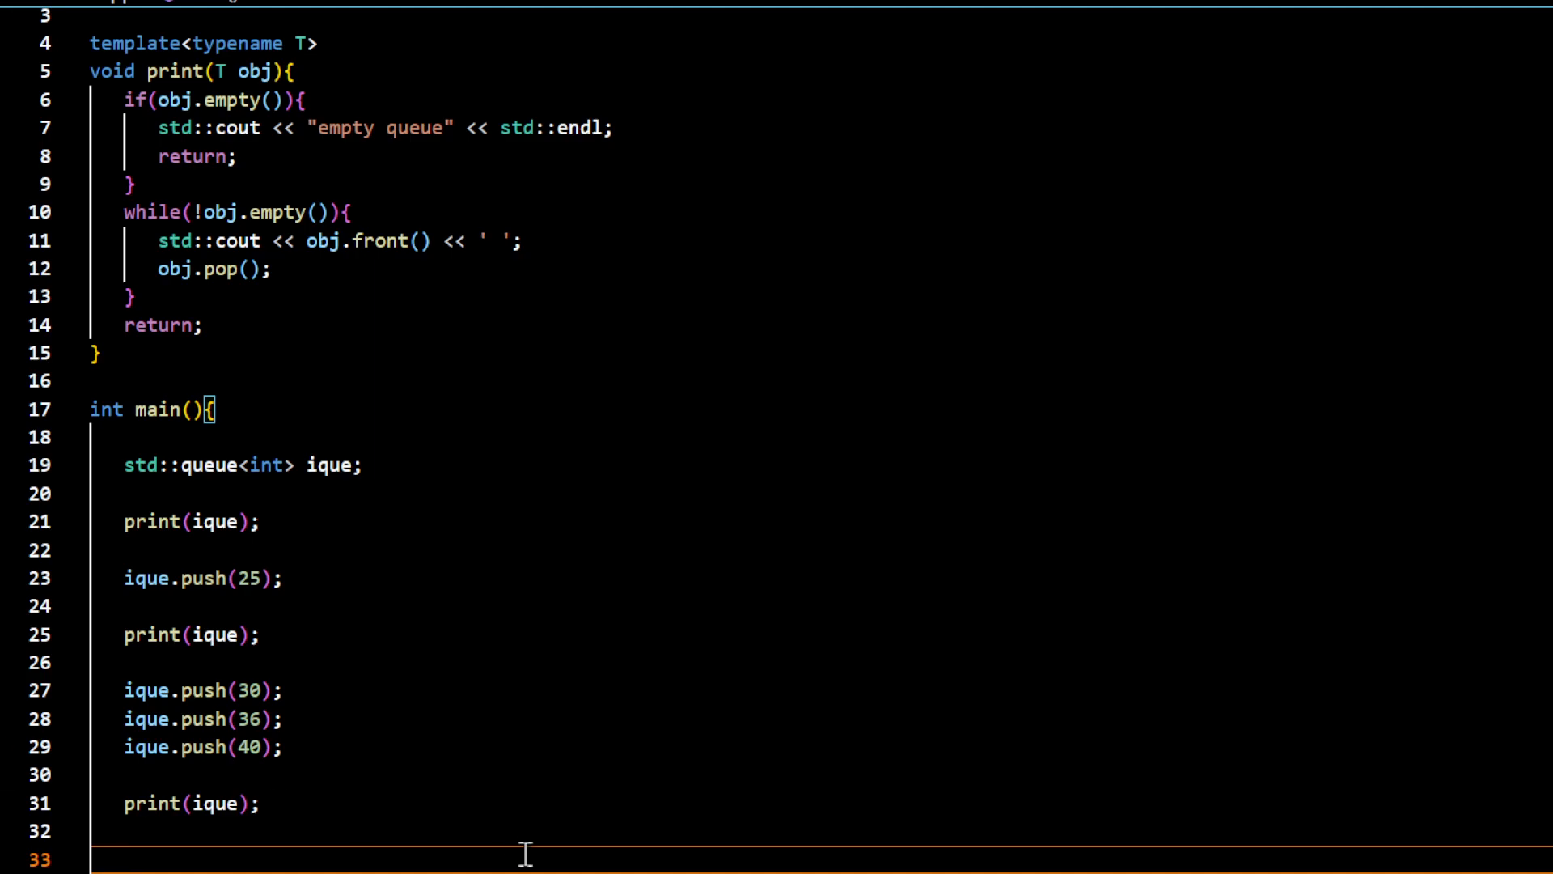
mouse_move(321, 760)
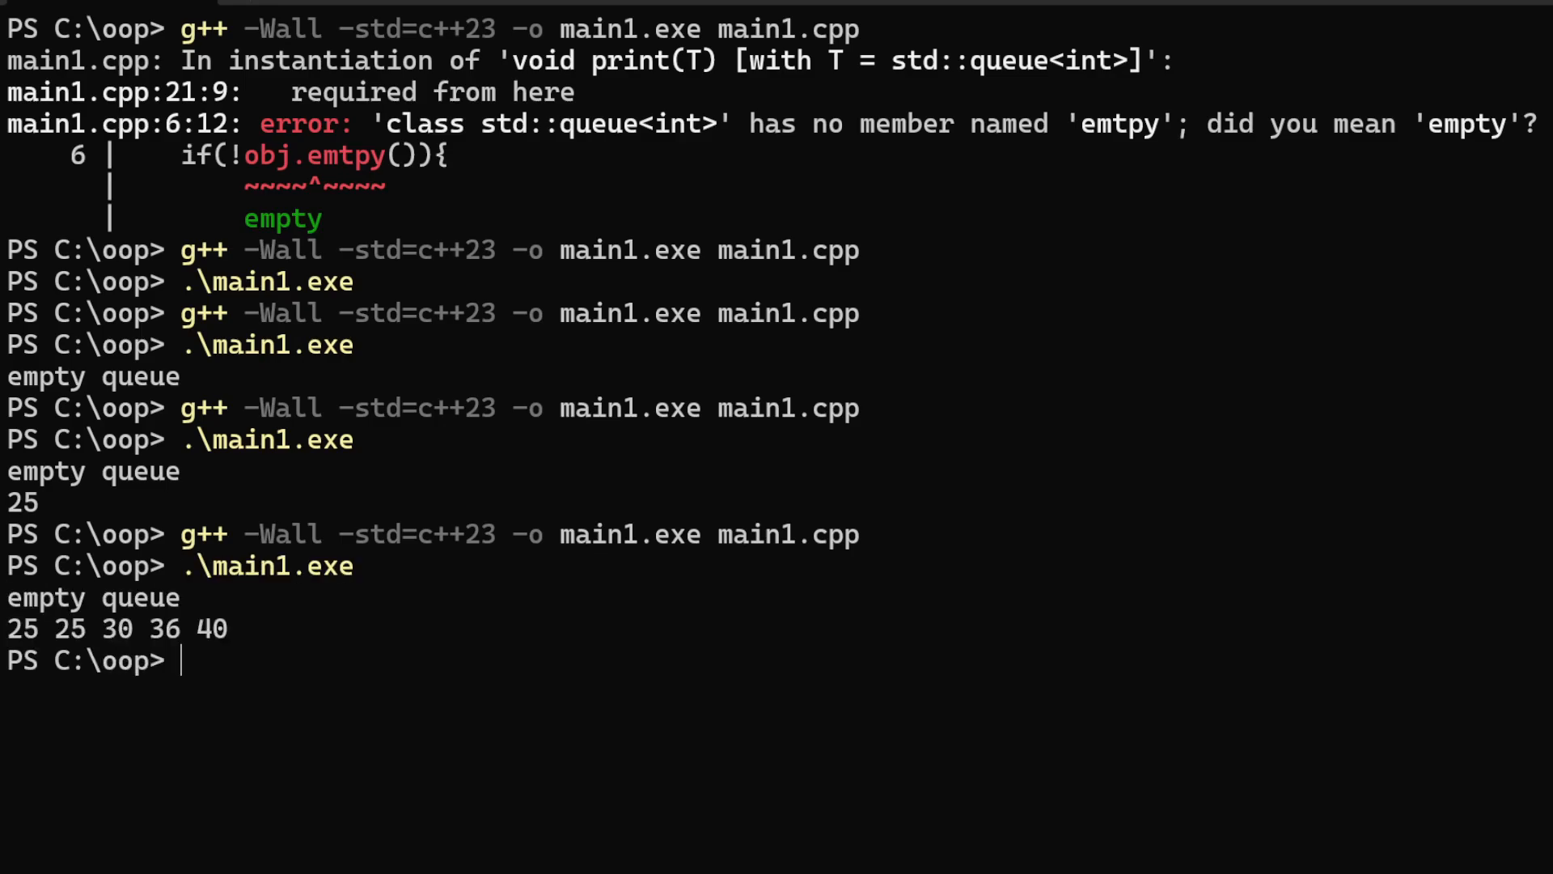
mouse_move(579, 855)
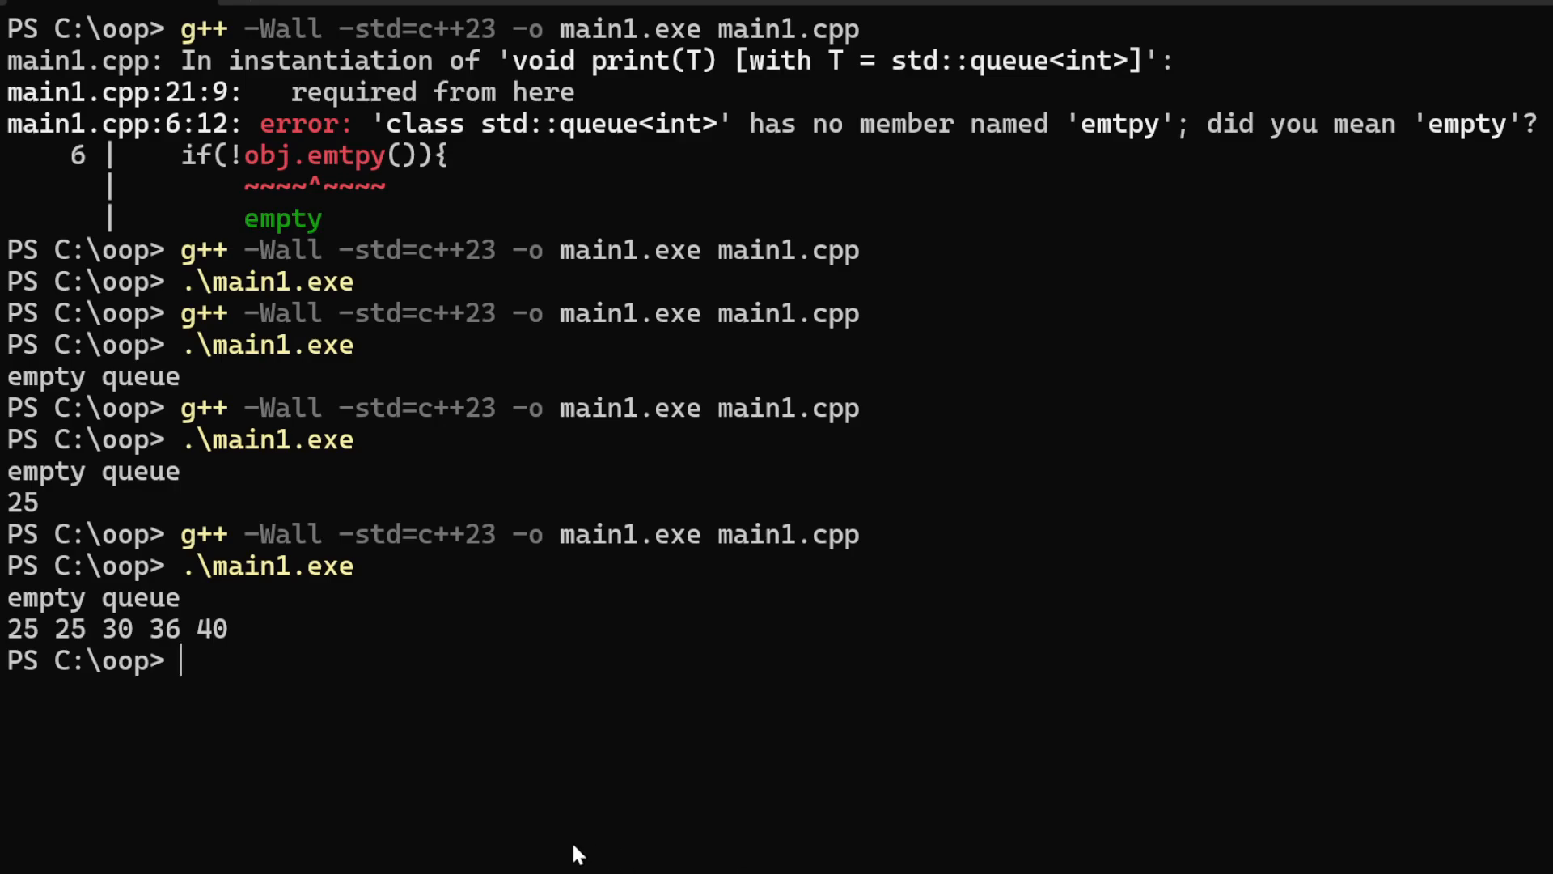
double_click(22, 629)
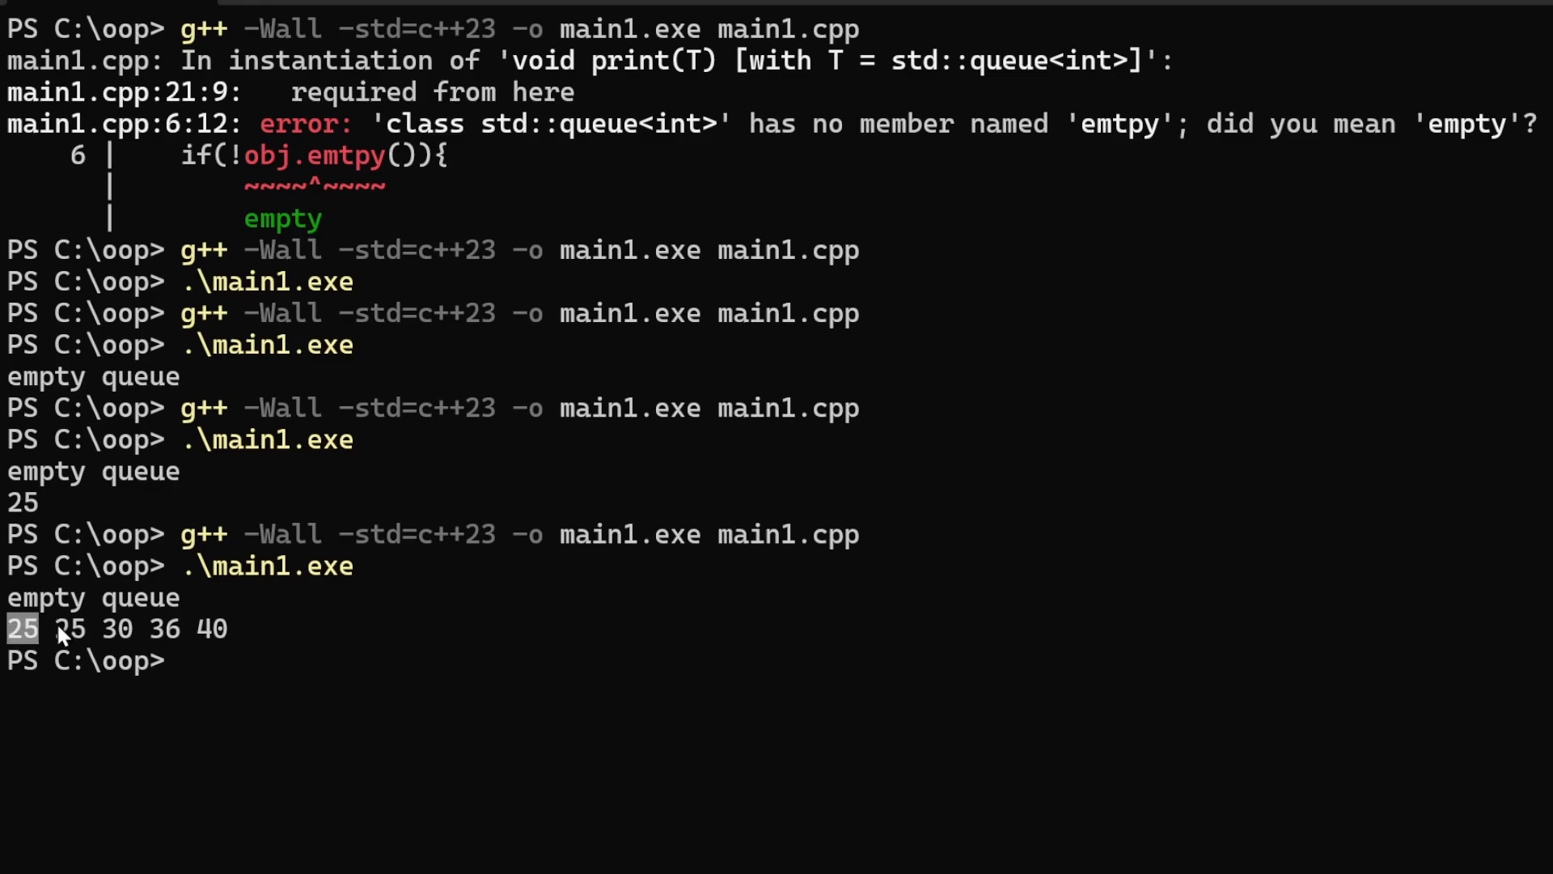
left_click_drag(57, 628, 233, 628)
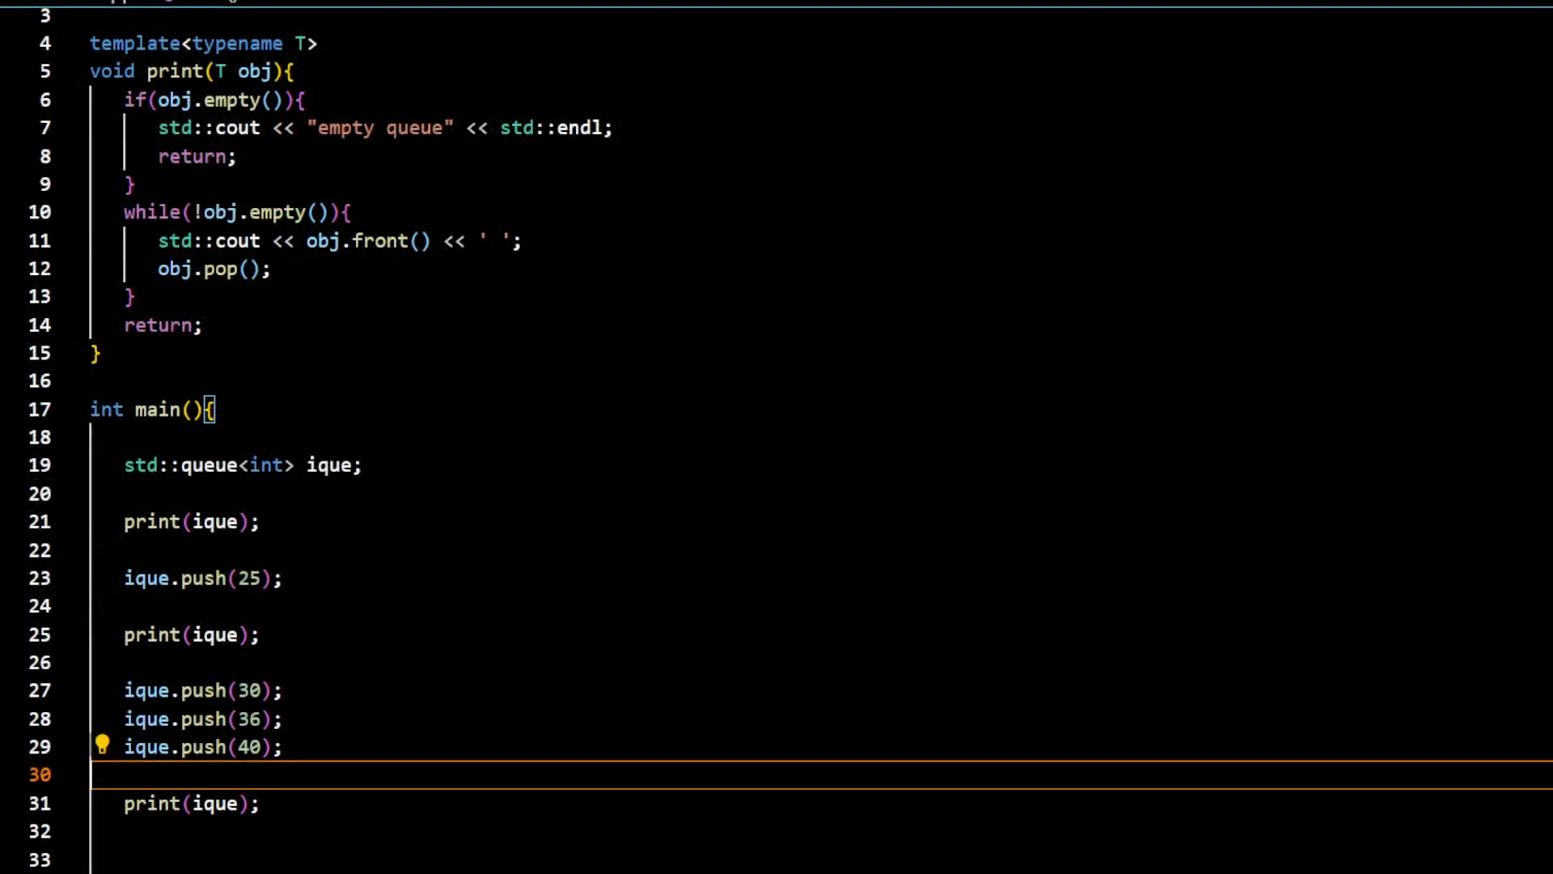
mouse_move(253, 284)
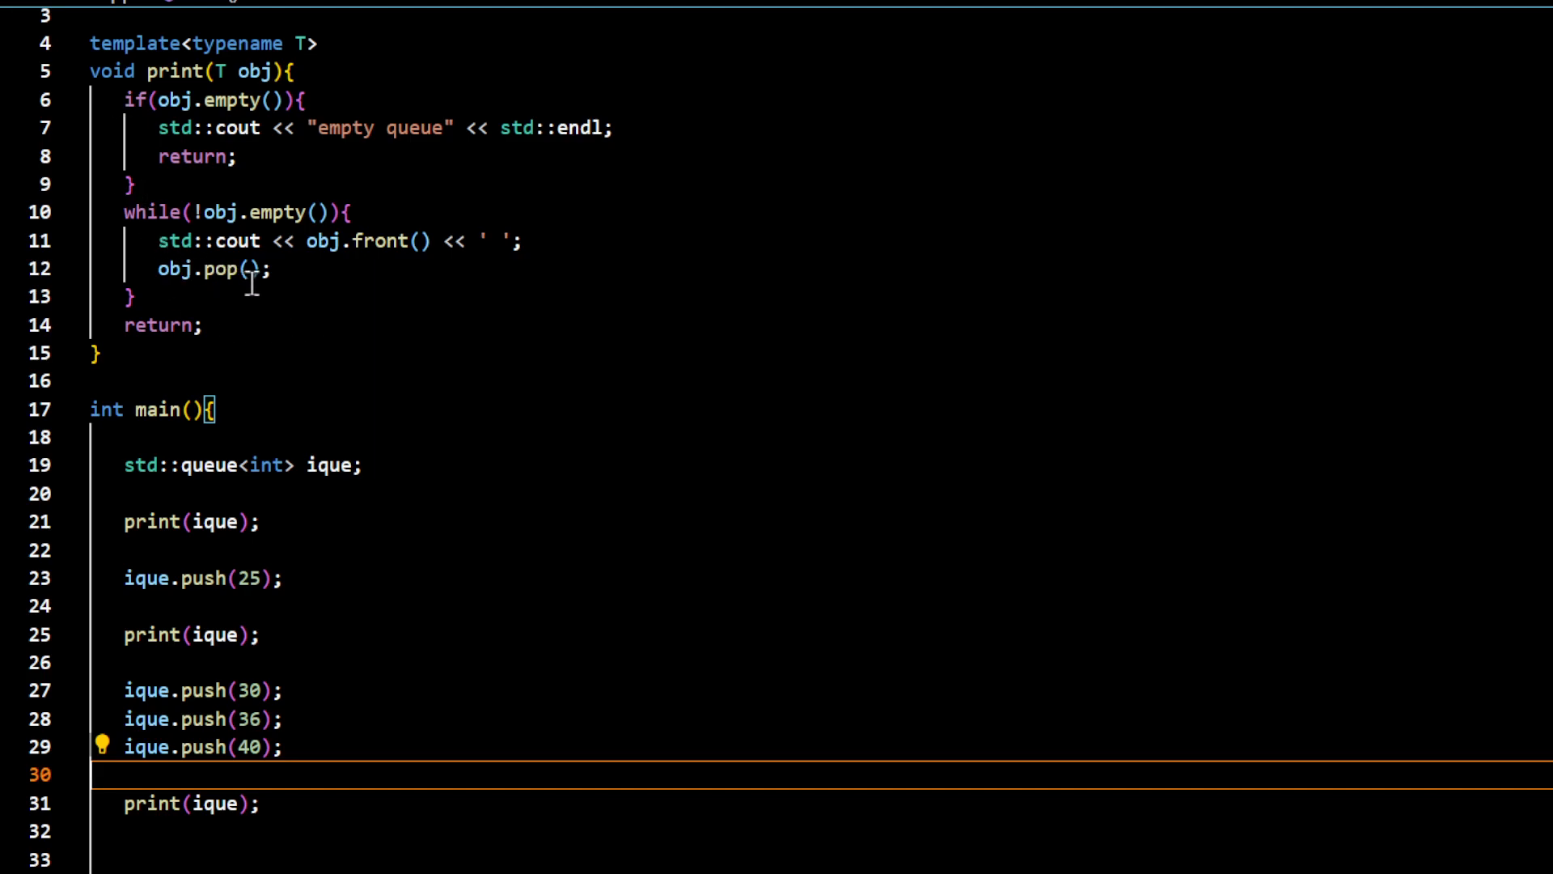
mouse_move(189, 296)
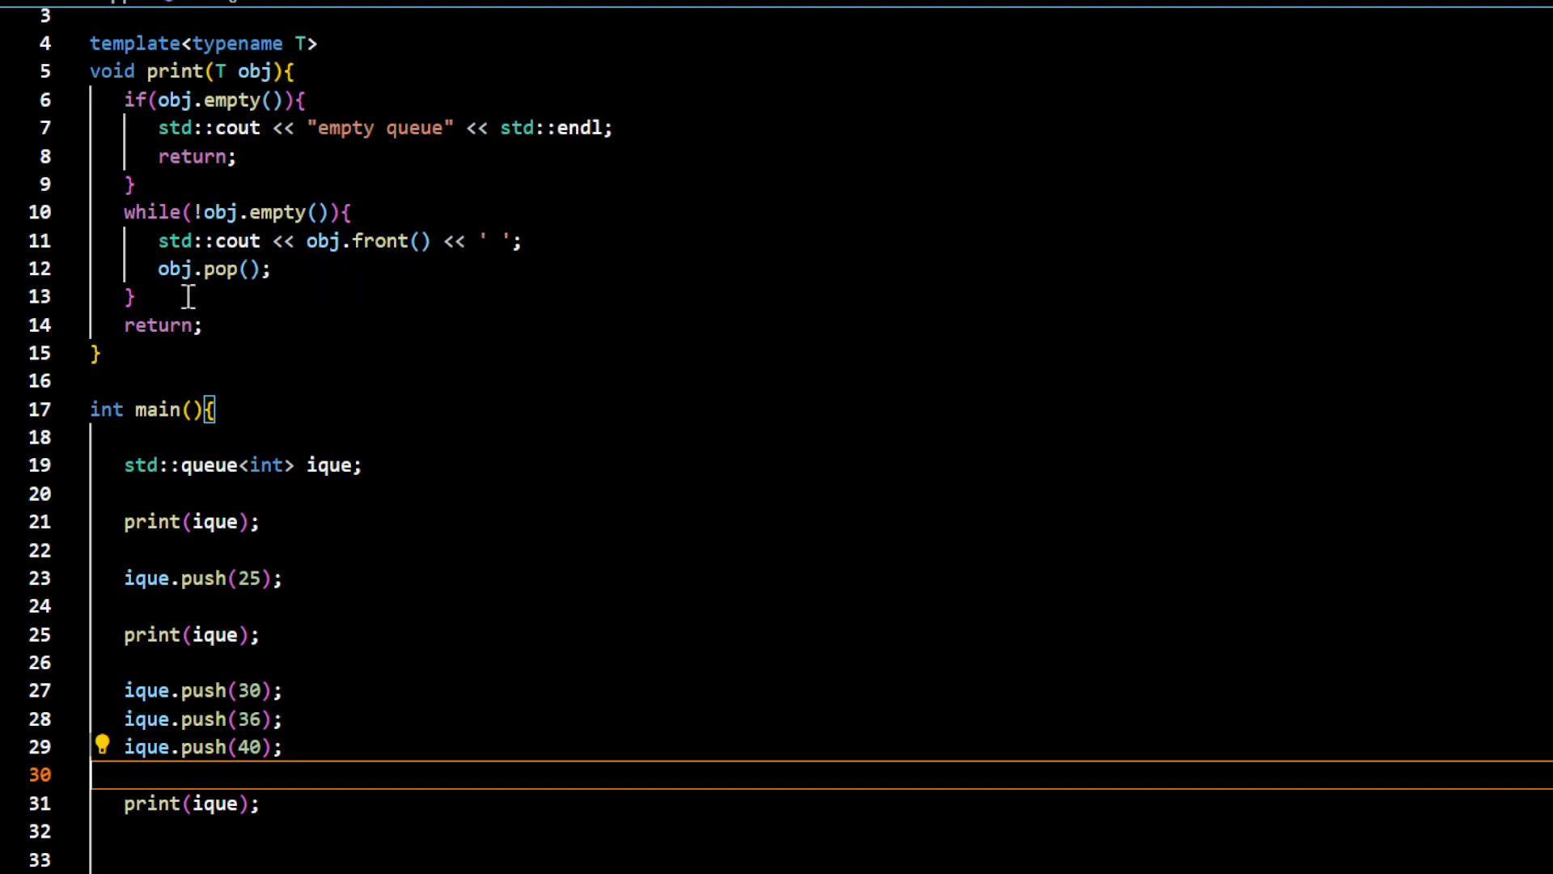
Add std::cout << std::endl; after the while loop in print
type("std")
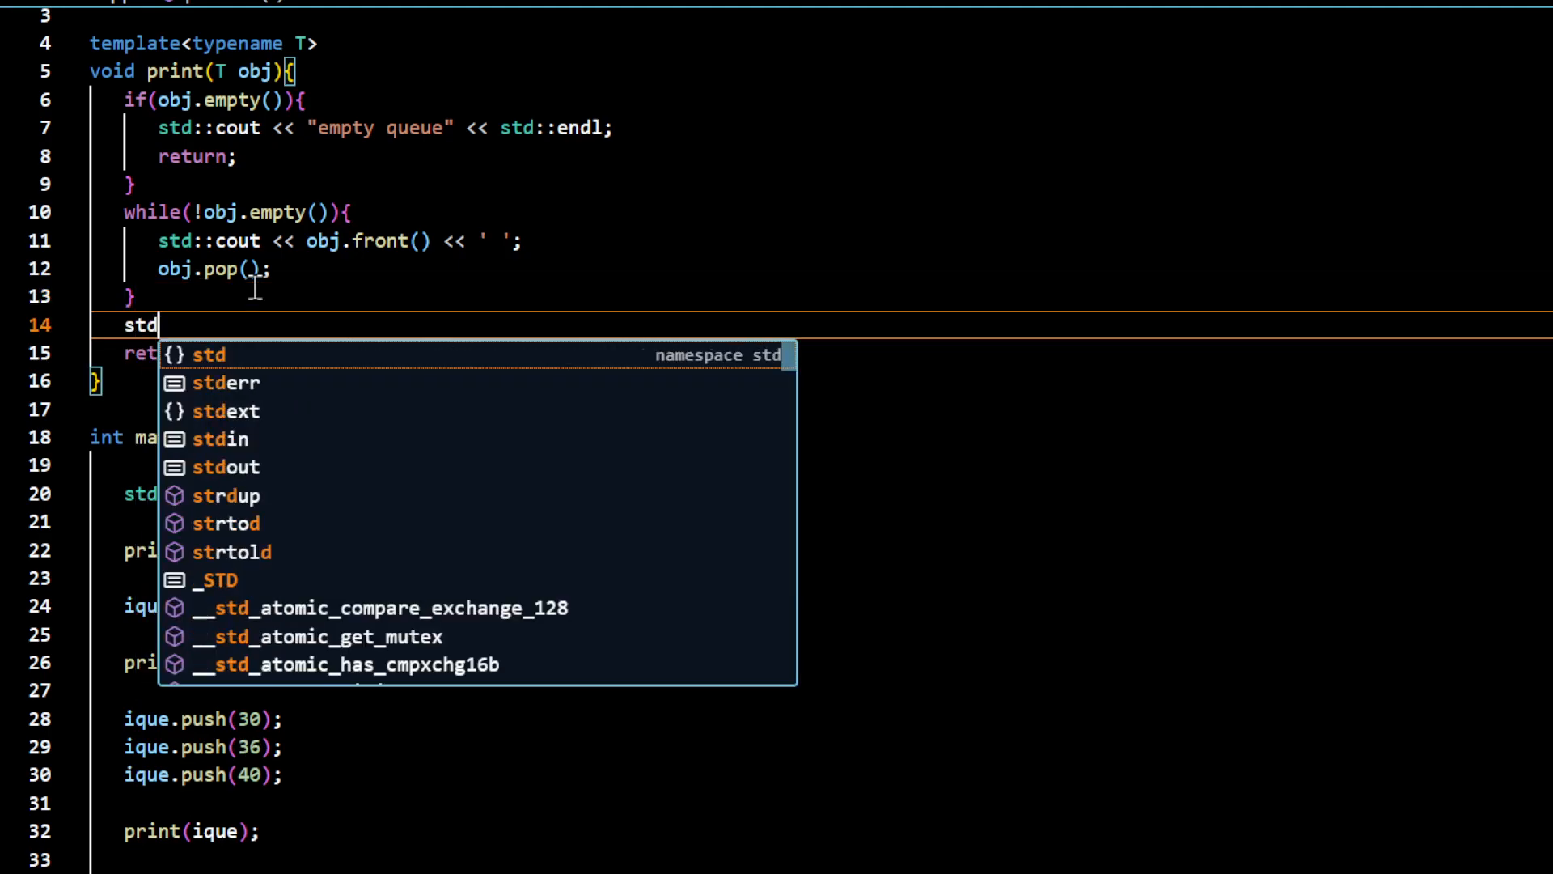
type("::cout << std::endl;")
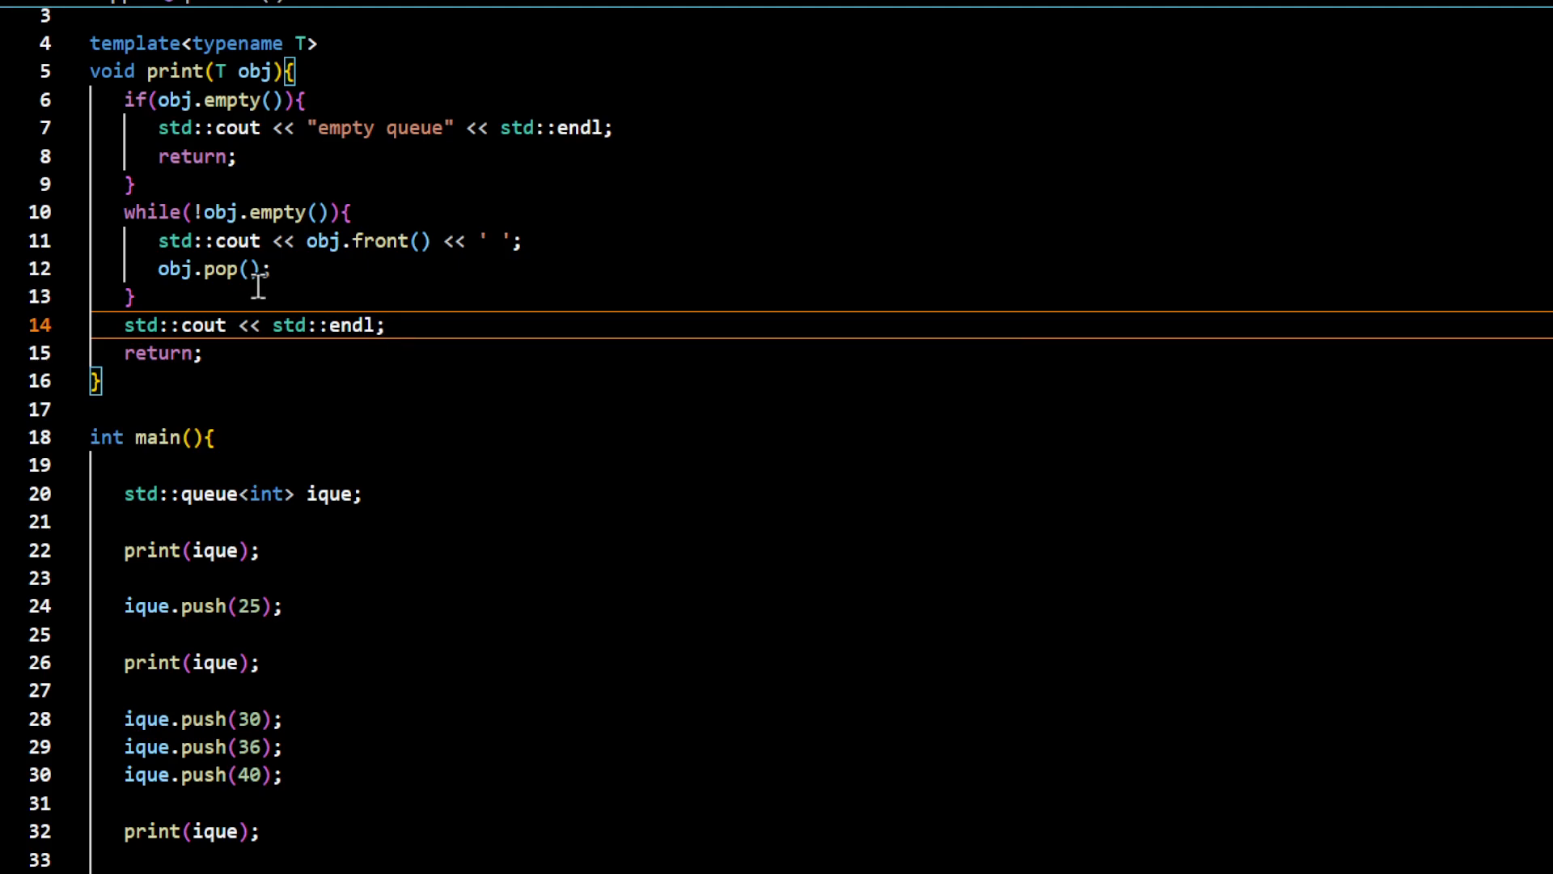
mouse_move(312, 544)
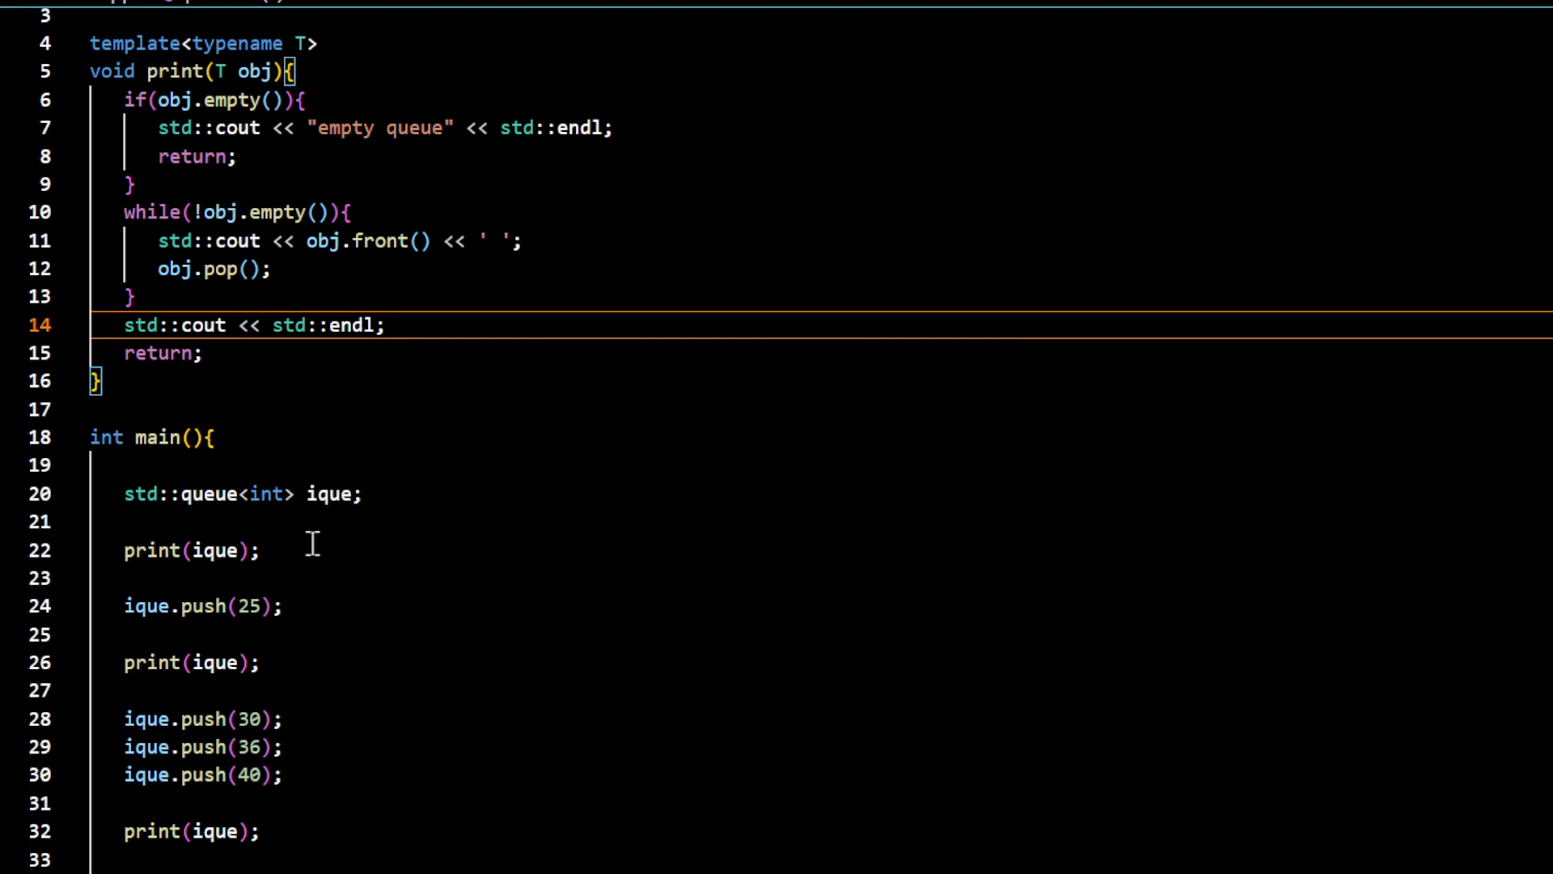
mouse_move(309, 680)
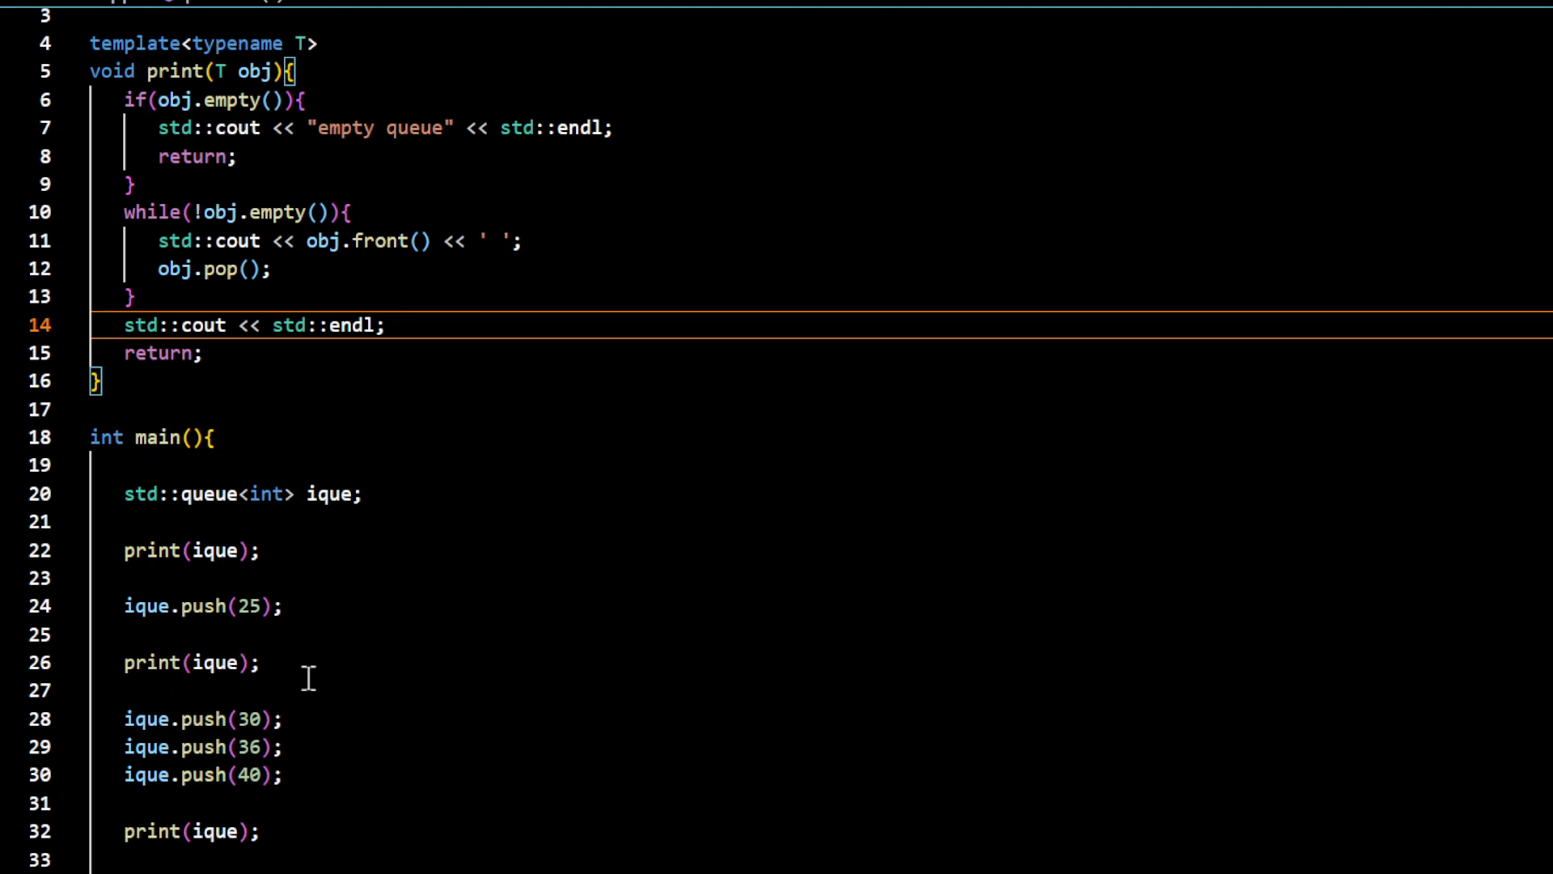
Change #include<queue> and std::queue<int> to stack
scroll("down", 3)
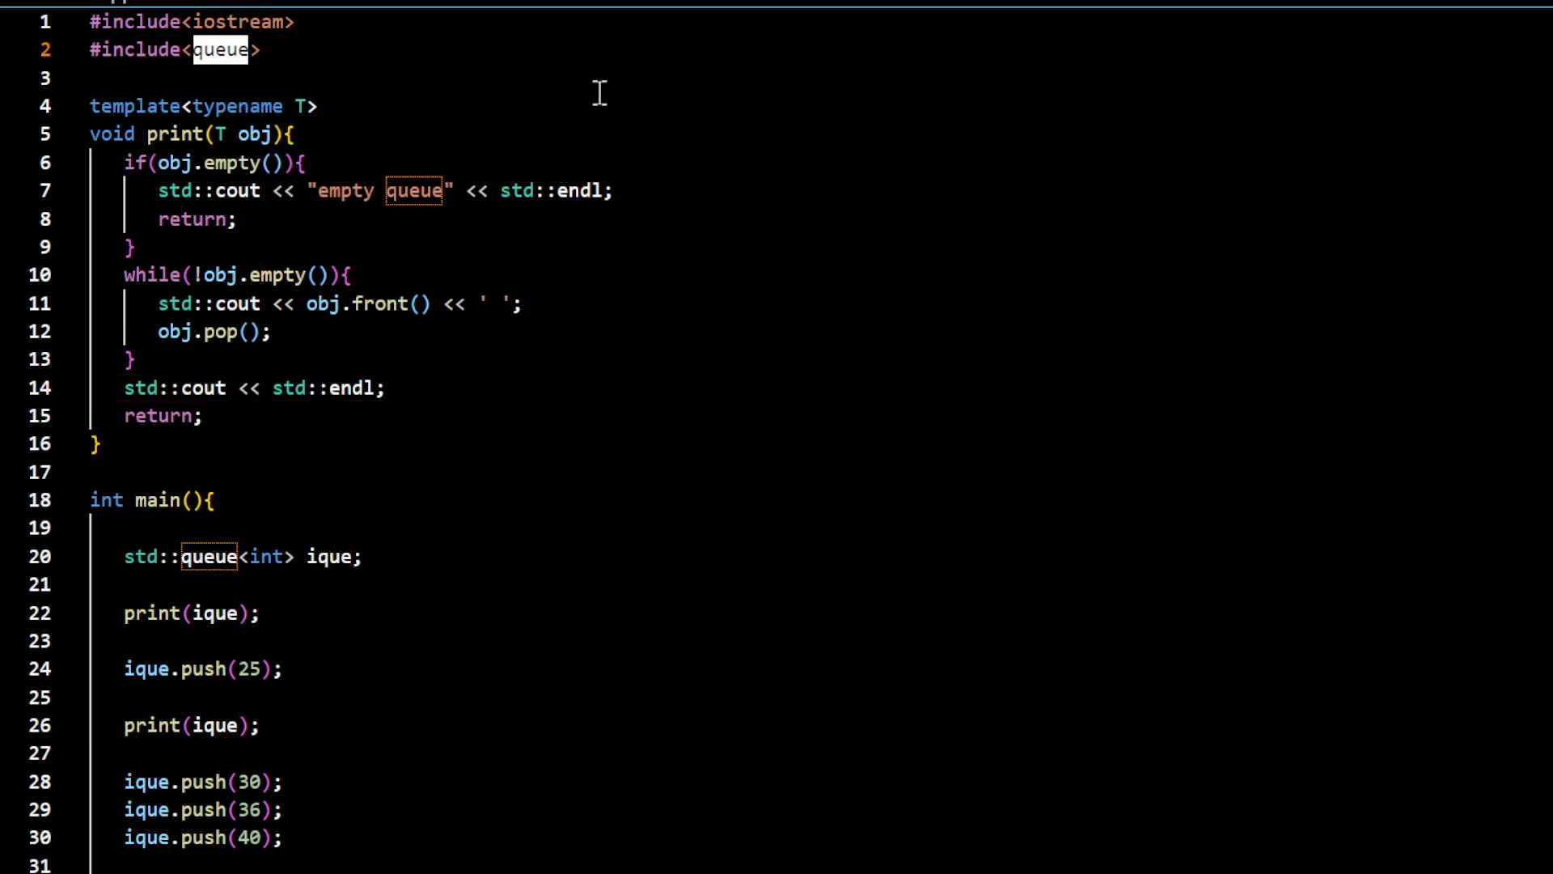
type("stack")
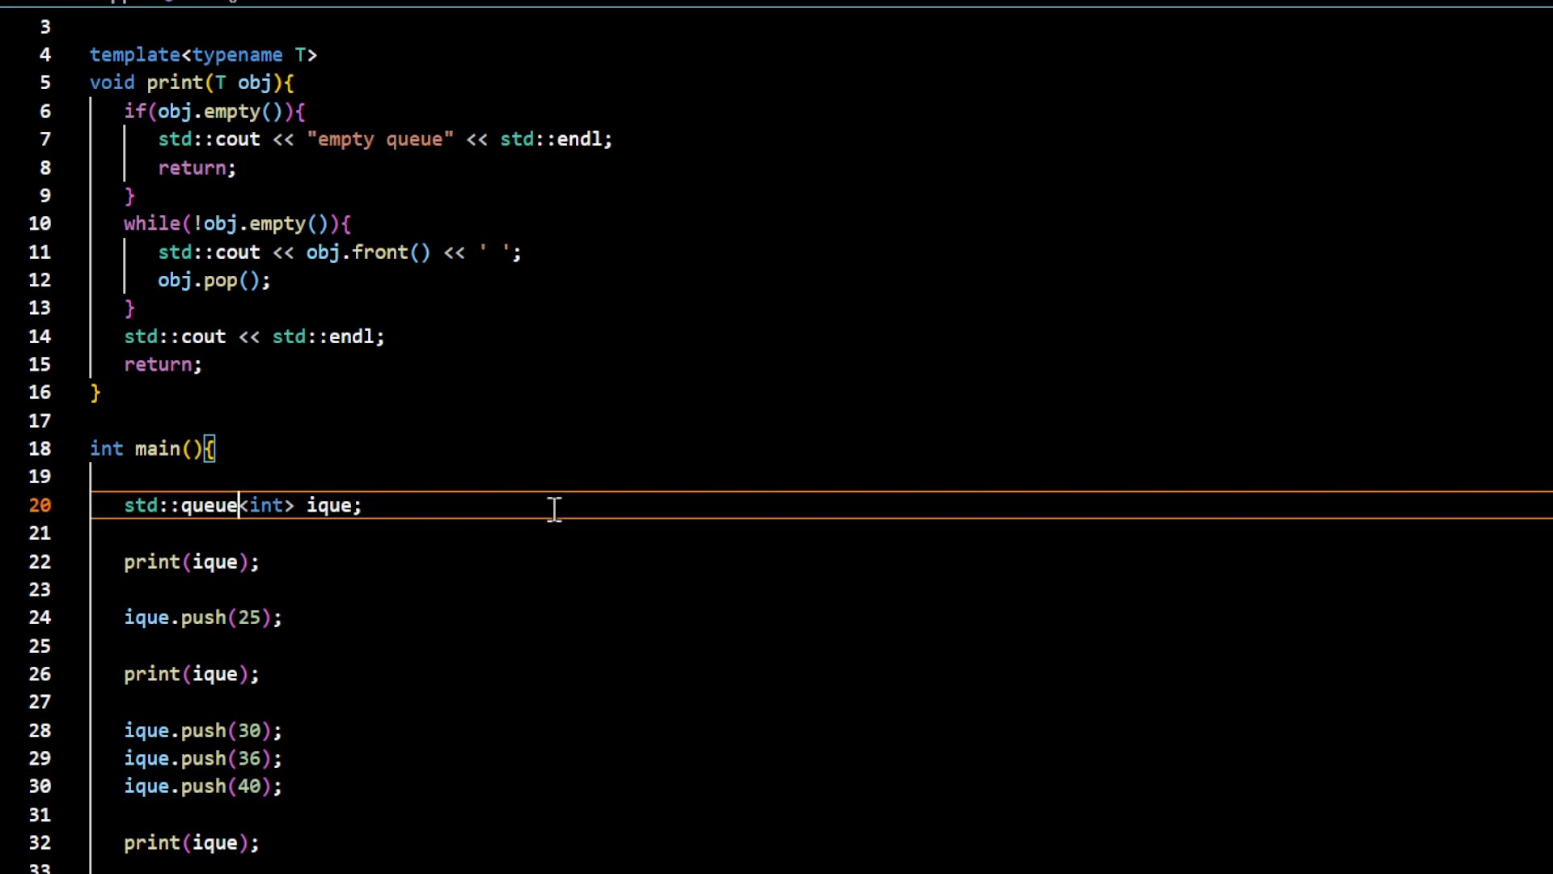
type("stack")
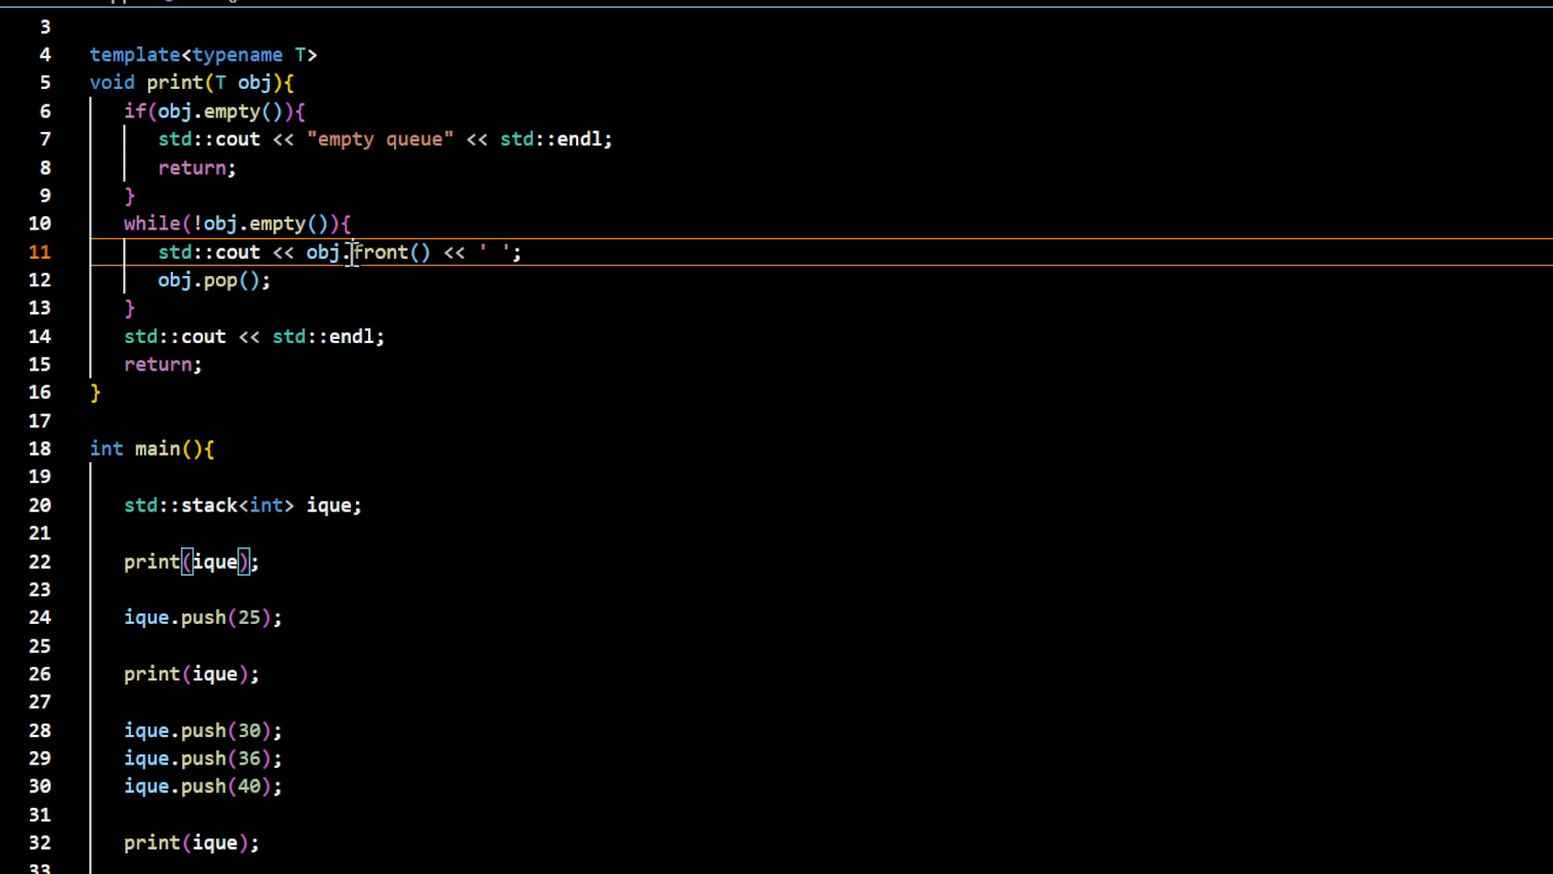
Select text in the terminal around the 'no member named front' compile error
double_click(380, 252)
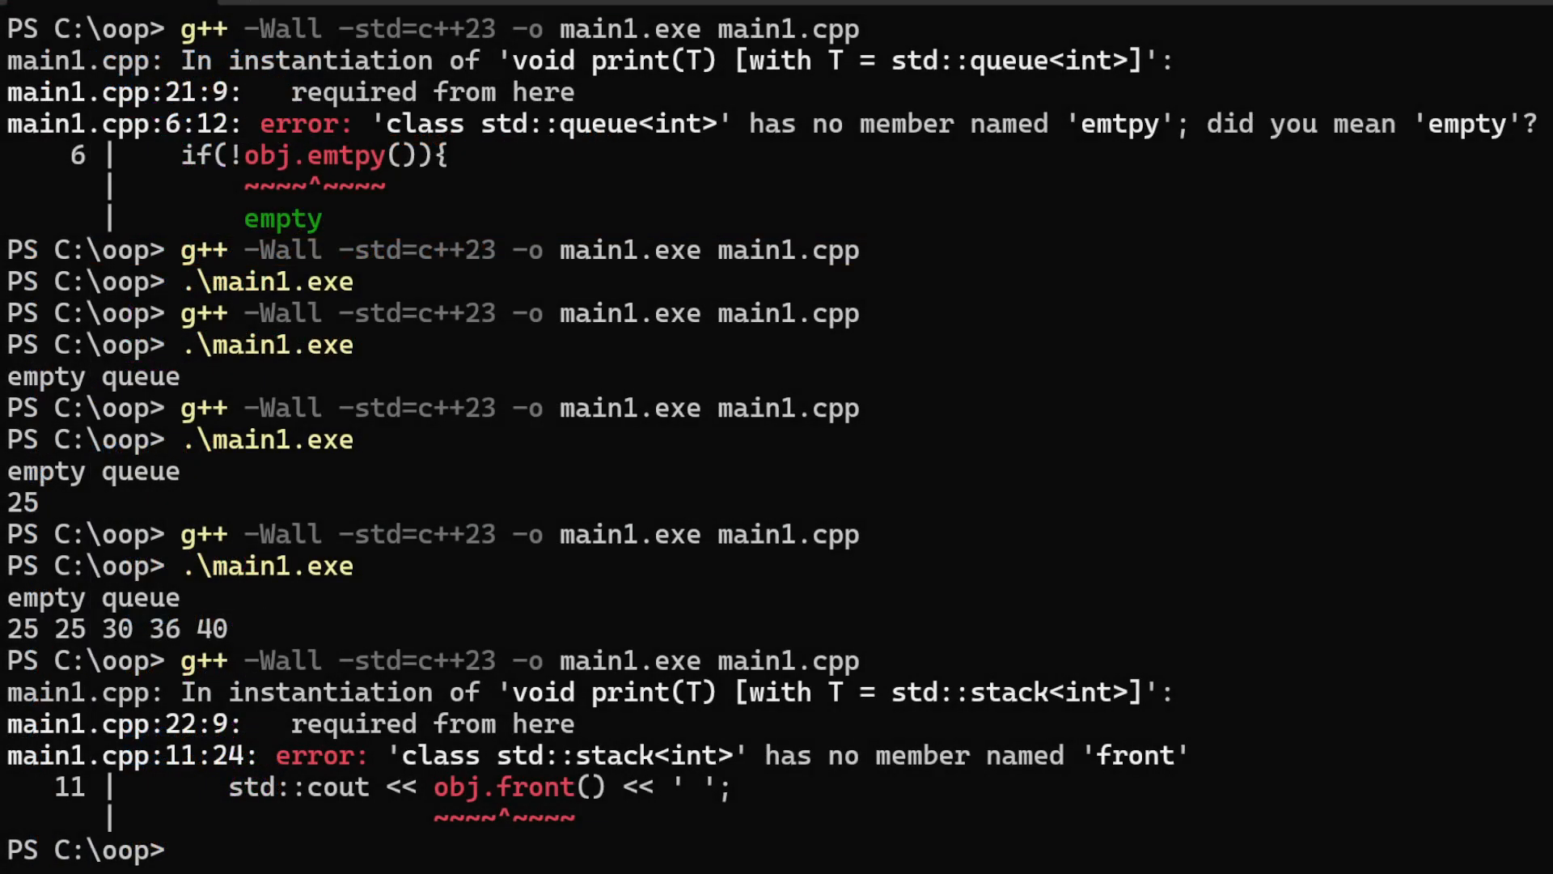
mouse_move(1263, 849)
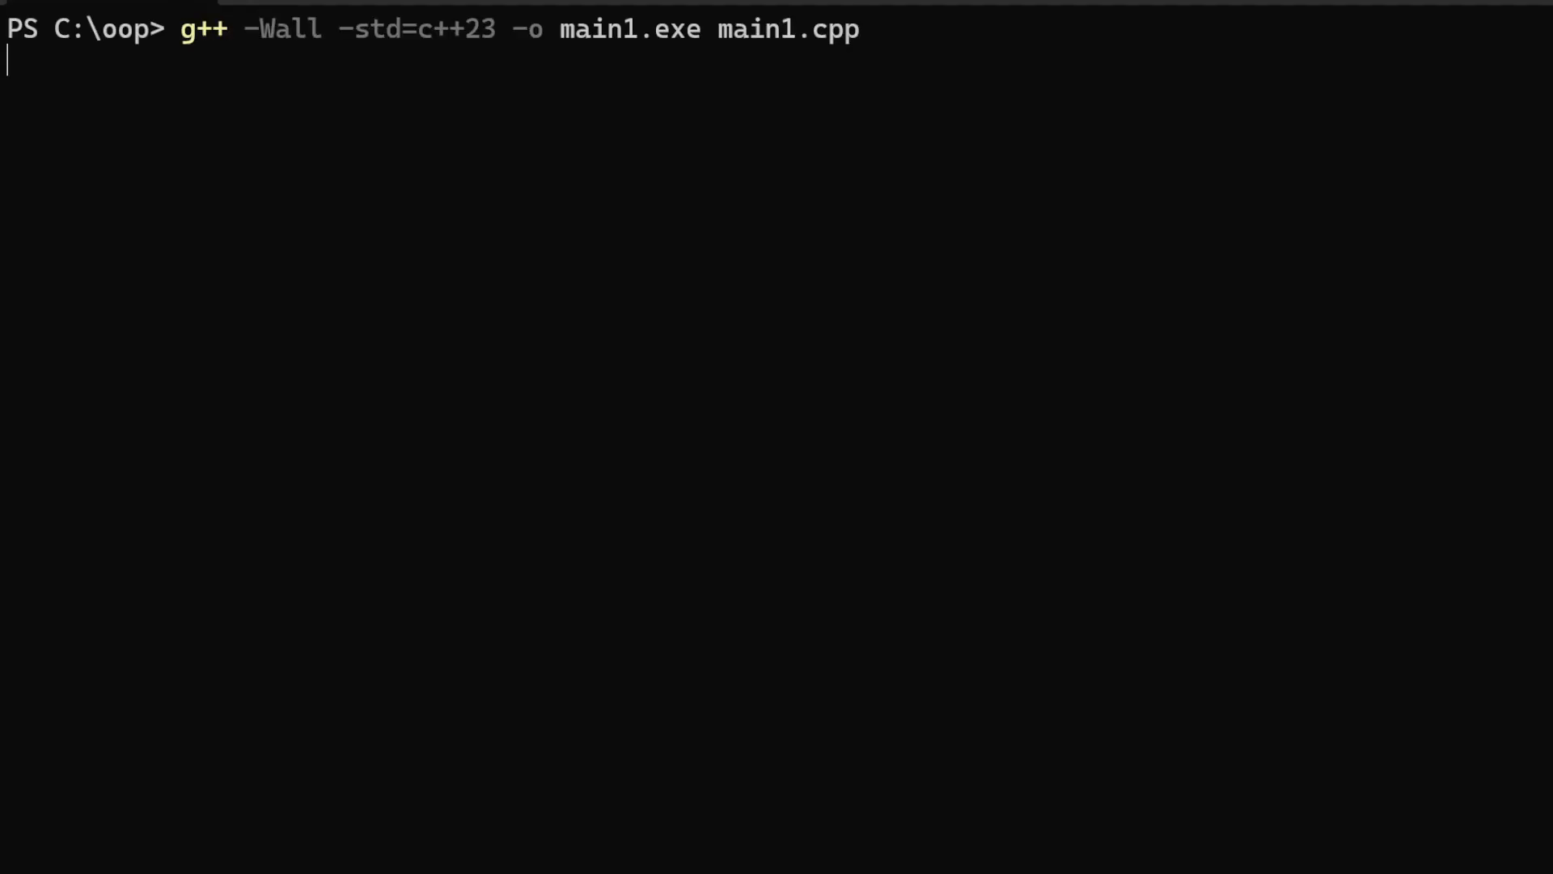
Run main1.exe, printing empty queue, 25, then 40 36 30 25
type(".\\main1.exe")
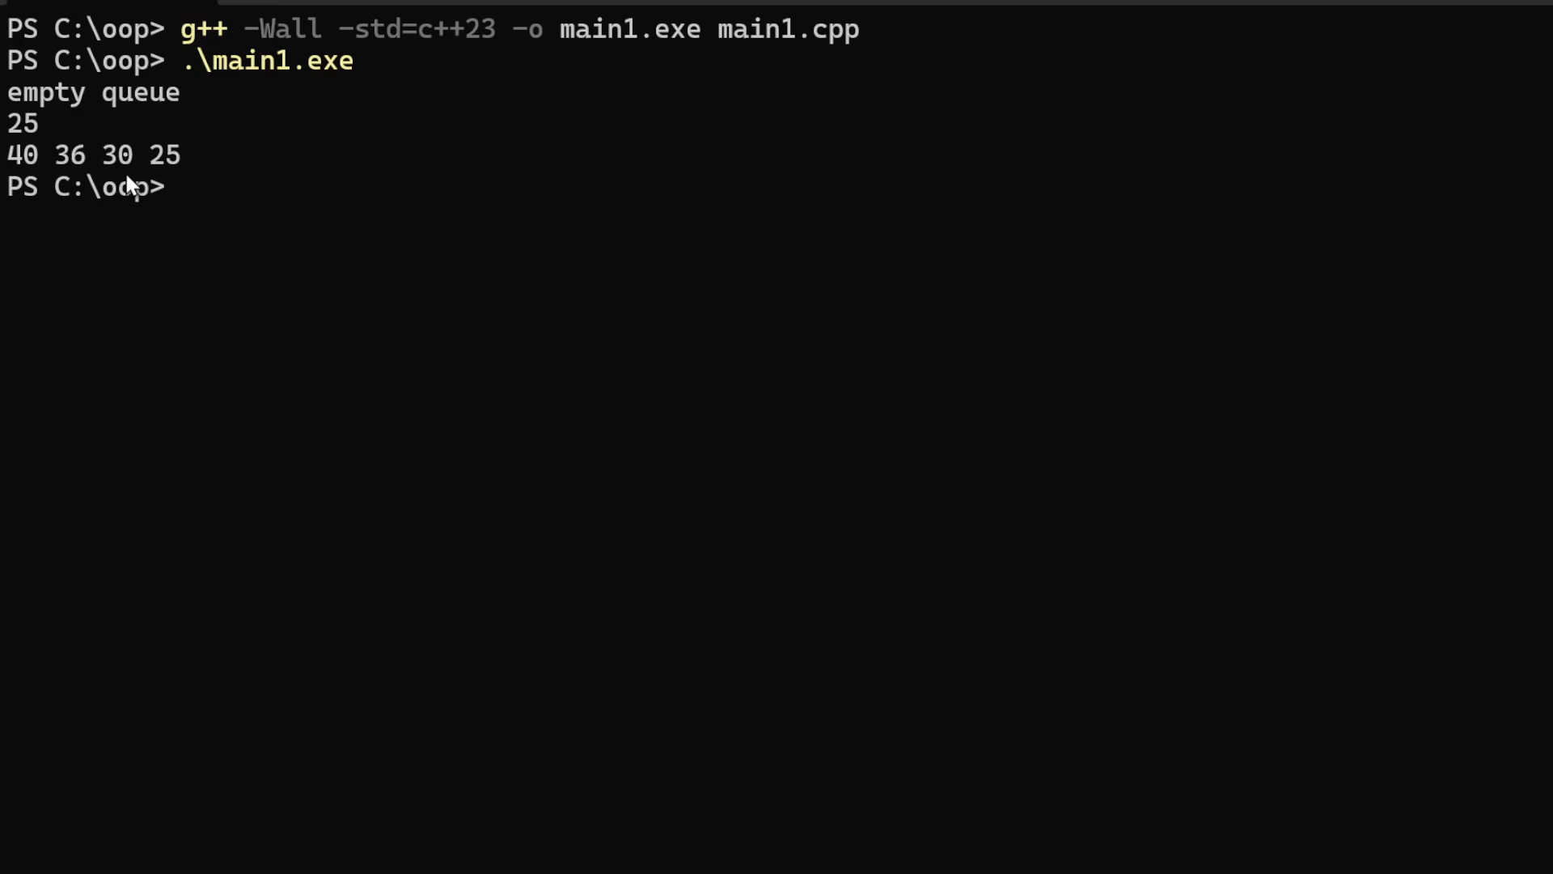
mouse_move(39, 163)
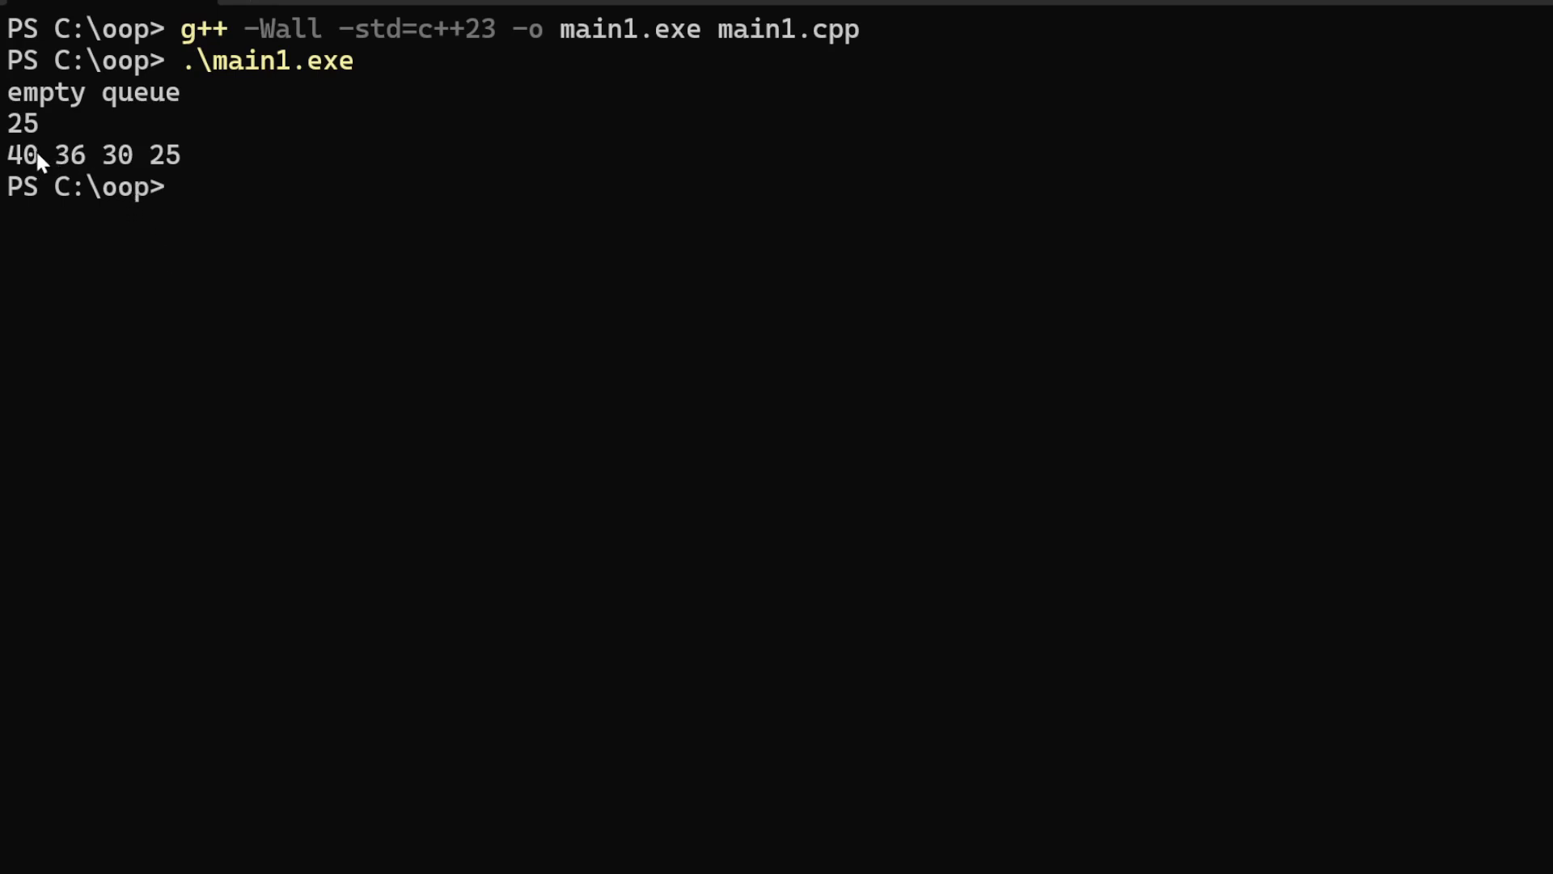
mouse_move(70, 163)
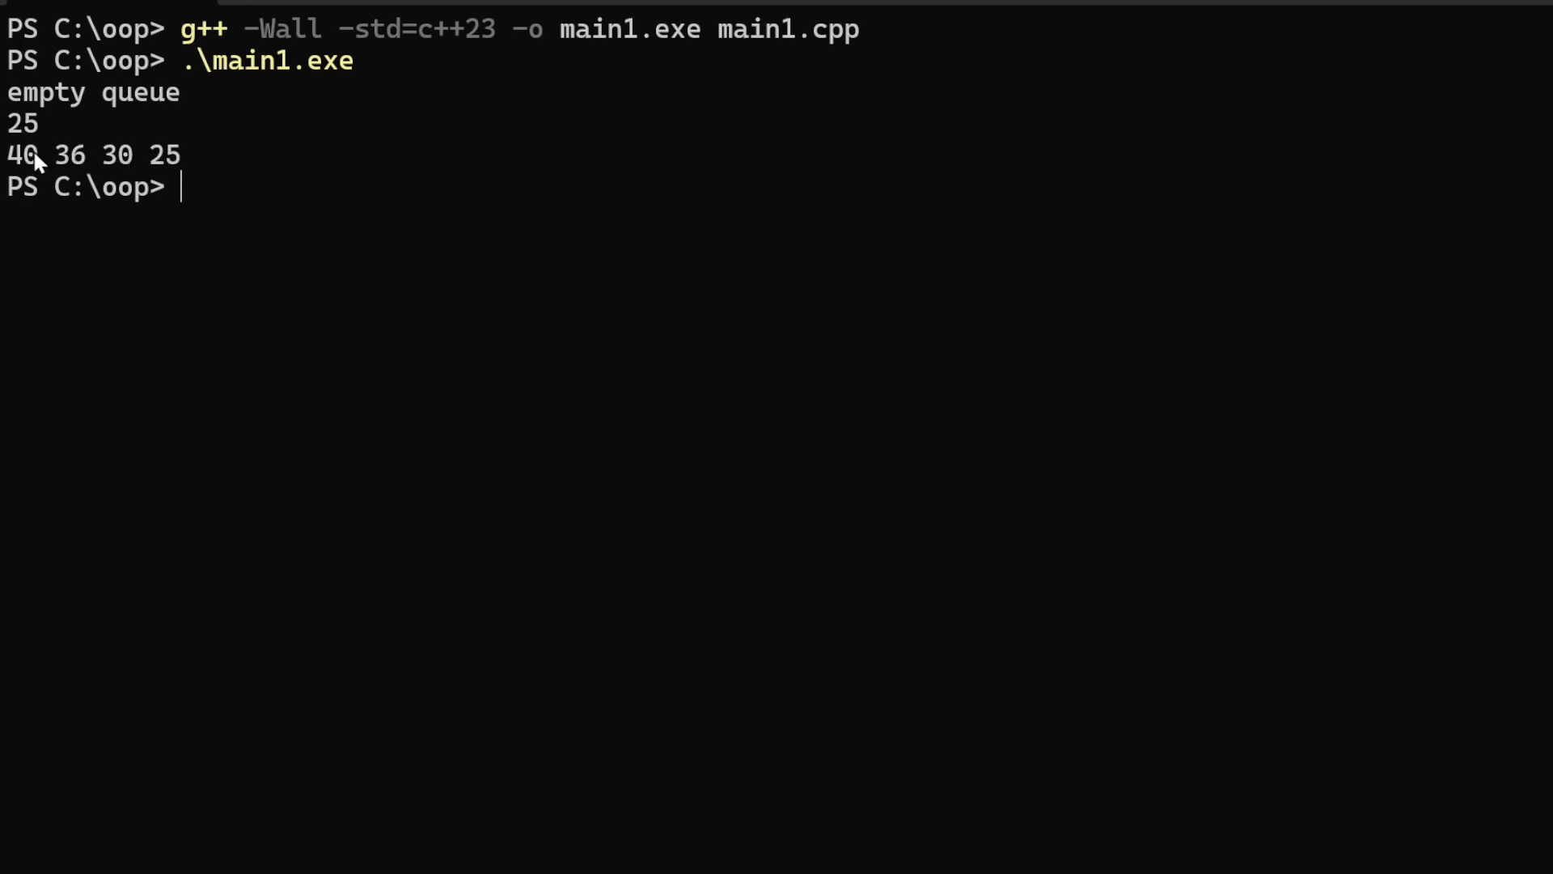
mouse_move(78, 166)
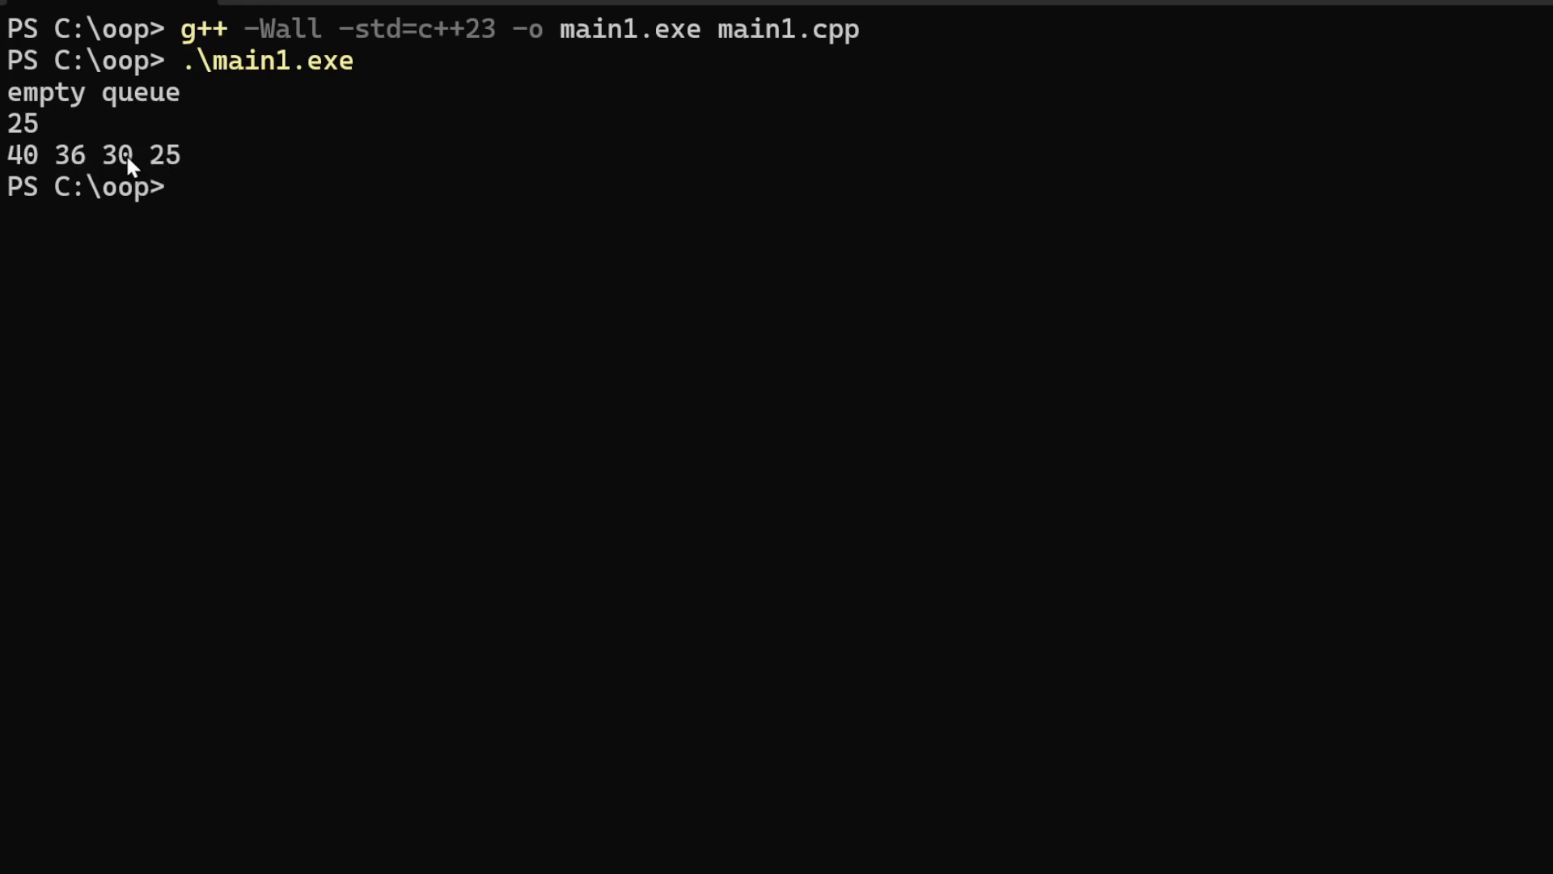
mouse_move(25, 168)
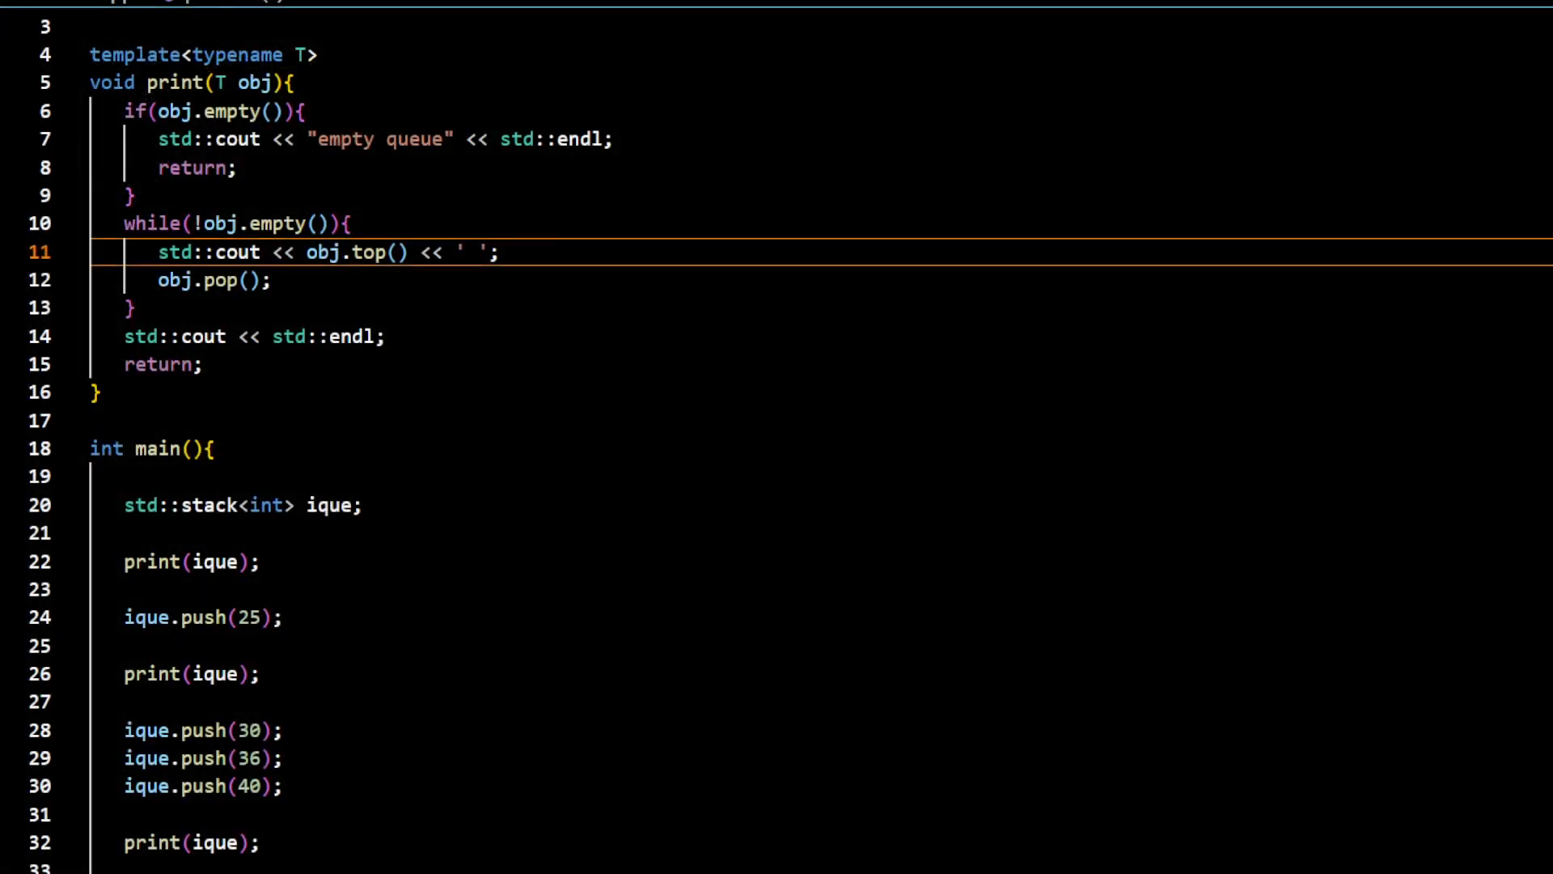
Change ique back to std::queue<int> and use front again in print
scroll("down", 3)
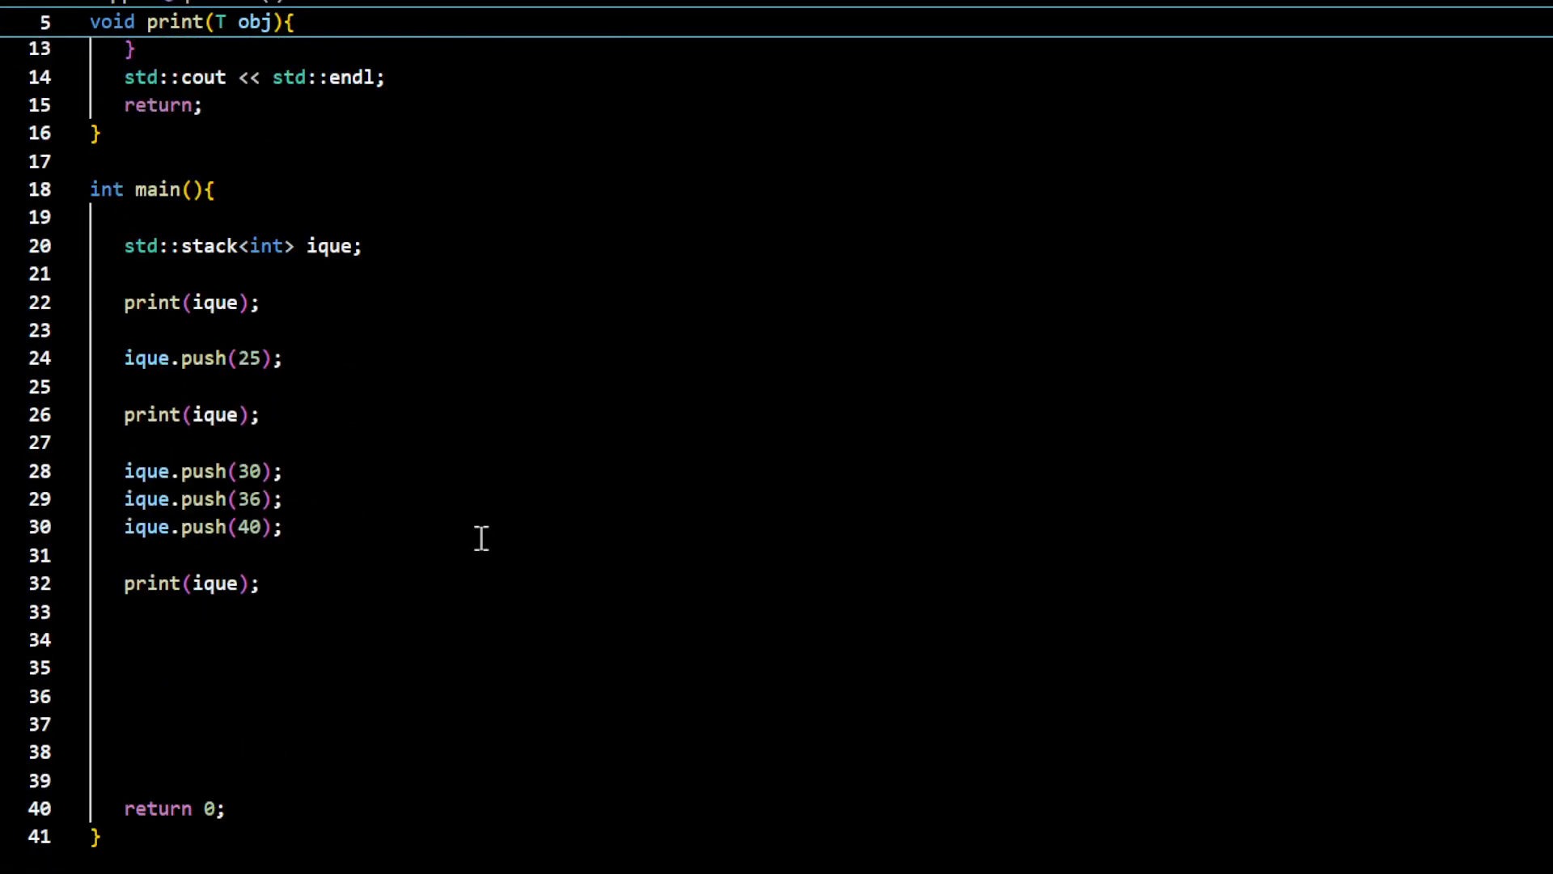
mouse_move(352, 526)
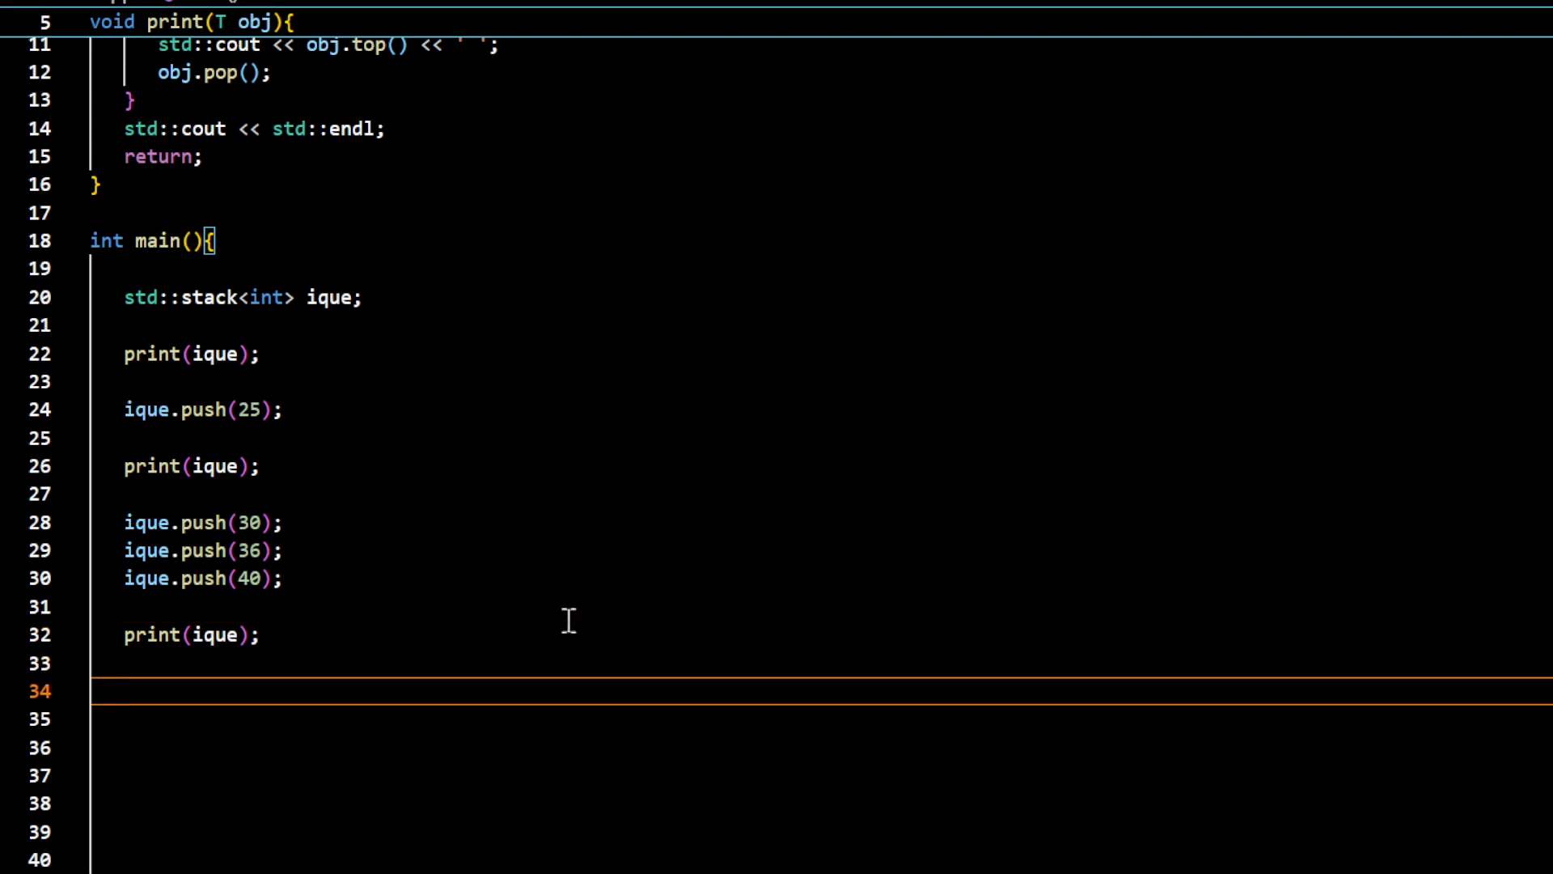
type("std")
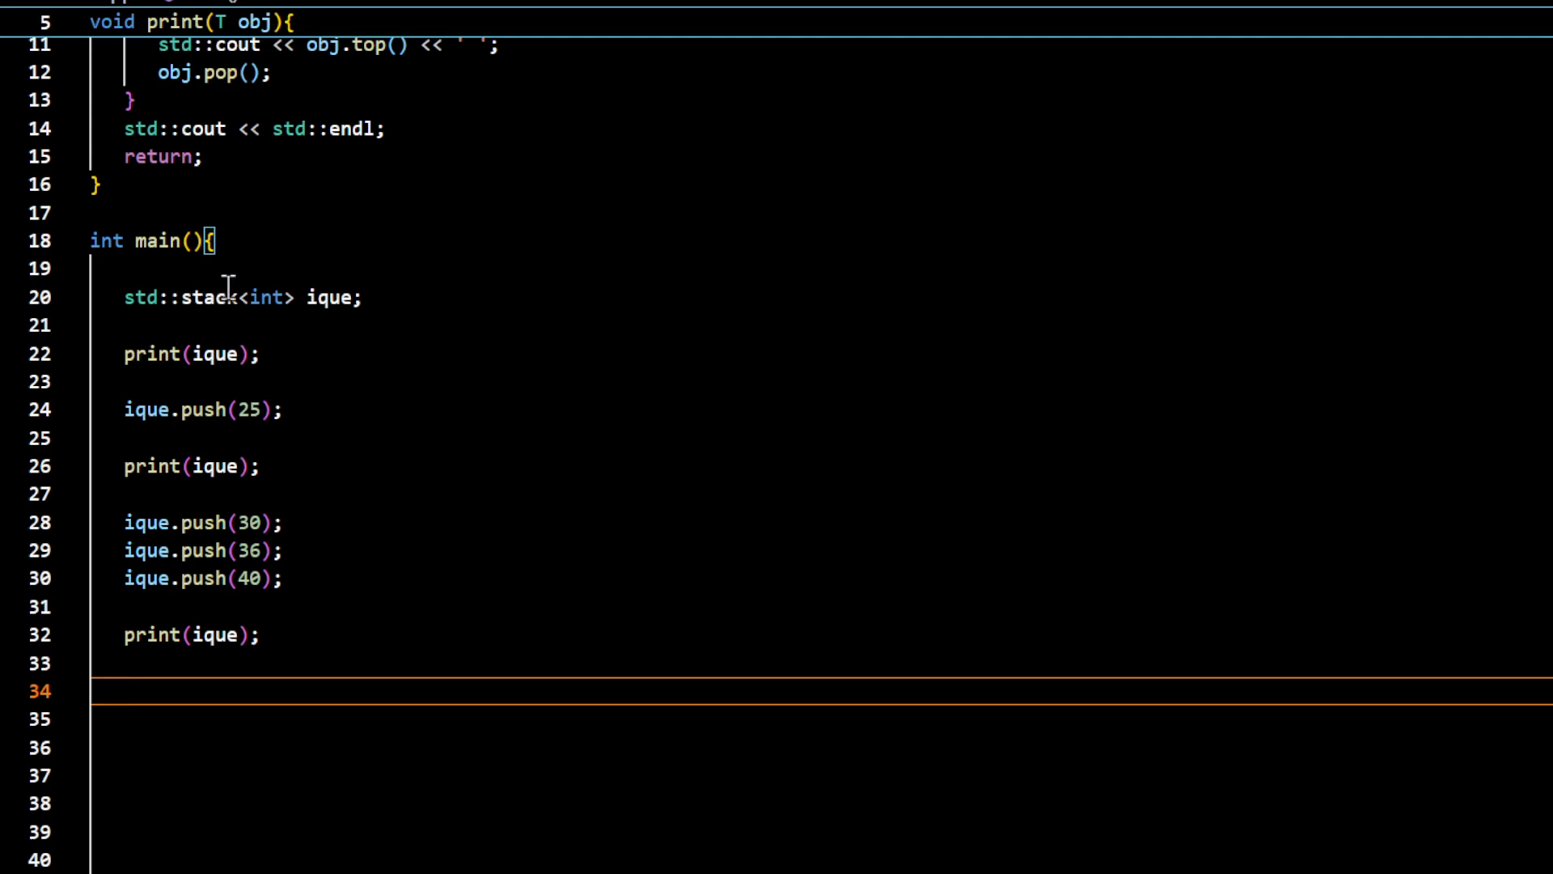
double_click(208, 297)
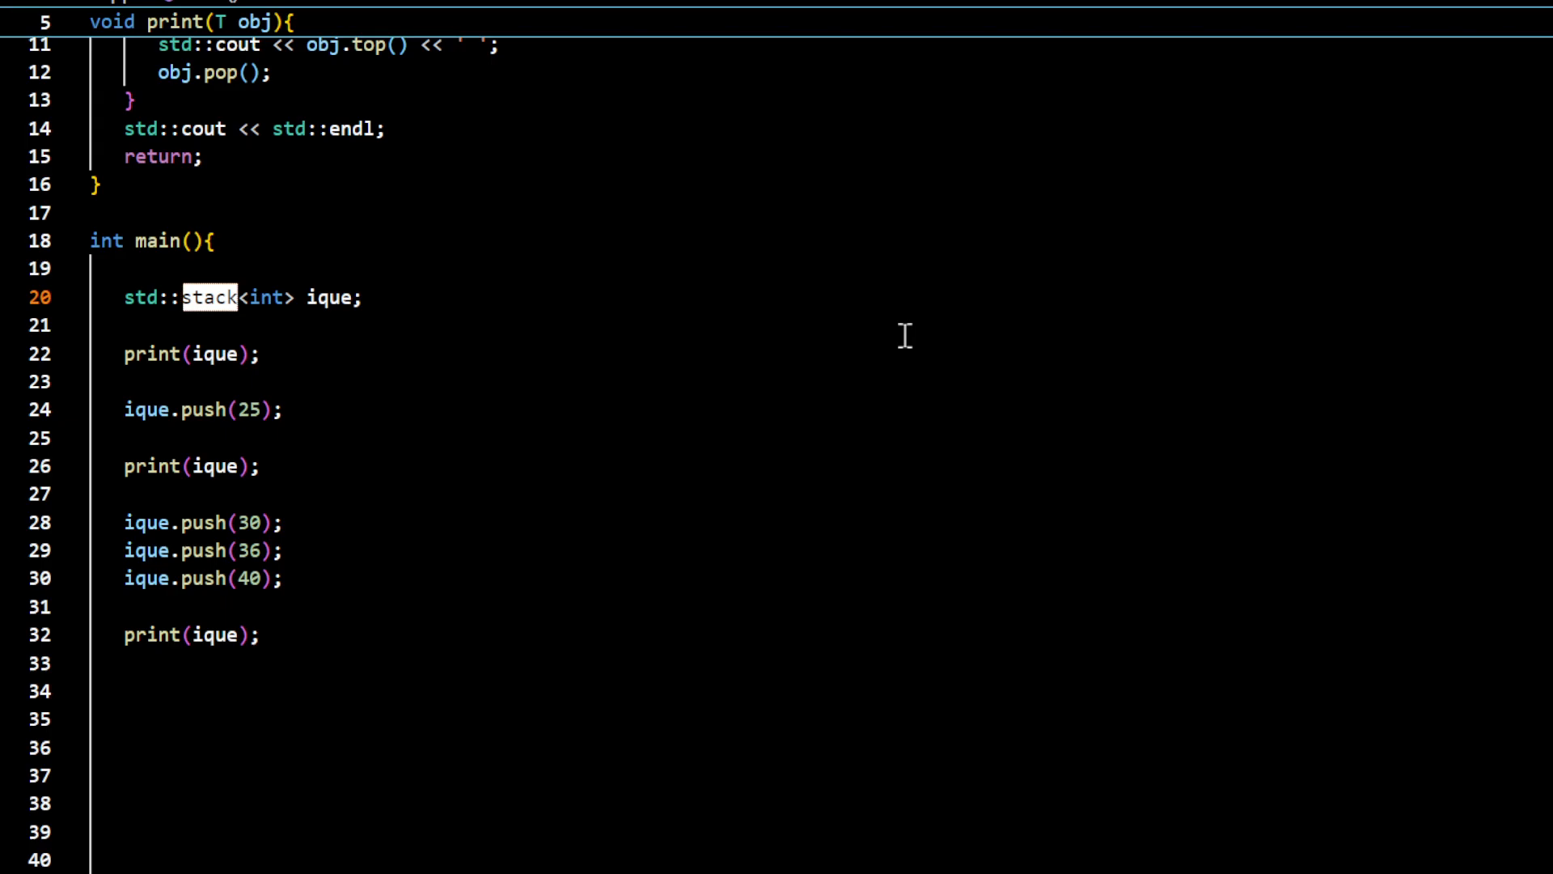
type("queue")
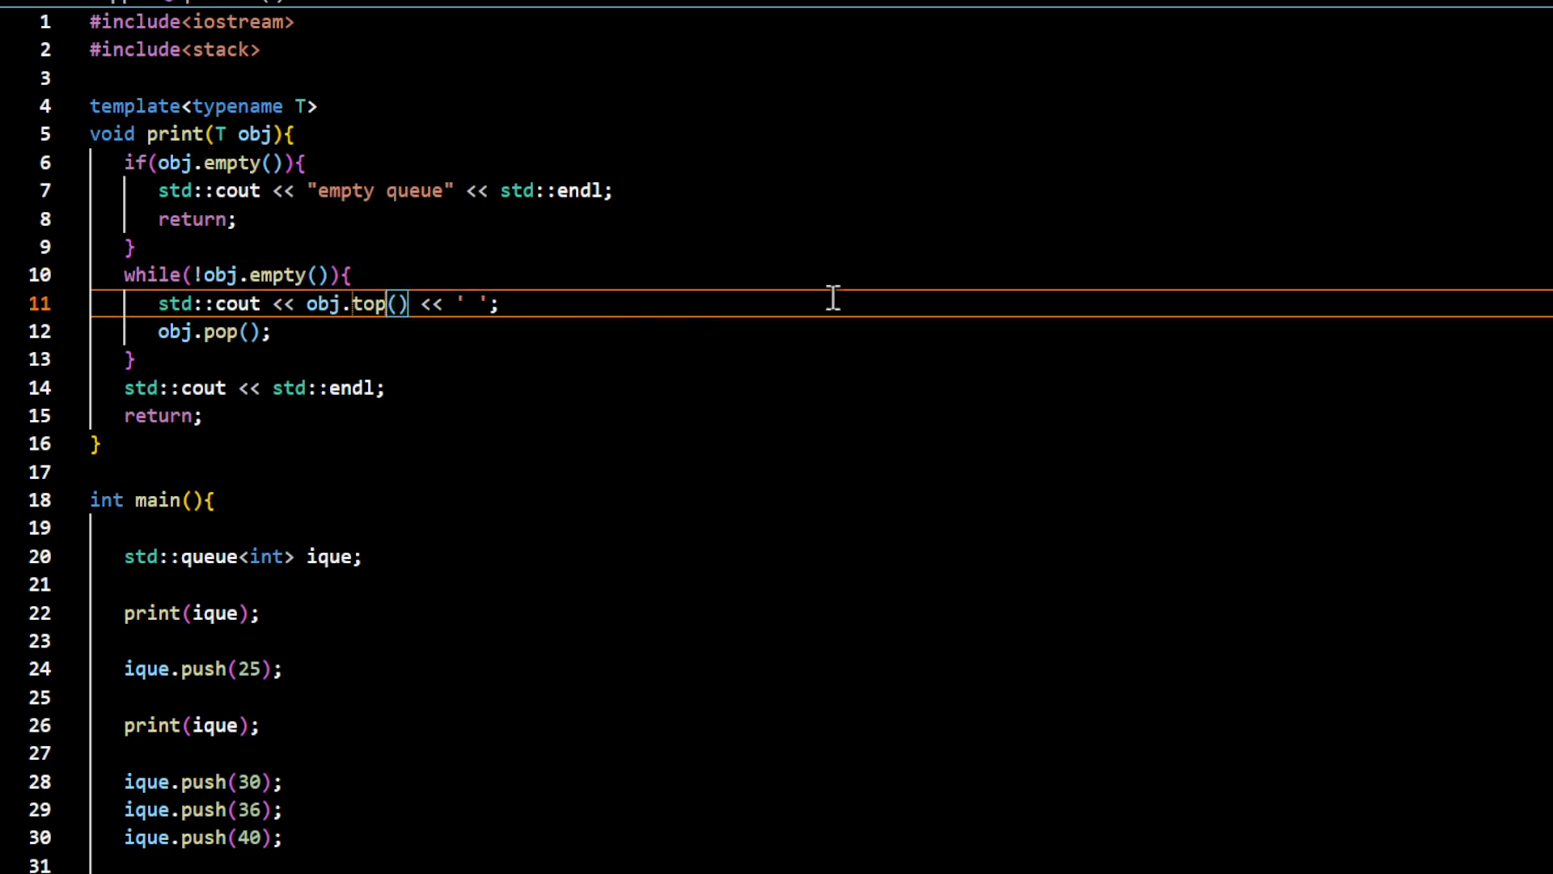
type("front")
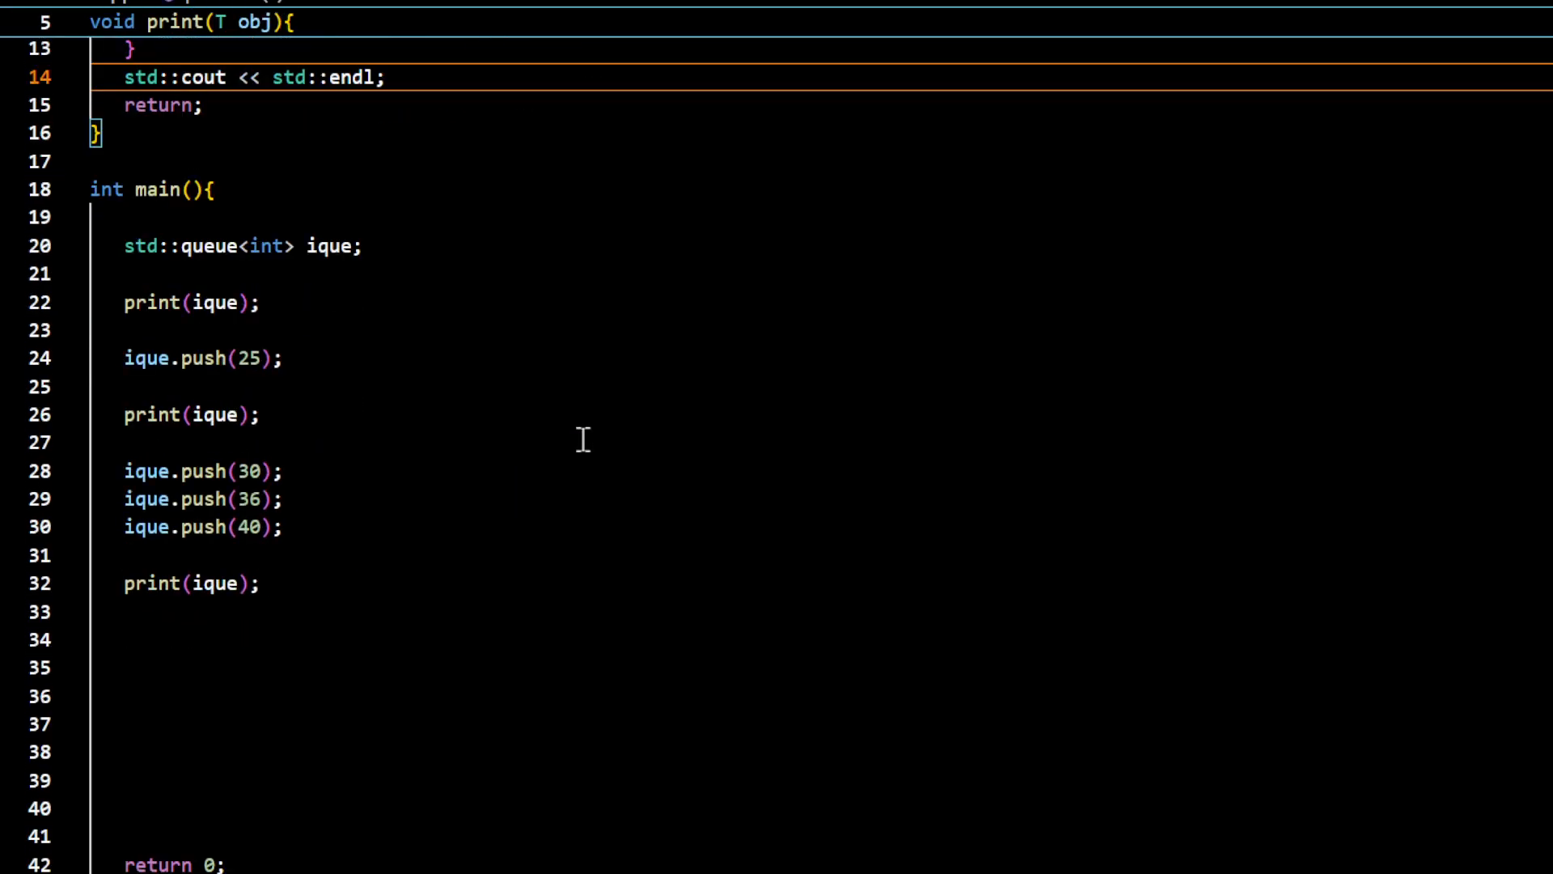
Declare std::queue<int> ique2 copy-constructed from ique, plus an empty ique3
type("st")
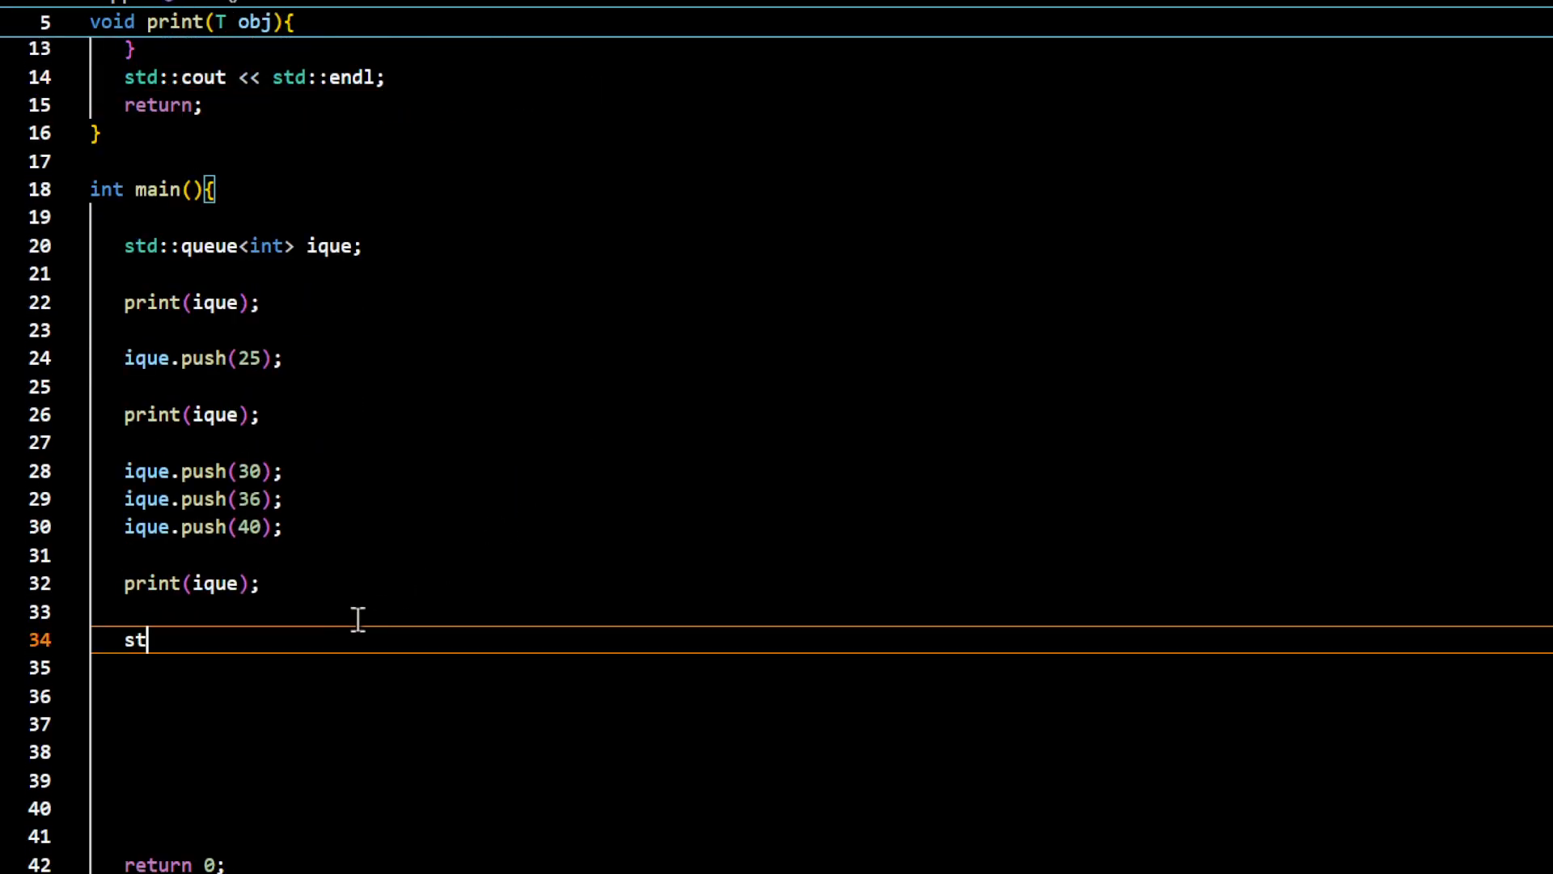
type("d::queue<int> ique")
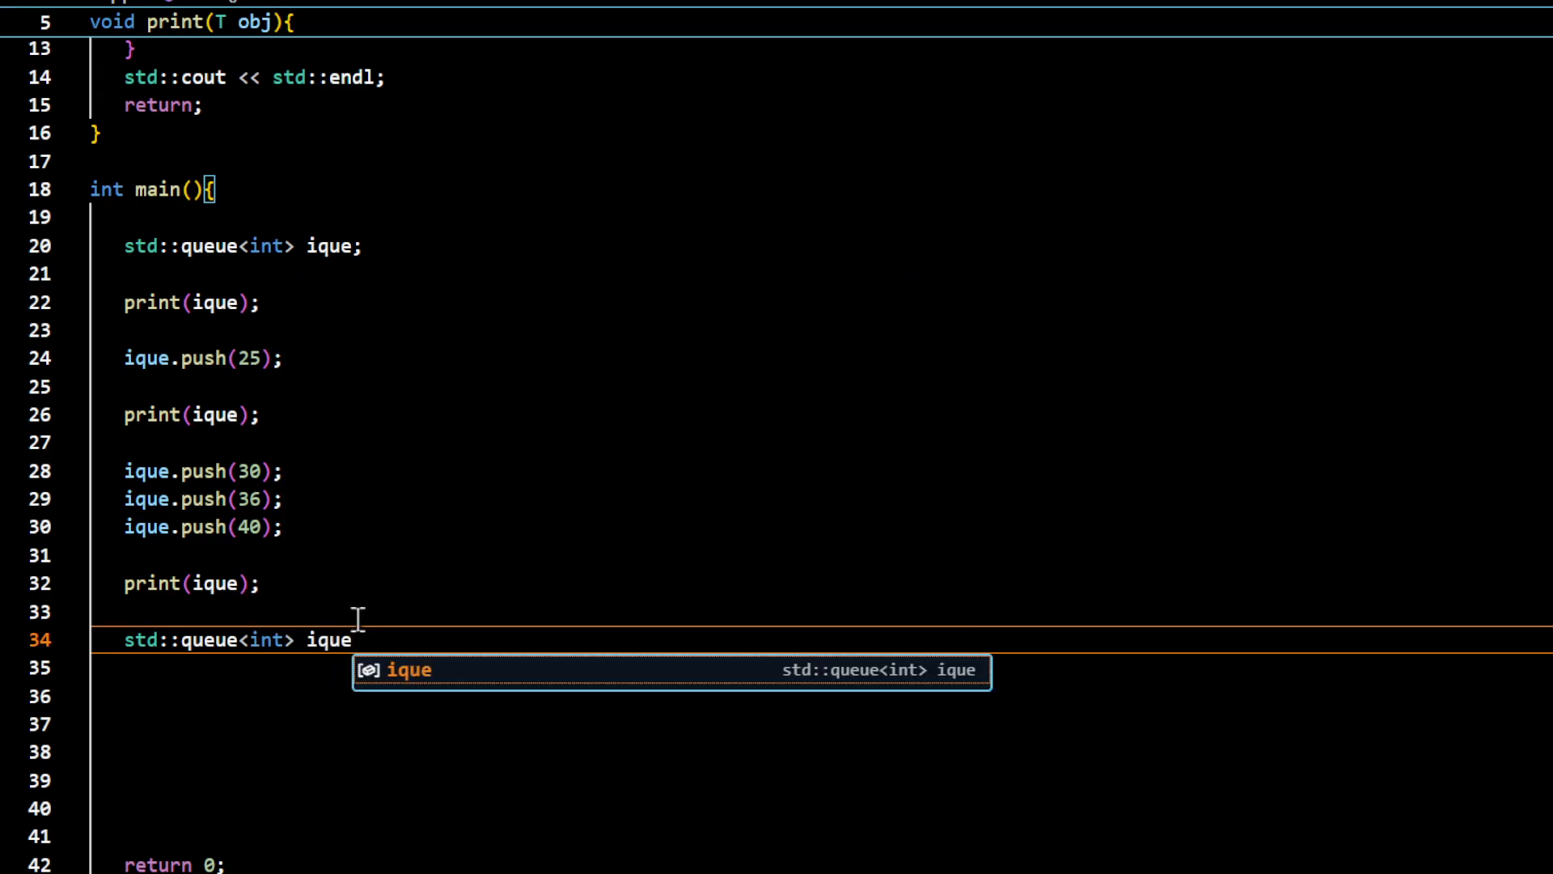
type("2(ique);")
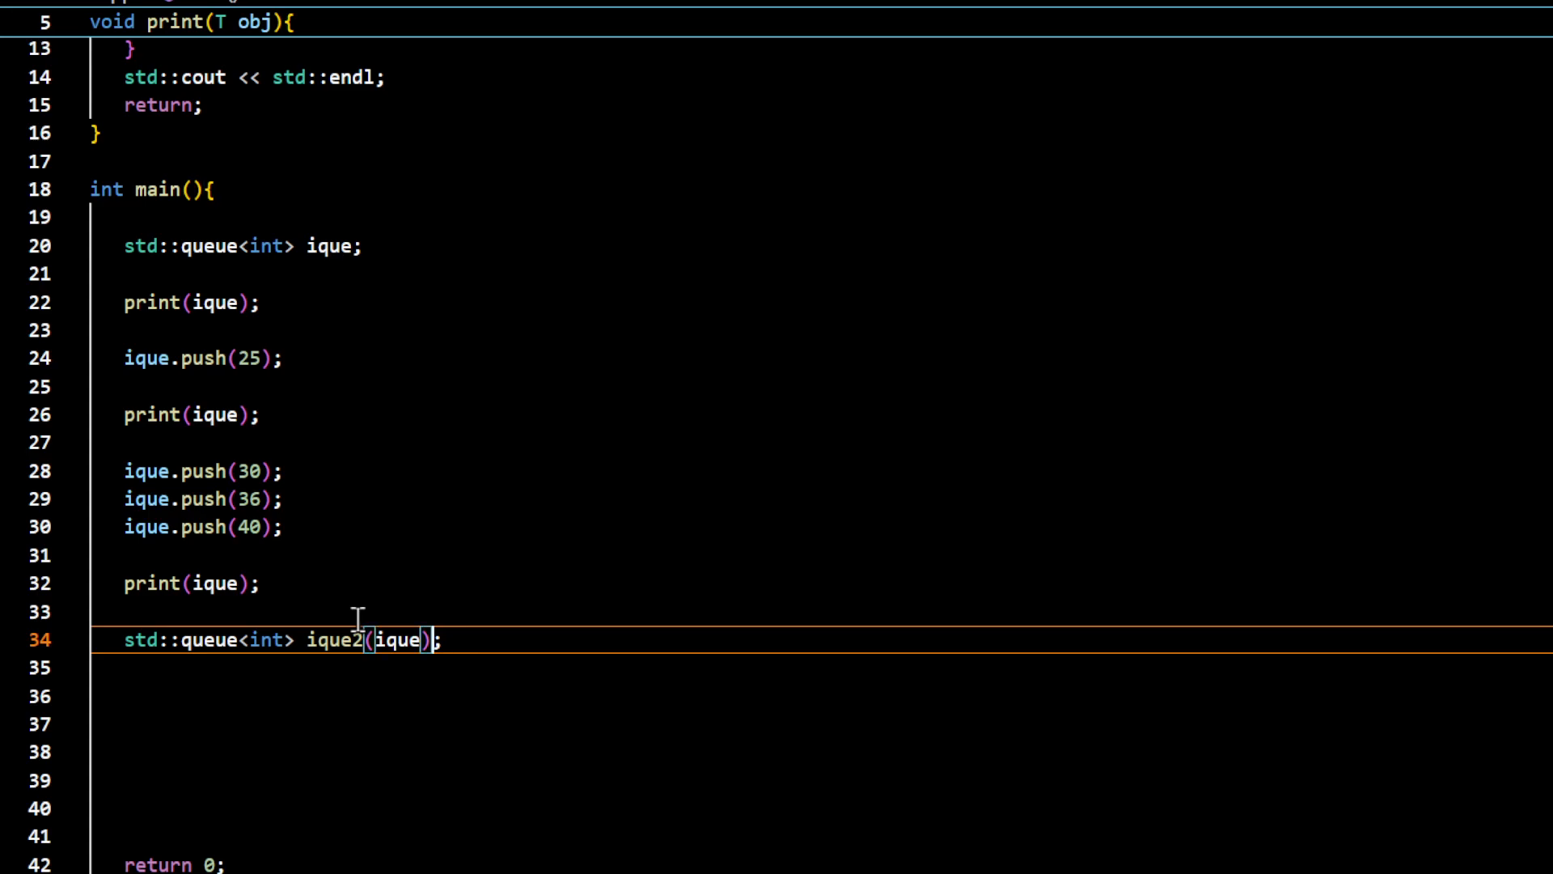
type(", ique3")
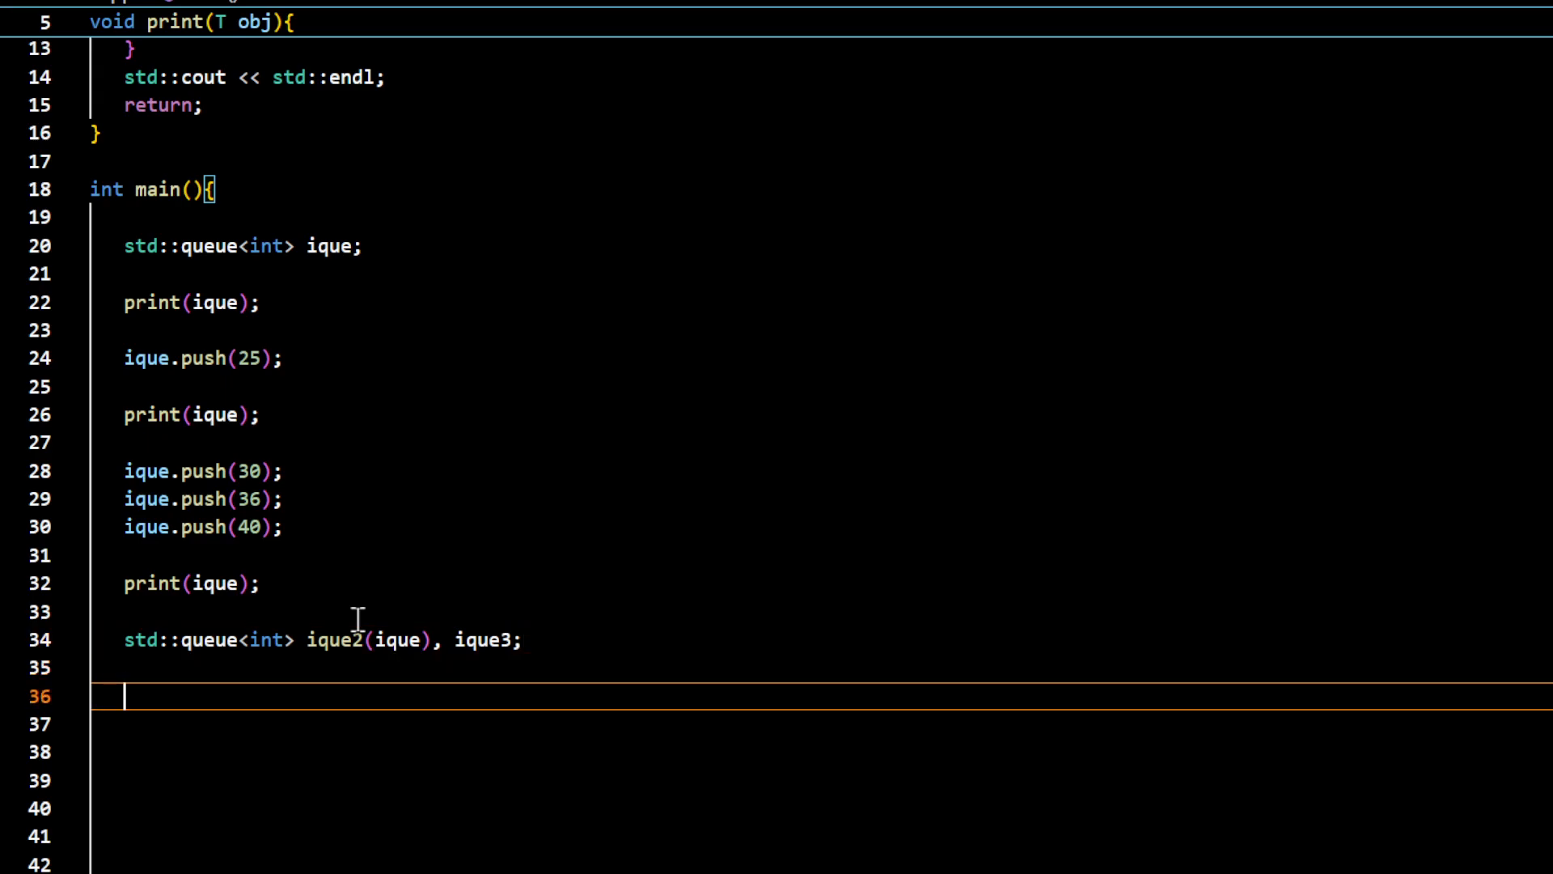
Push 99 onto ique3 and then copy-assign ique2 to ique3
type("ique3.push(99);")
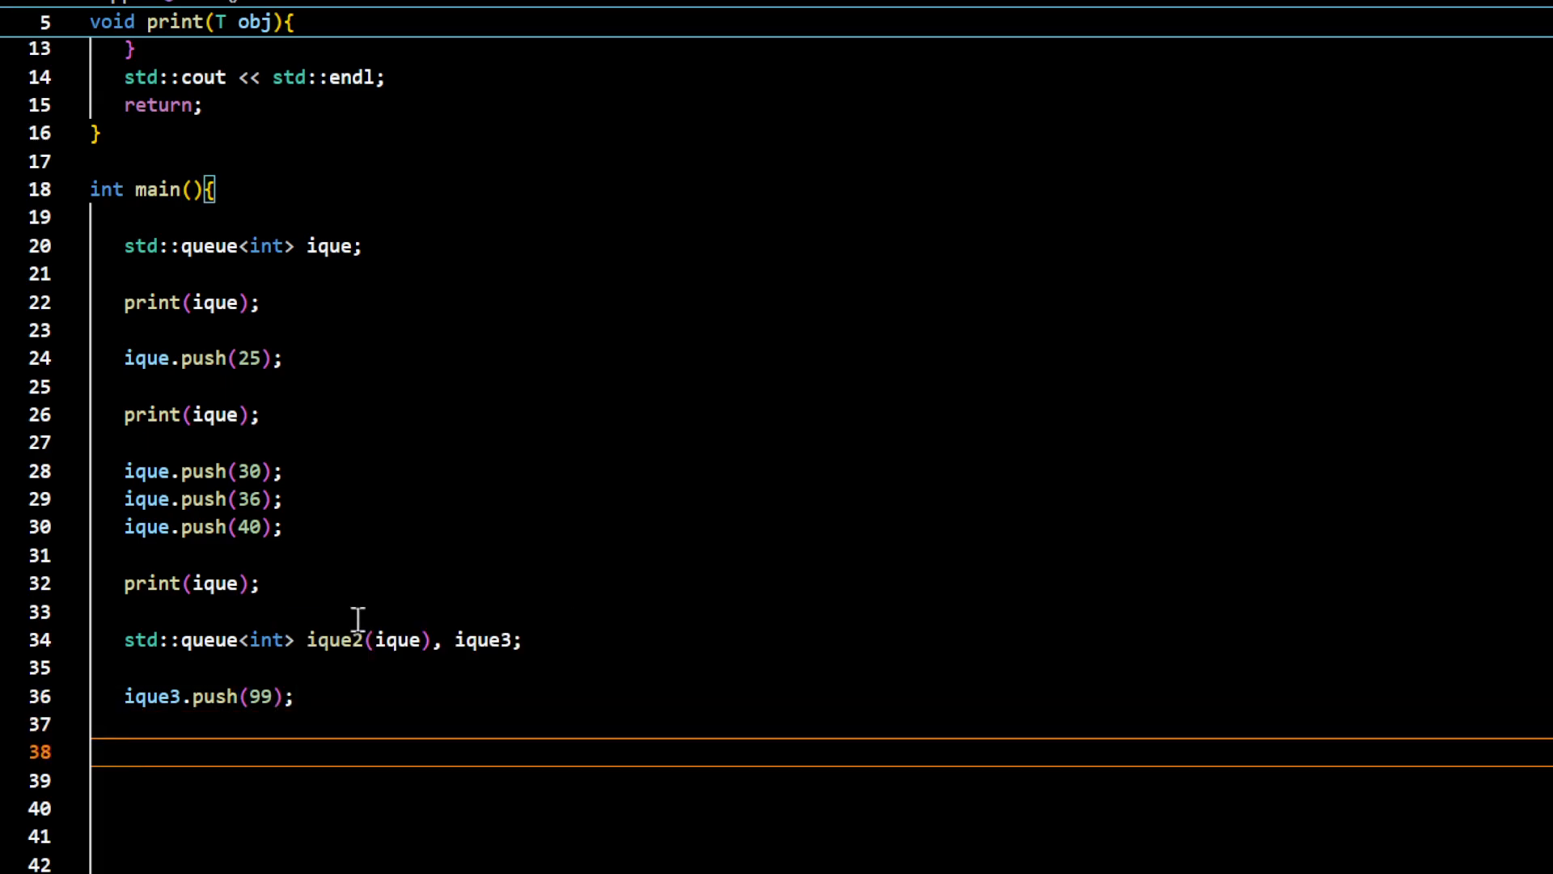
type("ique")
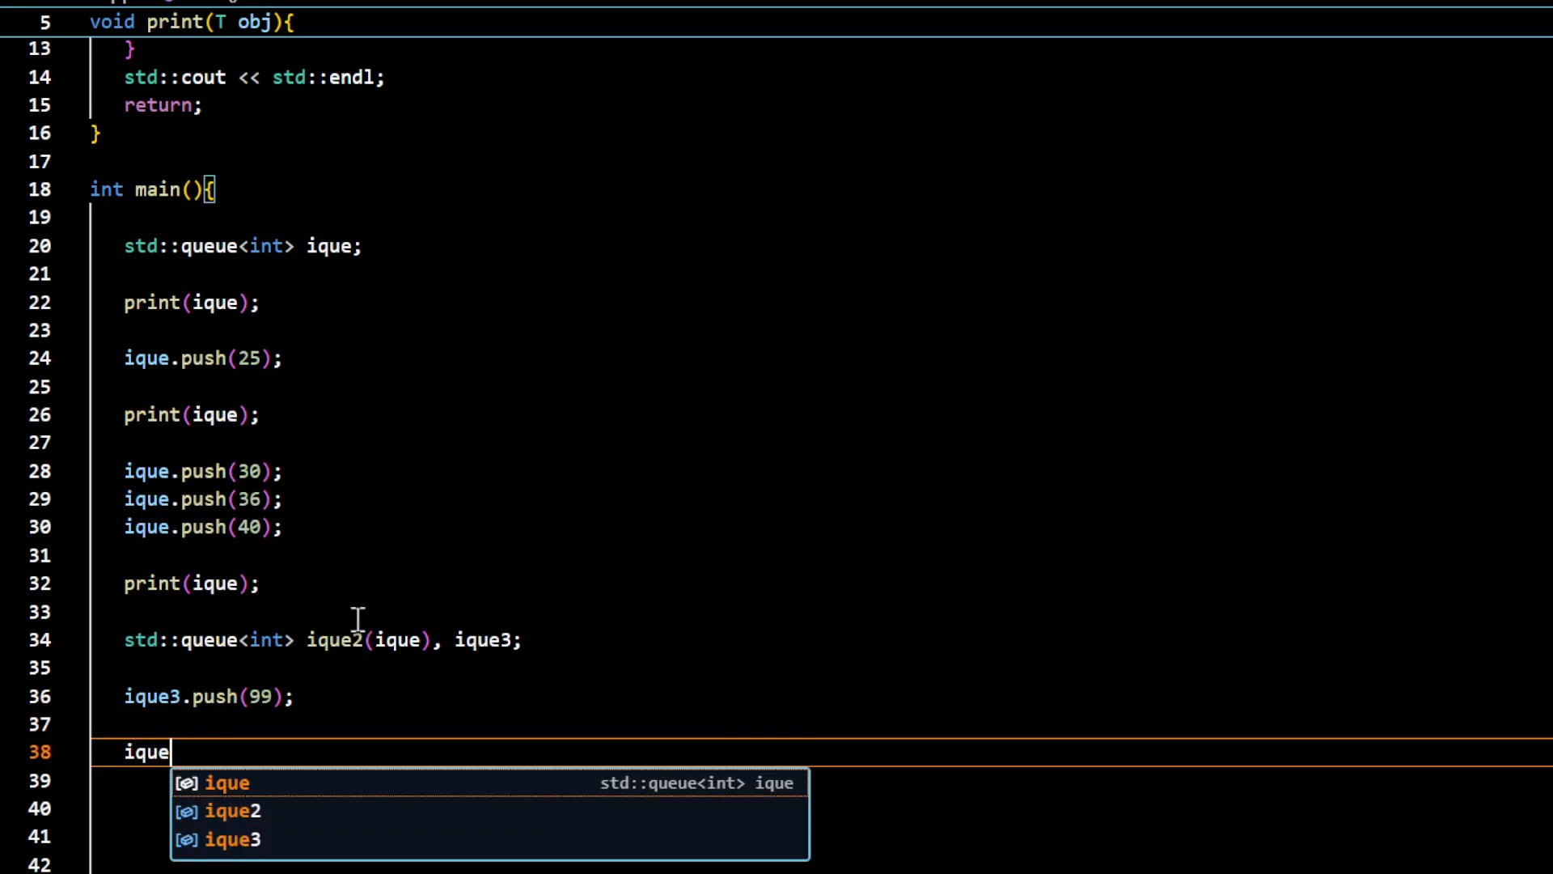
type("3 = ie")
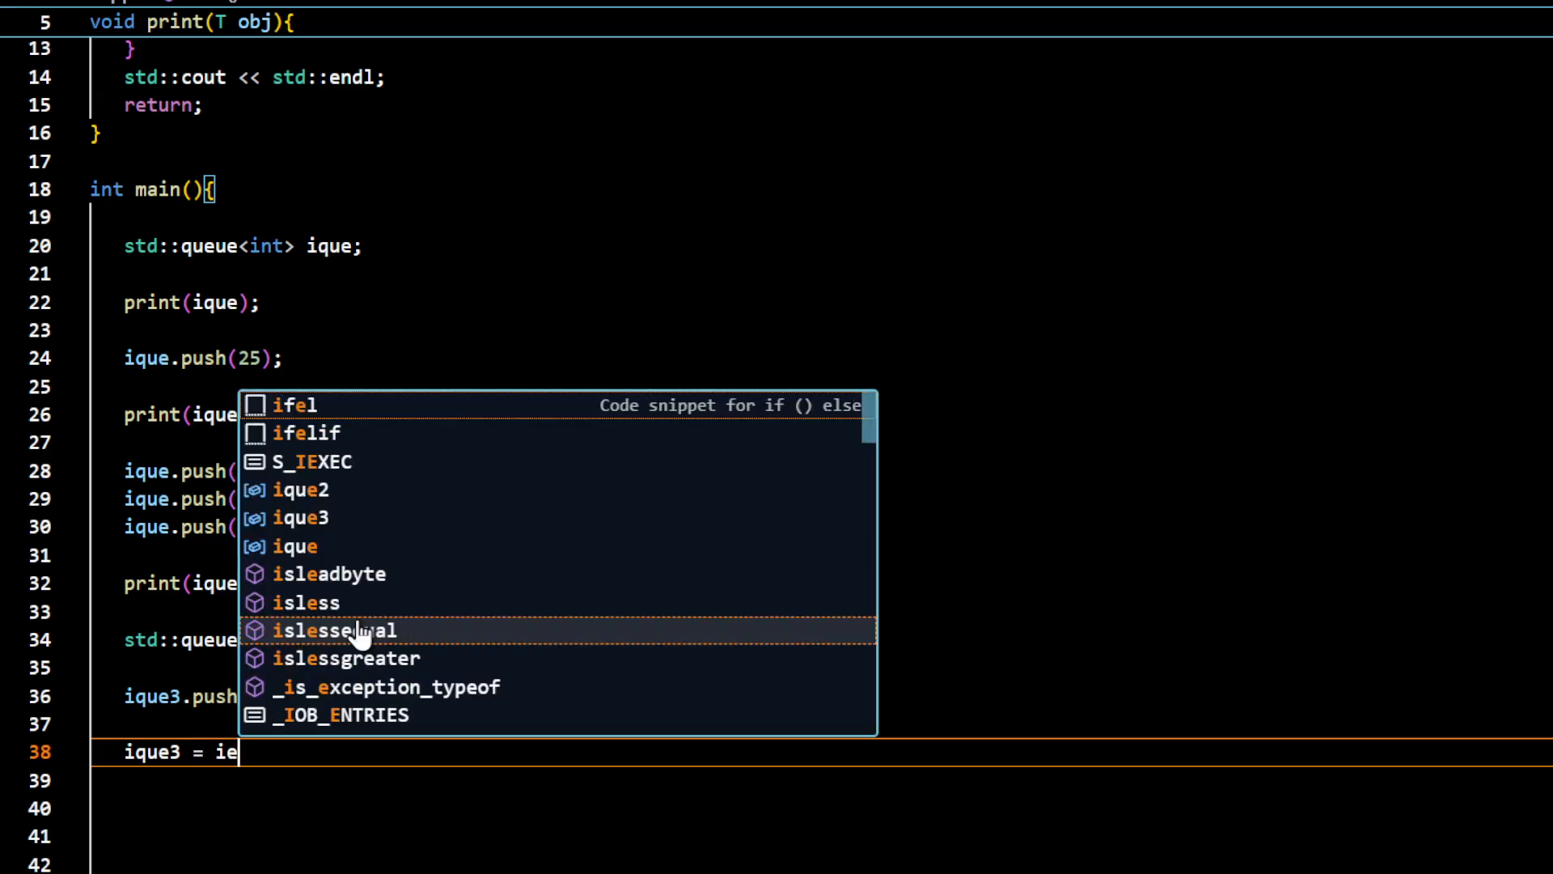
key("backspace")
type("que2;")
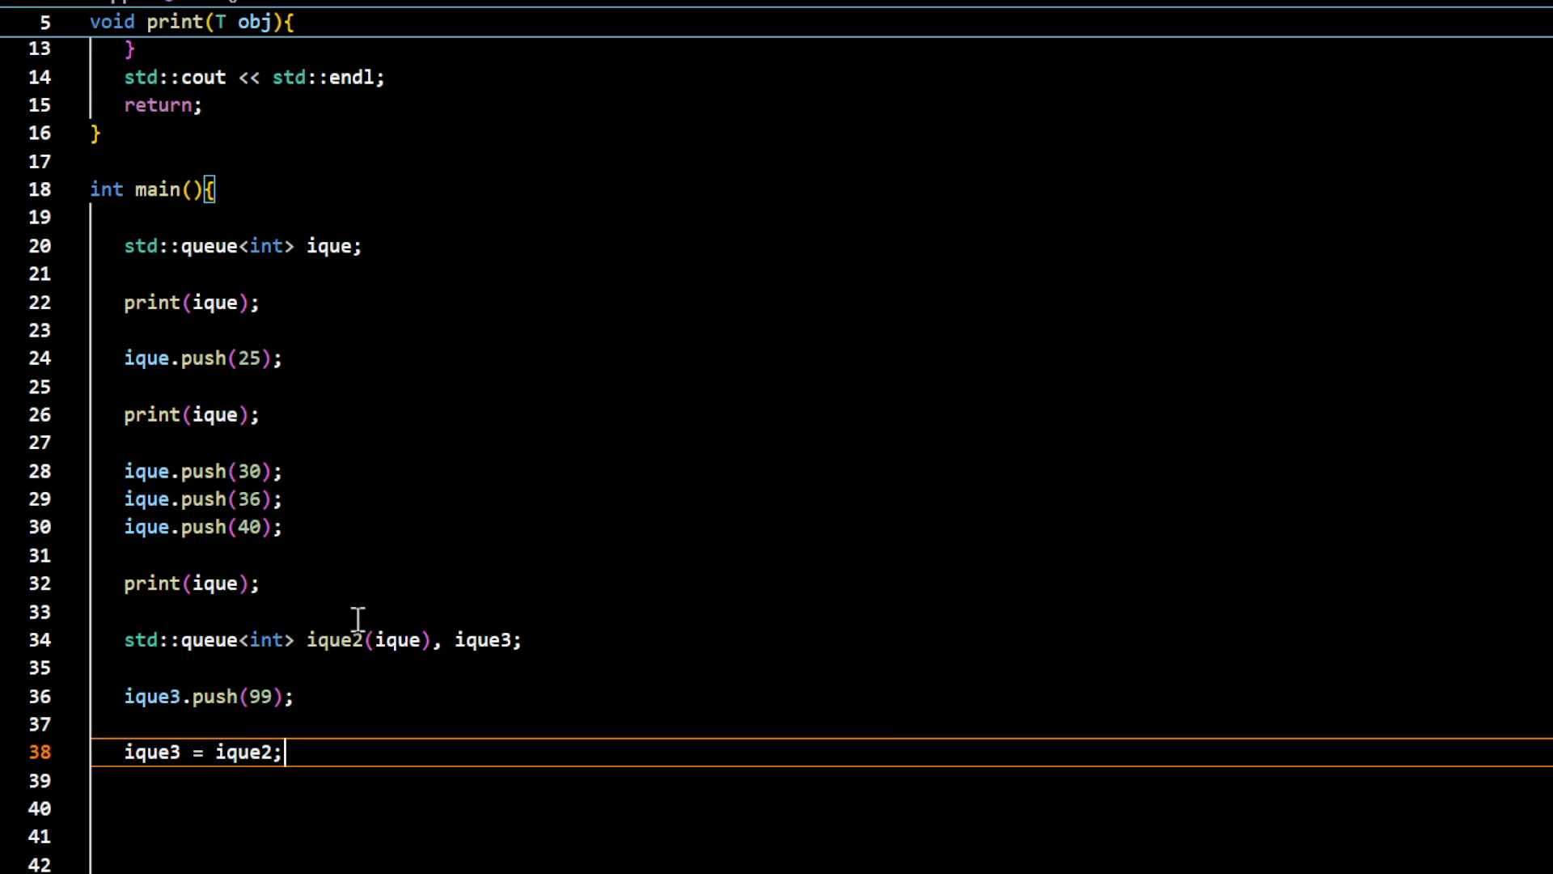
Add print calls for ique3, ique2 and ique after the assignment
type("print(ique);")
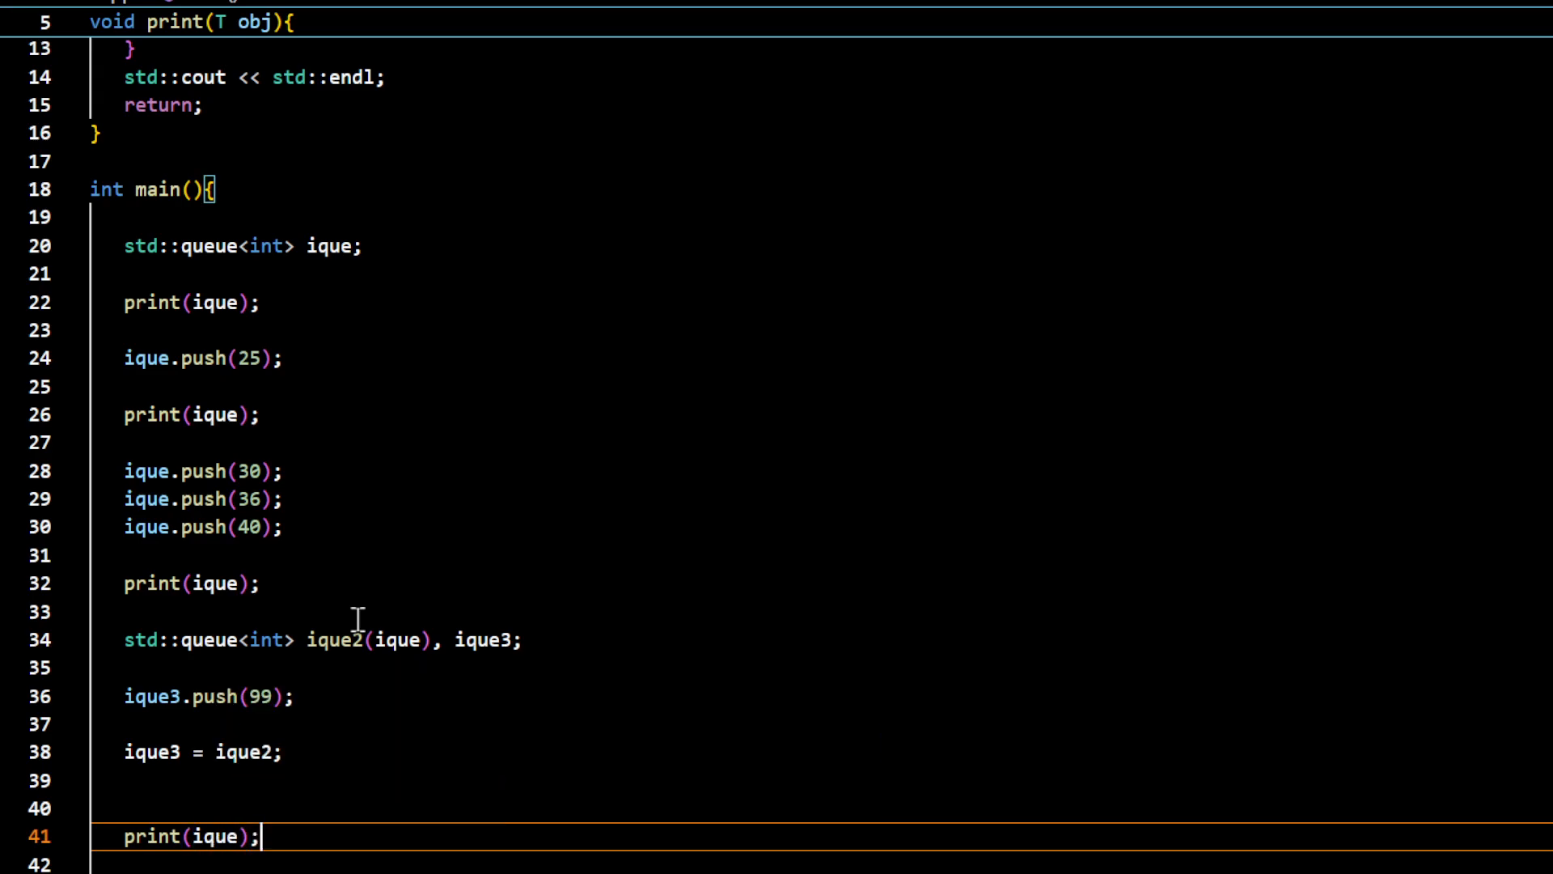
type("print(")
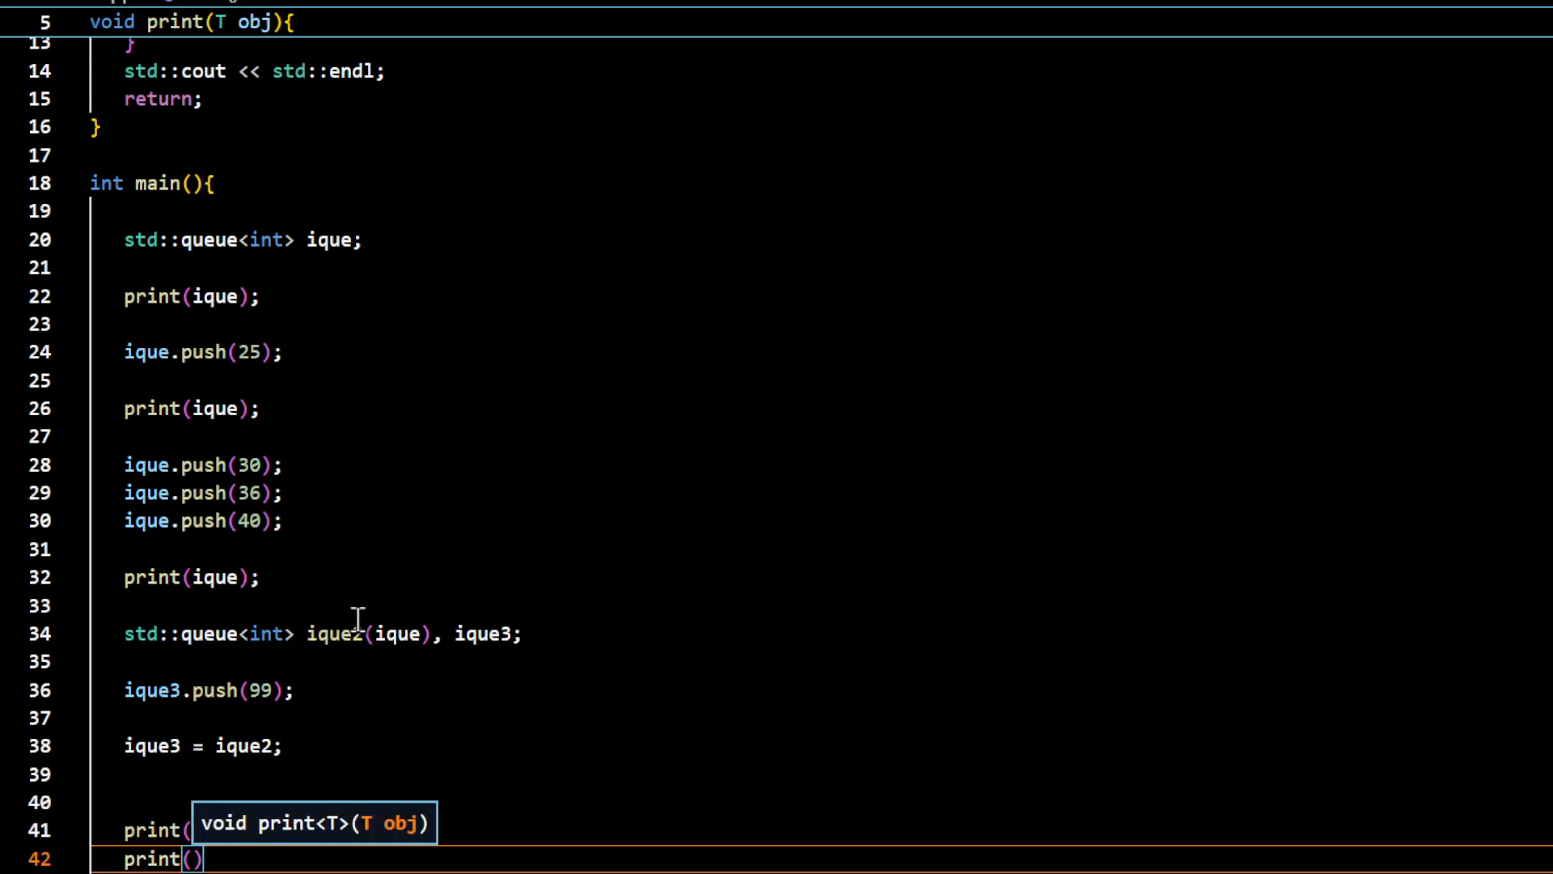
type("ique3")
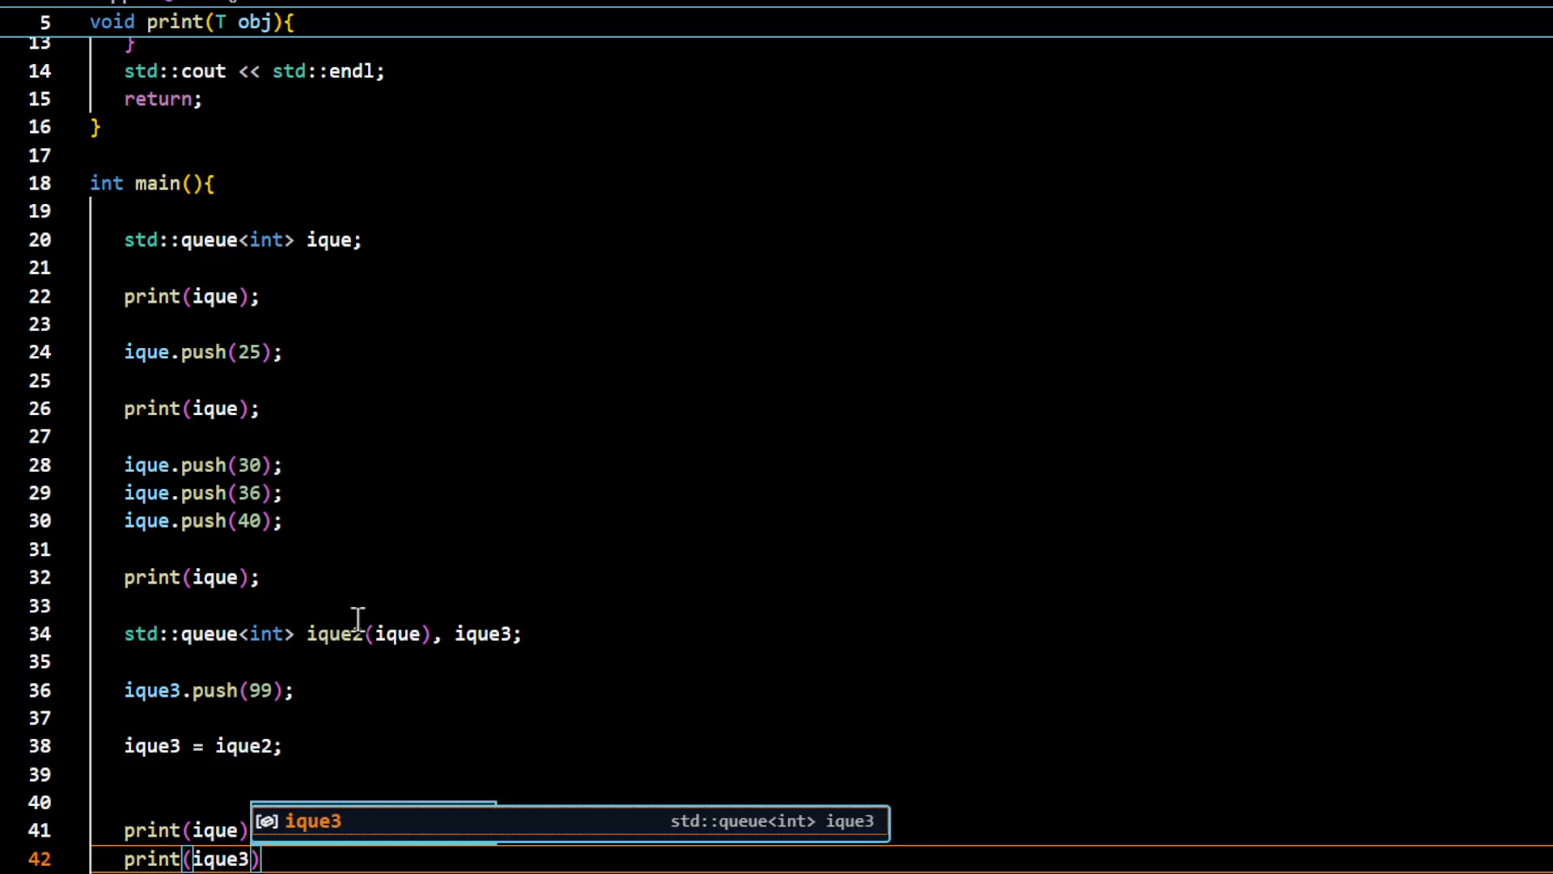
type("ique2")
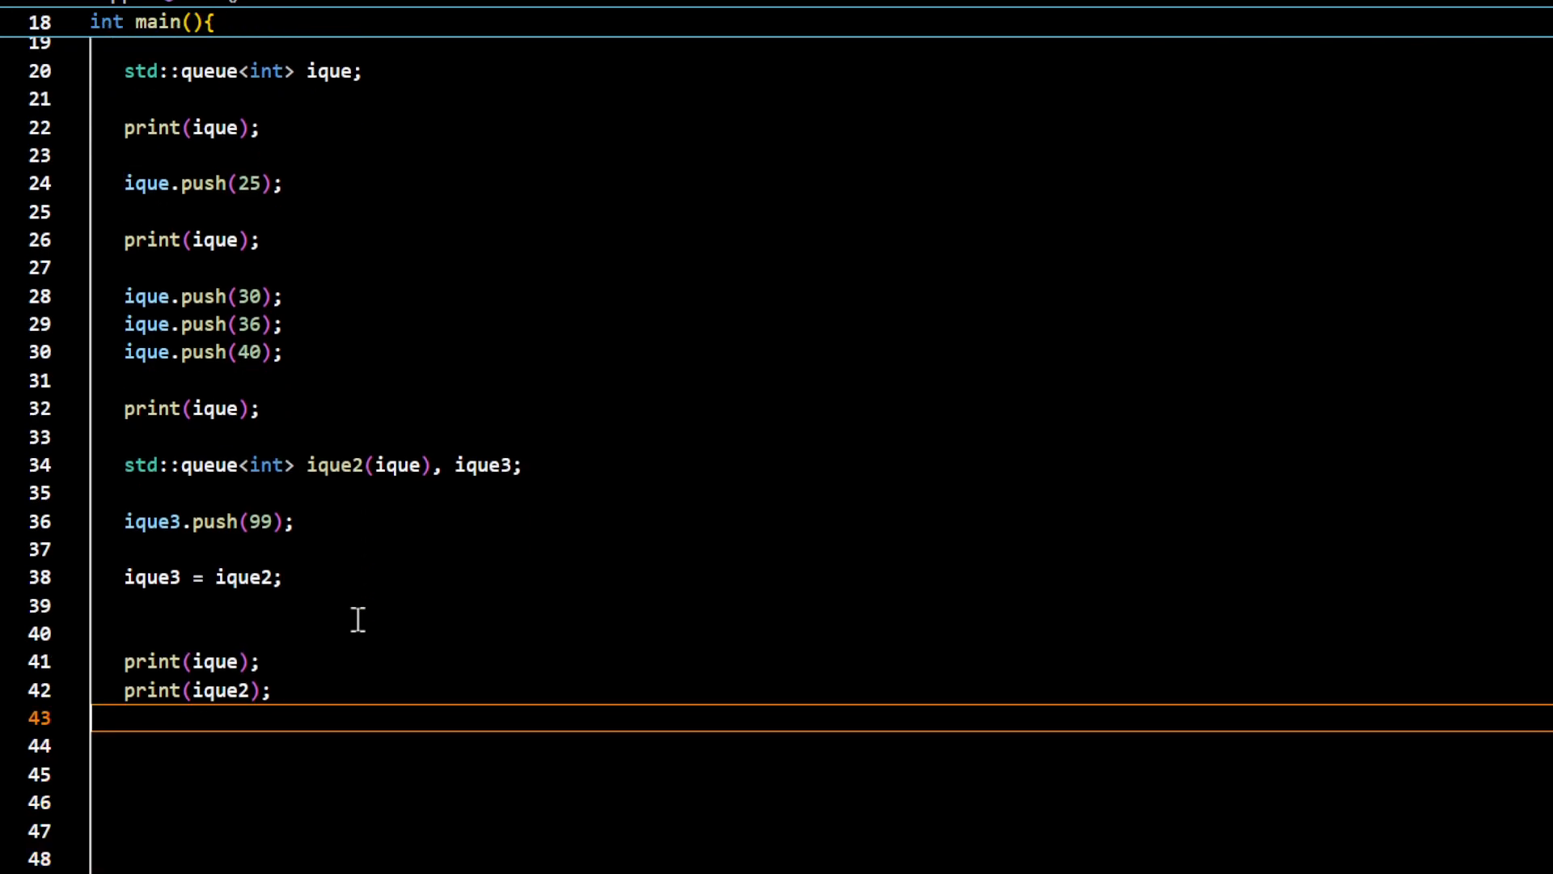
type("print(")
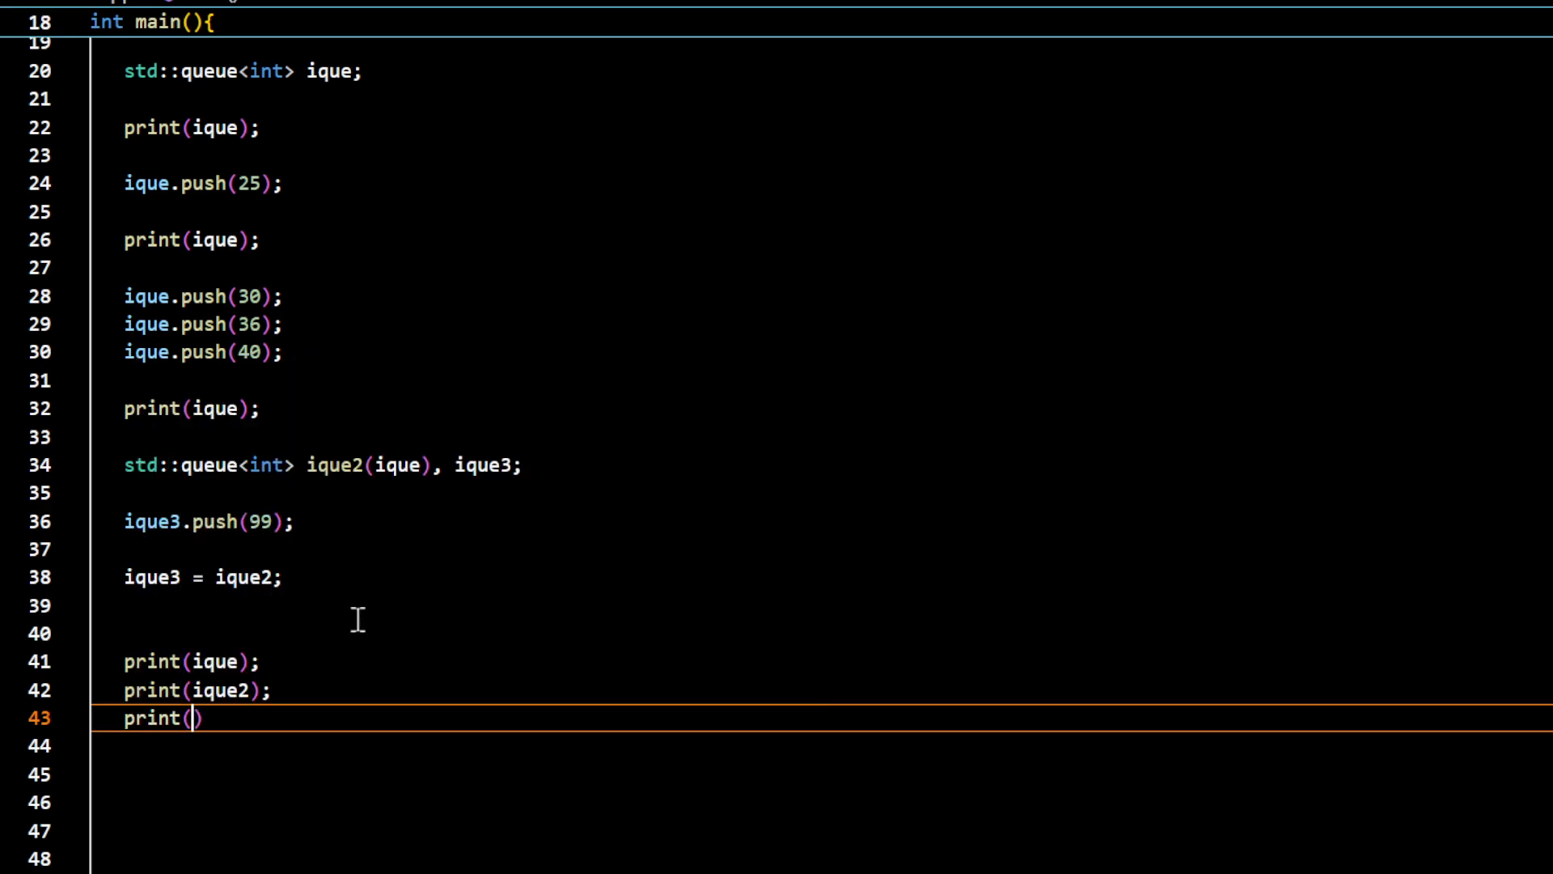
type("iqu")
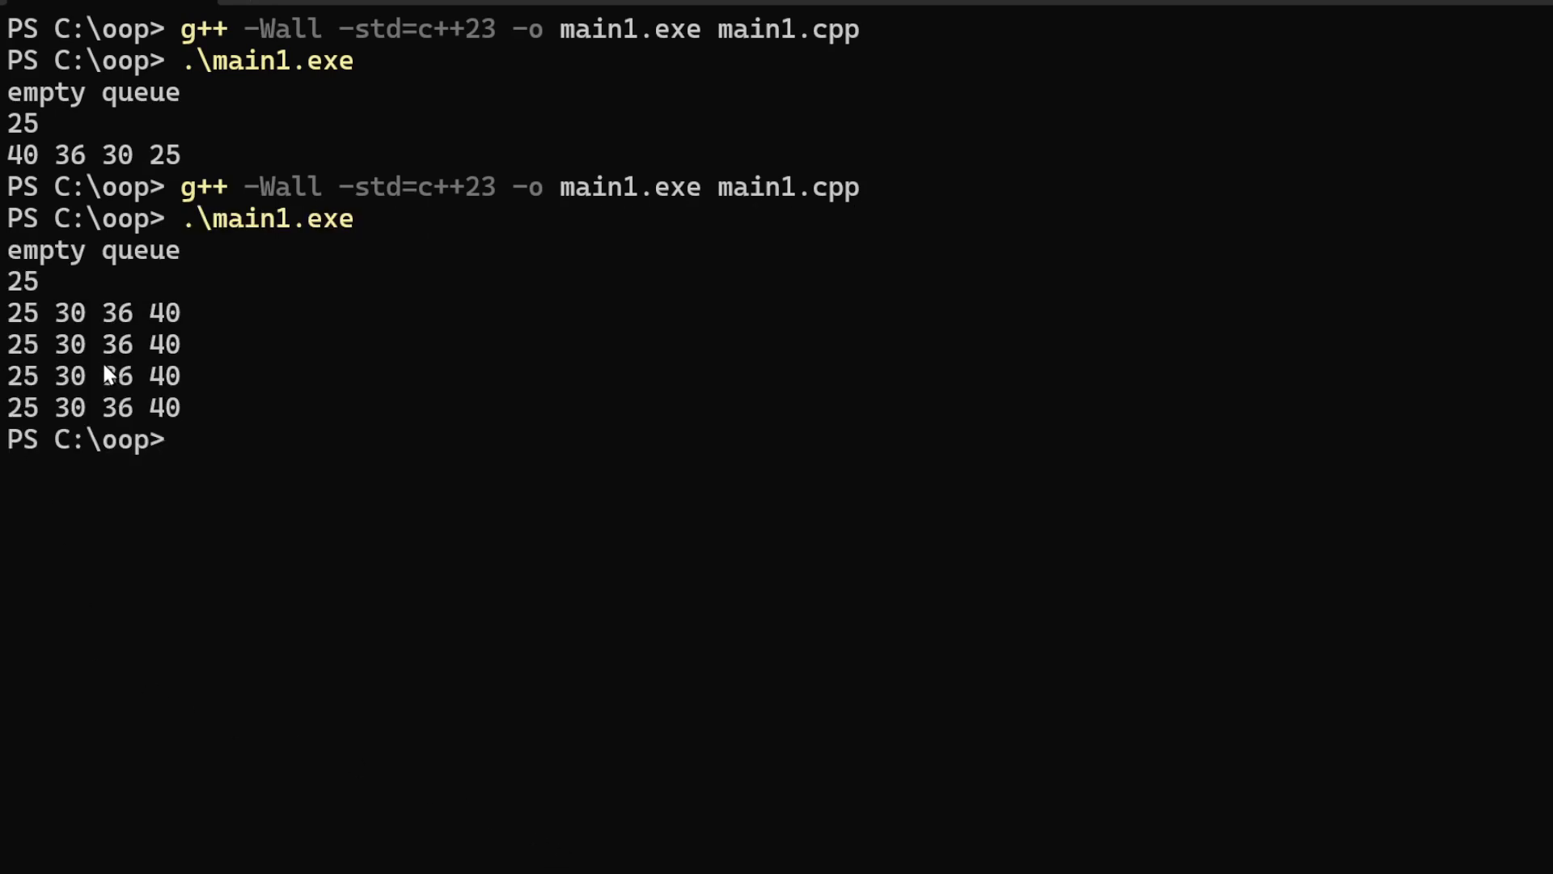
mouse_move(154, 363)
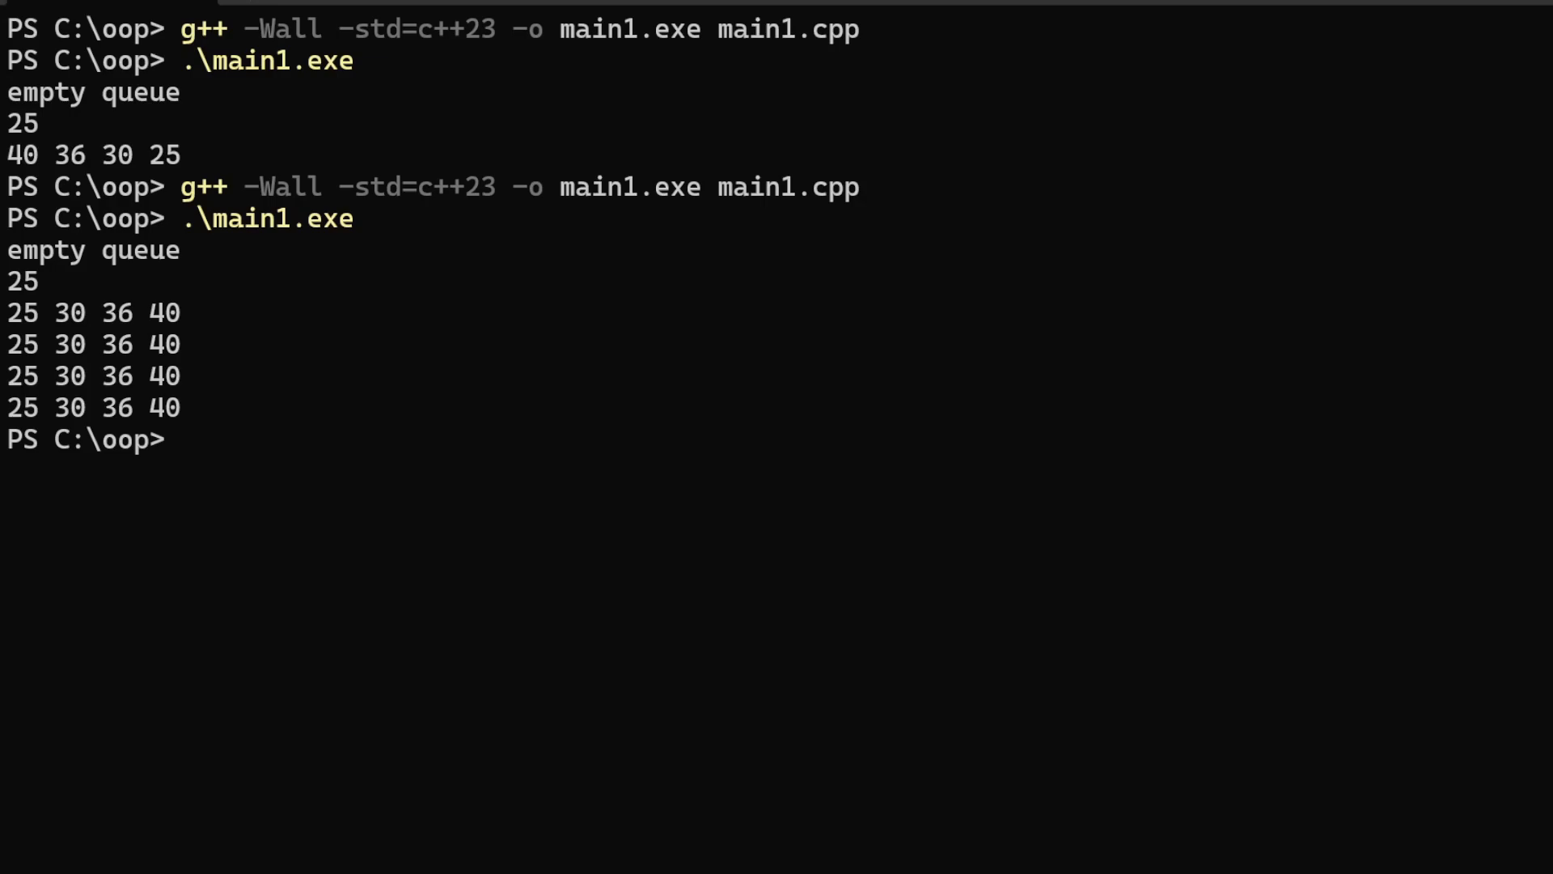
Select the print calls for ique, ique2 and ique3 in the source
left_click_drag(10, 344, 184, 407)
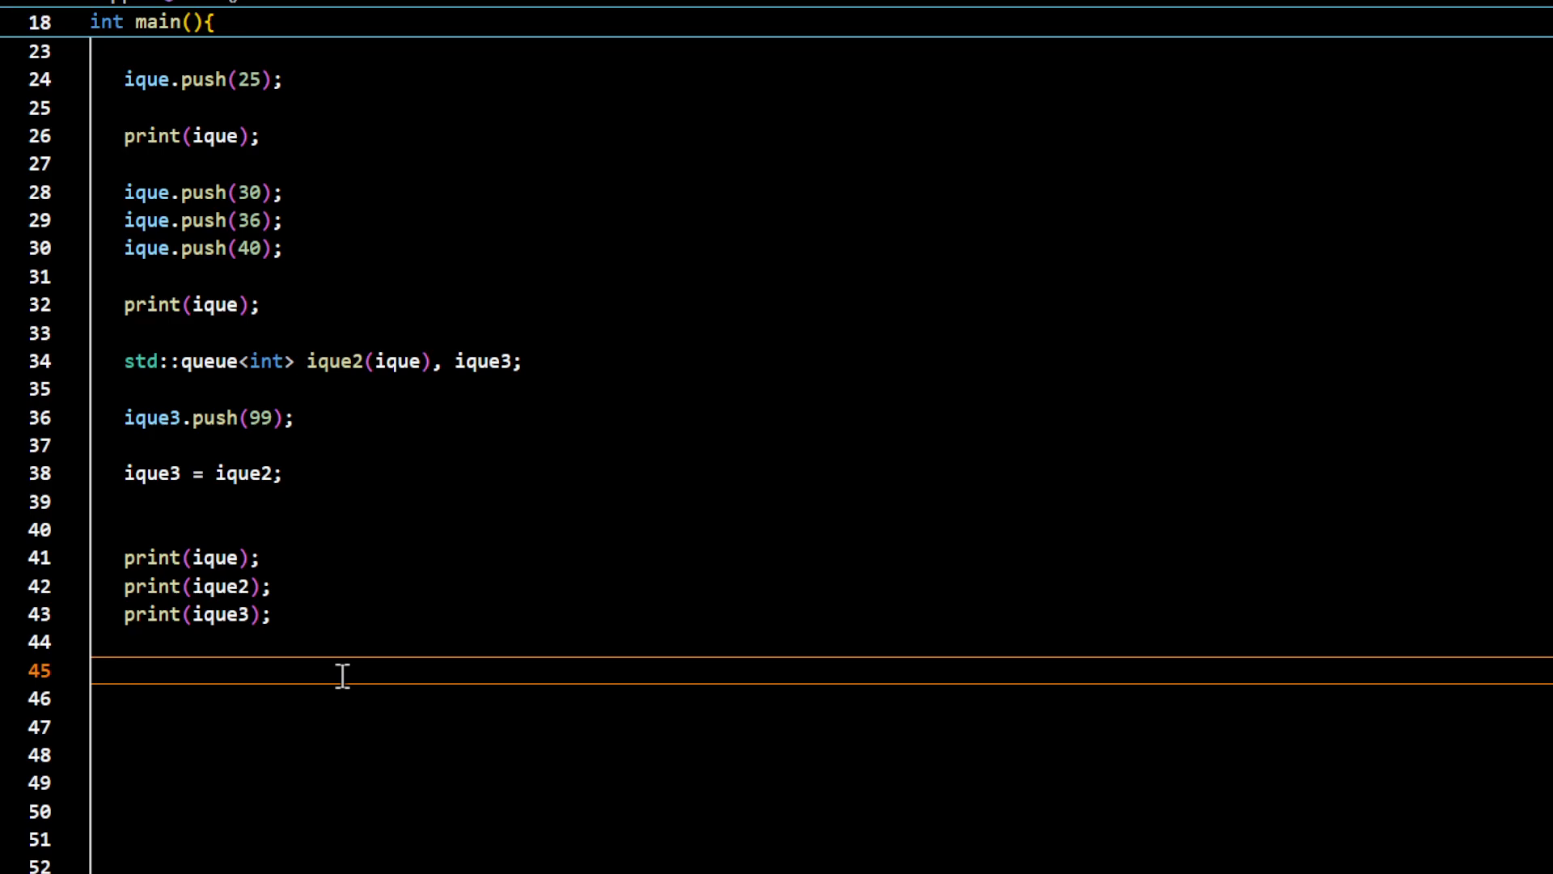
Declare std::queue<int> ique4 move-constructed from std::move(ique), plus an empty ique5
type("std::queue<int>")
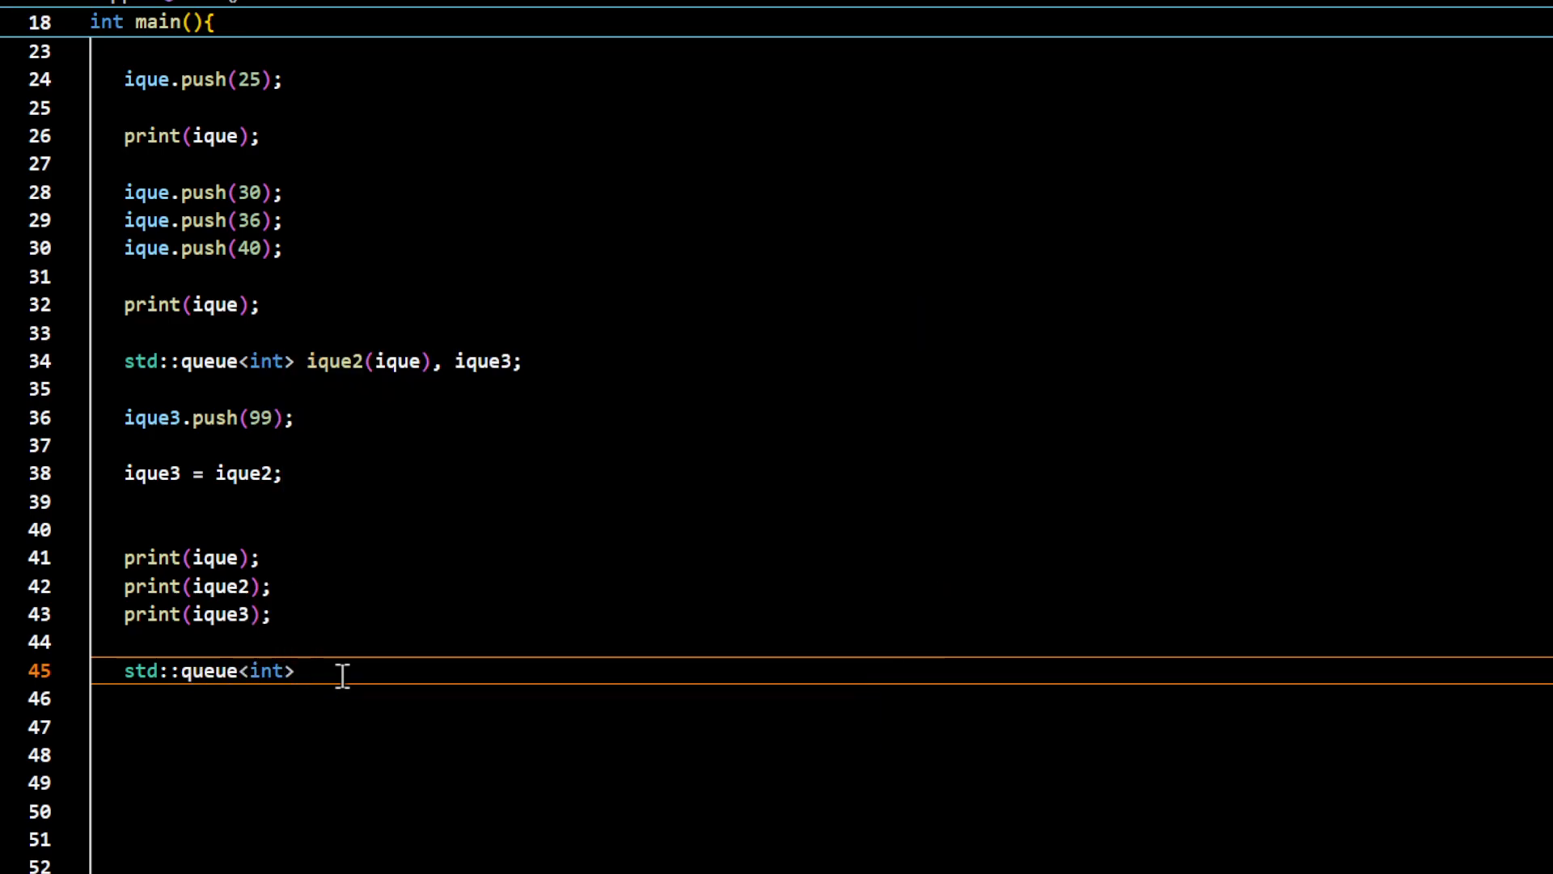
type("ique4()")
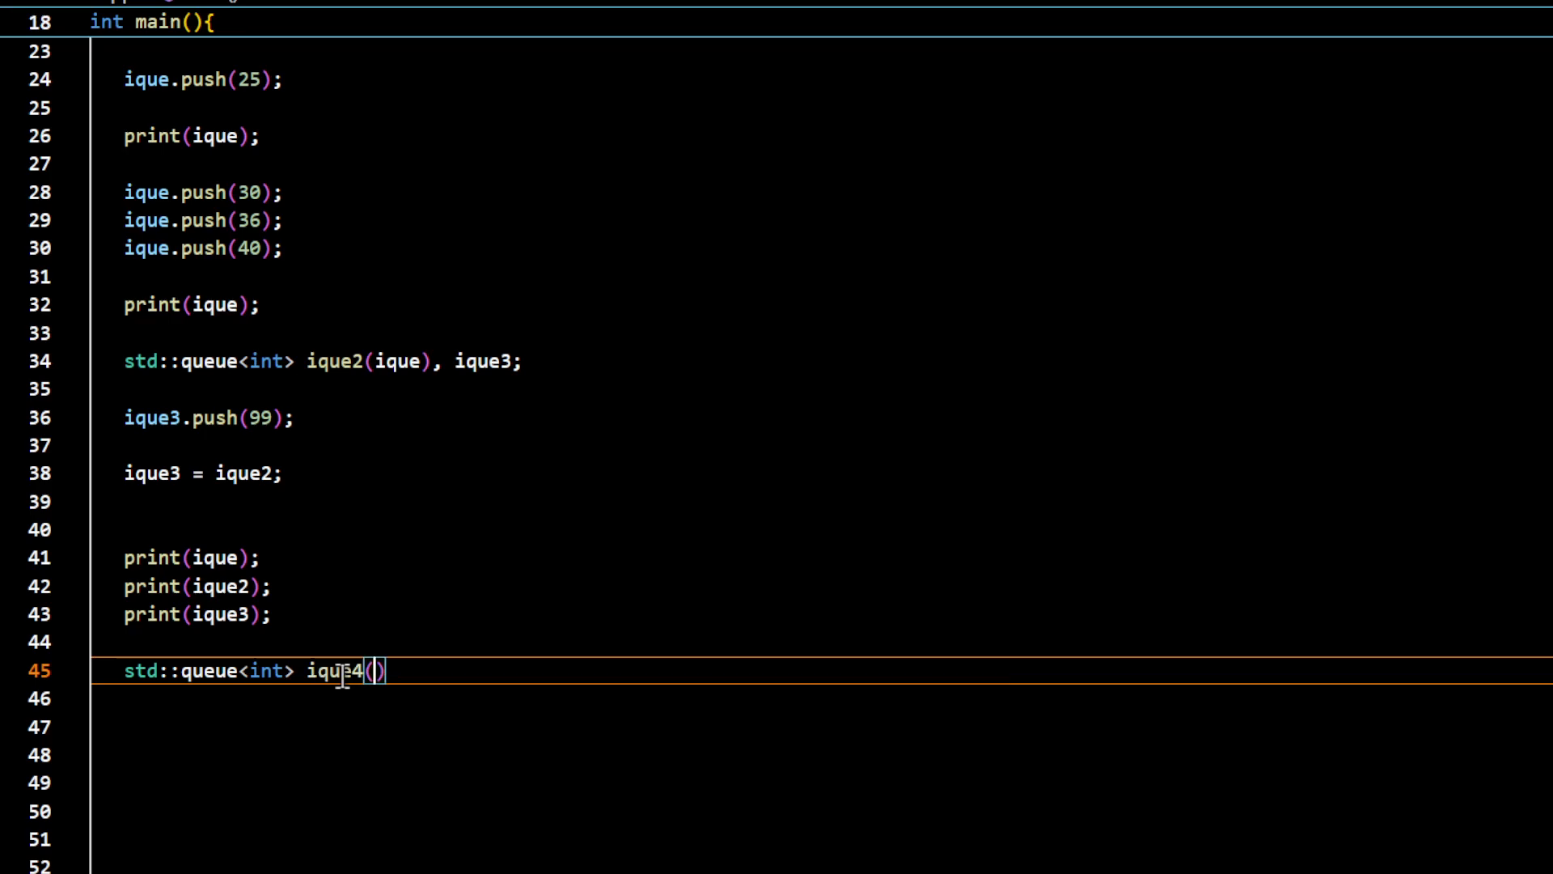
type("std::")
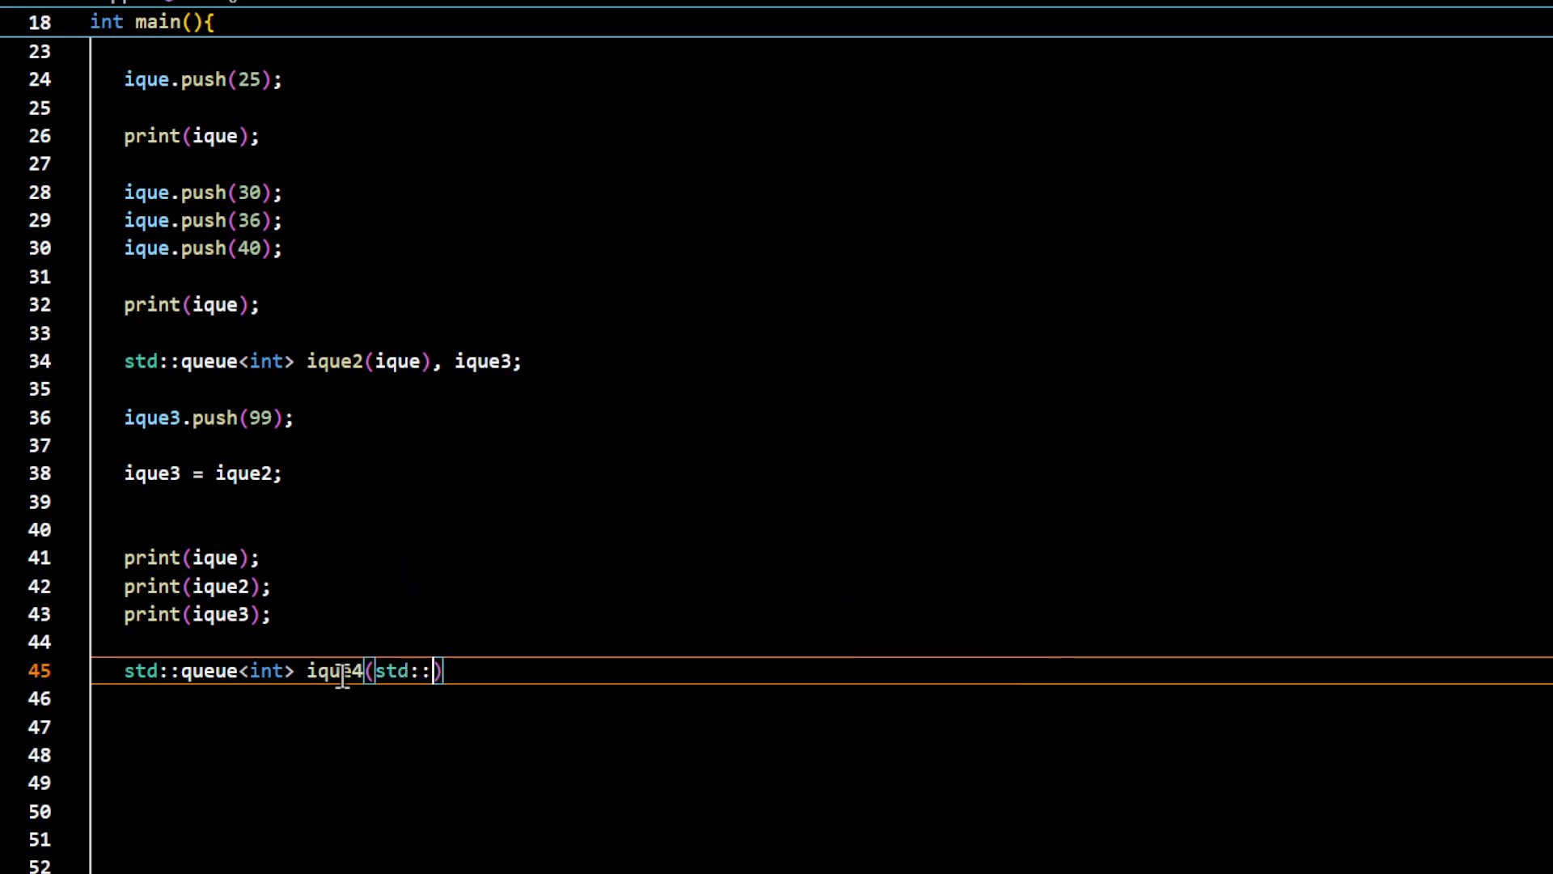
type("move(")
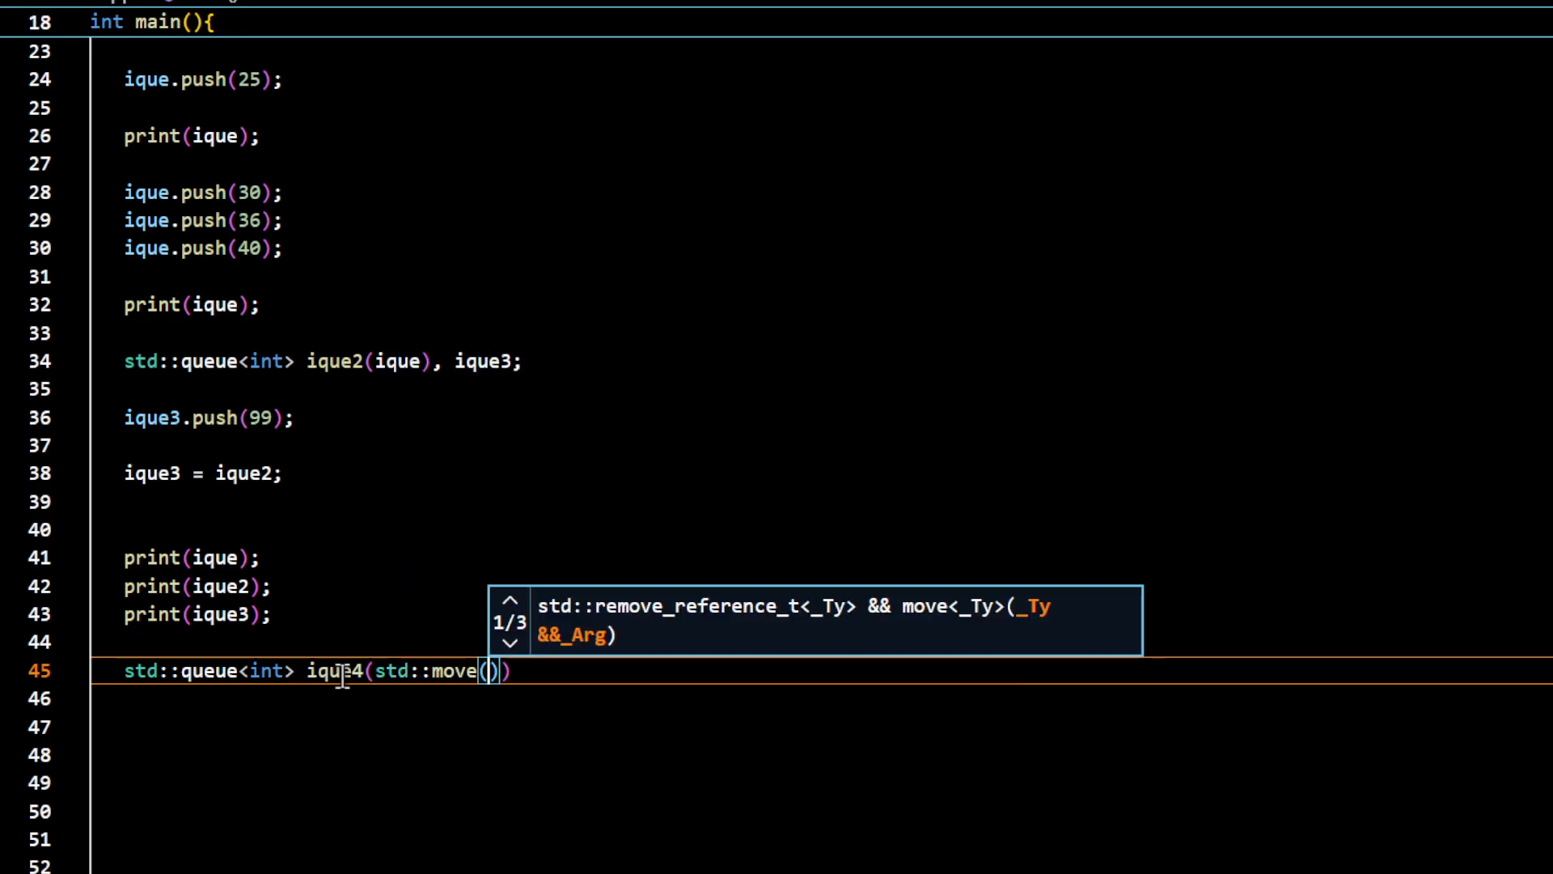
type("ique")
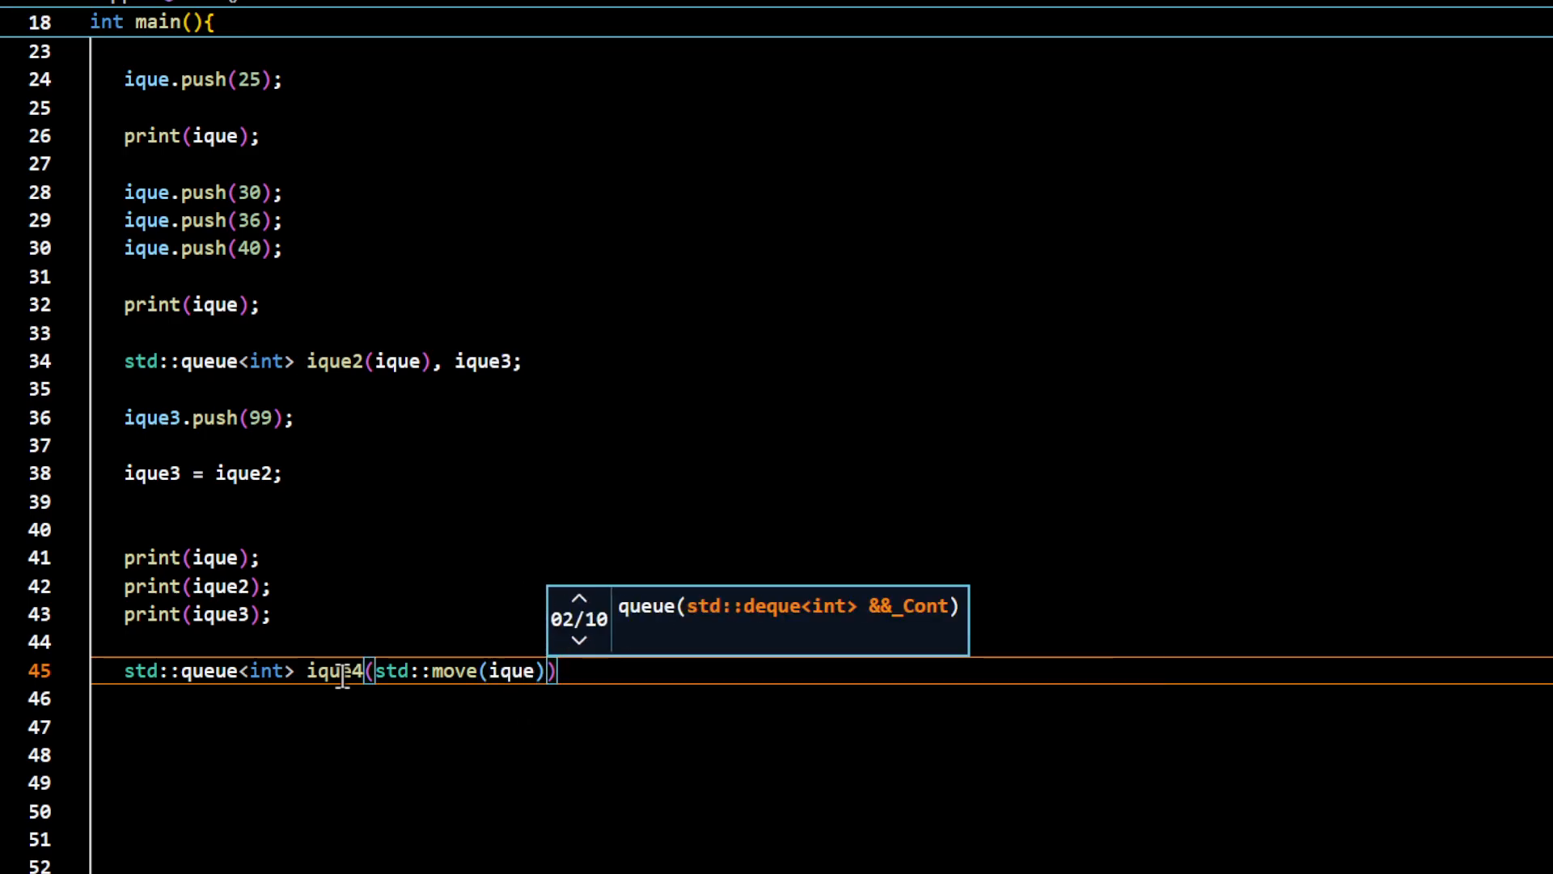
type(",")
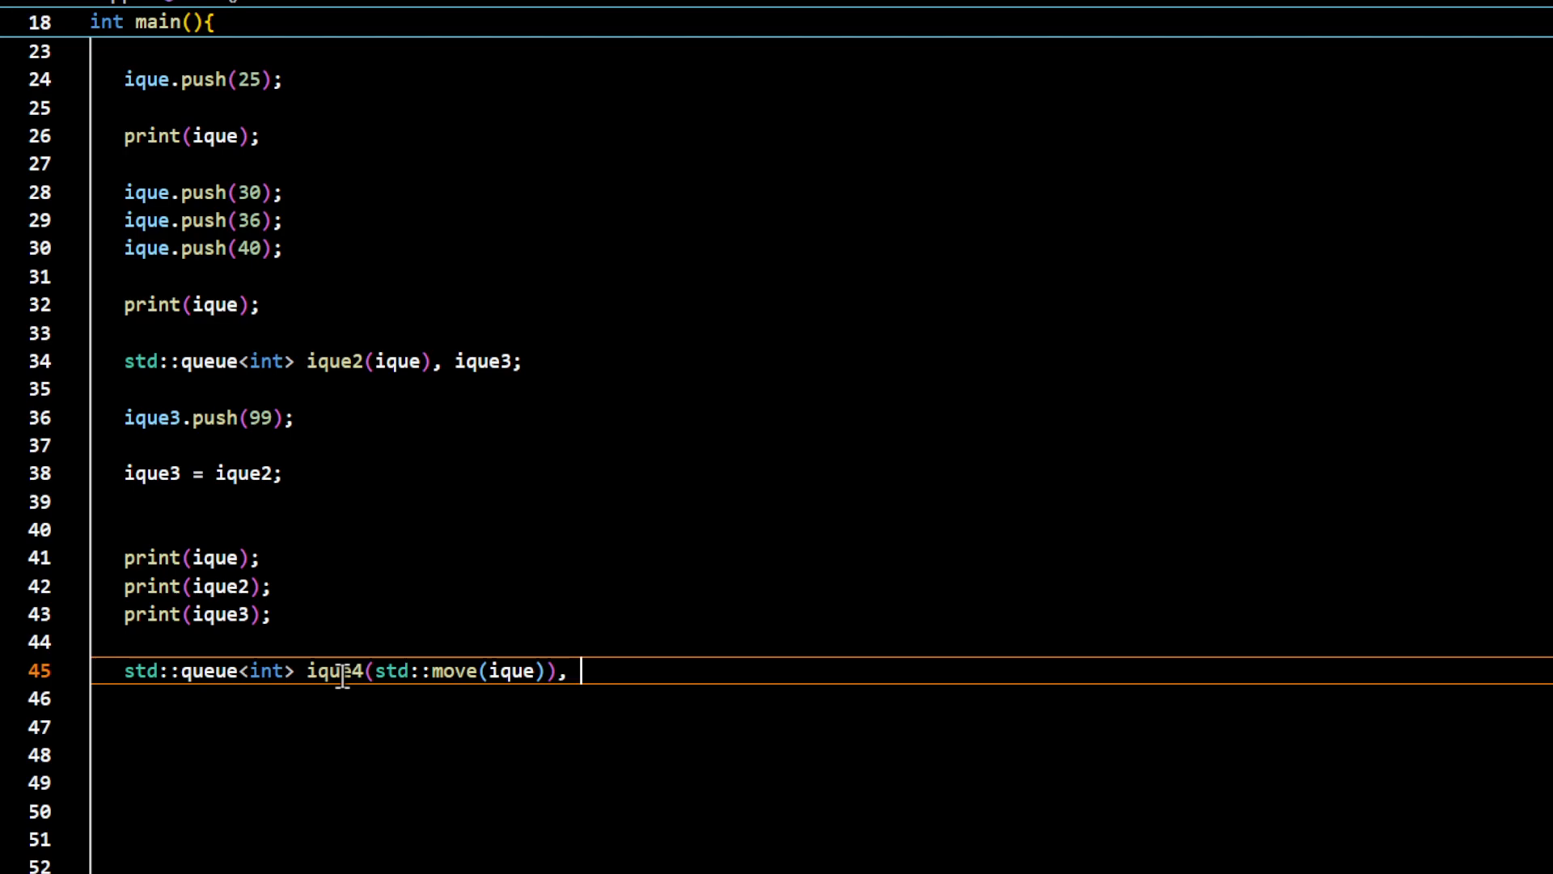
type("ique5;")
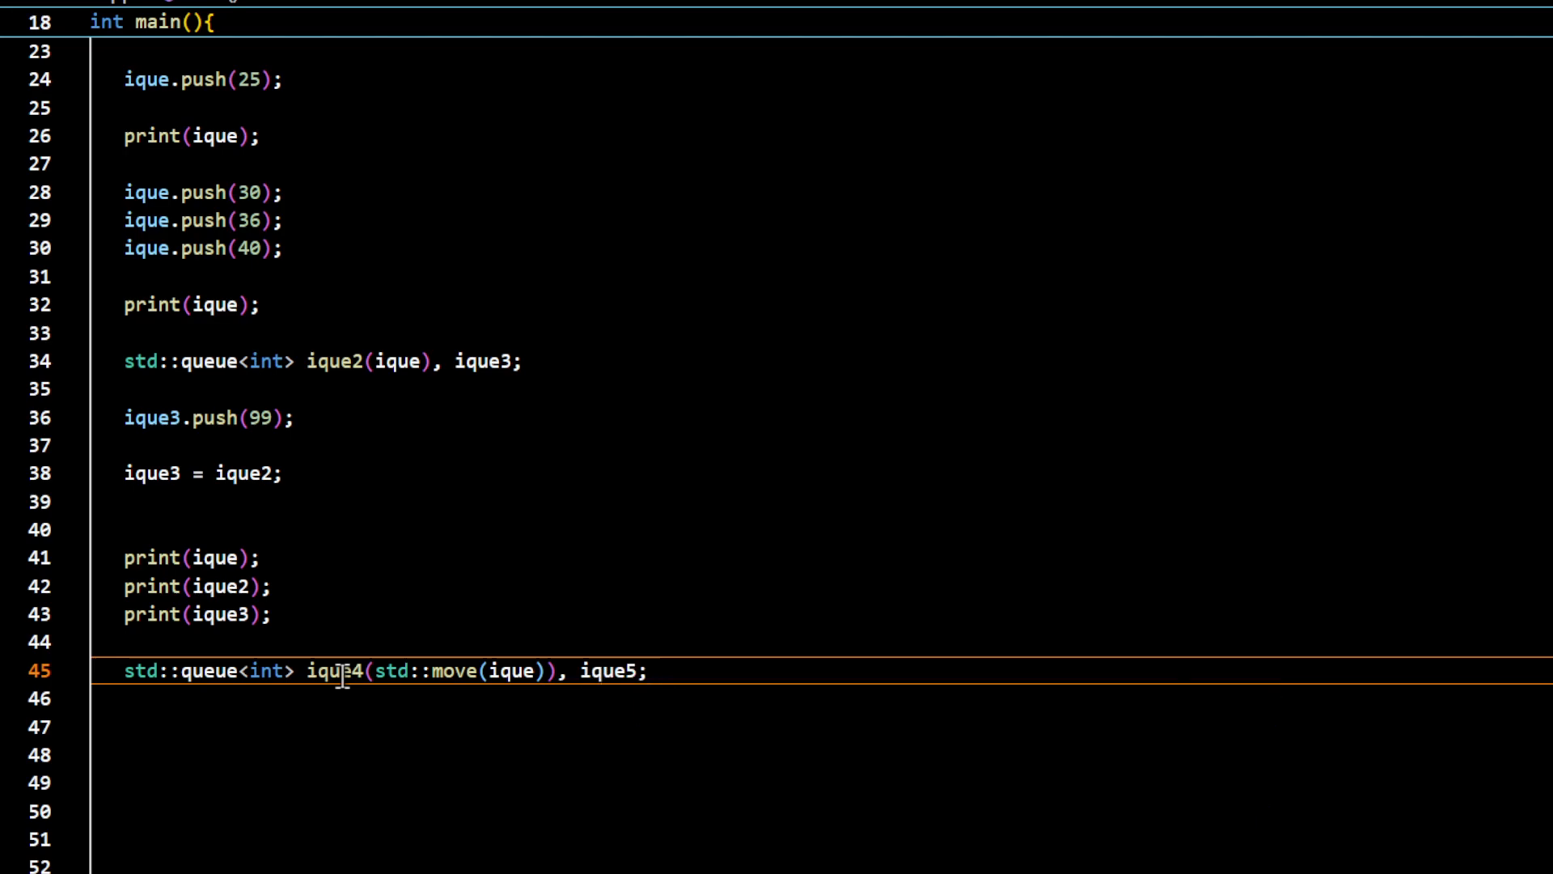
Push 333 and 444 onto ique5 and print ique5
type("ique5")
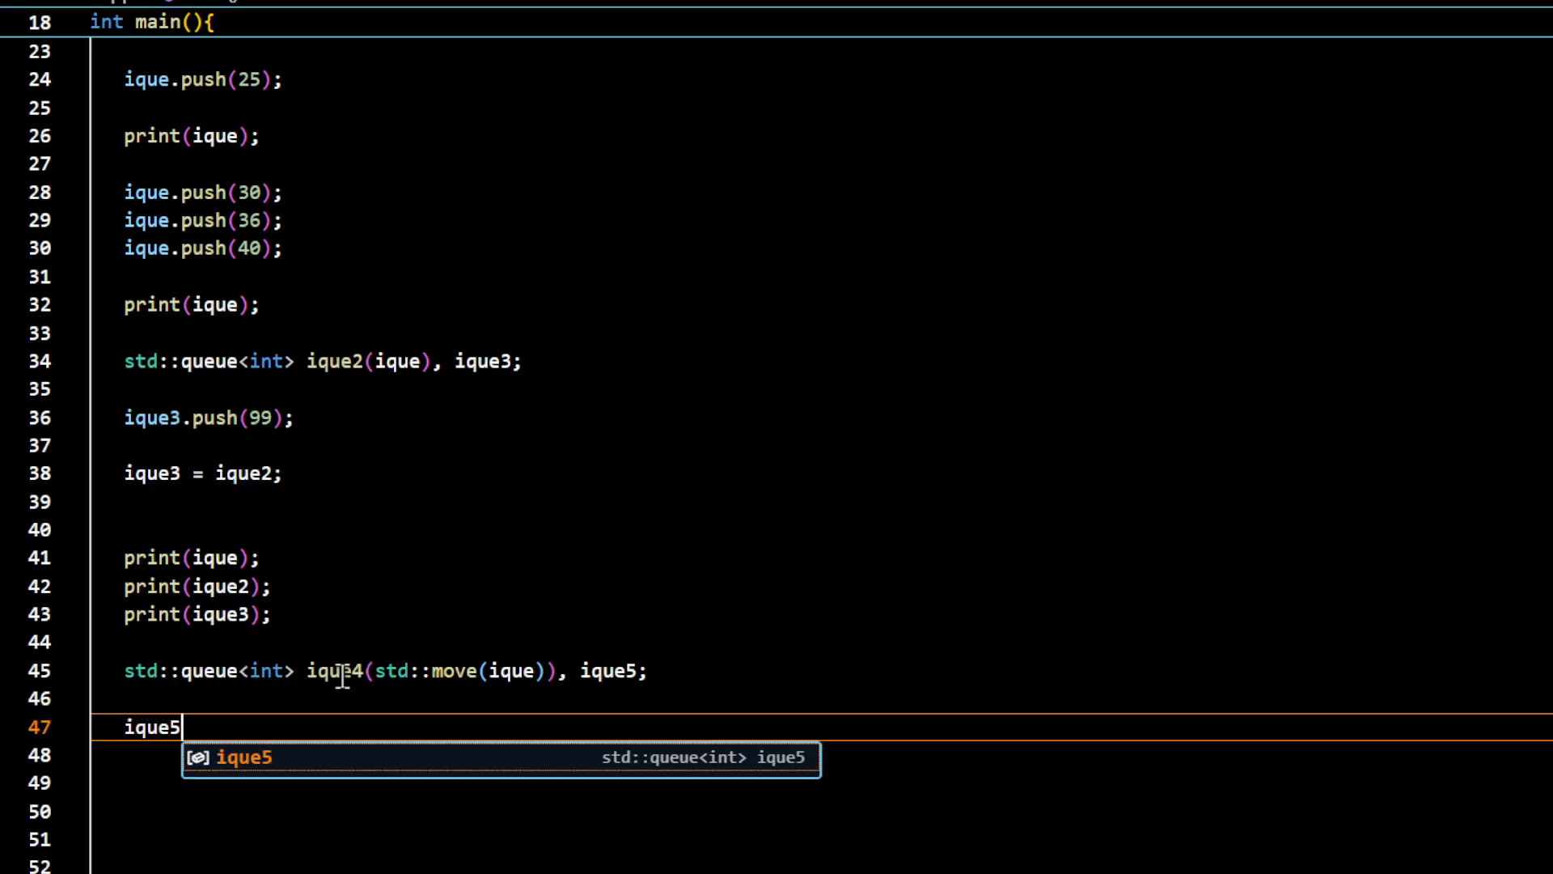
type(".push(")
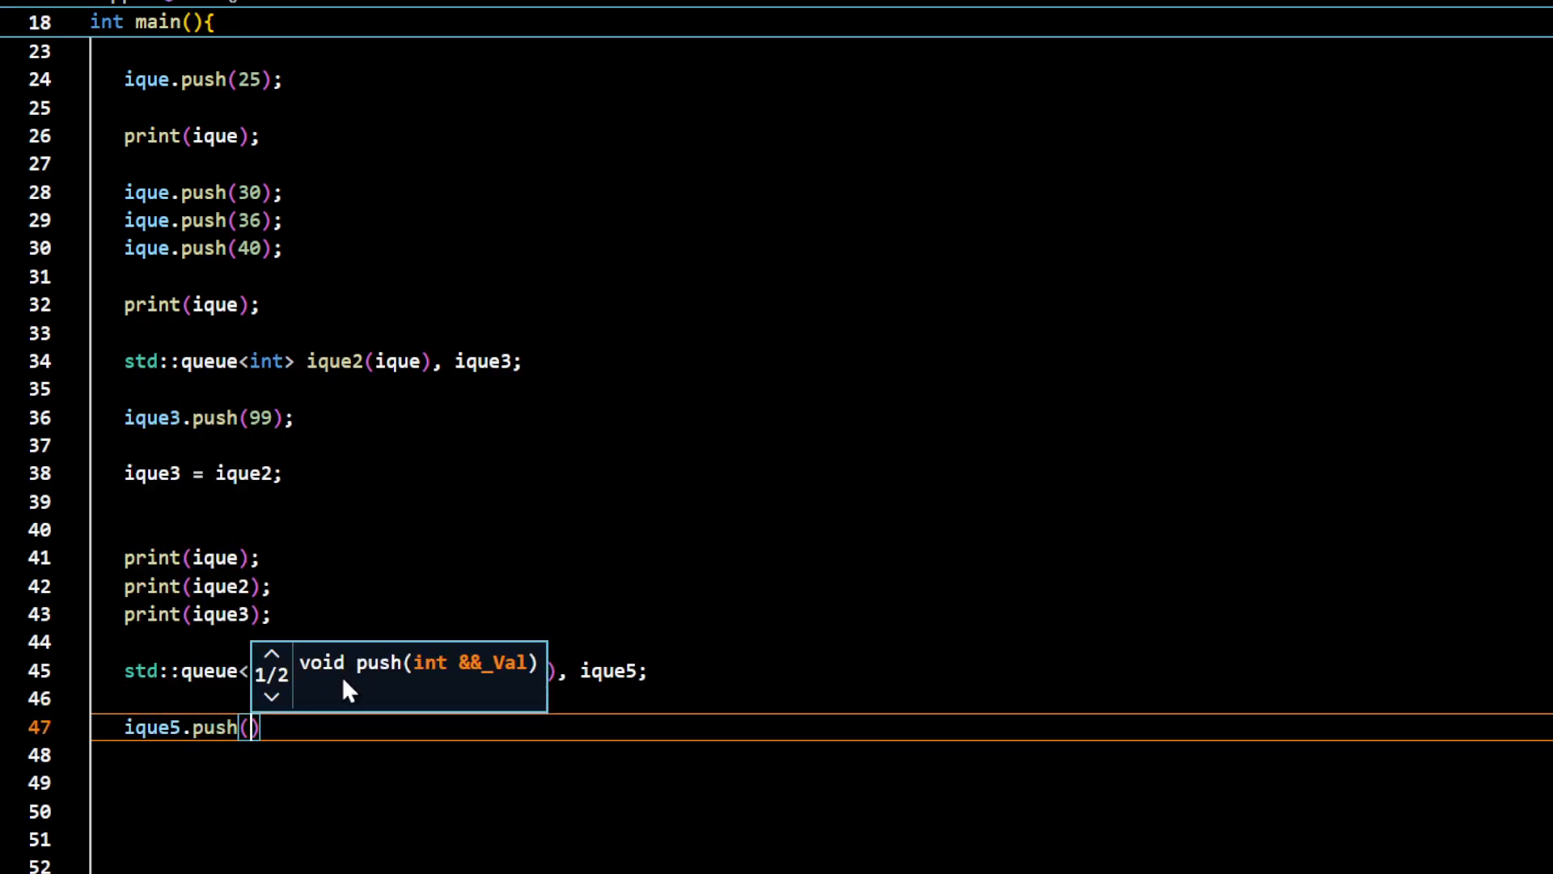
type("333")
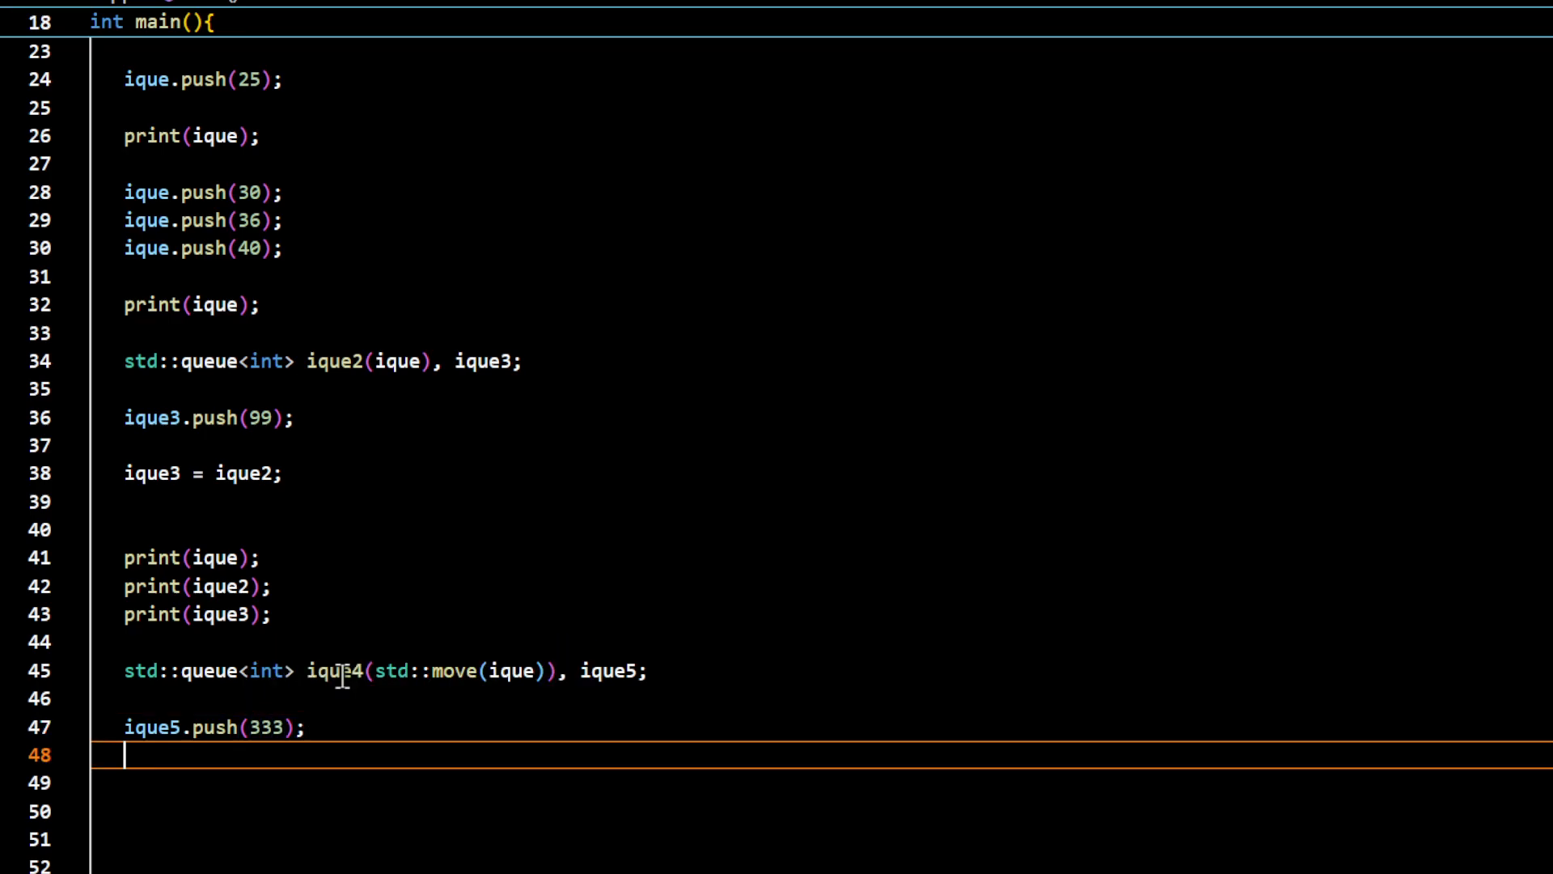
type("ique5")
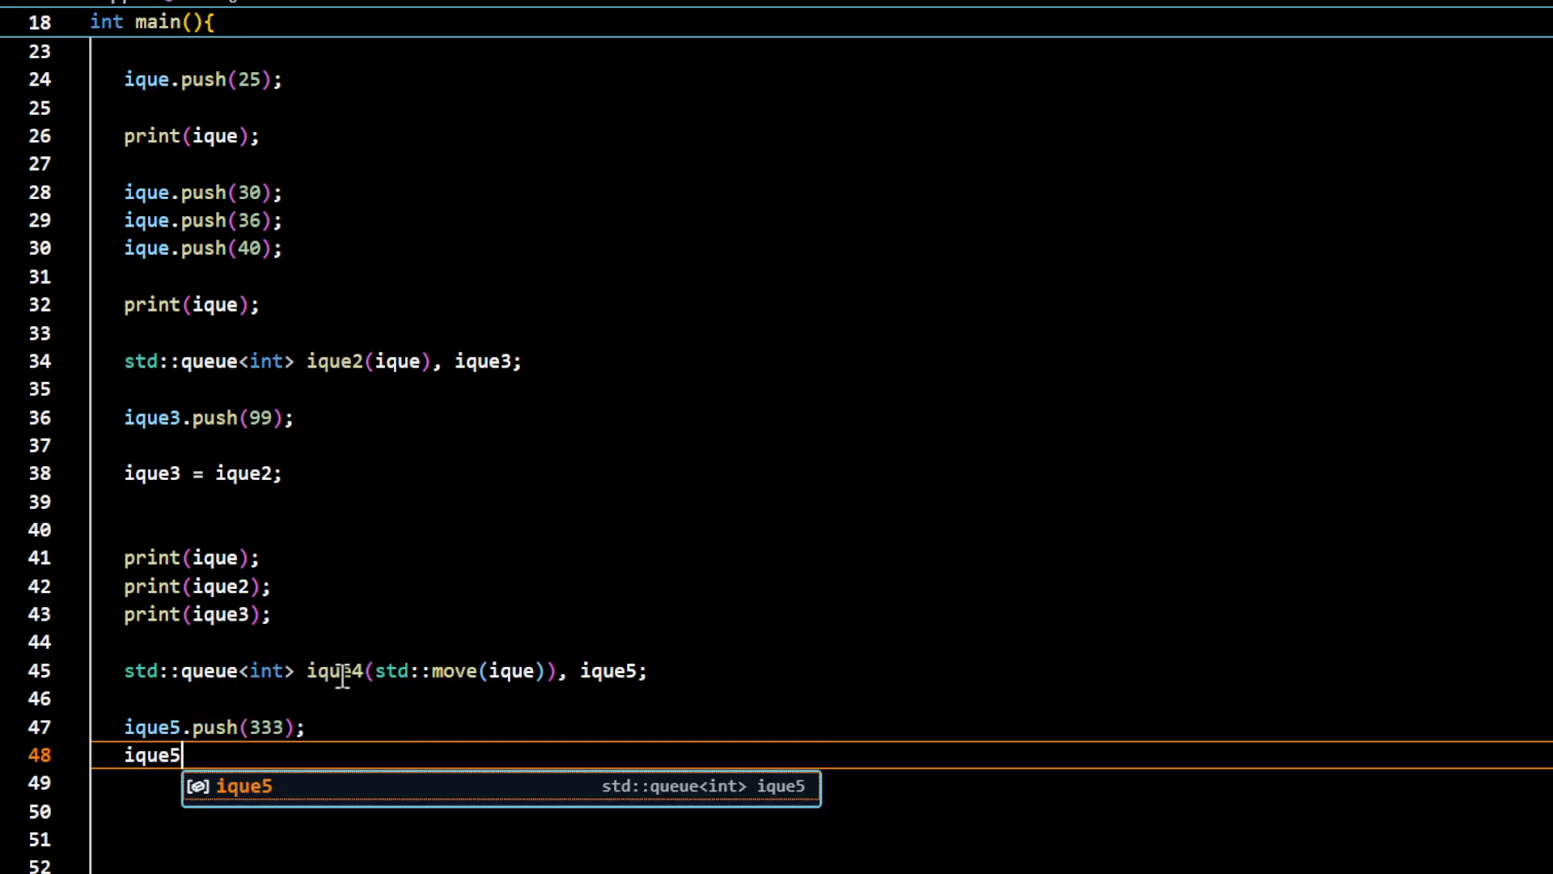
type(".push")
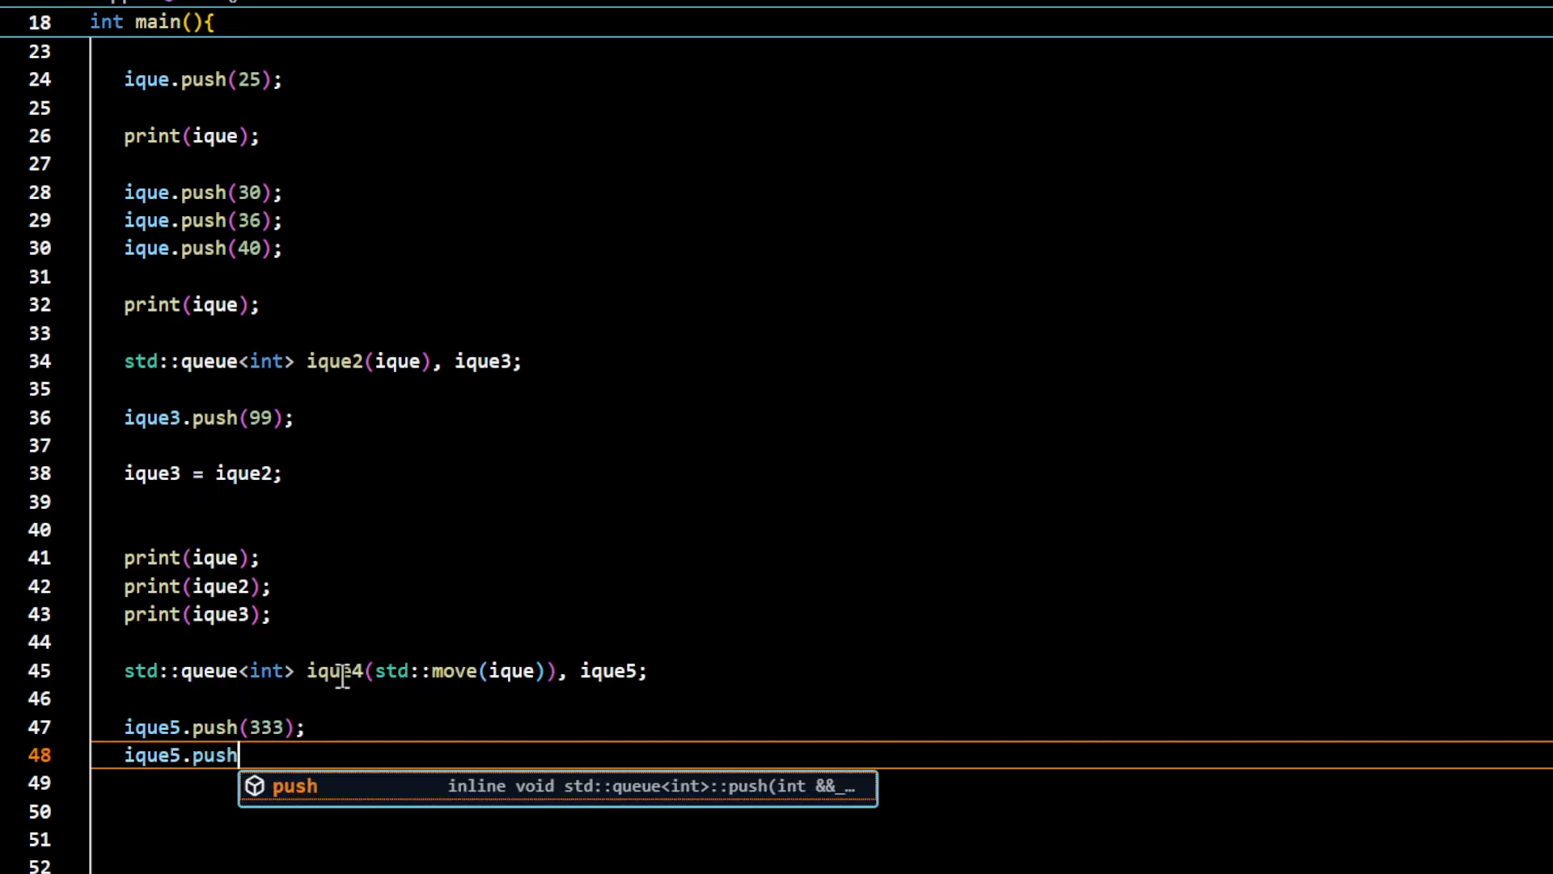
type("(444);")
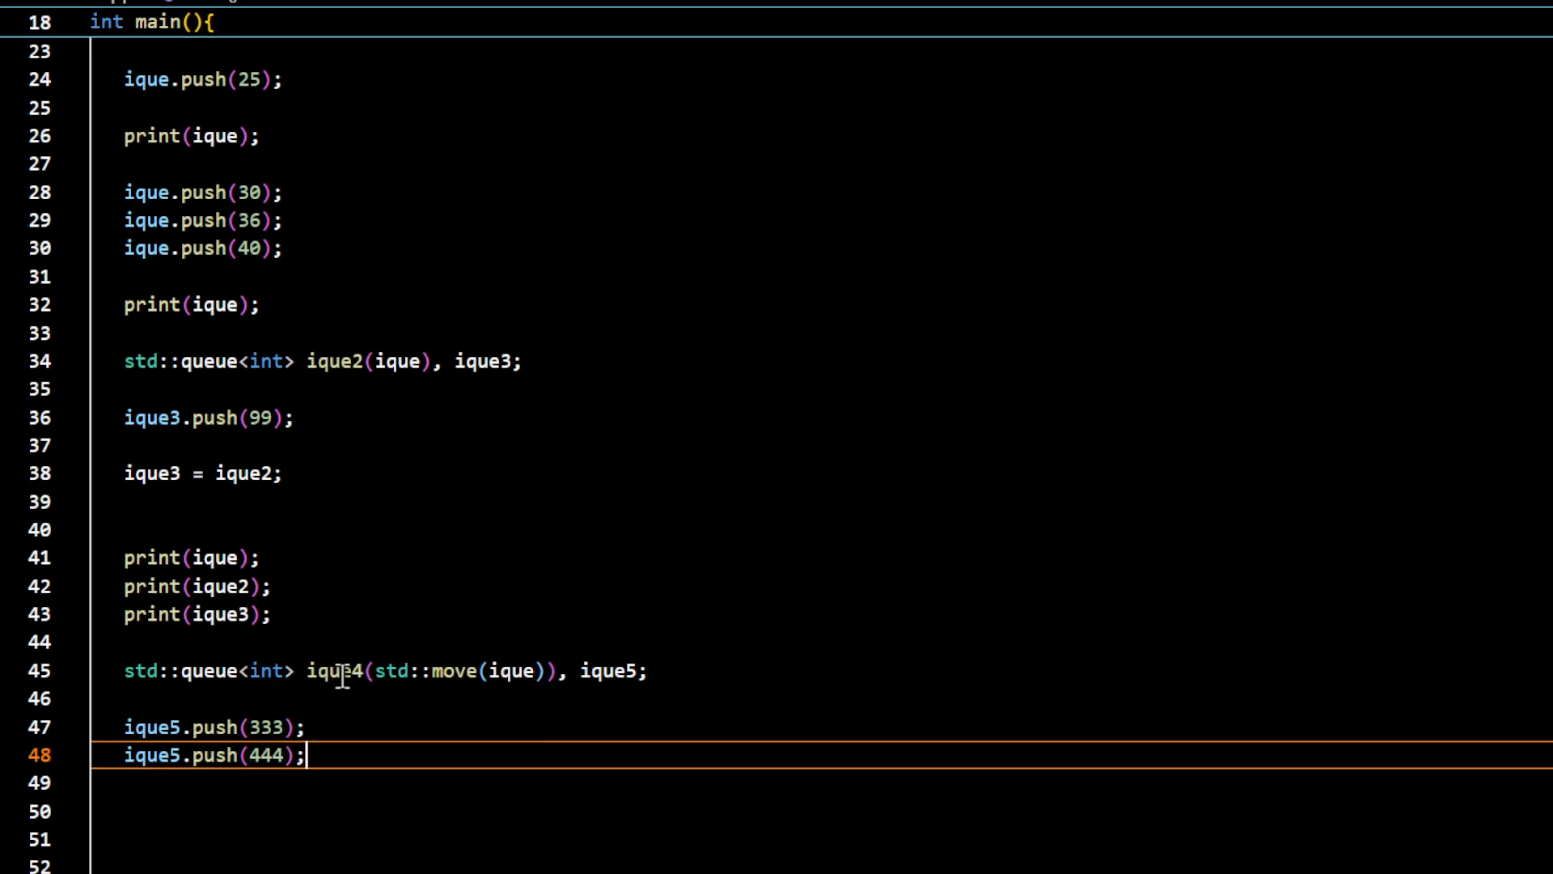
type("print()")
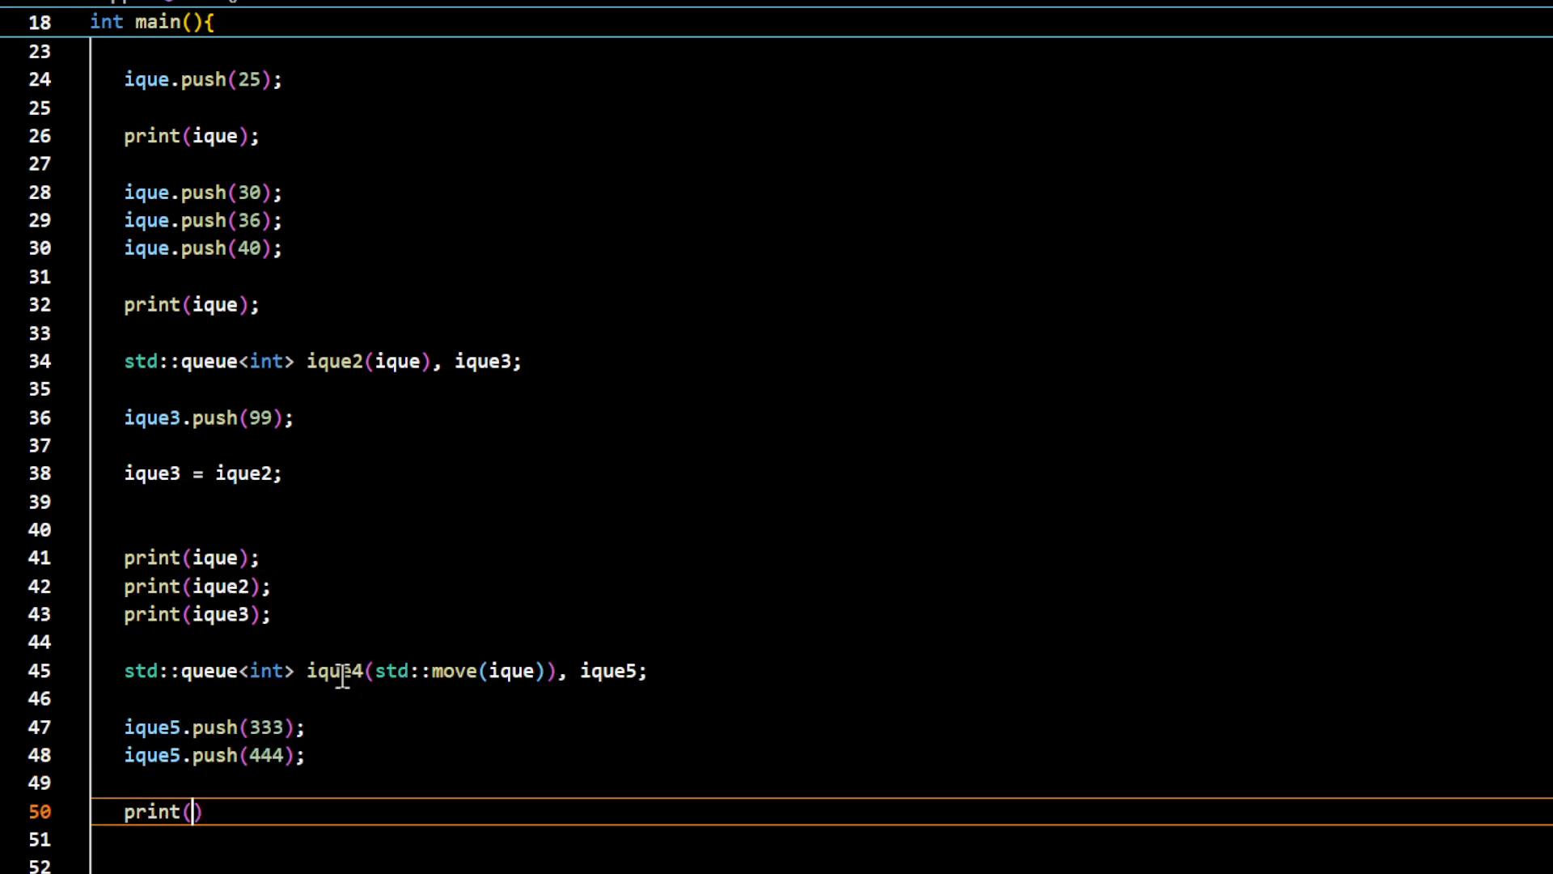
type("ique5")
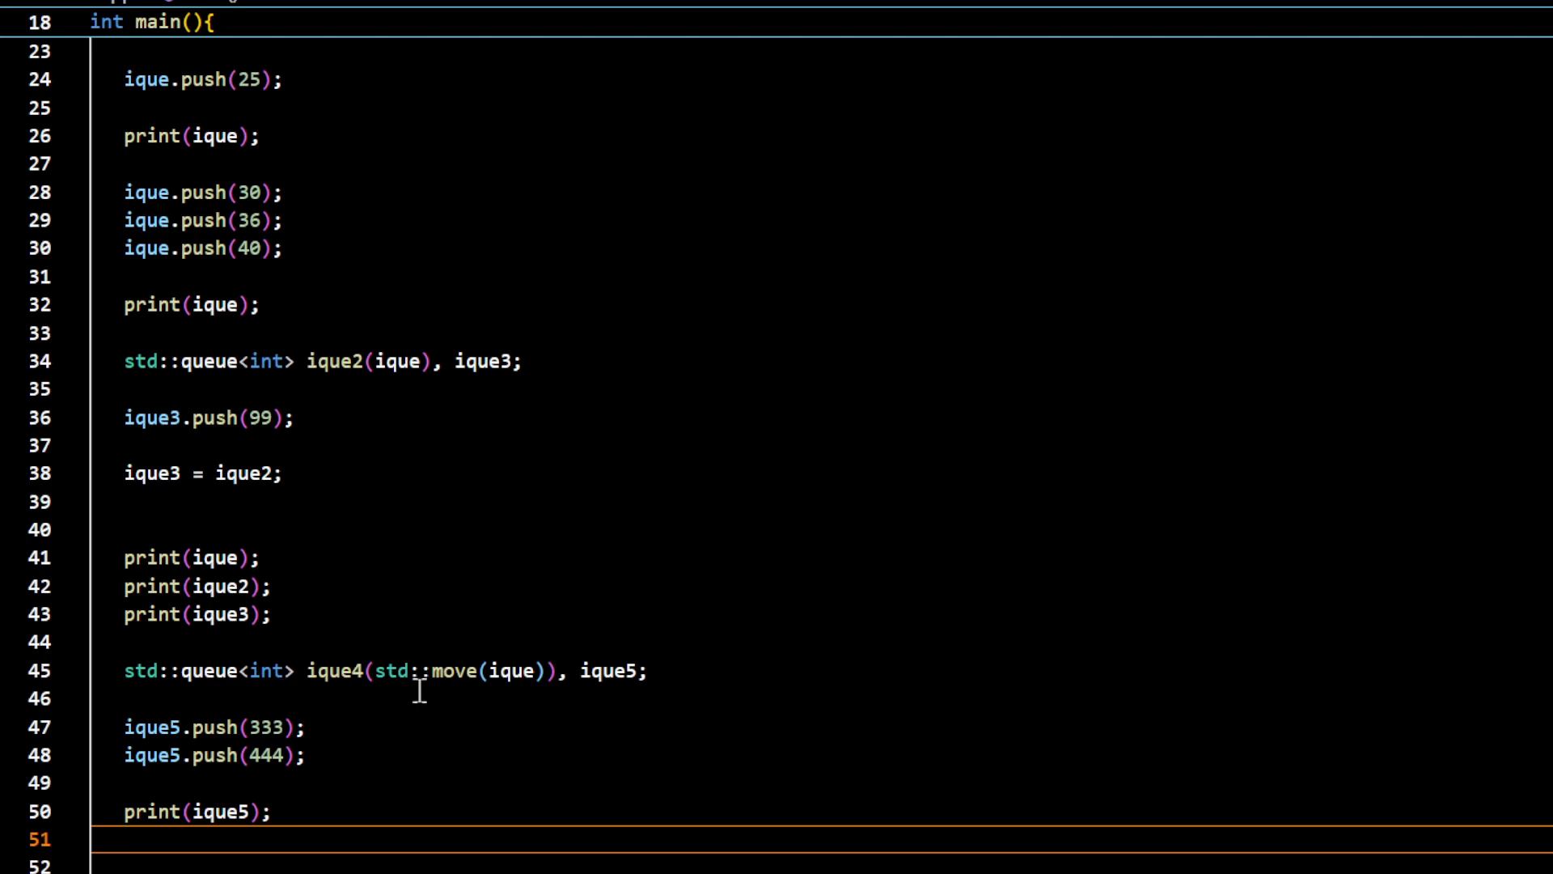
mouse_move(362, 733)
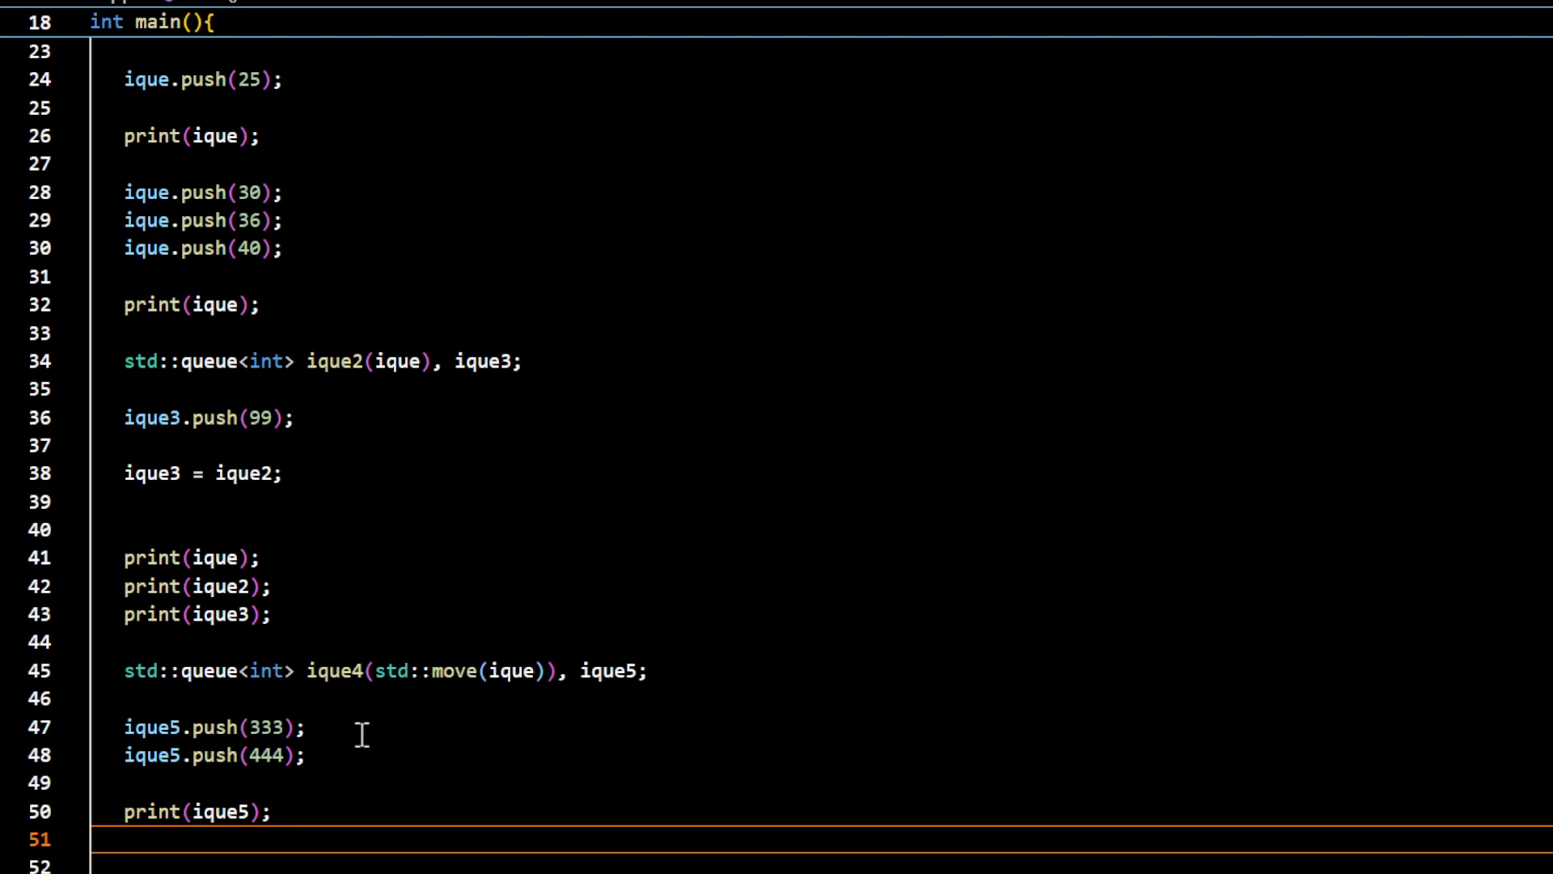
mouse_move(339, 808)
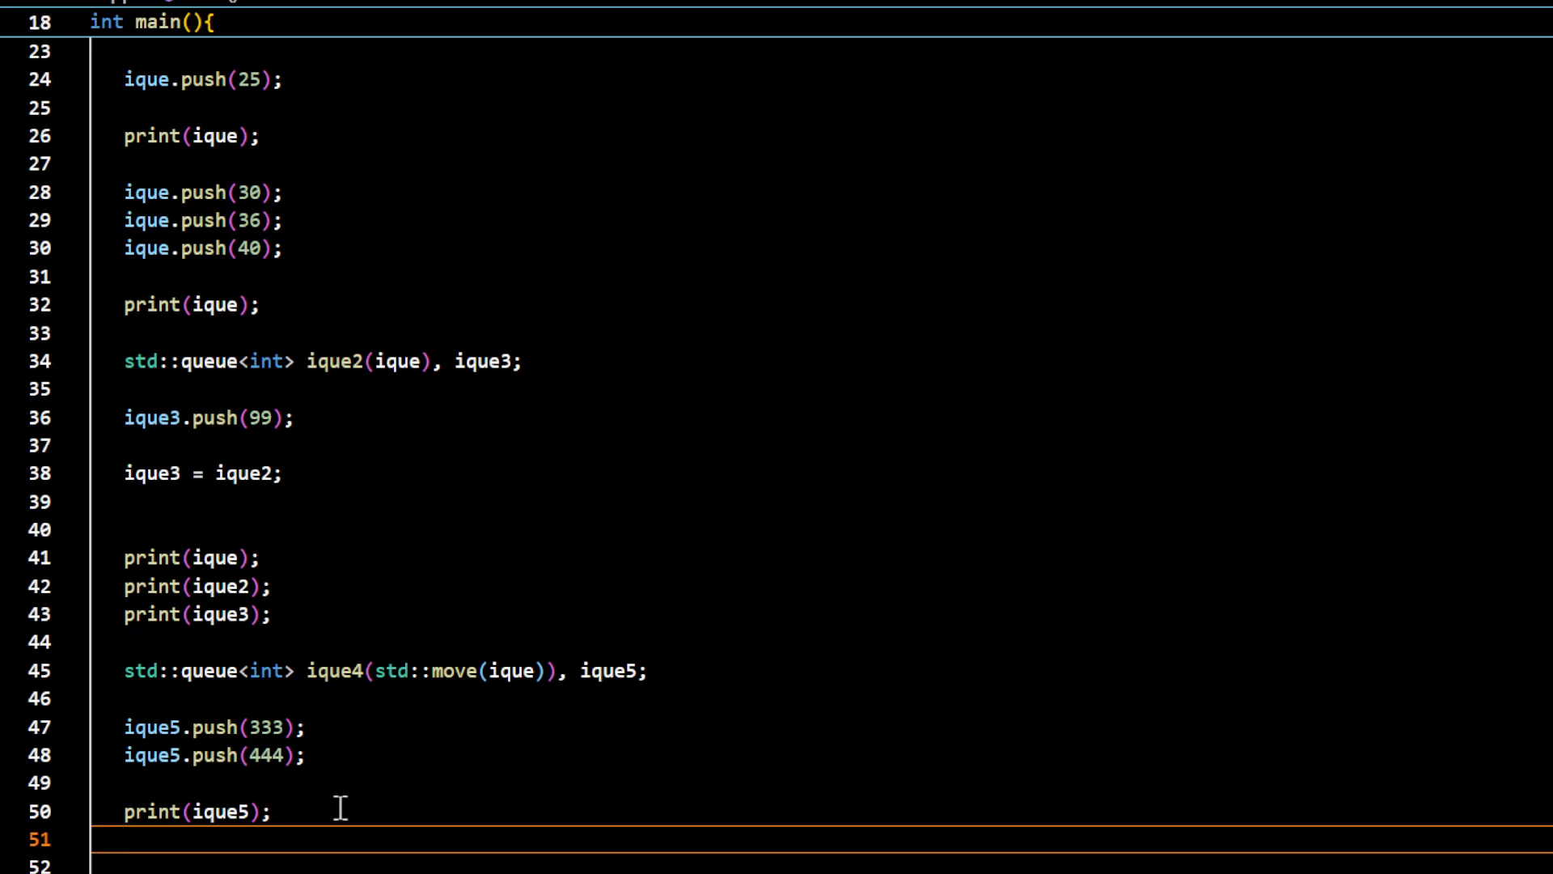
Copy-assign ique2 into ique5 with ique5 = ique2;
type("i")
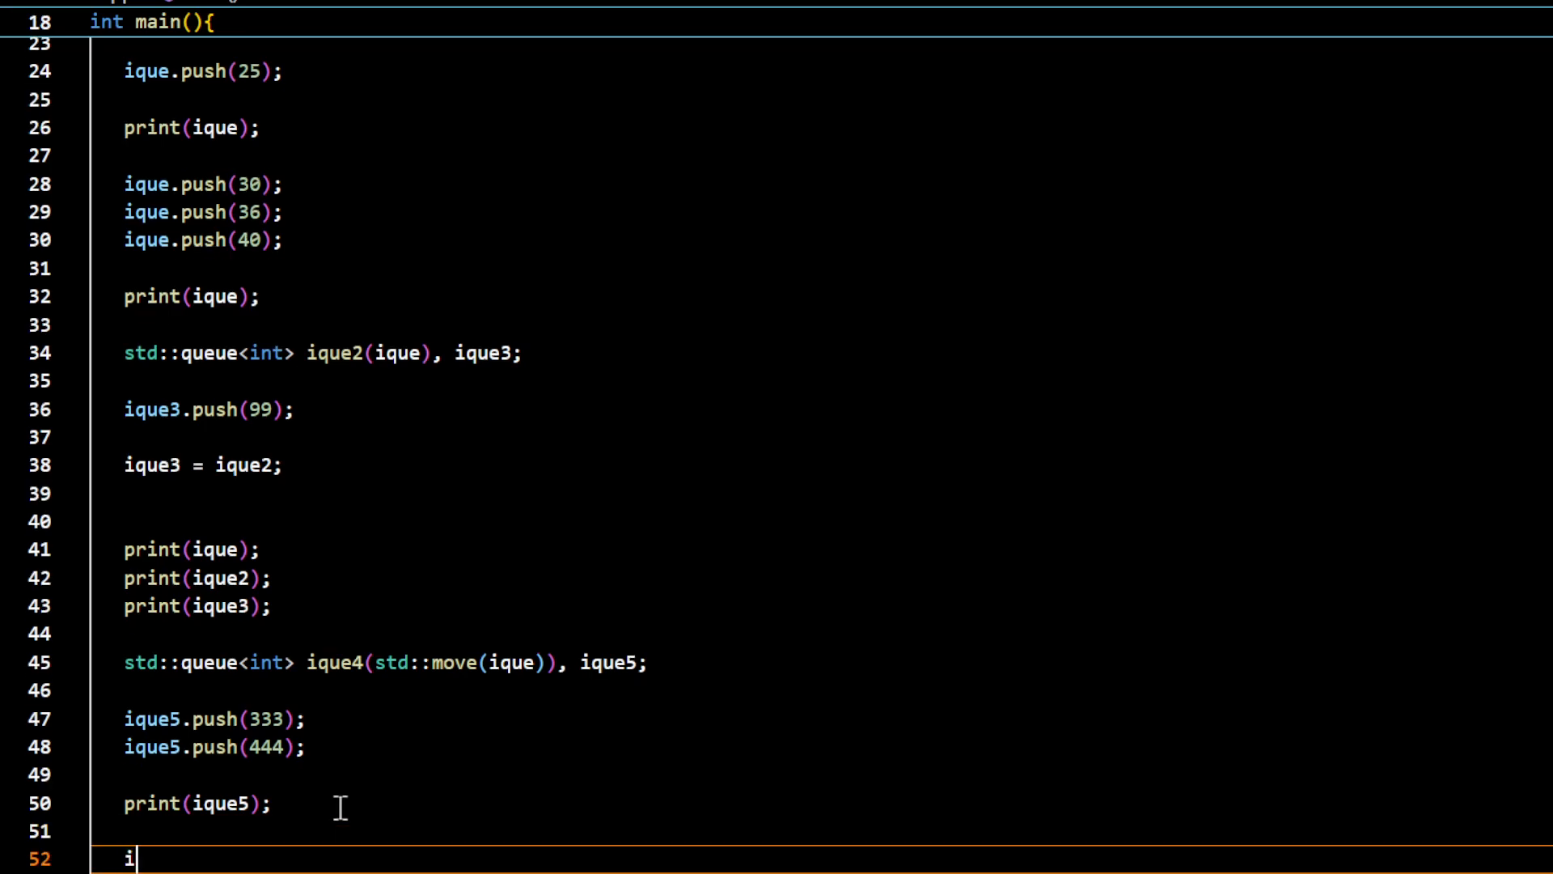
type("que5 =")
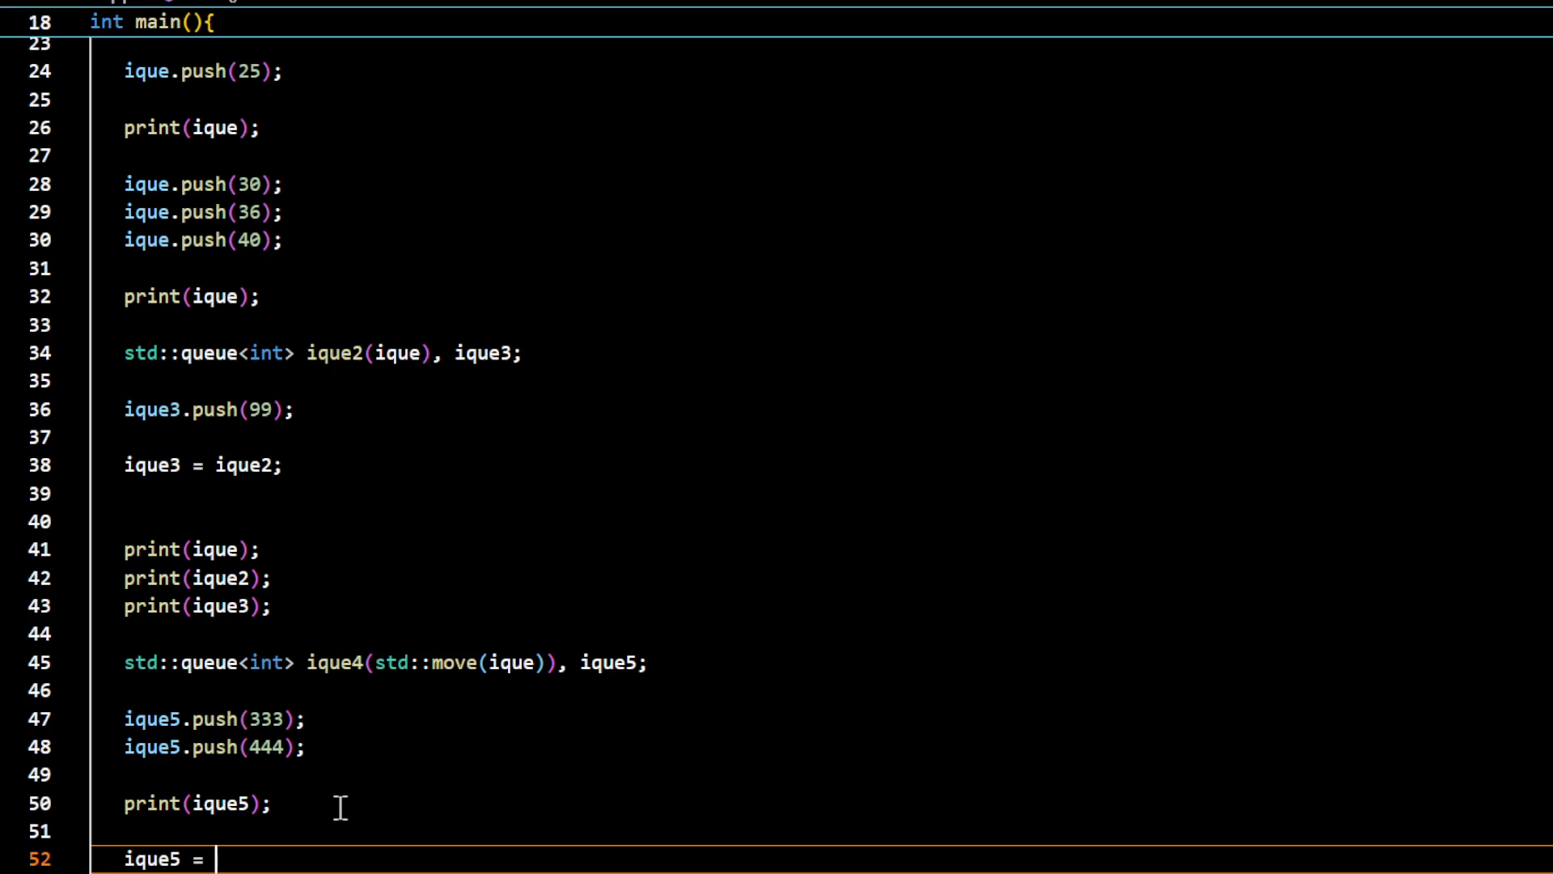
type("ique2;")
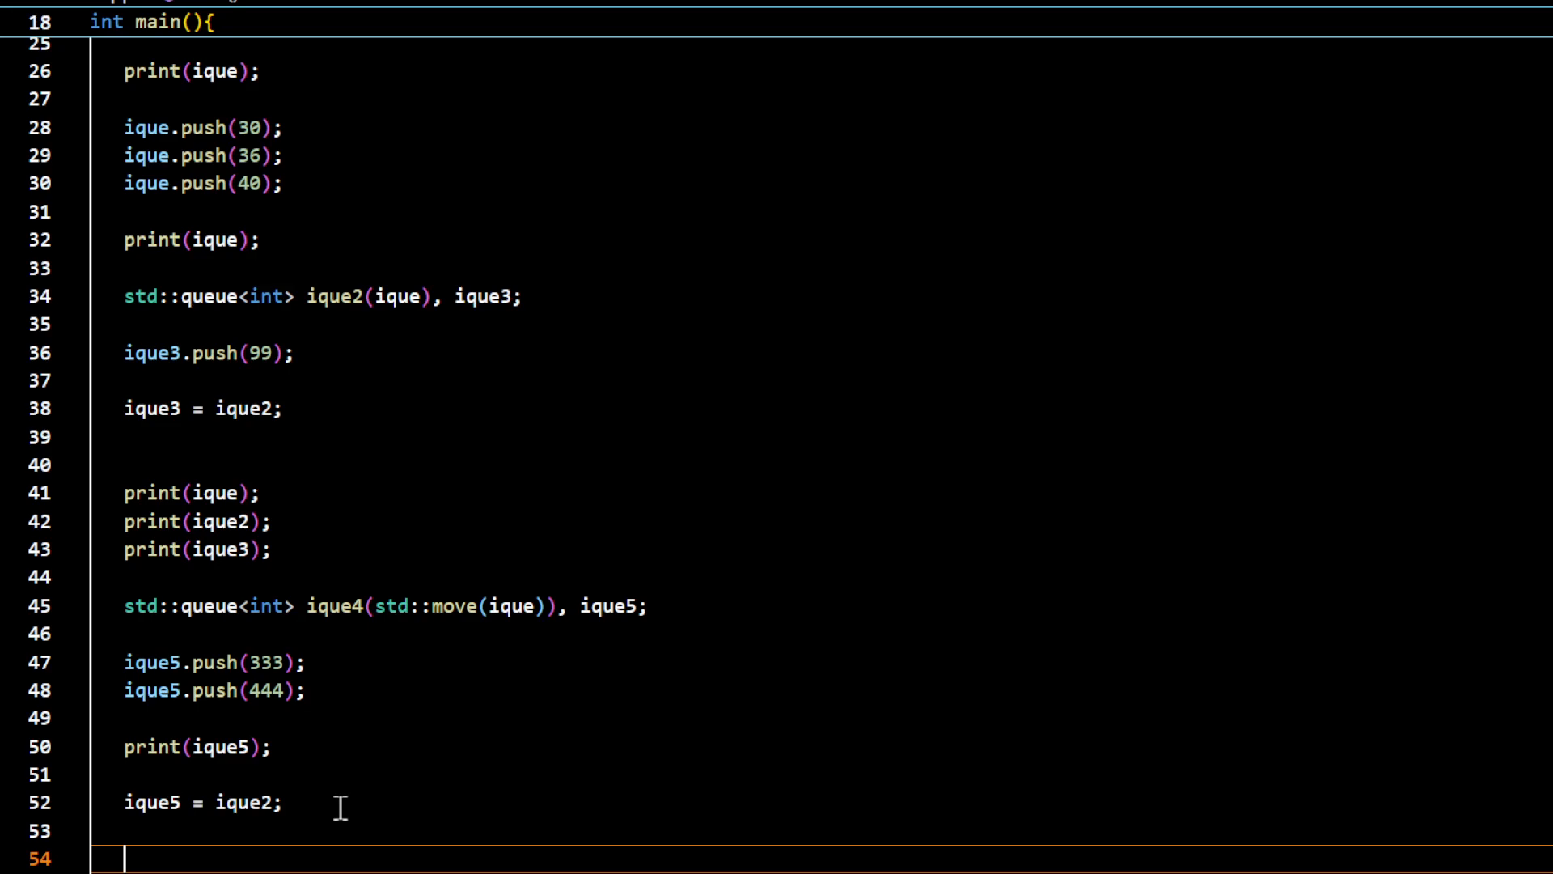
mouse_move(434, 724)
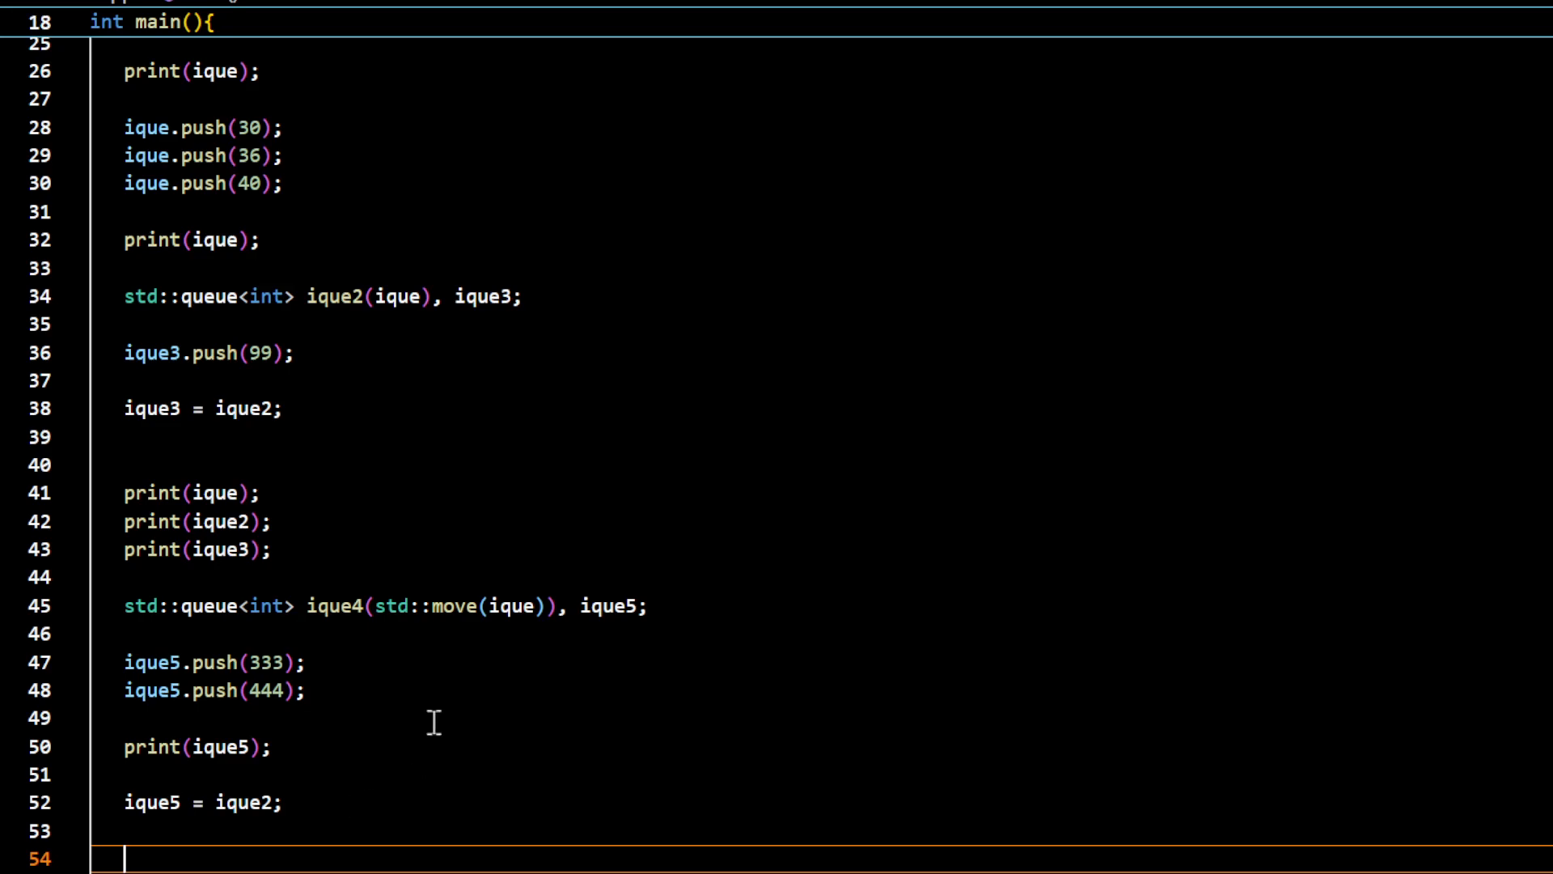
mouse_move(507, 605)
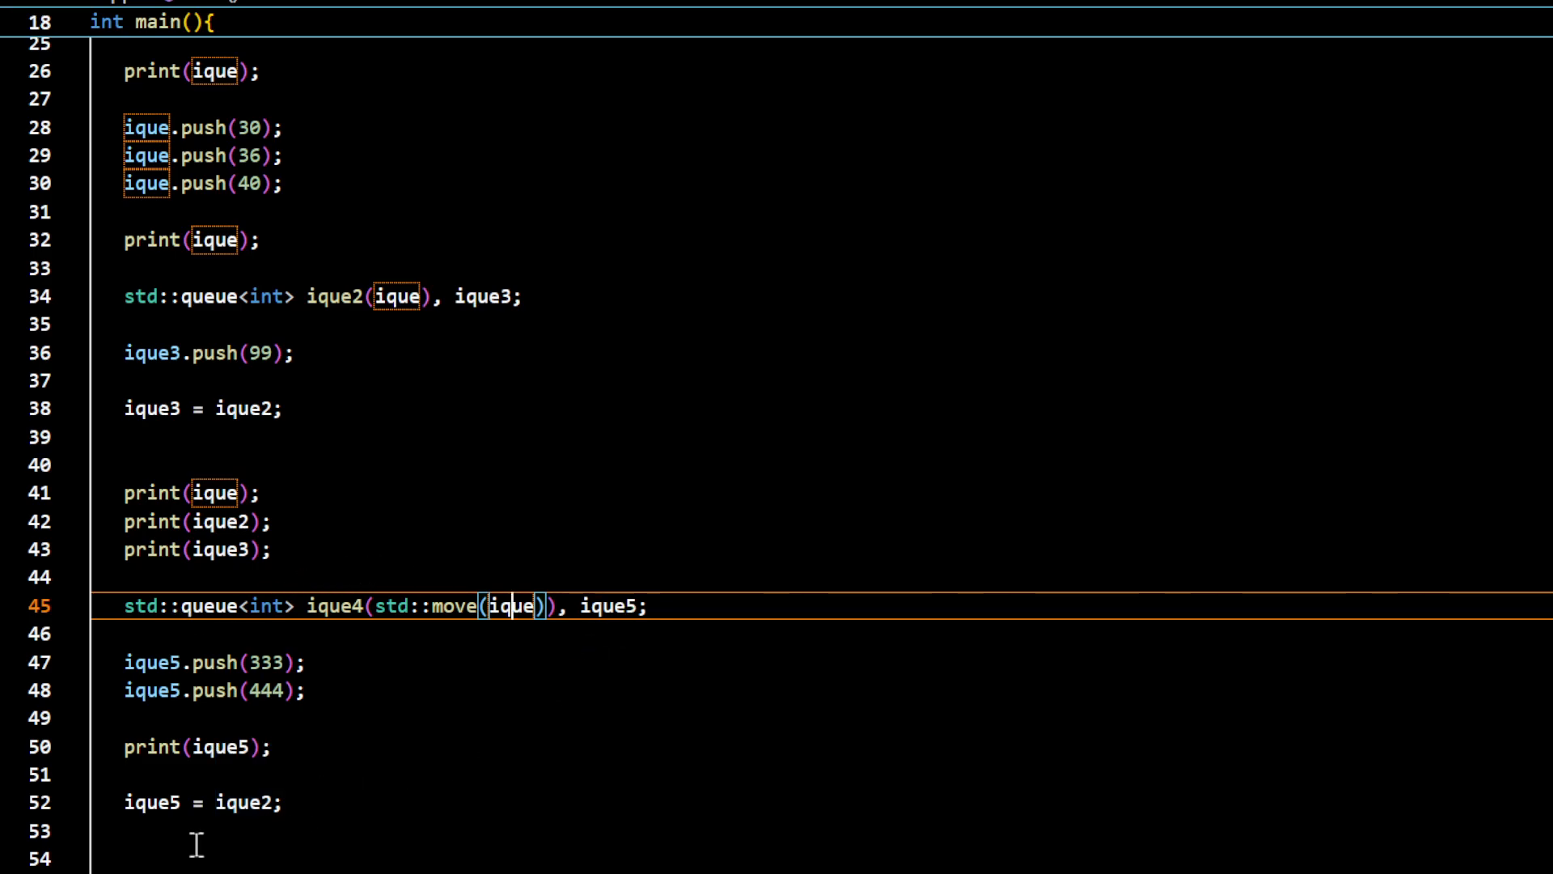
Add print calls for ique, ique2 and ique4 below the assignment
scroll("down", 3)
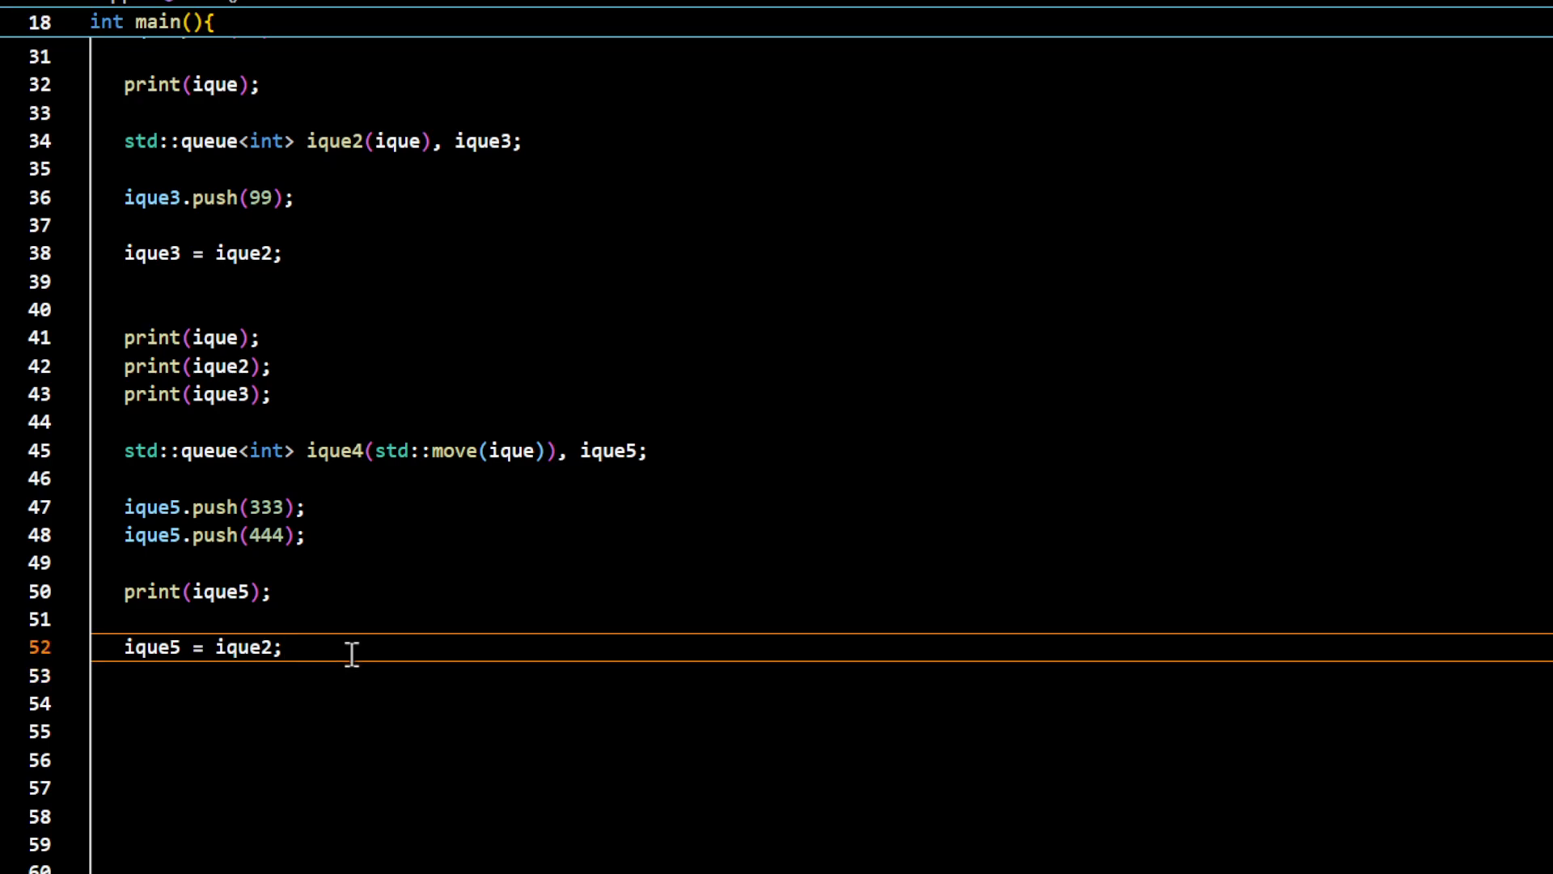
type("print(i")
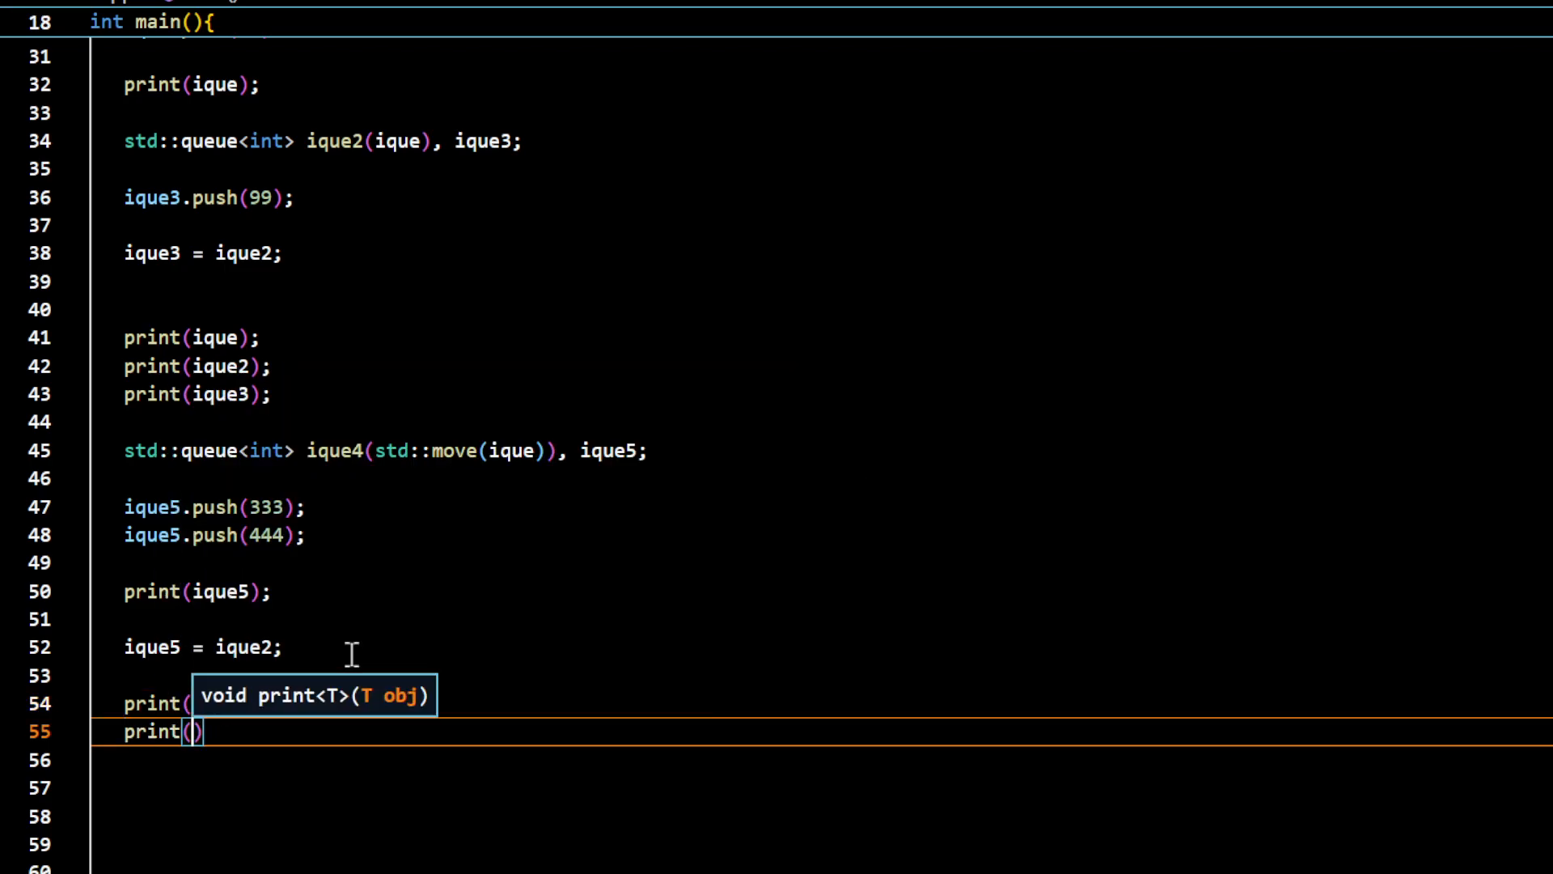
type("iqu")
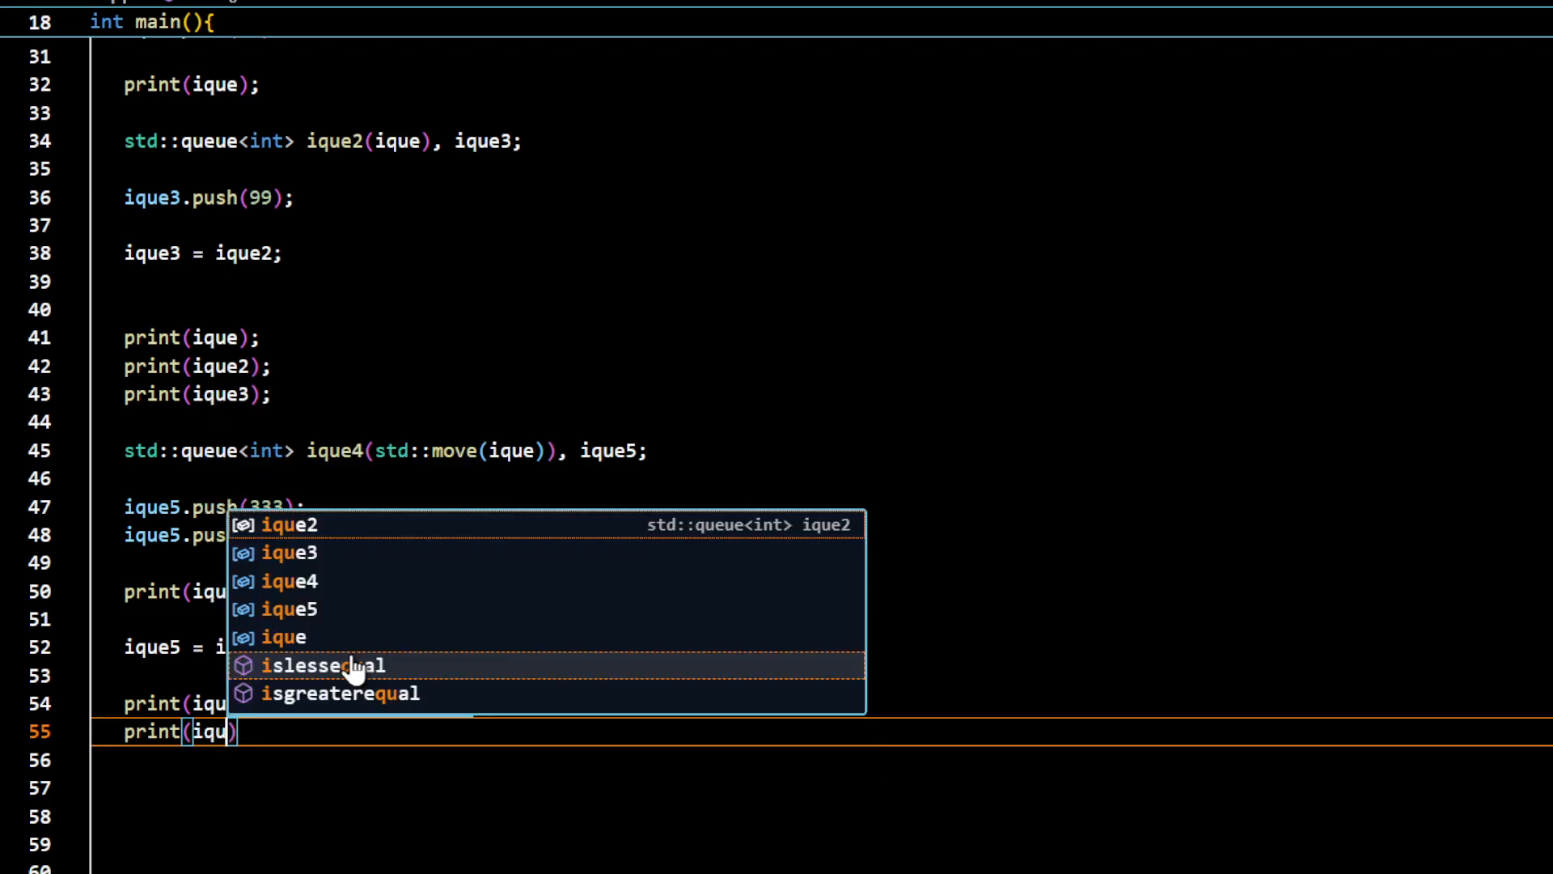
left_click(295, 524)
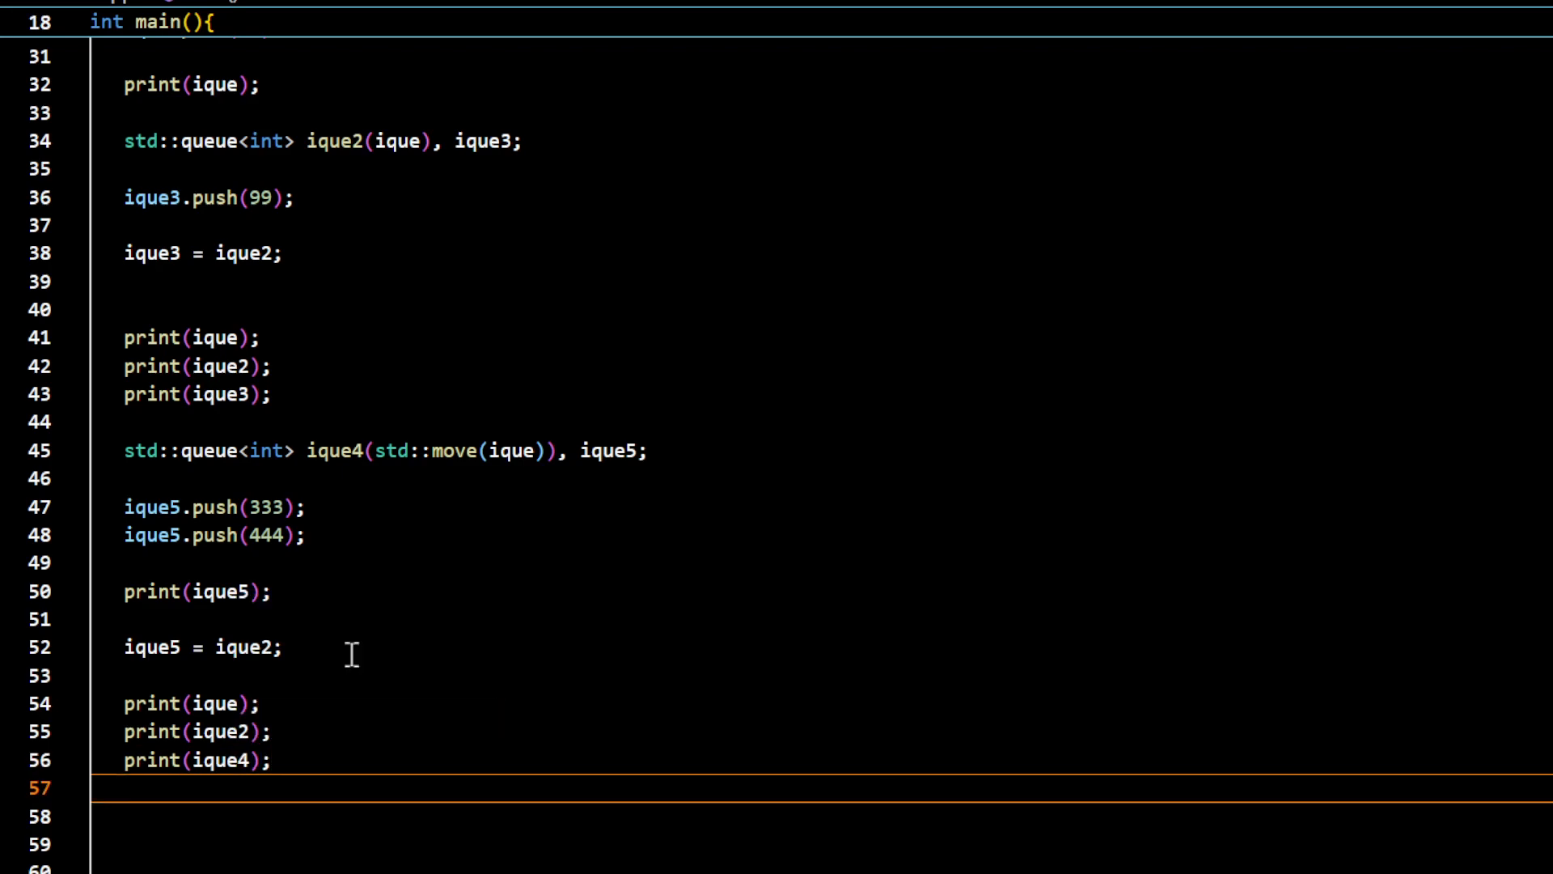
type("print(")
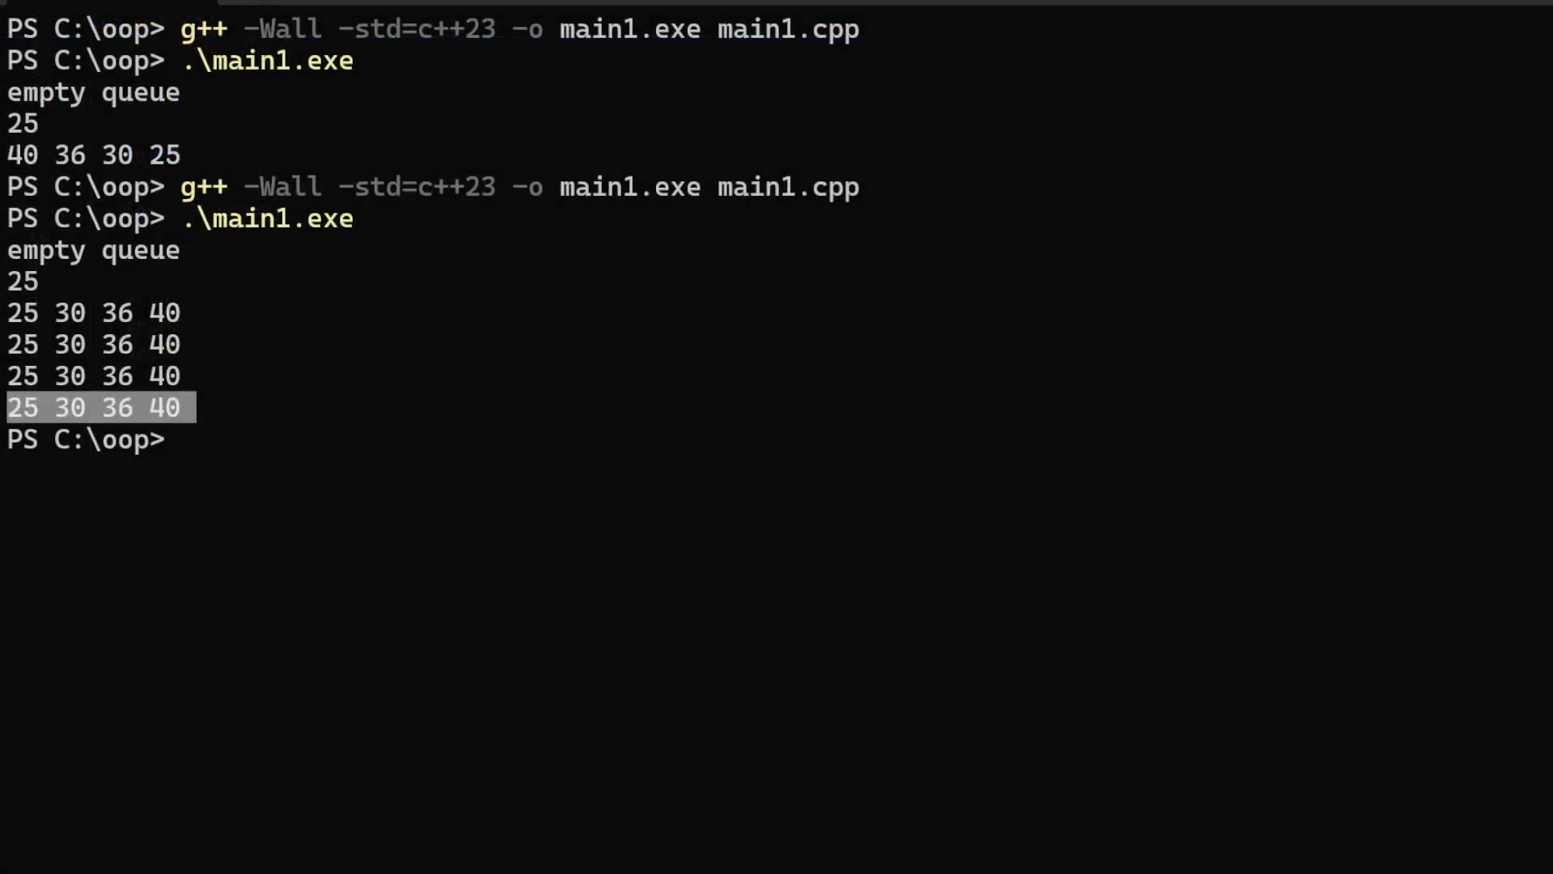
Compile main1.cpp with g++ -std=c++23 and run main1.exe, showing 333 444 and an empty ique
type("g++ -Wall -std=c++23 -o main1.exe main1.cpp")
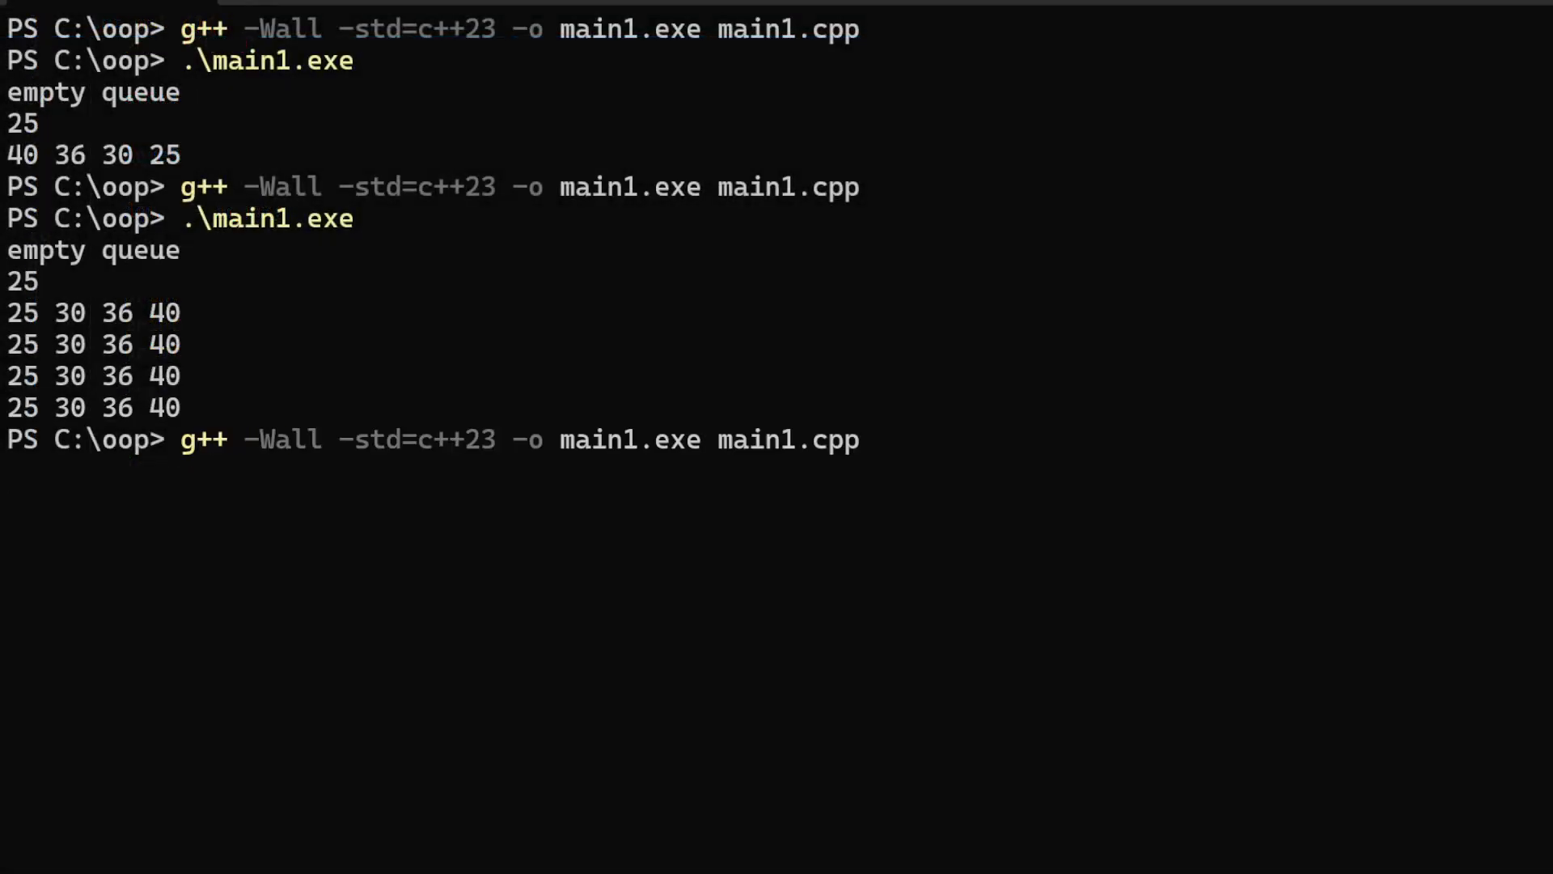
type(".\\main1.exe")
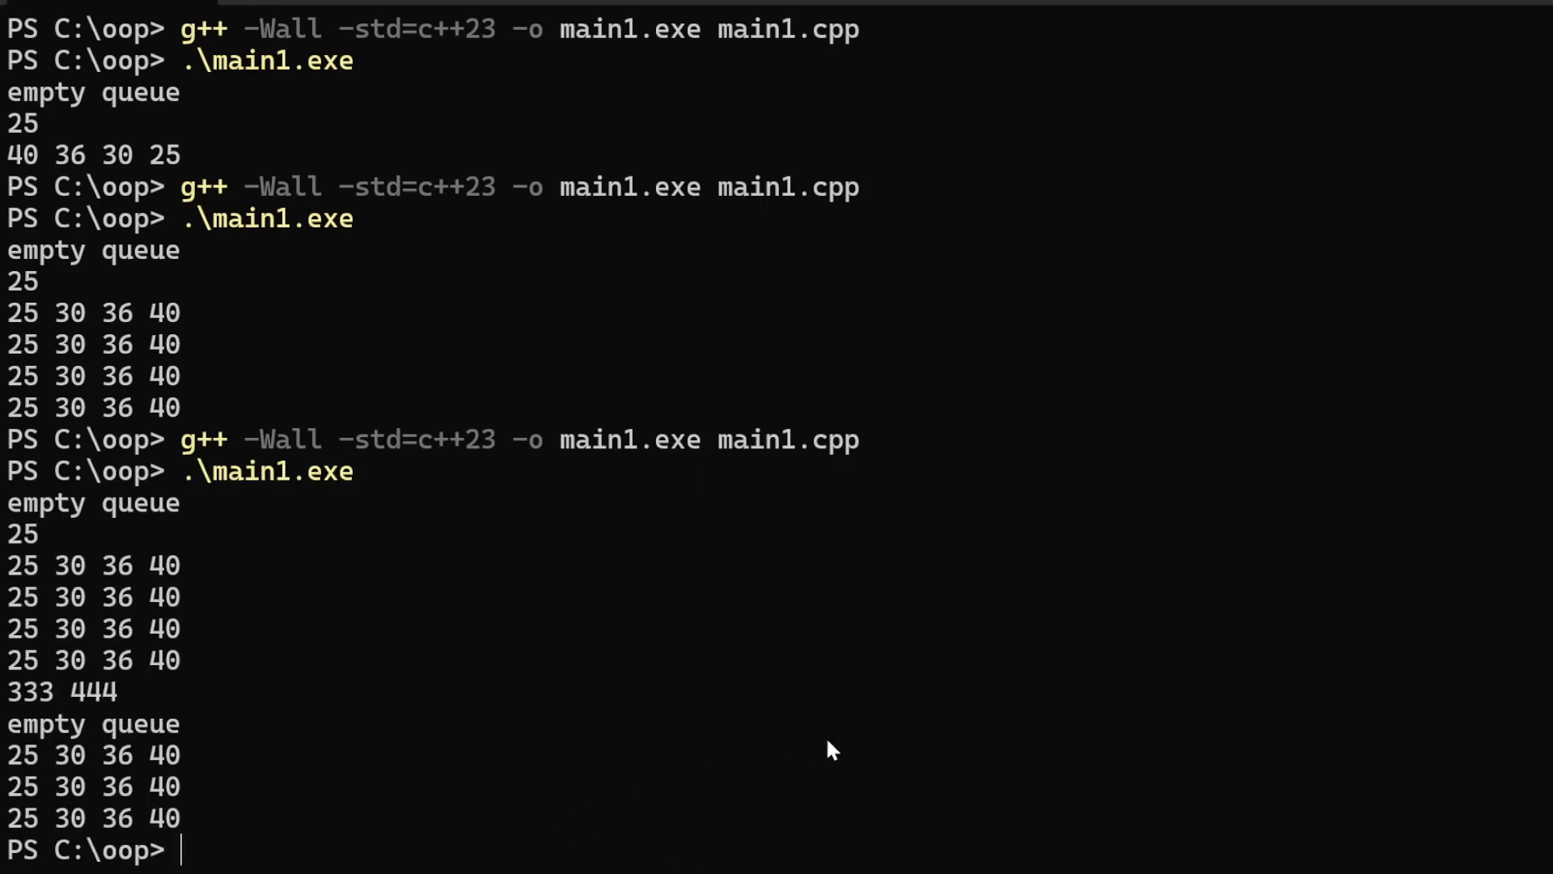
mouse_move(162, 730)
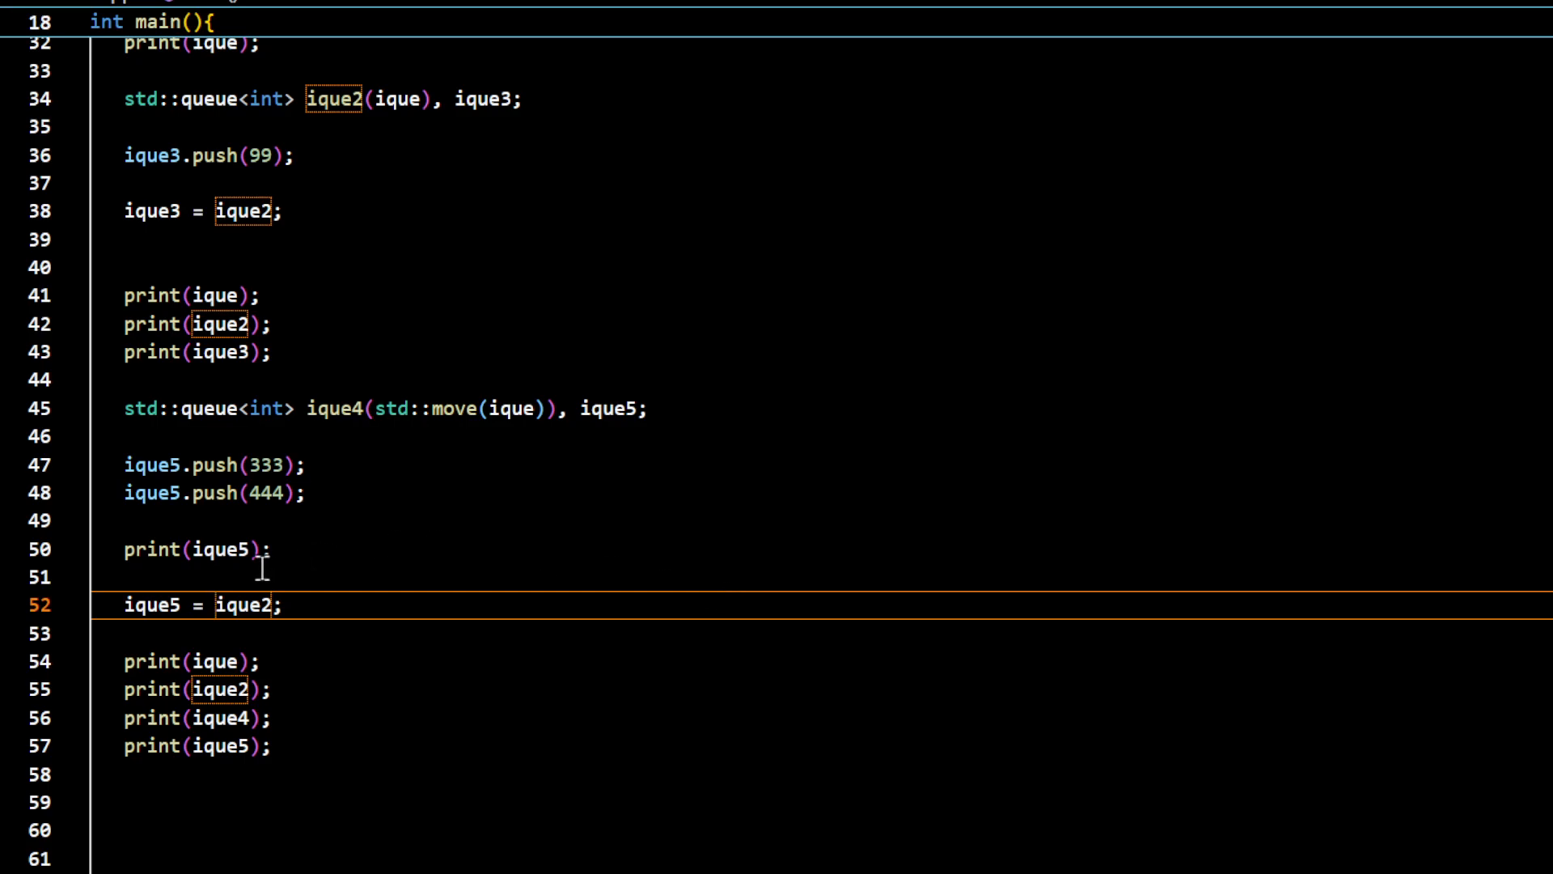
Wrap the assignment source in std::move so ique5 = std::move(ique2);
type("s")
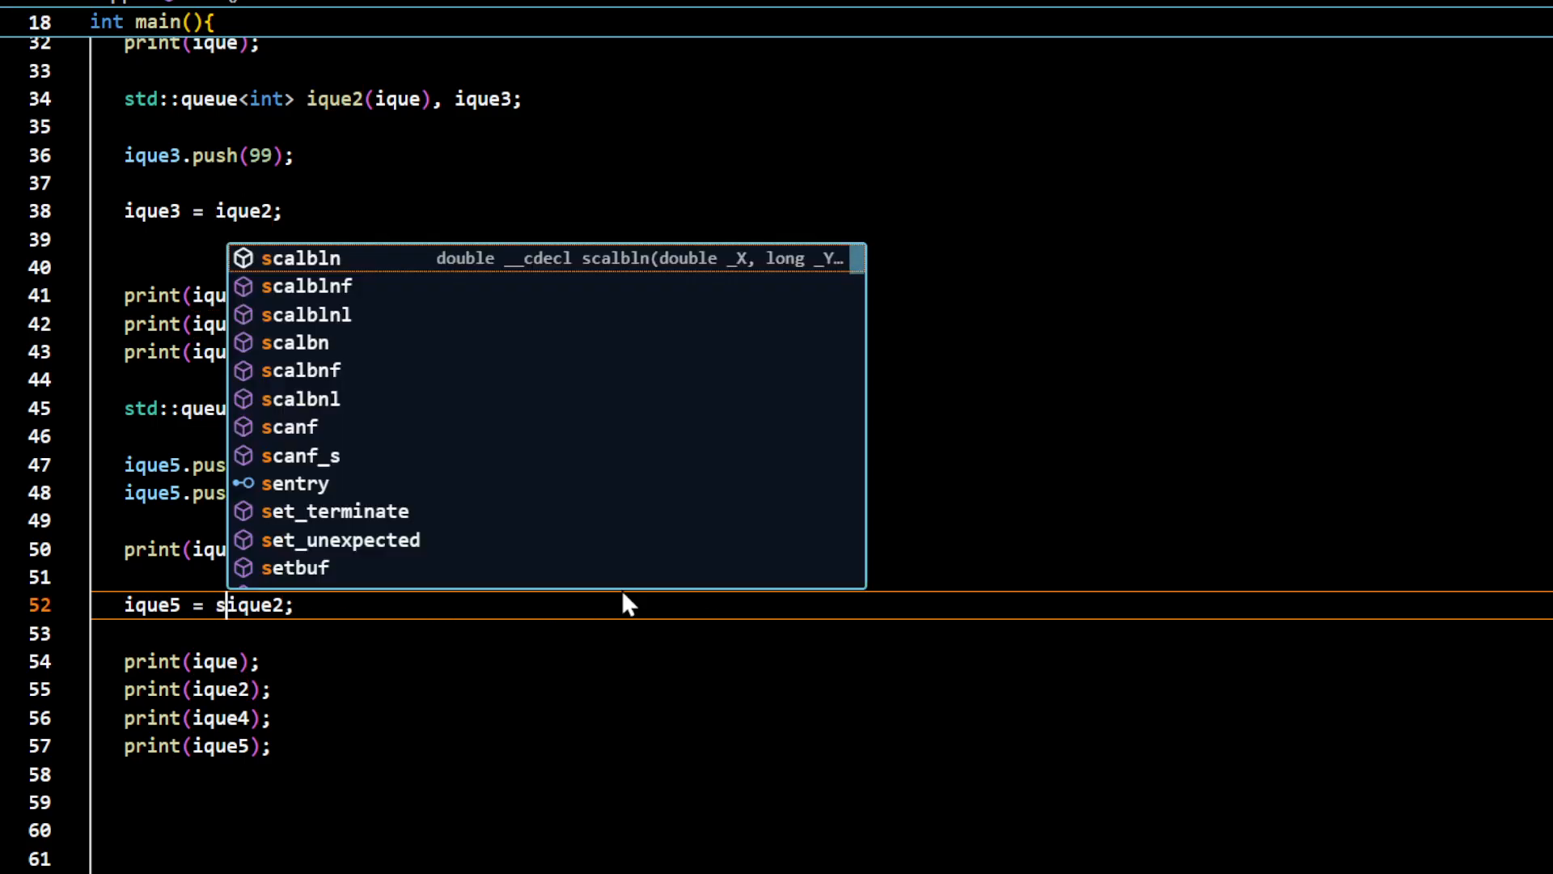
type("td::move(")
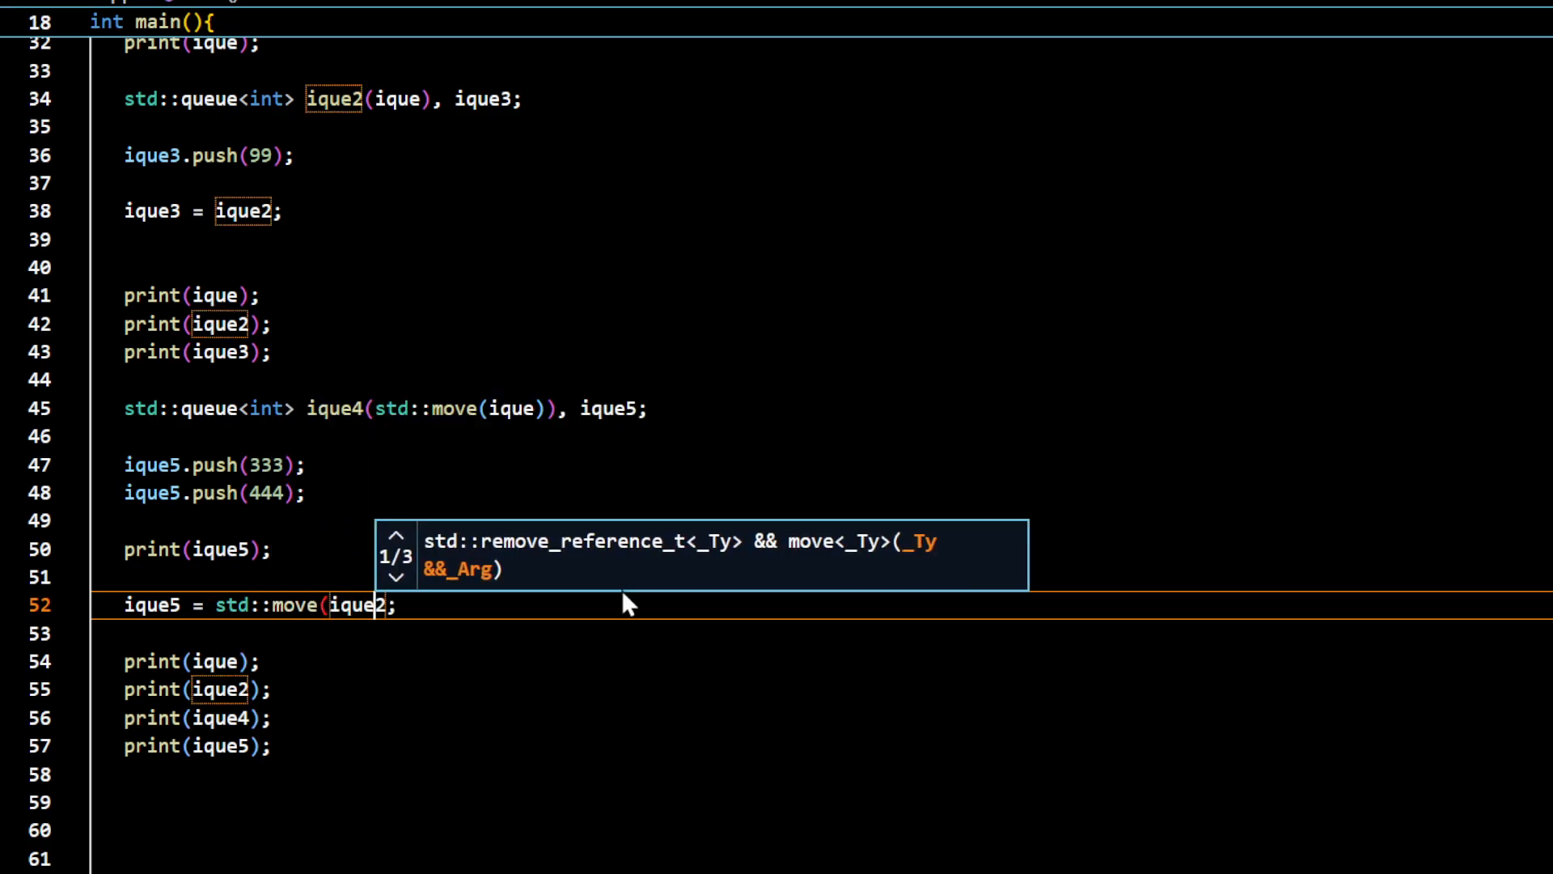
type(")")
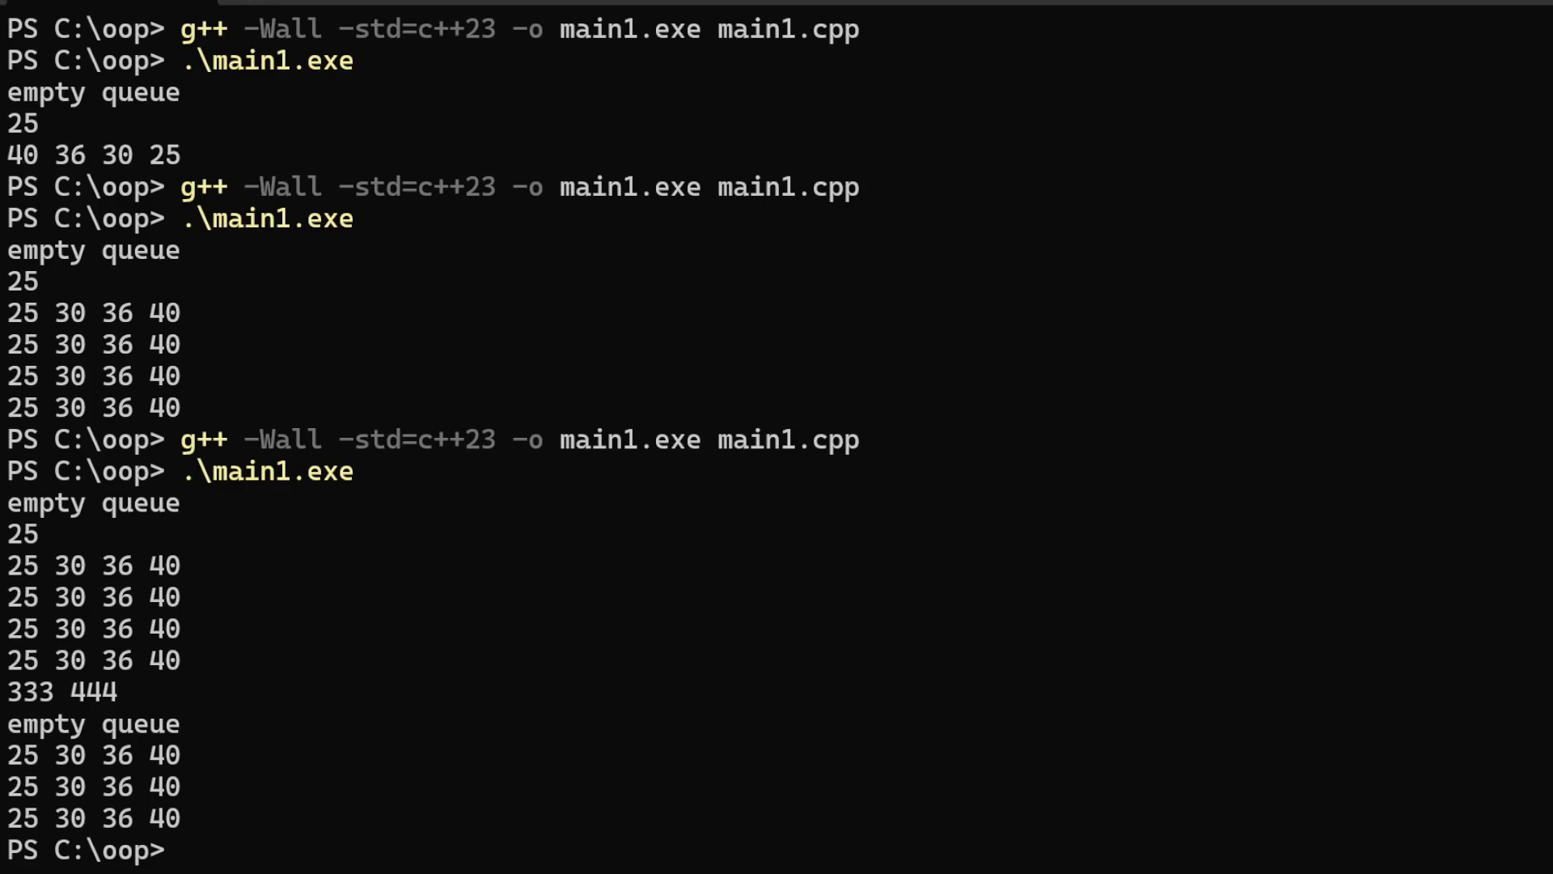
Recompile and run main1.exe, then mark the 25 30 36 40 output of ique4
type("g++ -Wall -std=c++23 -o main1.exe main1.cpp")
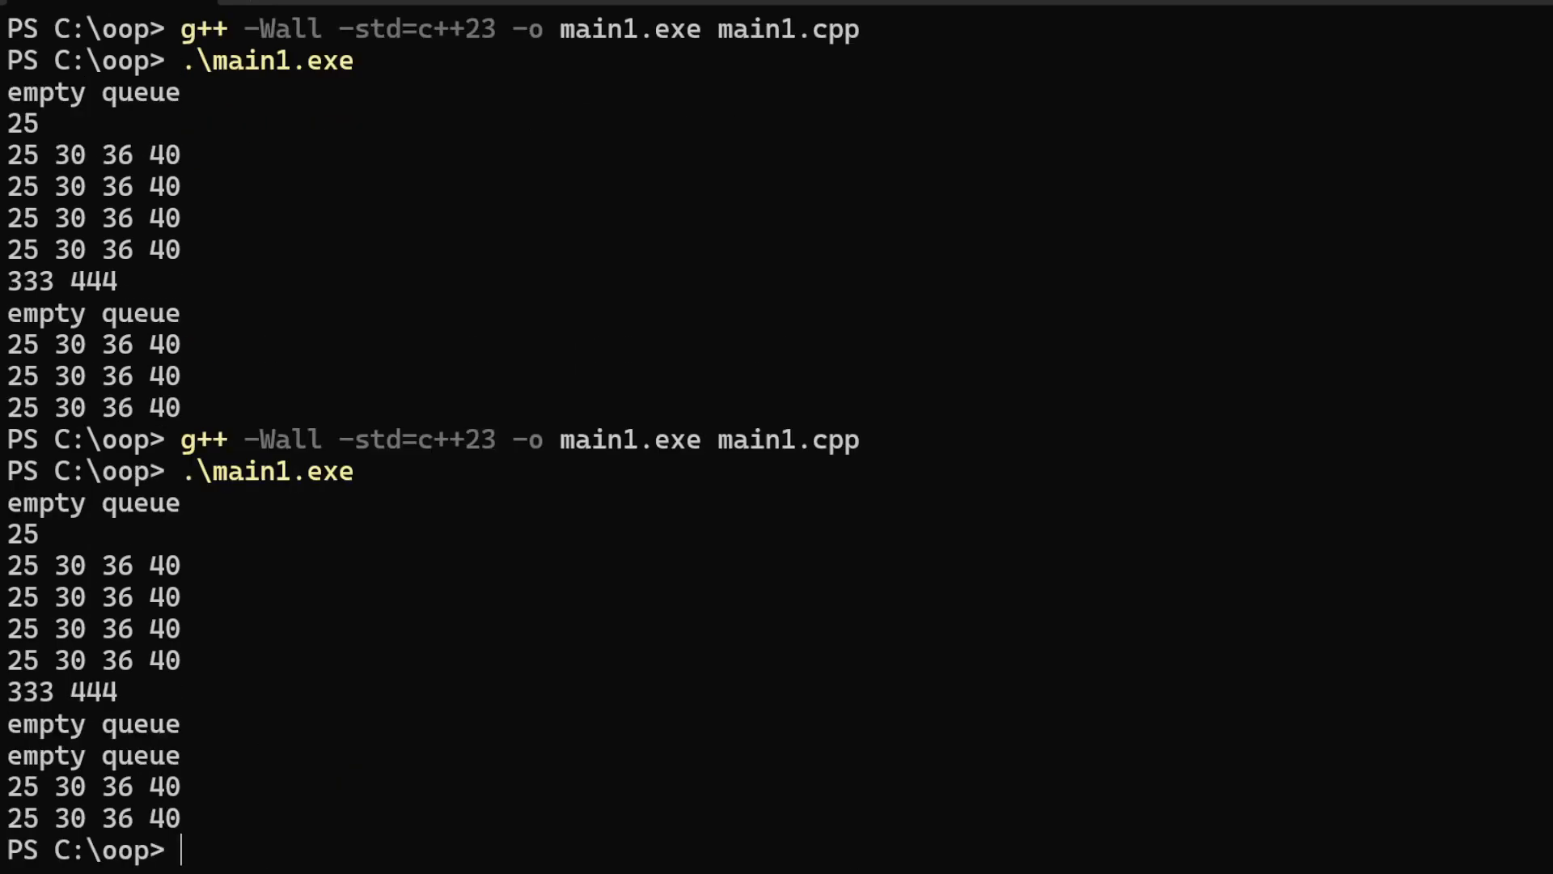
mouse_move(174, 745)
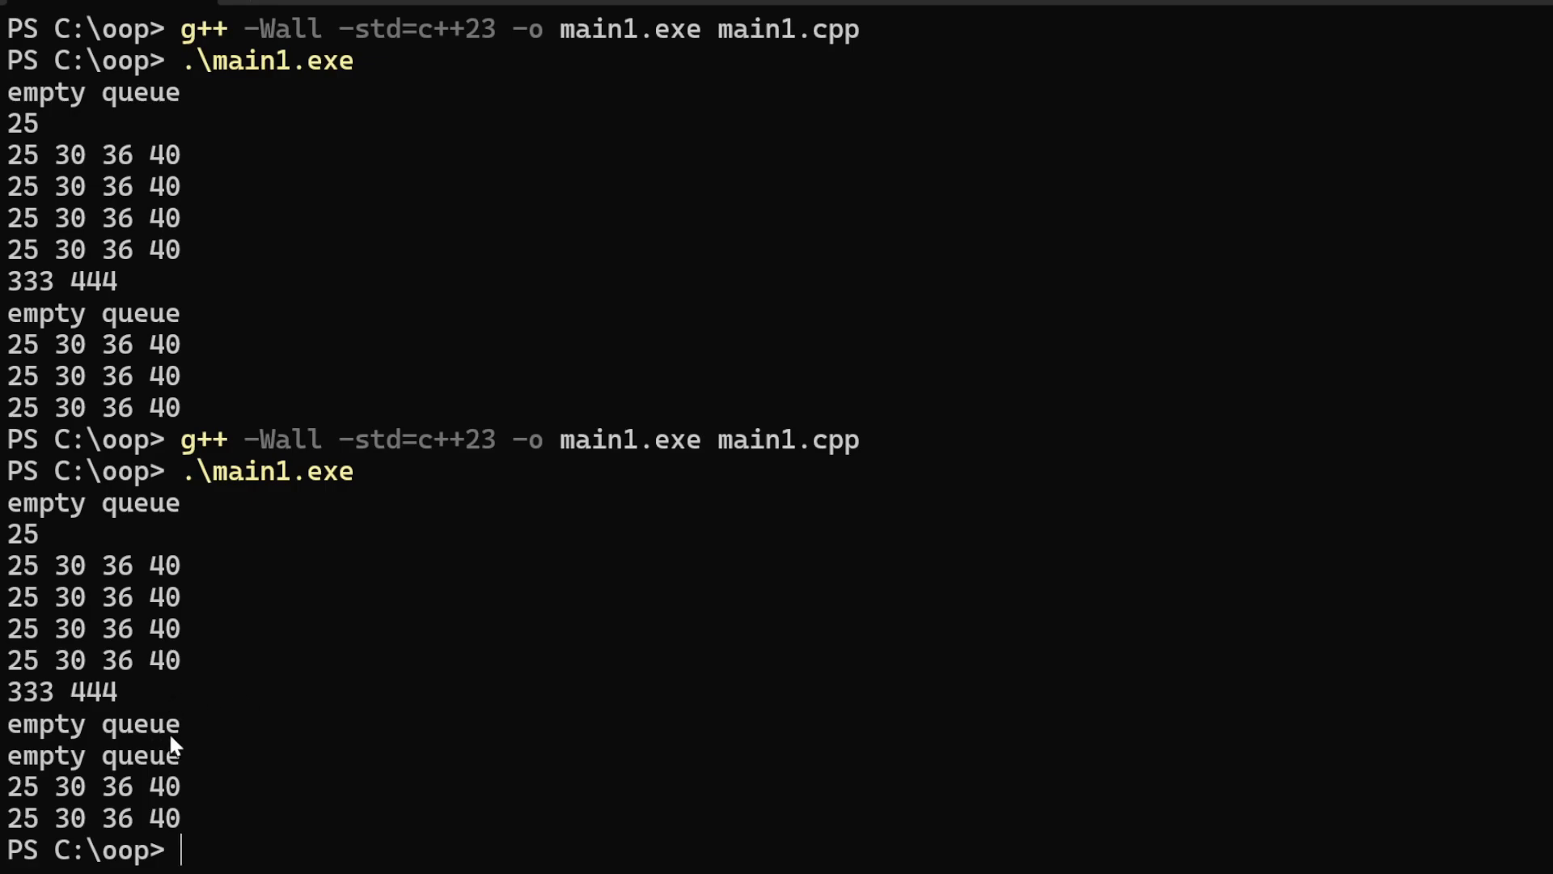
mouse_move(69, 729)
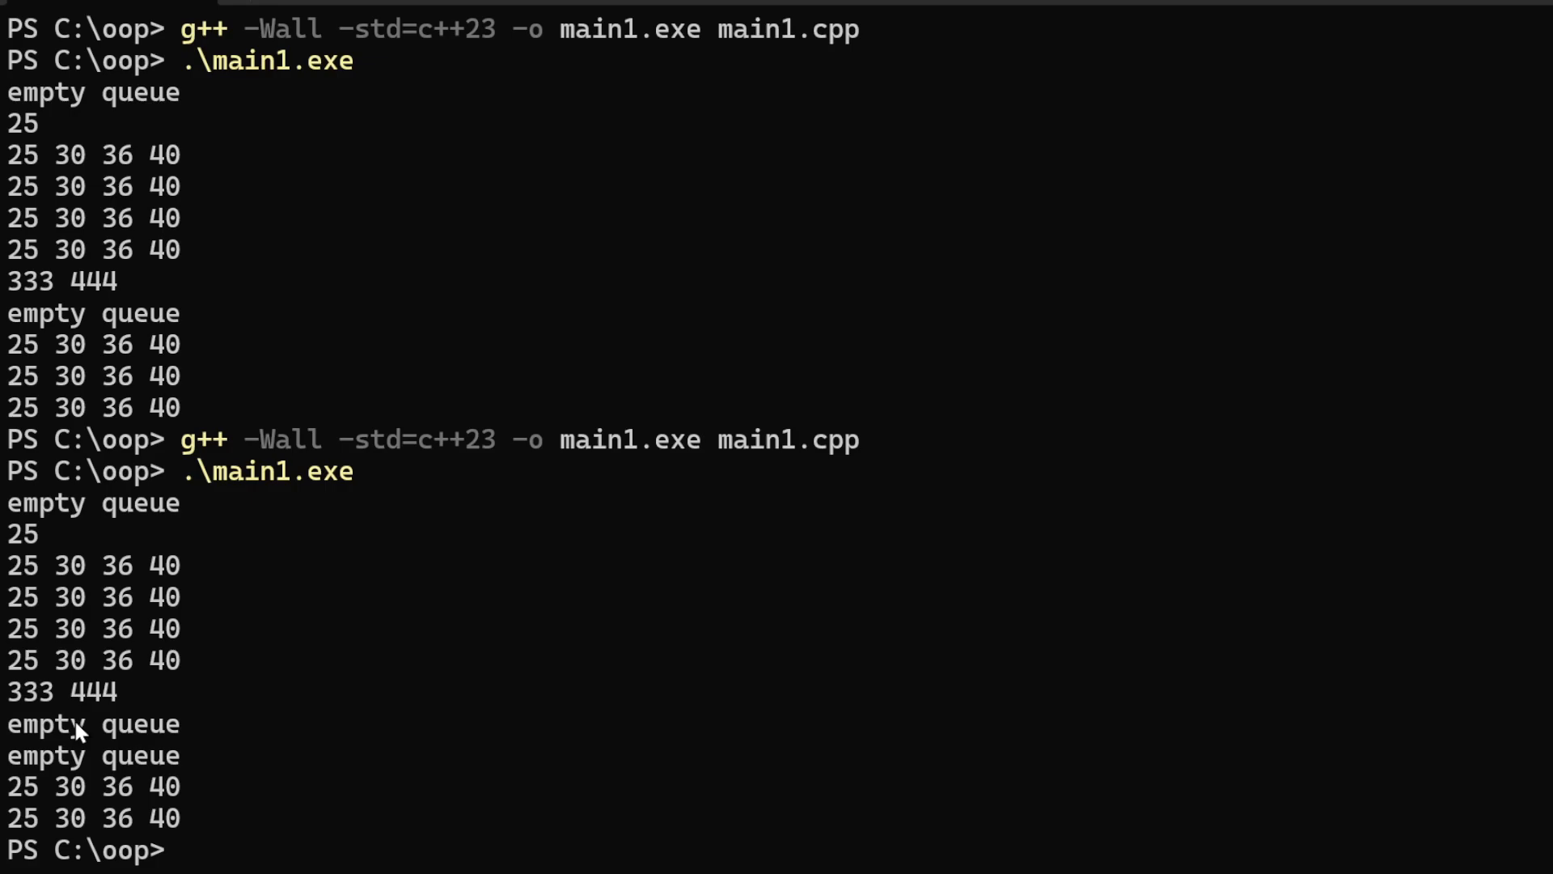
mouse_move(55, 798)
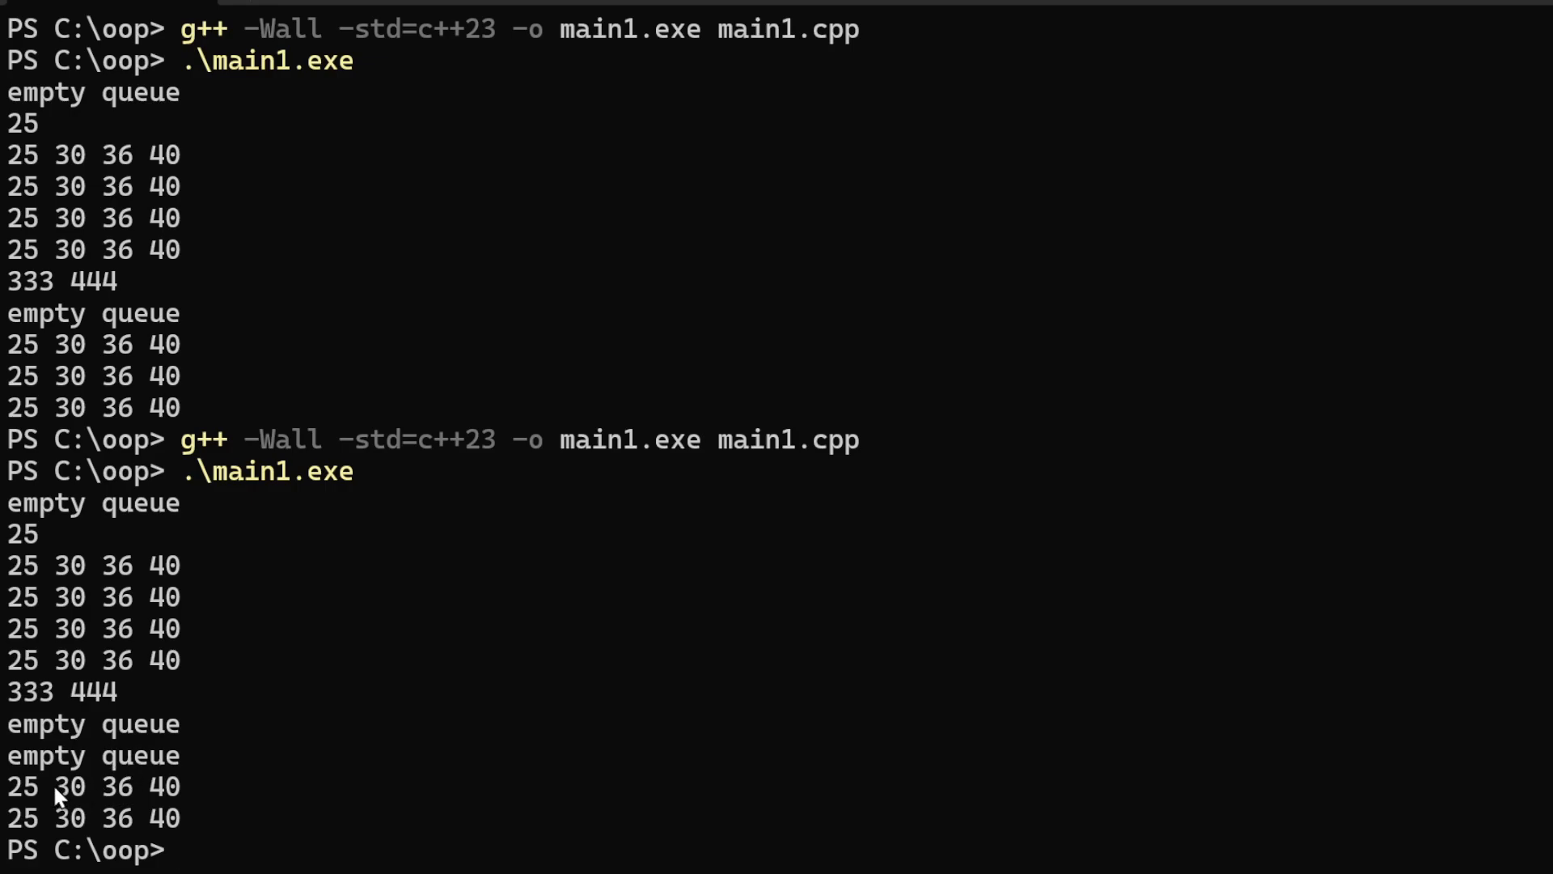
left_click_drag(10, 785, 148, 786)
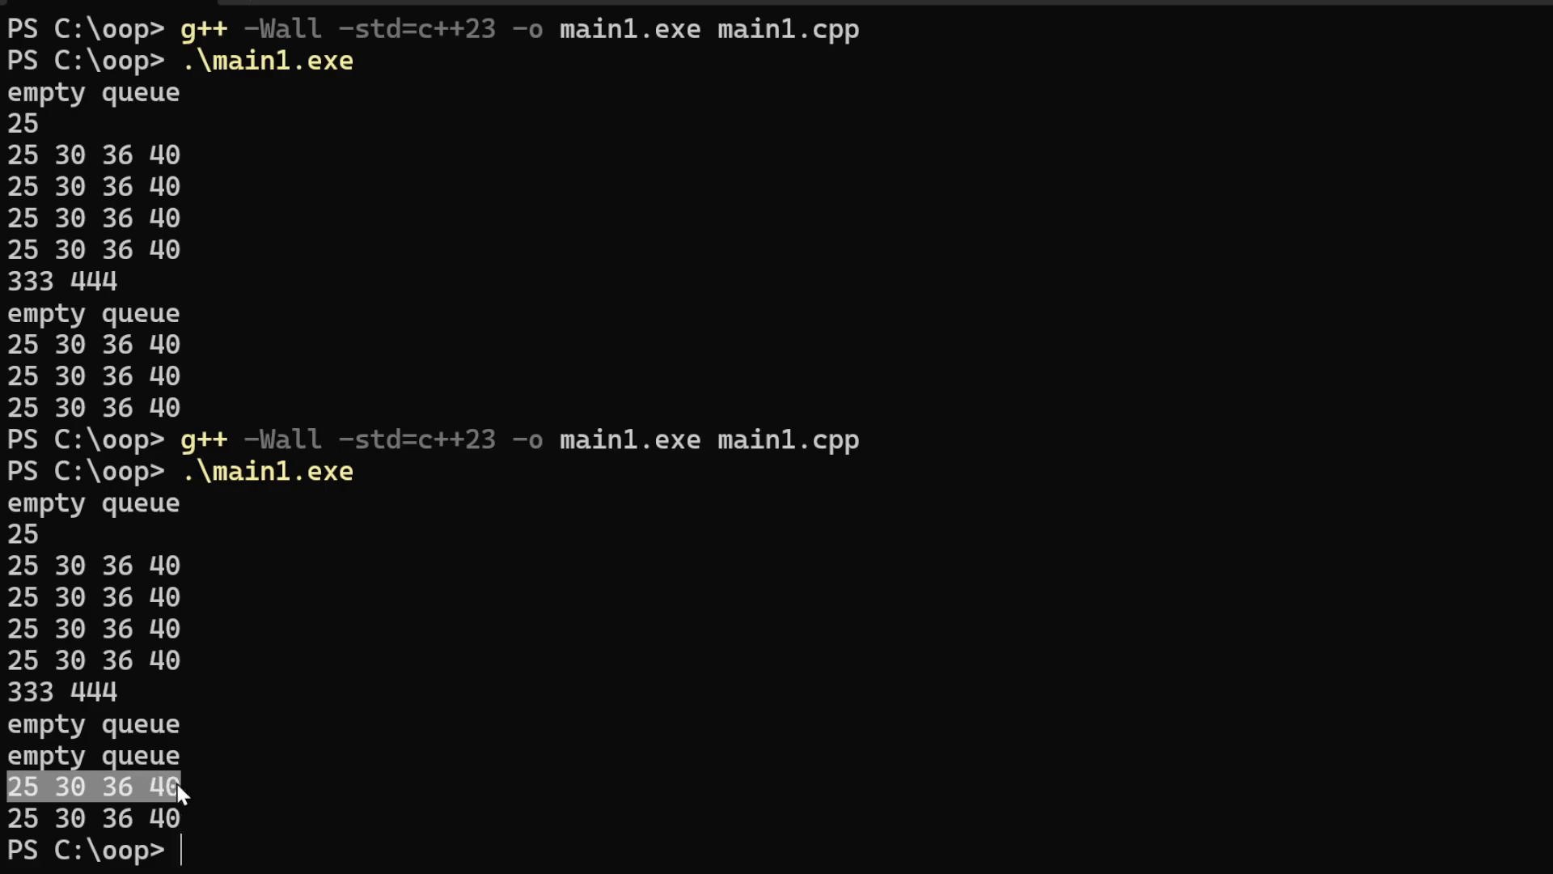
mouse_move(94, 762)
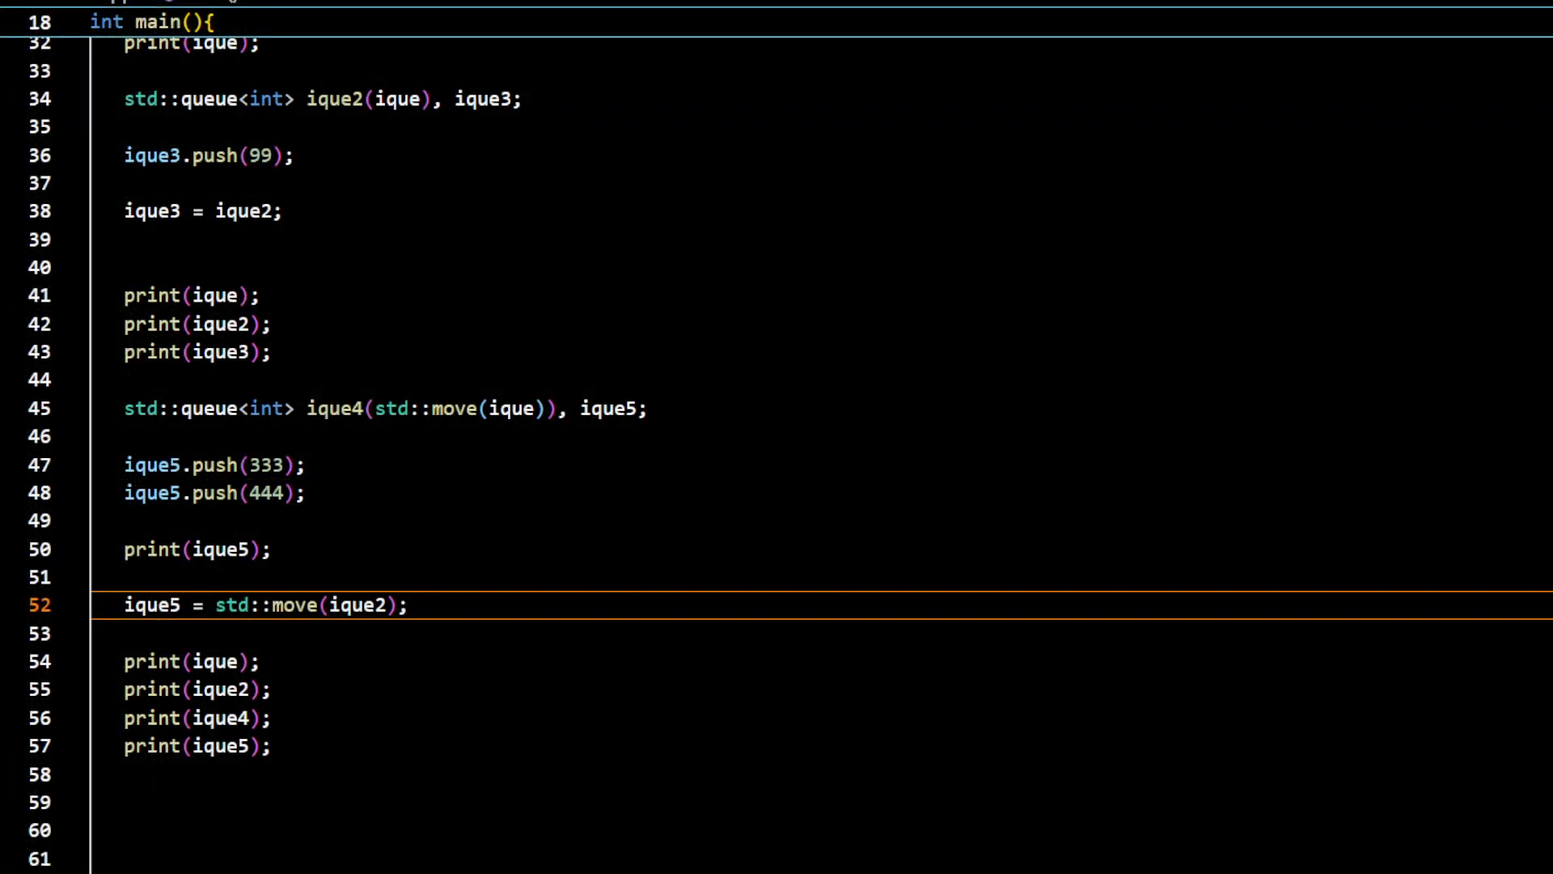
Return focus to the editor showing ique5 = std::move(ique2); and the print calls
left_click(327, 605)
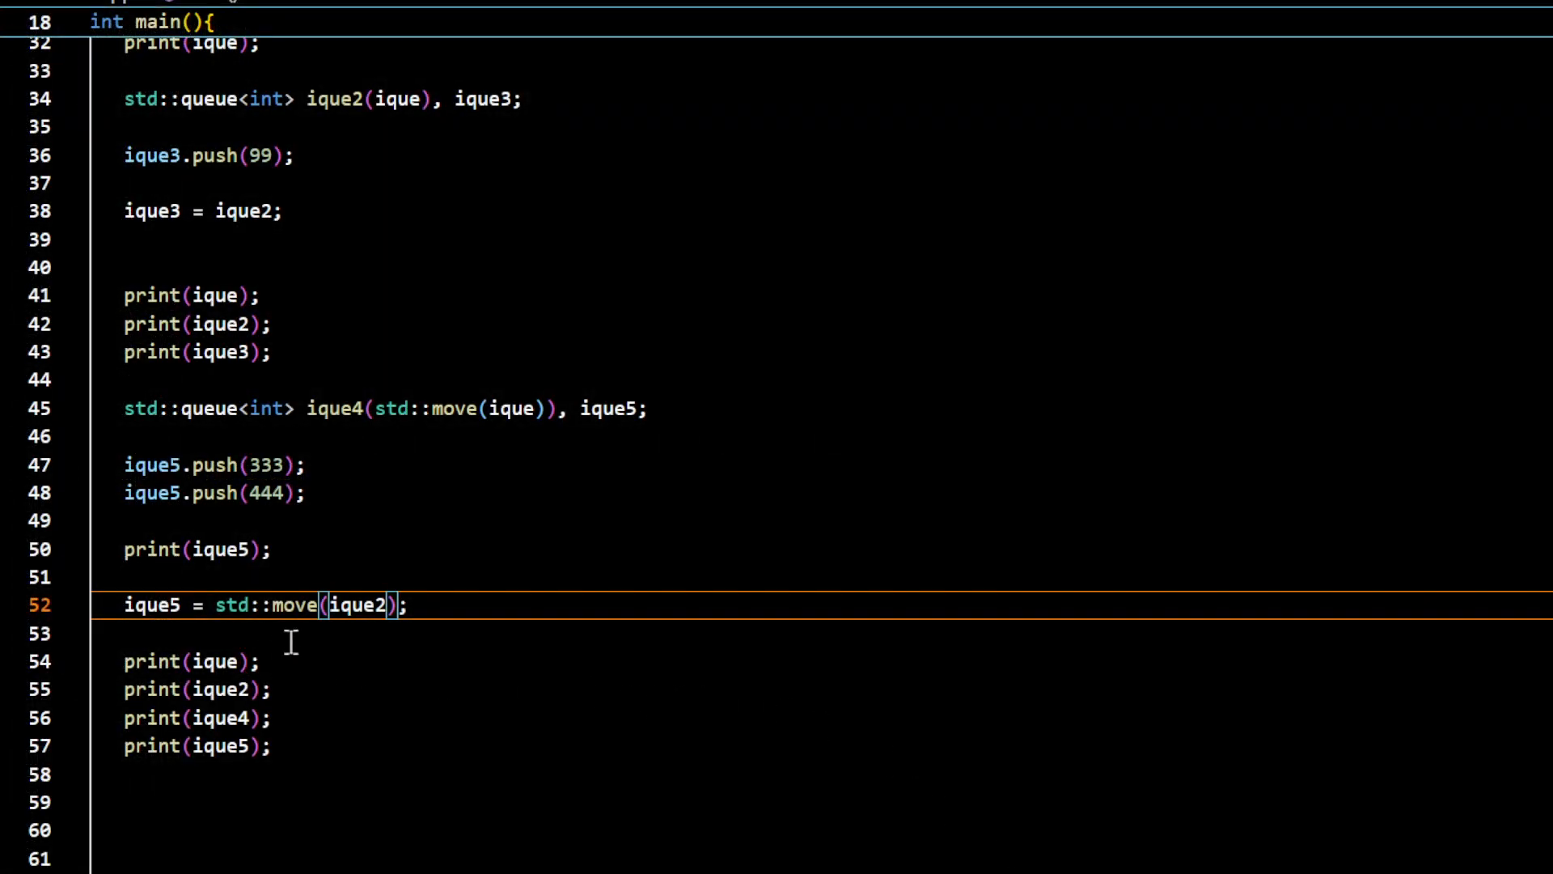
mouse_move(505, 407)
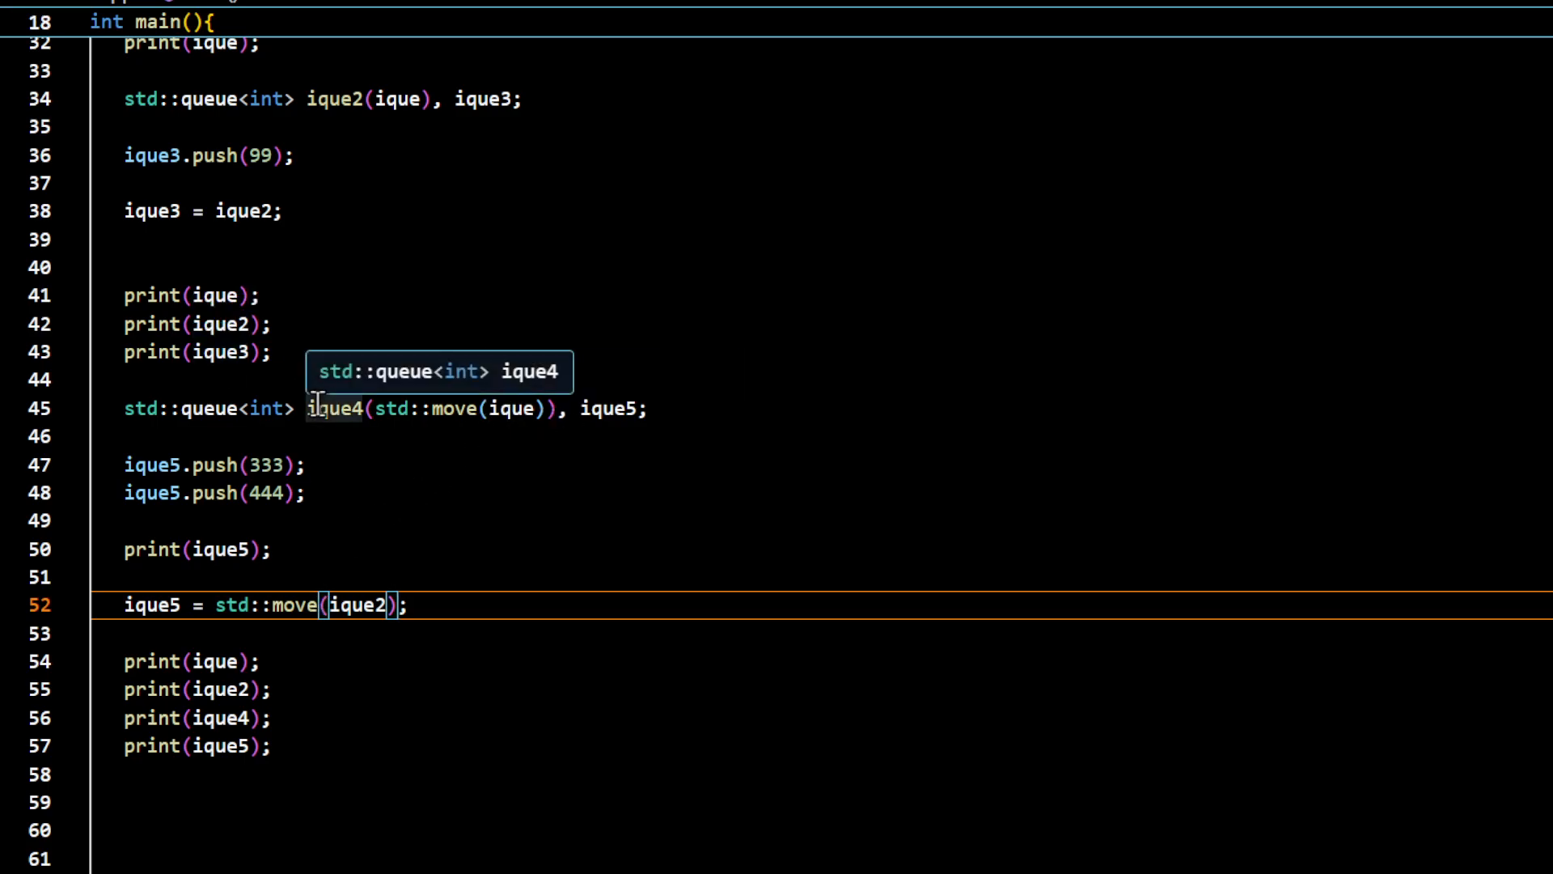
mouse_move(228, 689)
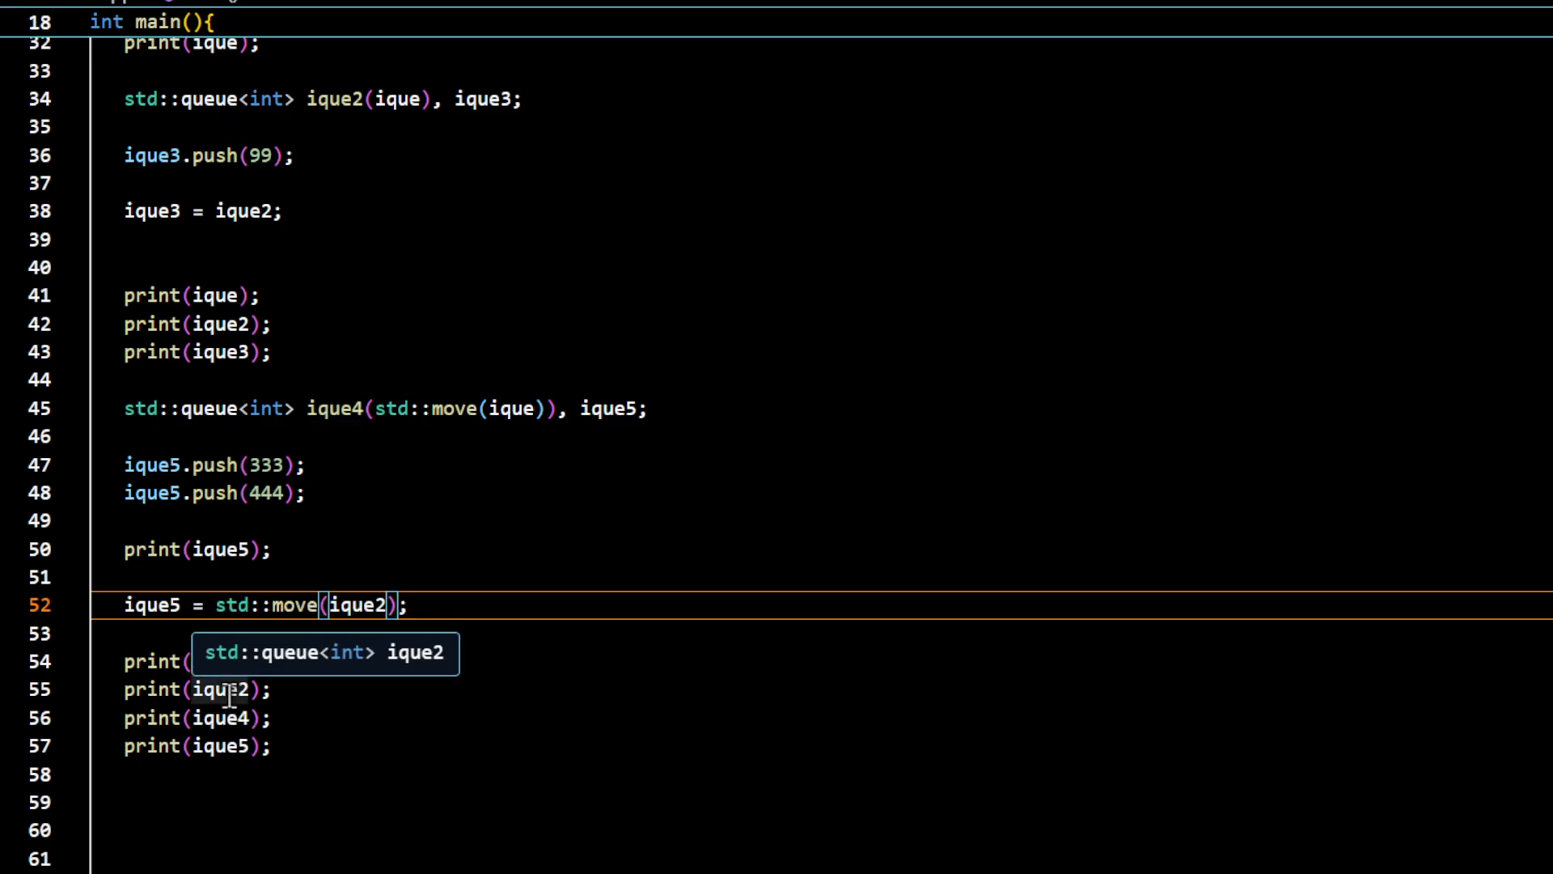
mouse_move(233, 746)
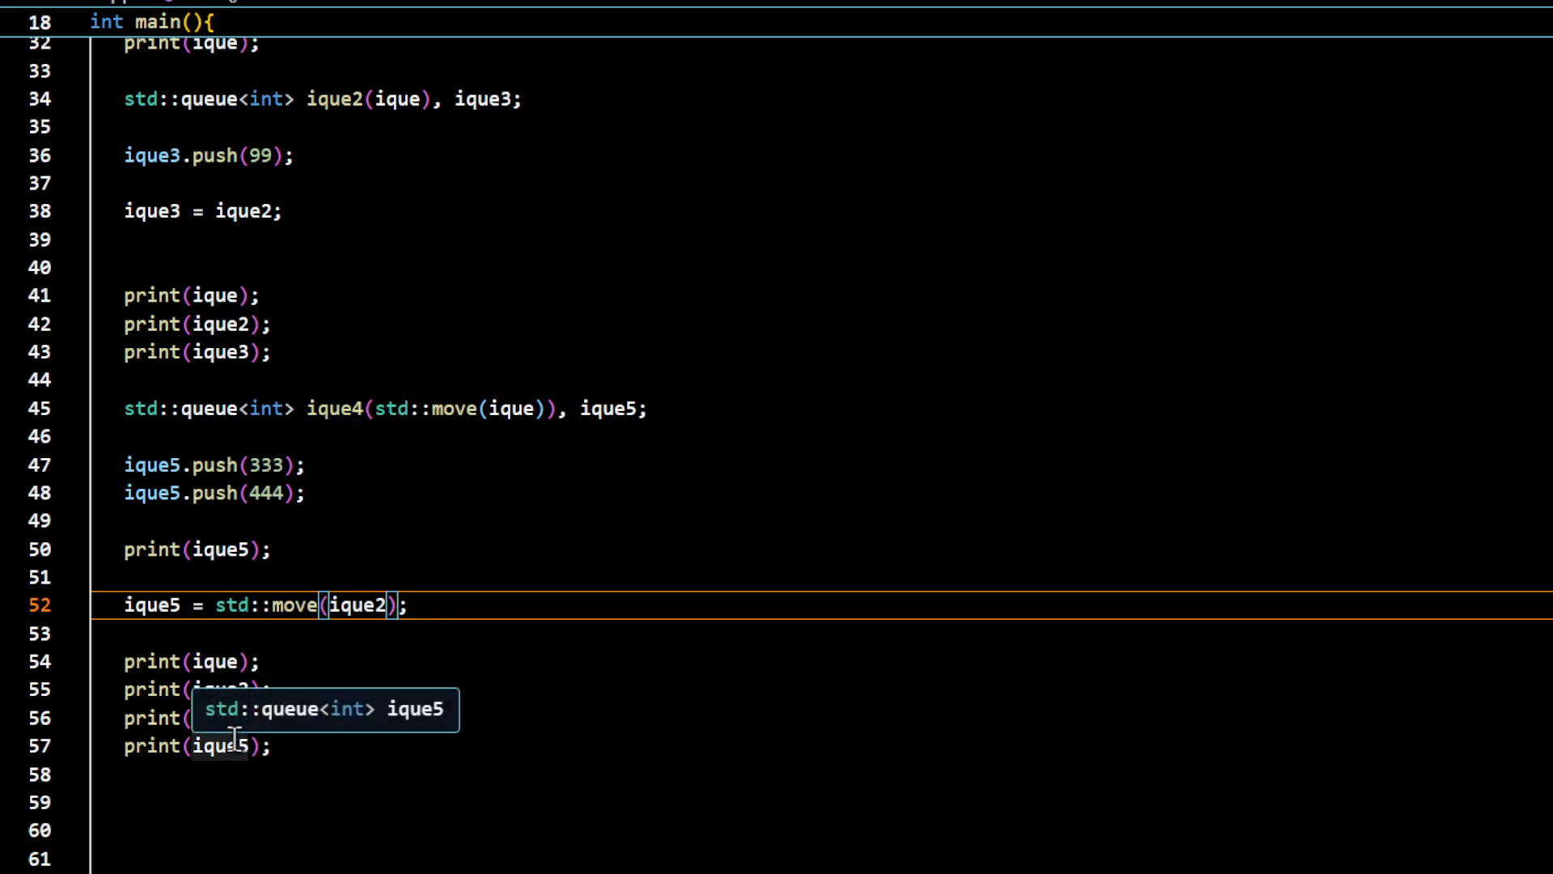